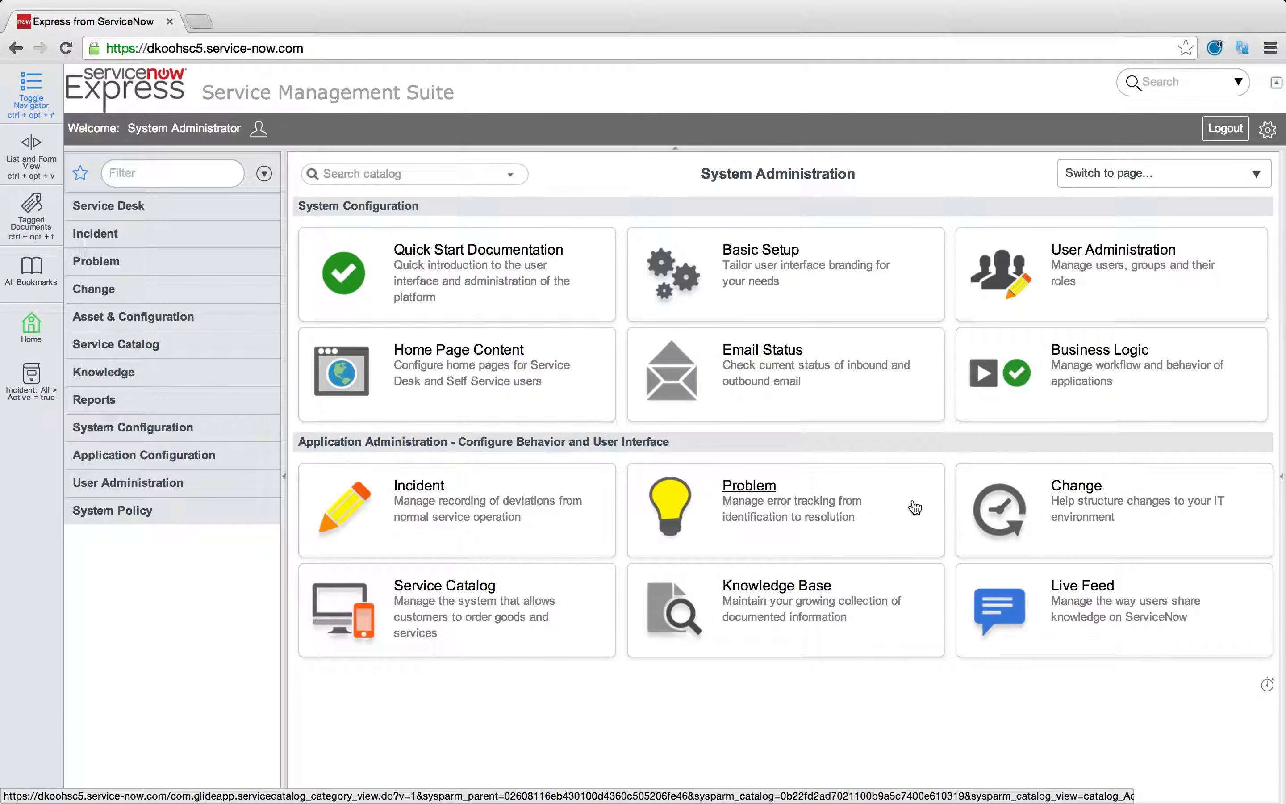
pyautogui.moveTo(963, 463)
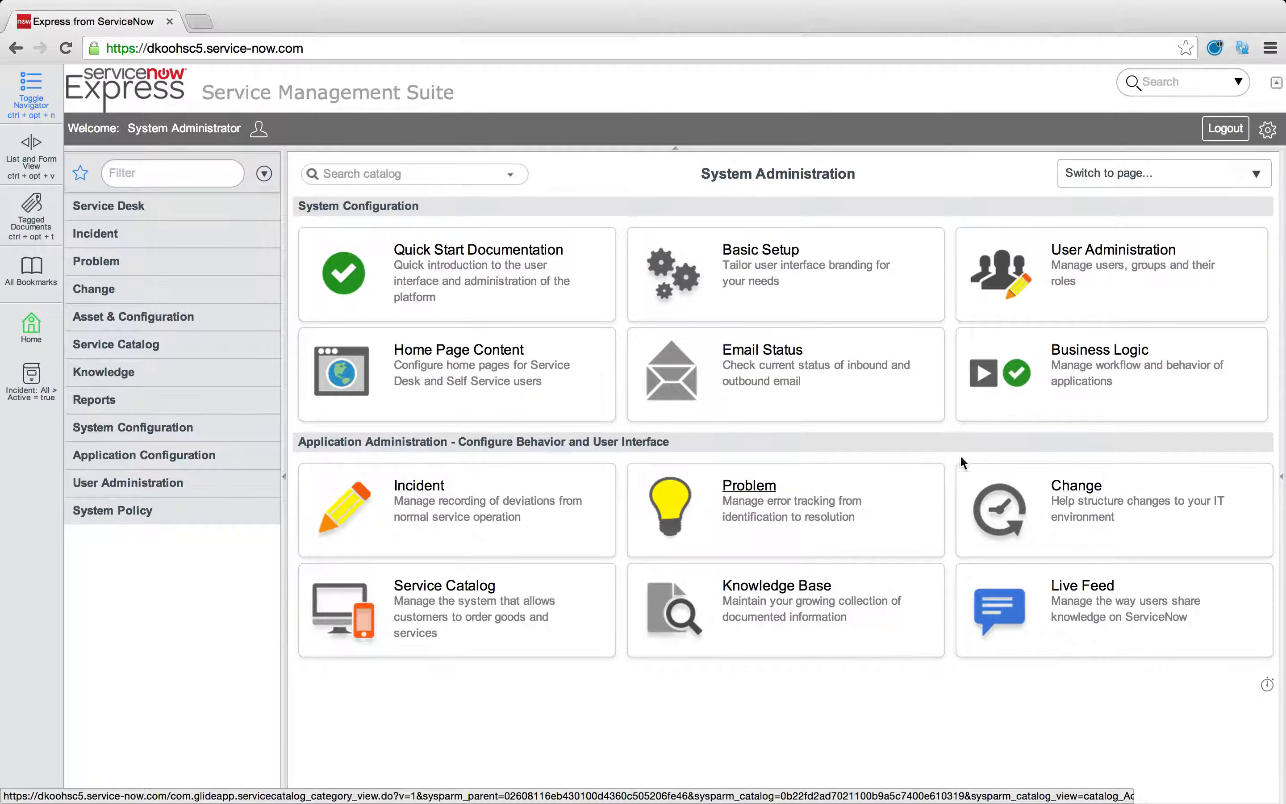
pyautogui.moveTo(615, 378)
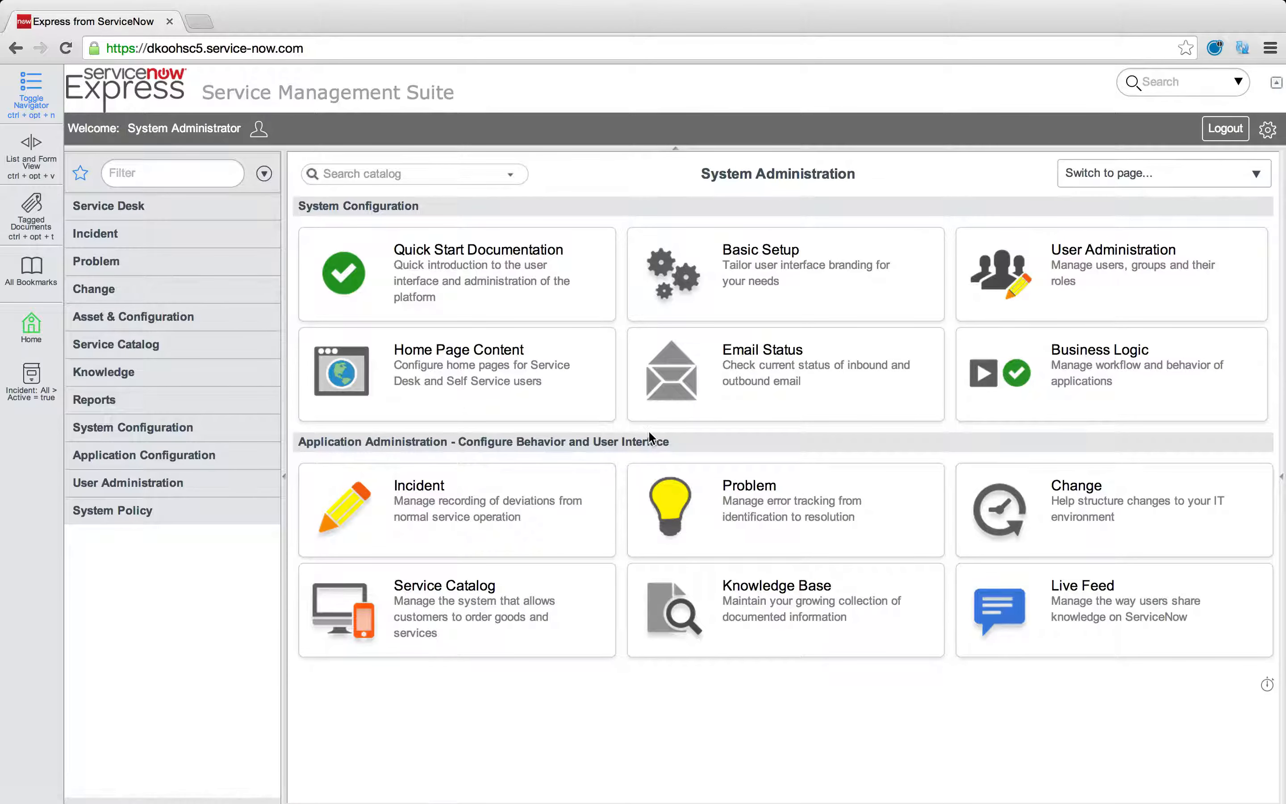
pyautogui.moveTo(258, 135)
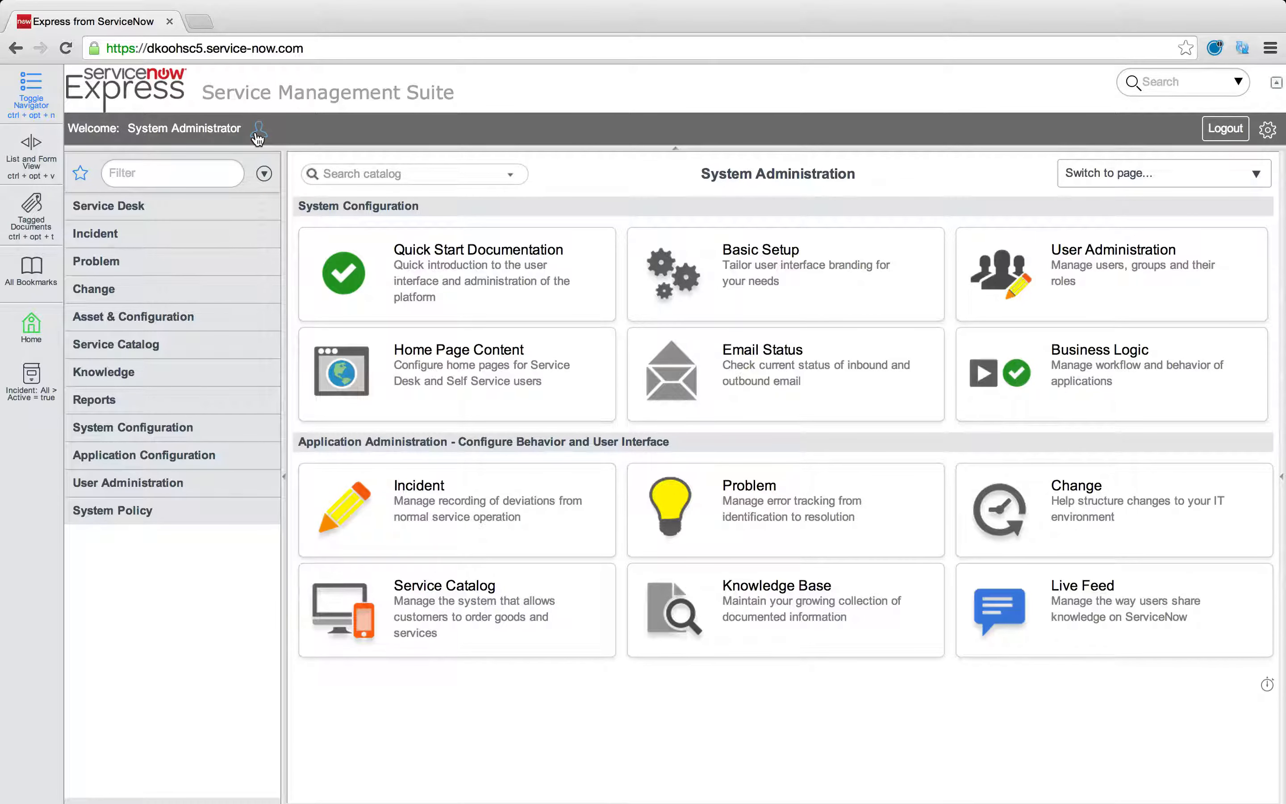
# Impersonate Joe Employee from Recent Impersonations and leave the homepage refresh interval Off
pyautogui.click(259, 129)
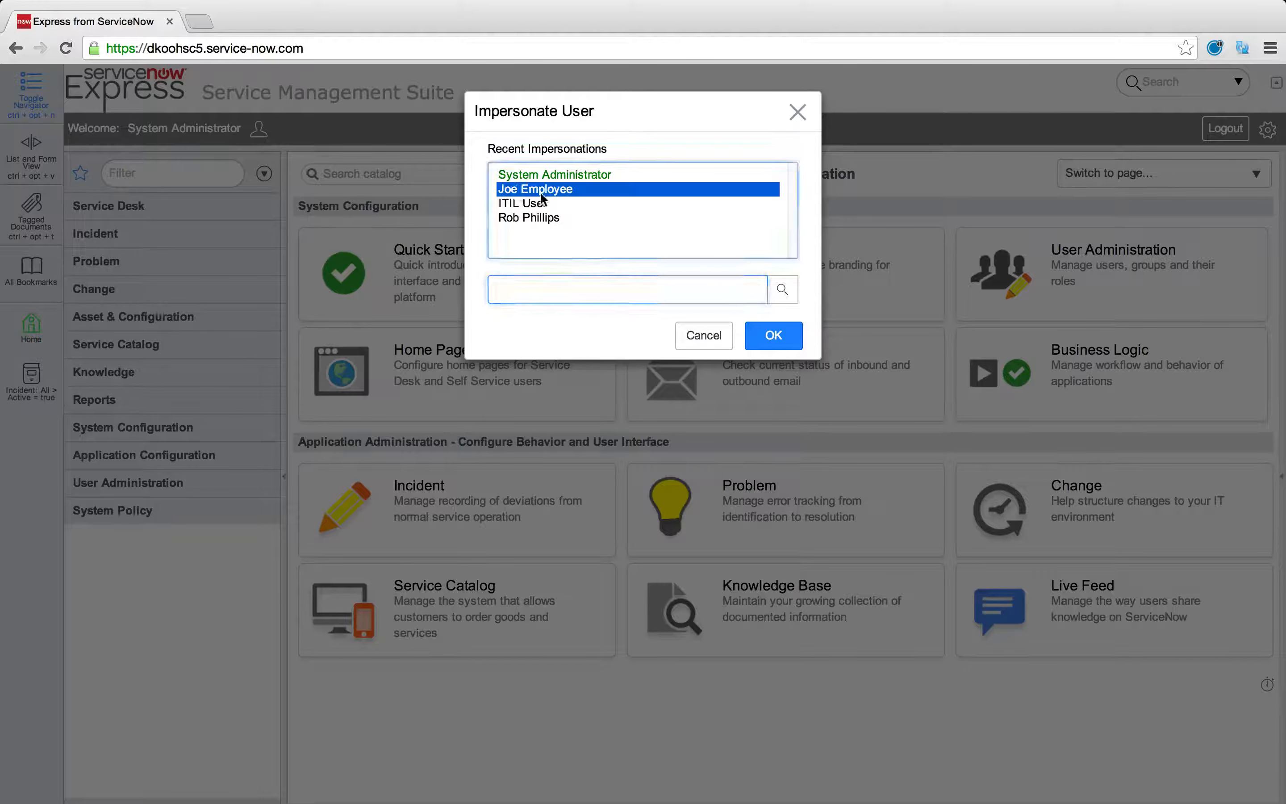
pyautogui.click(772, 336)
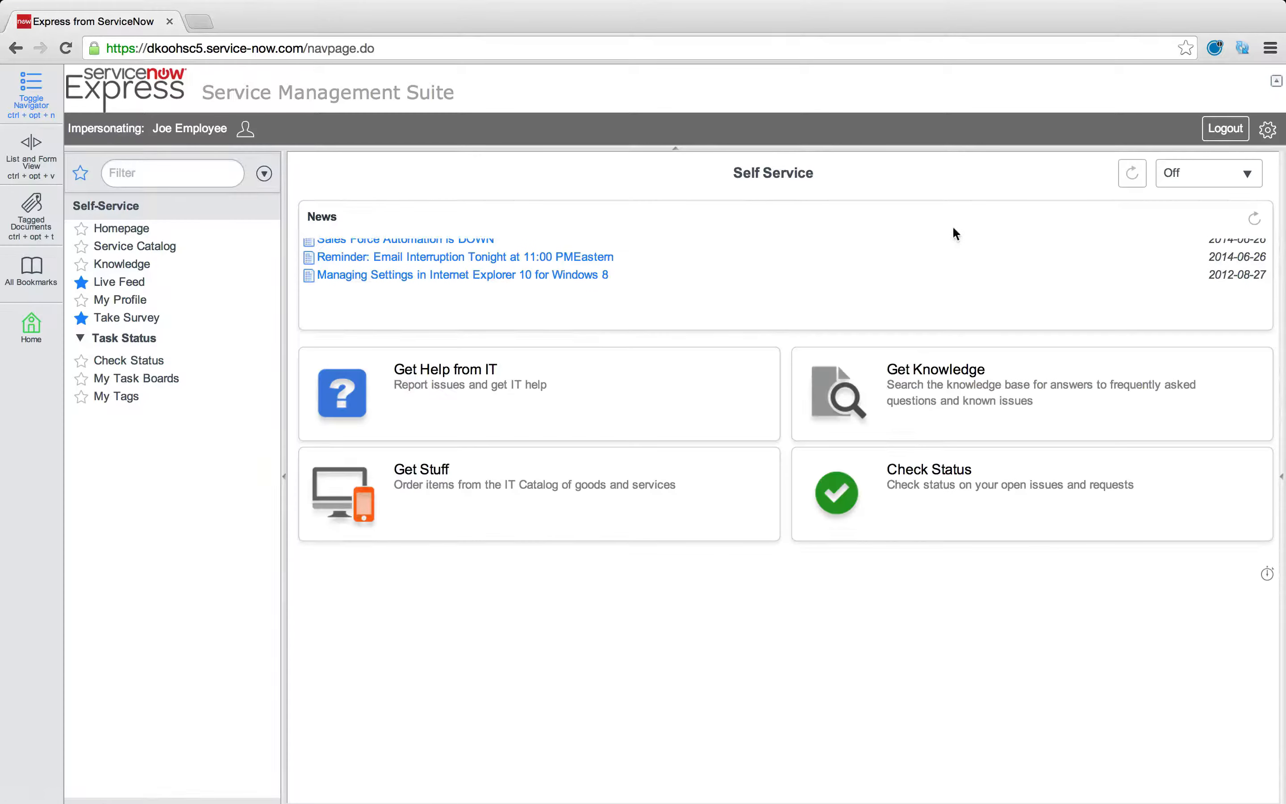
pyautogui.click(1206, 174)
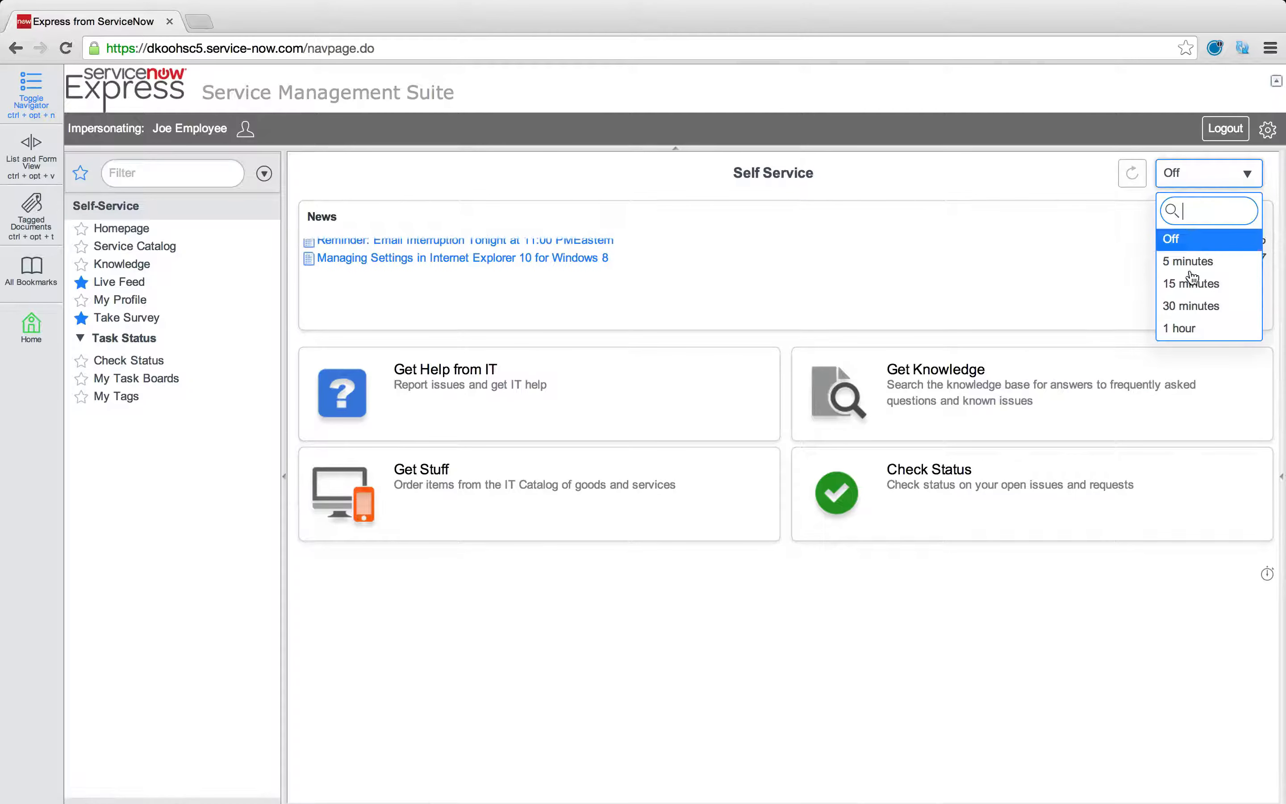
pyautogui.click(1169, 238)
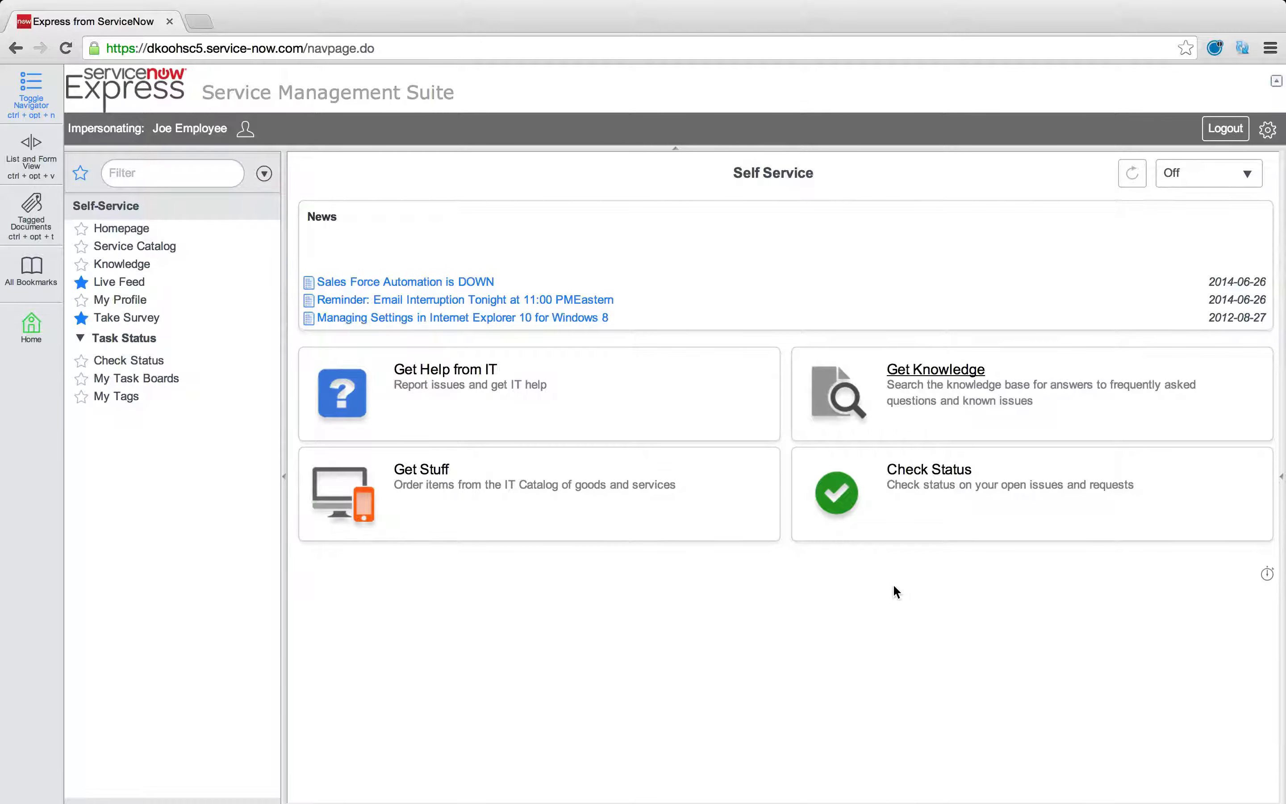
# Impersonate ITIL User and confirm, landing on its ITIL homepage
pyautogui.click(245, 129)
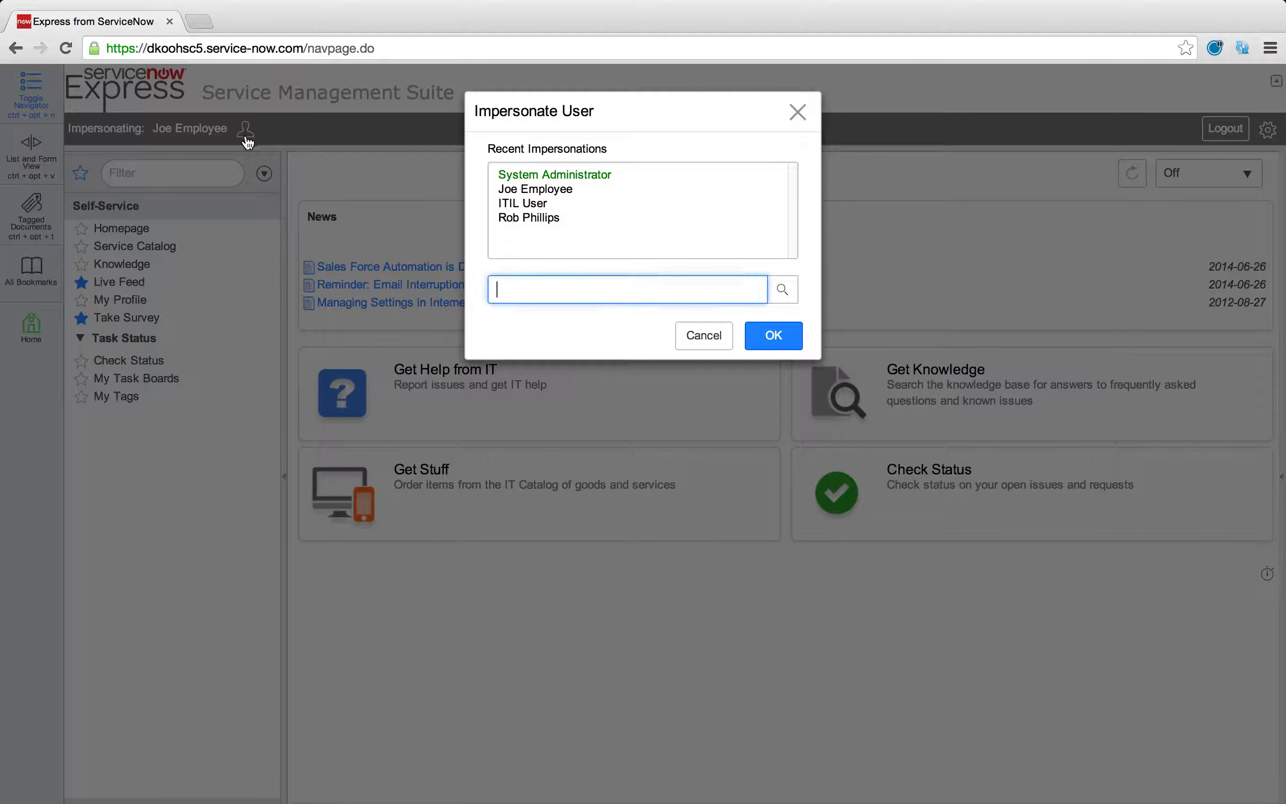
pyautogui.click(771, 336)
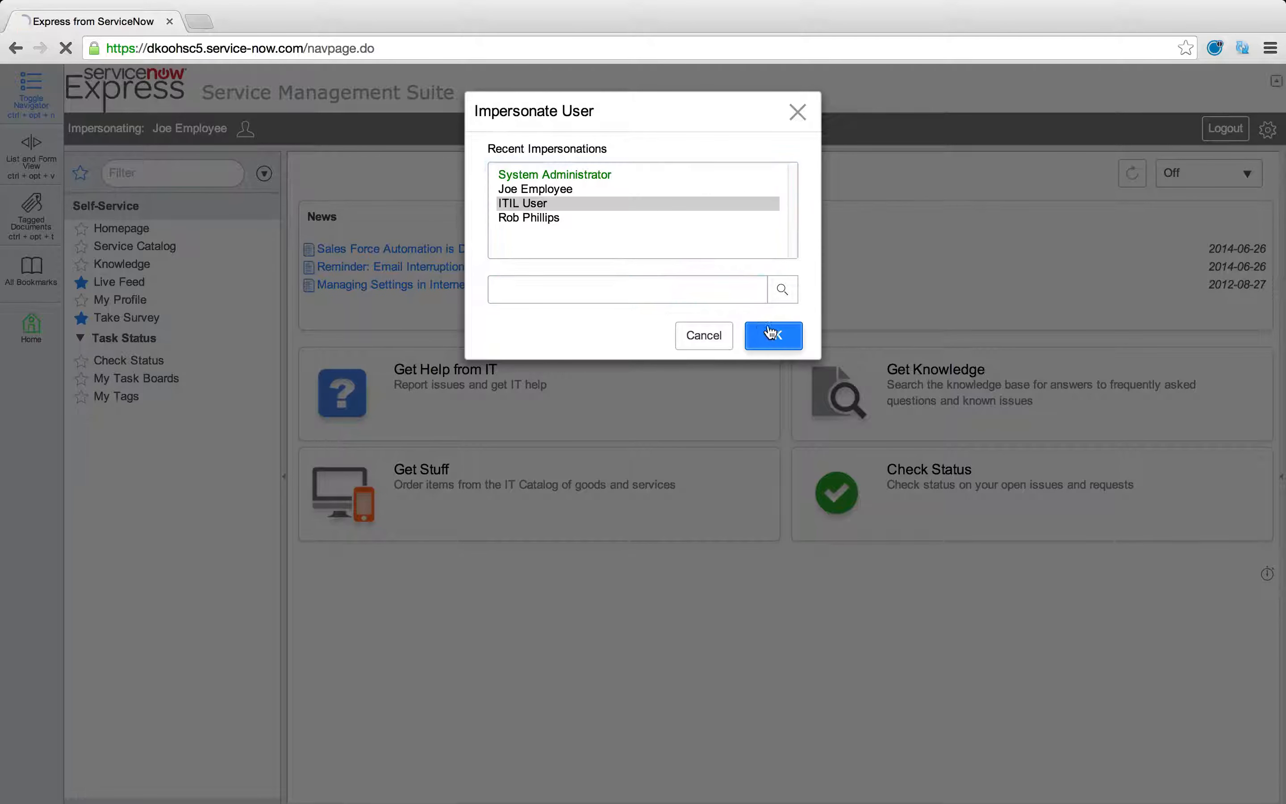
pyautogui.click(772, 336)
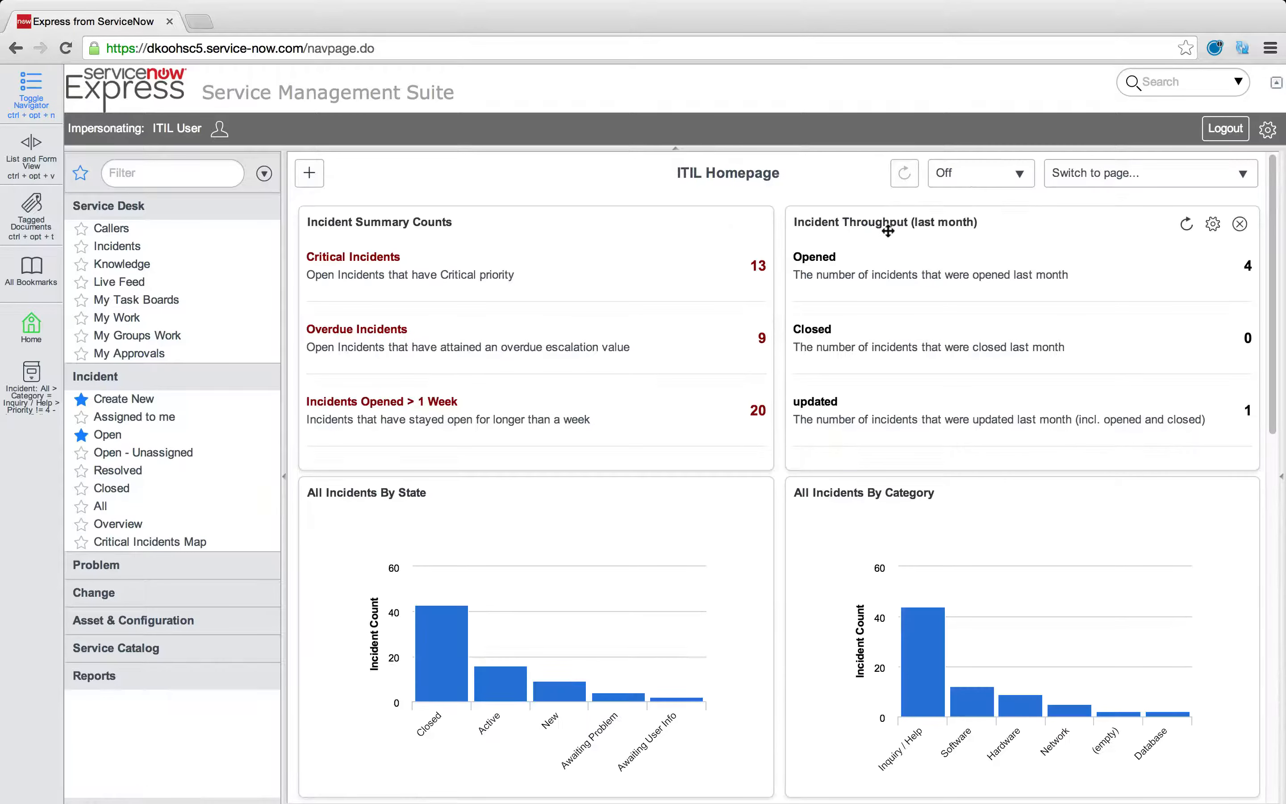
pyautogui.moveTo(758, 228)
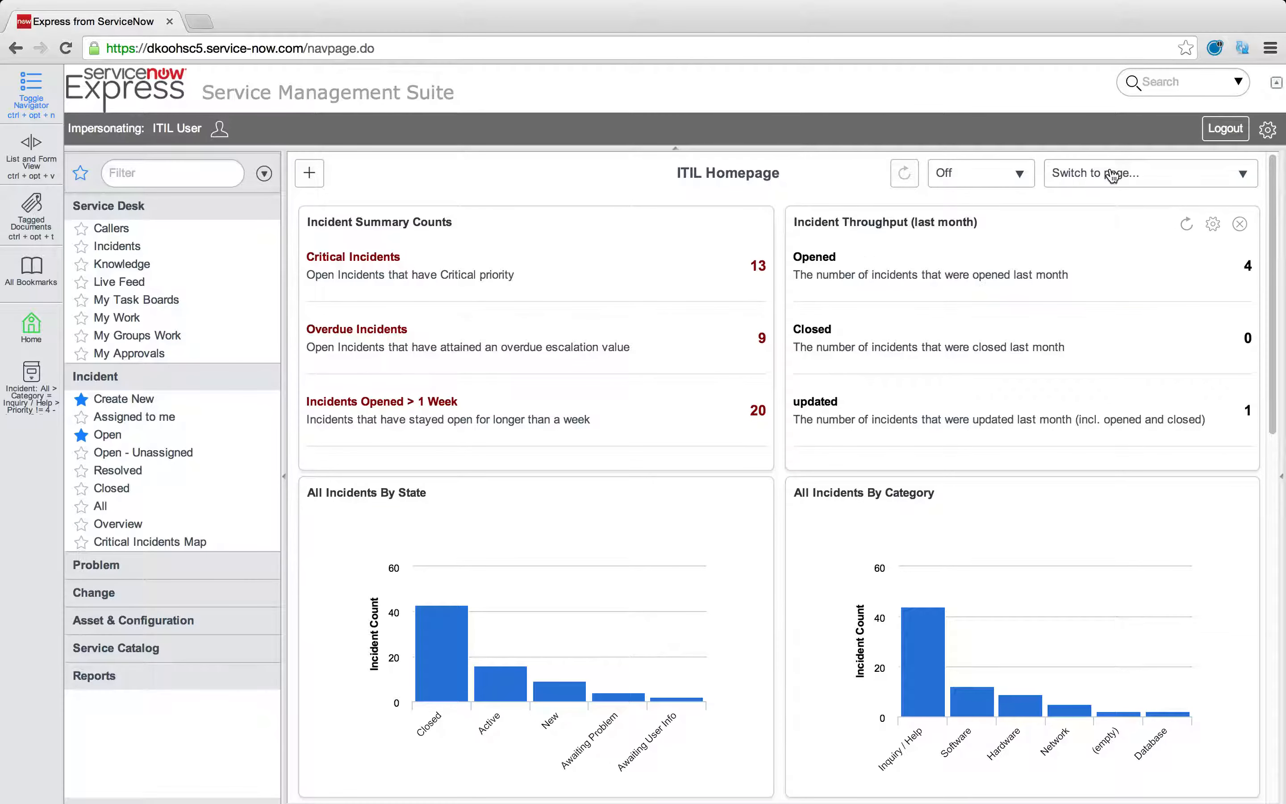
# Review the Switch to page homepage list while arranging the personal My ITIL Homepage
pyautogui.click(1148, 174)
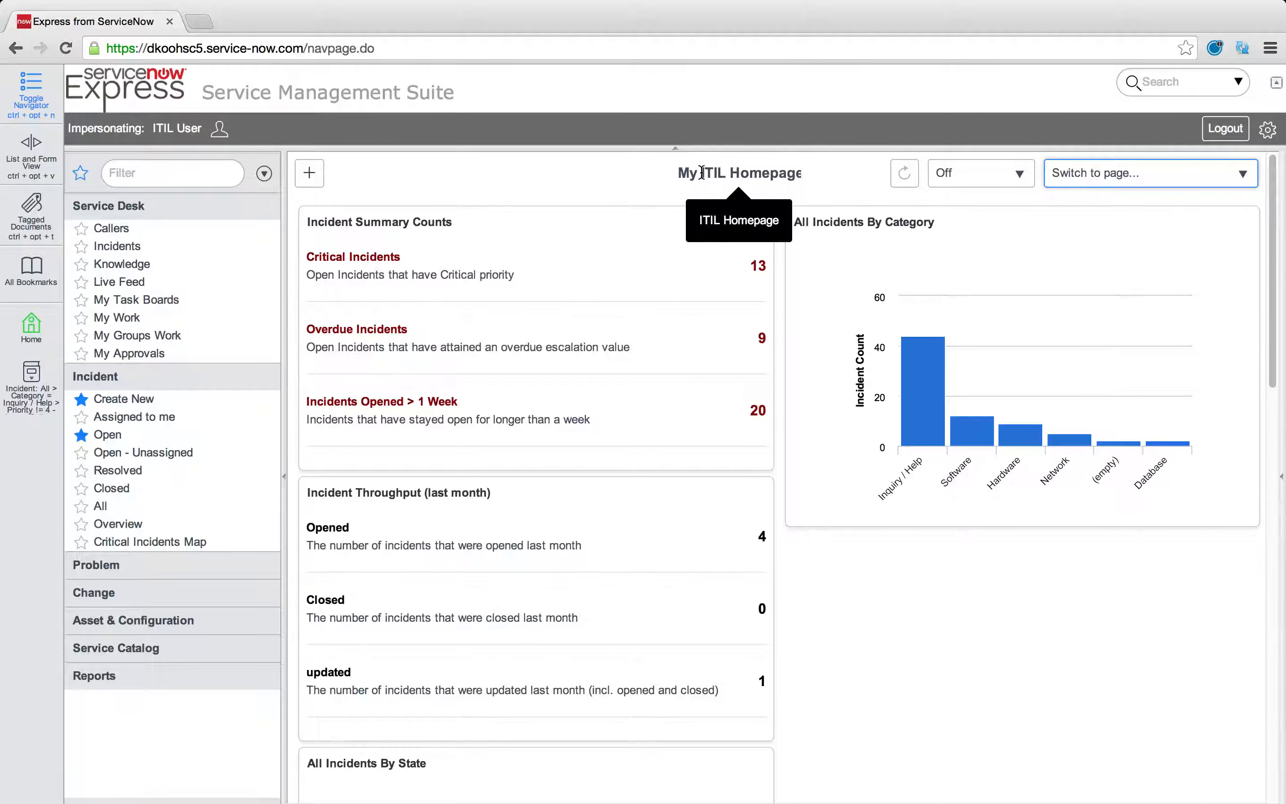
pyautogui.moveTo(527, 663)
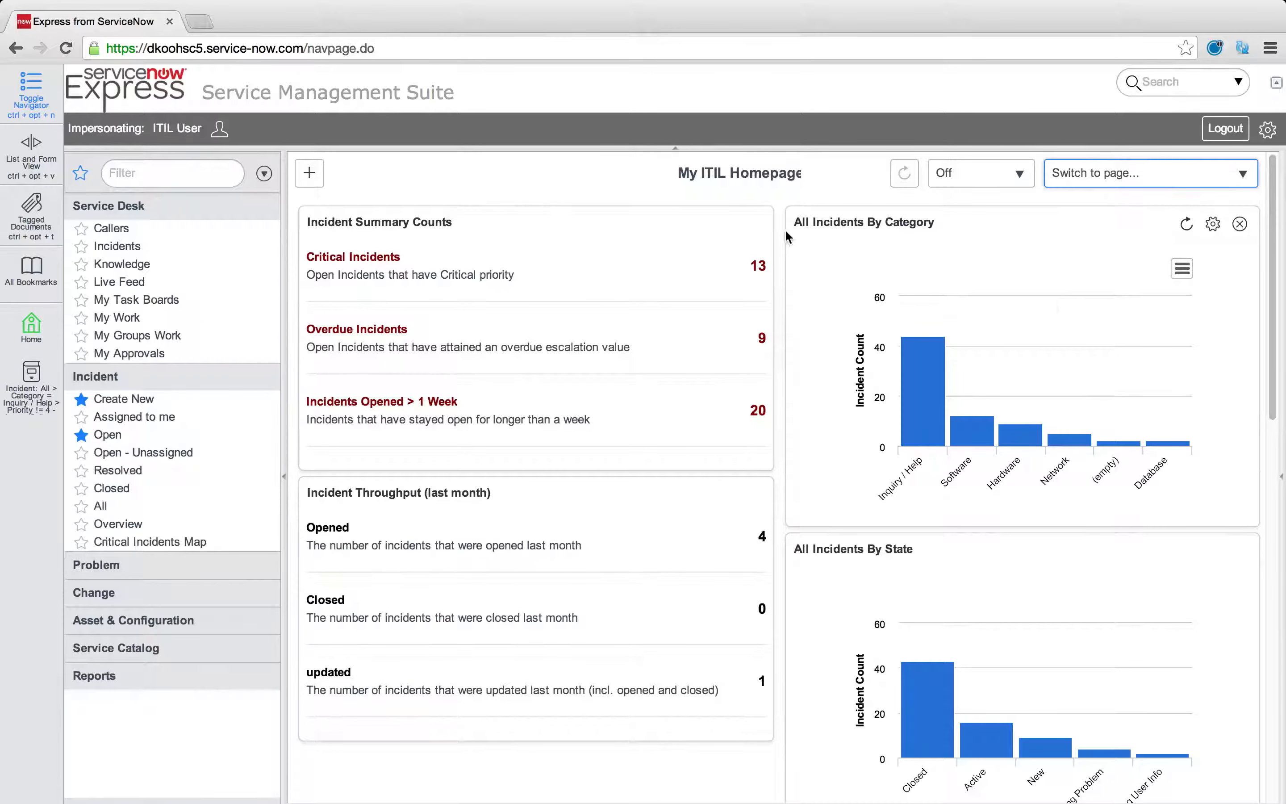
pyautogui.click(1148, 173)
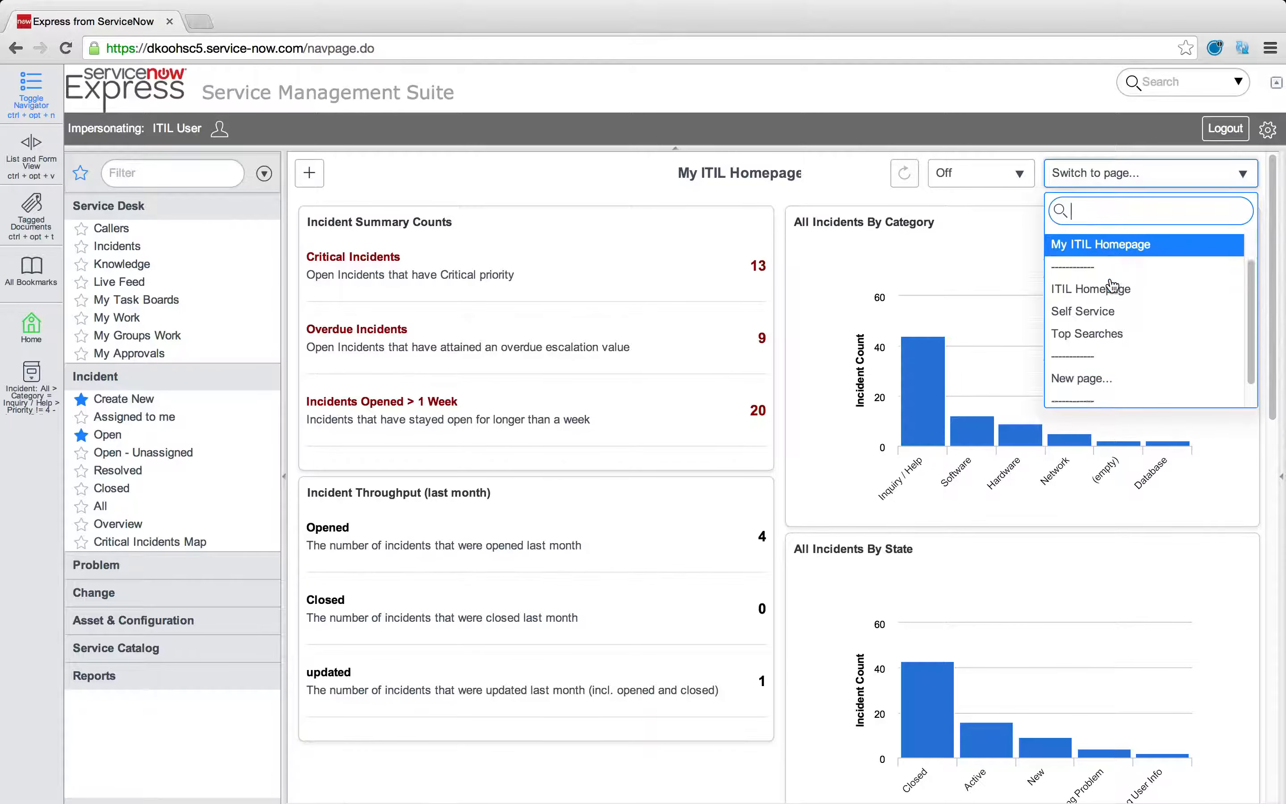
pyautogui.click(872, 255)
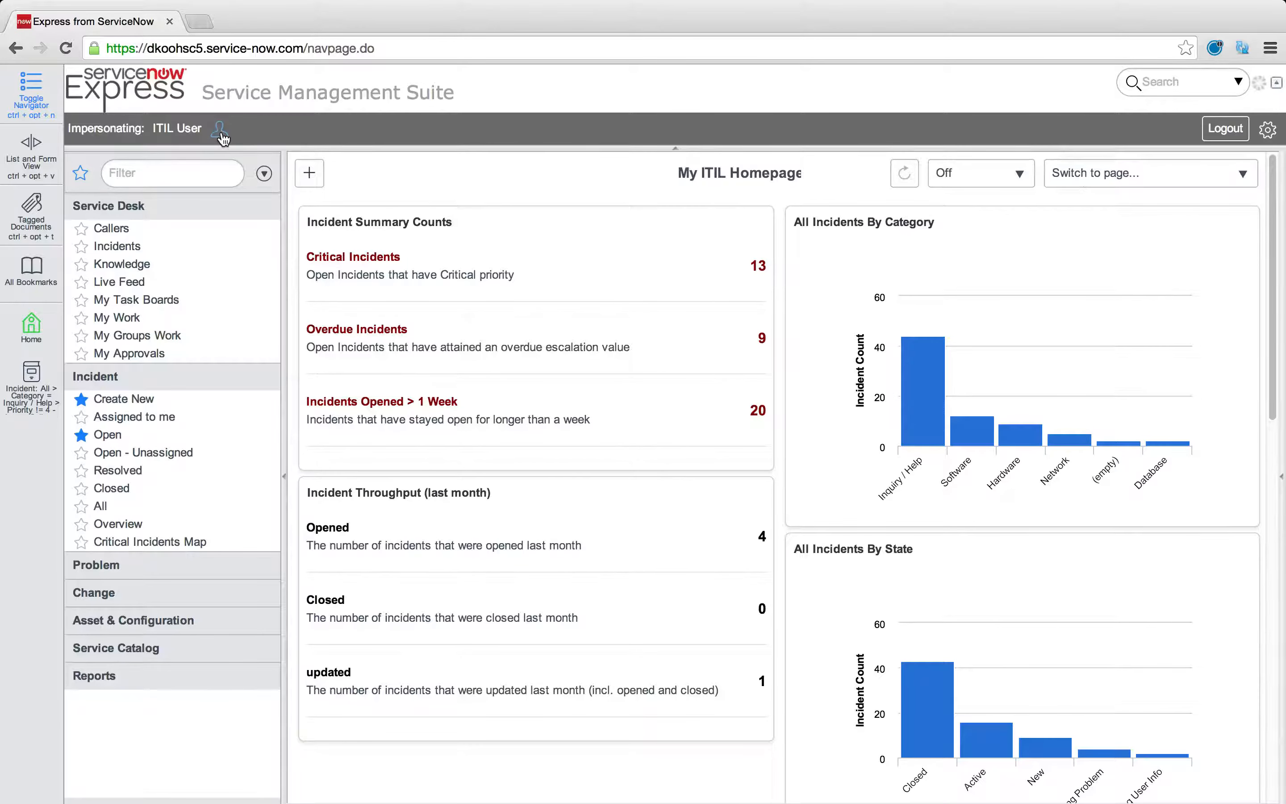
# Switch back to System Administrator and open Home Page Content from System Administration
pyautogui.click(219, 128)
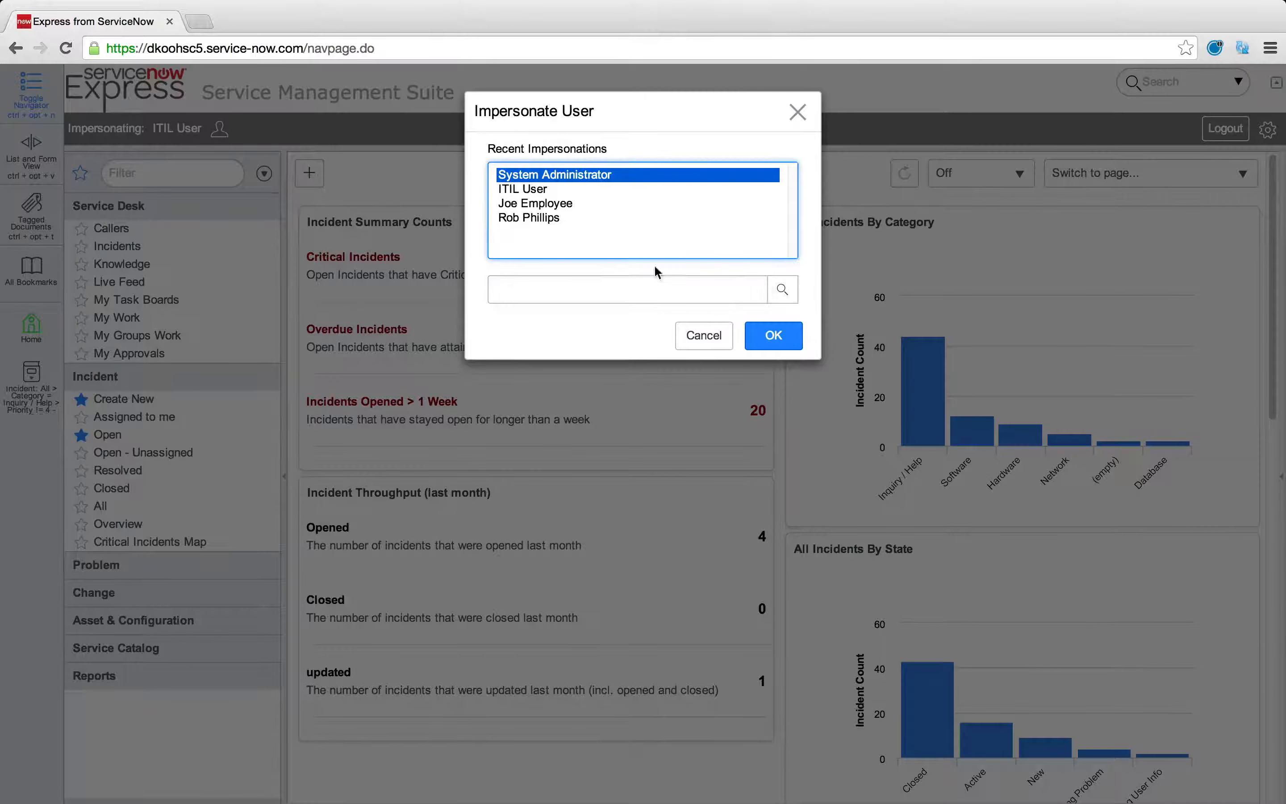
pyautogui.click(772, 336)
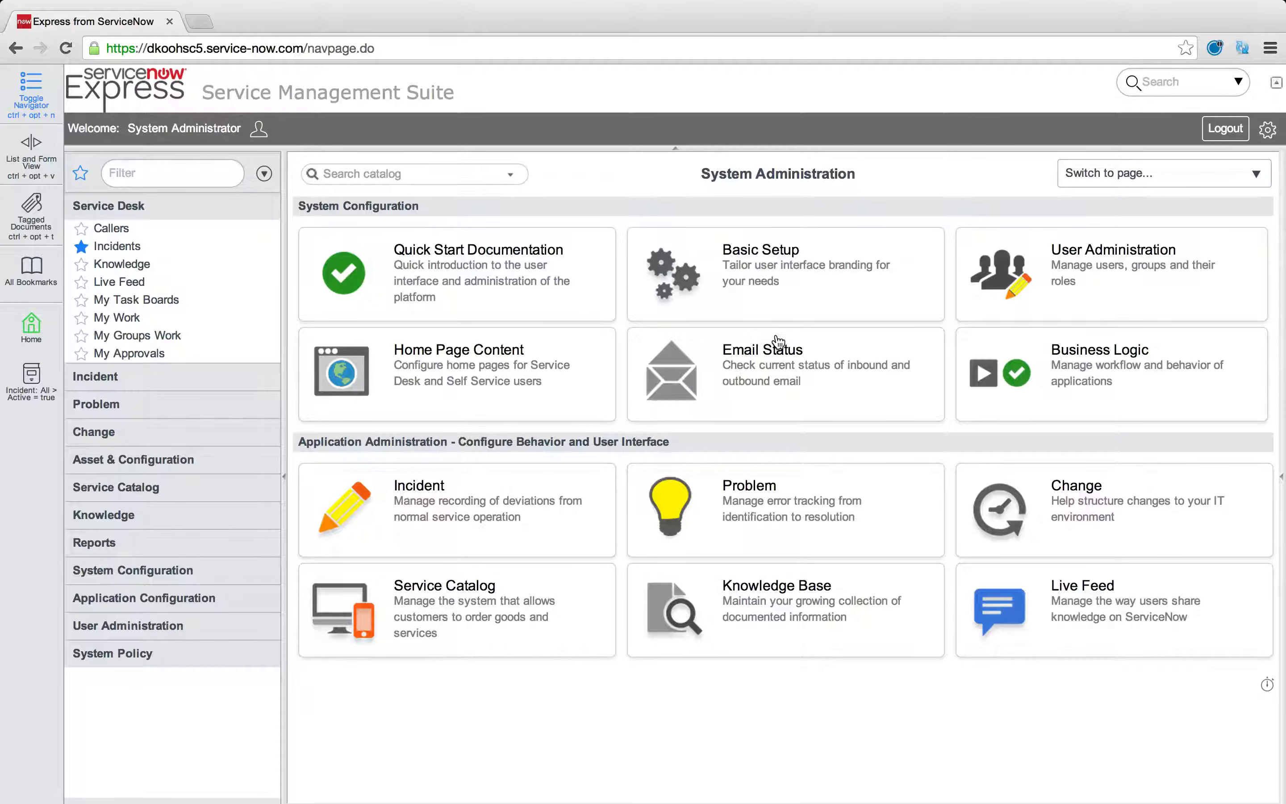
pyautogui.moveTo(1094, 181)
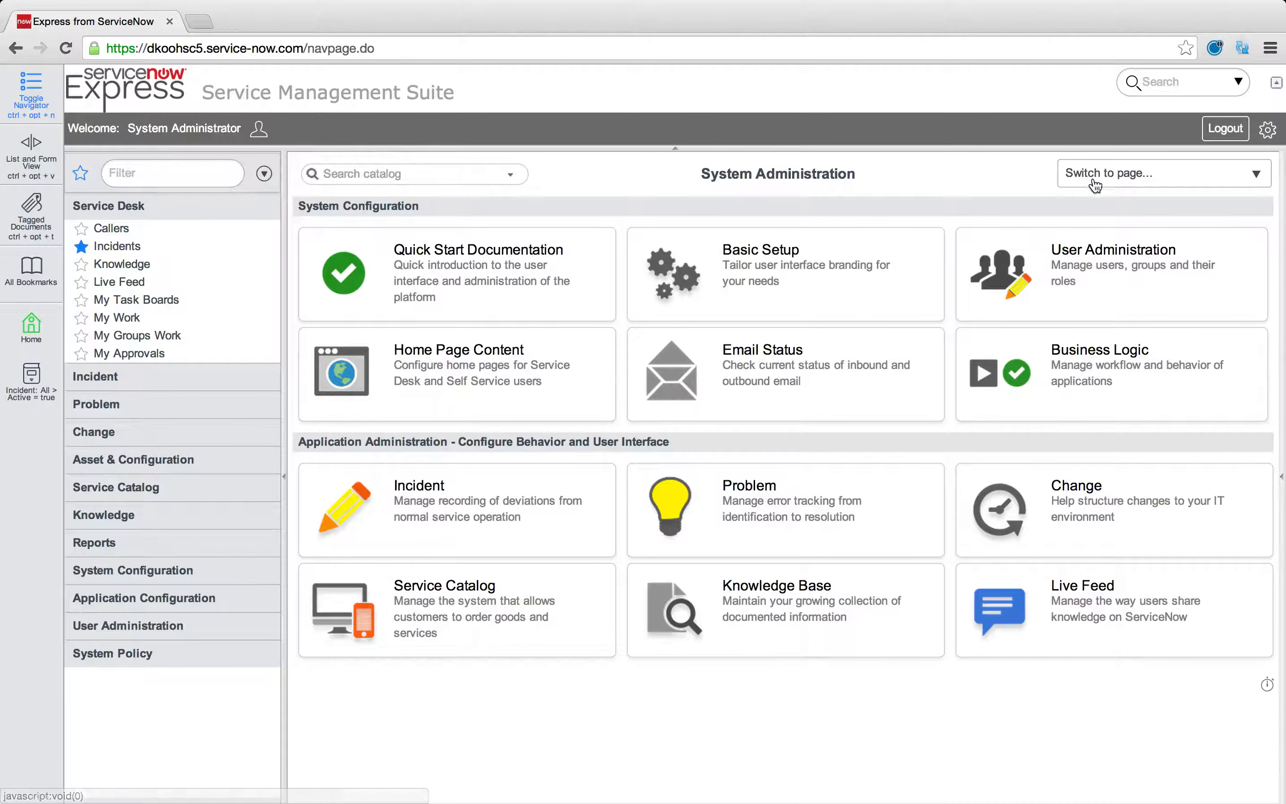
pyautogui.click(1162, 173)
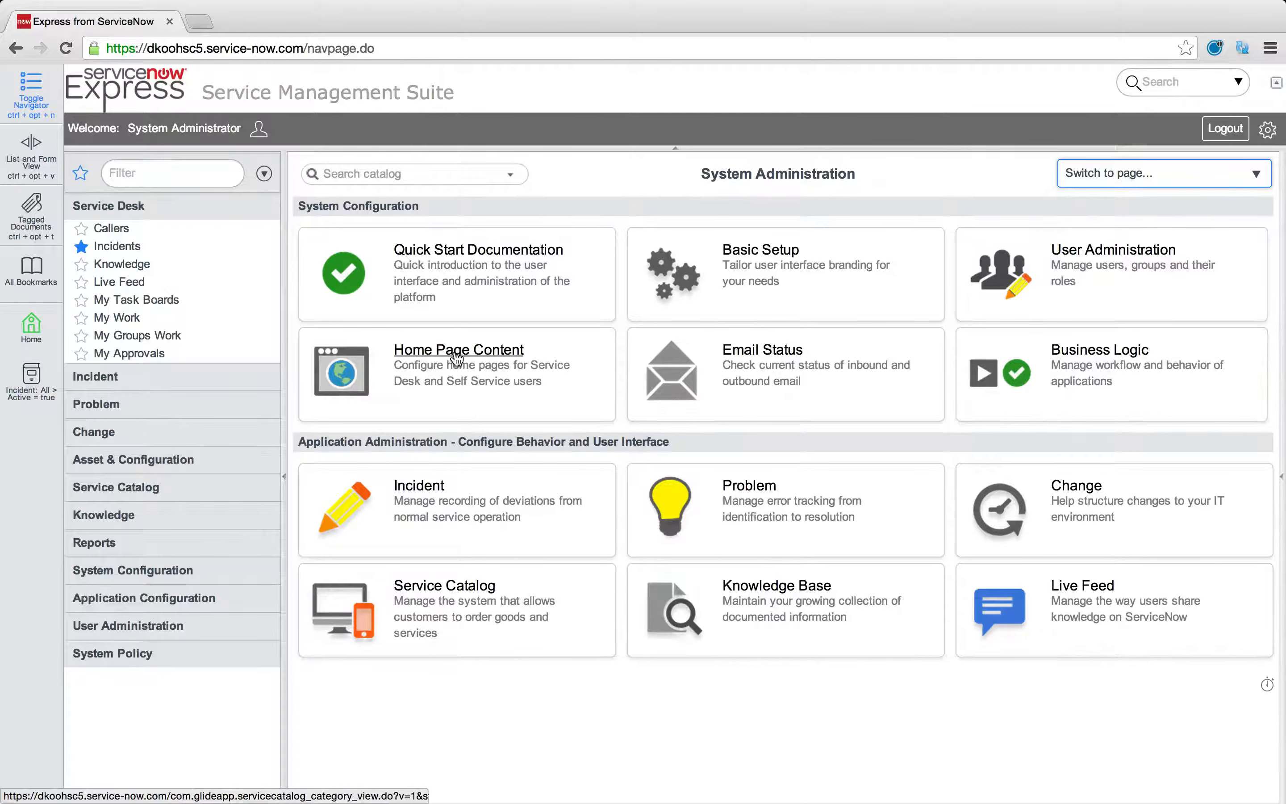
pyautogui.click(459, 348)
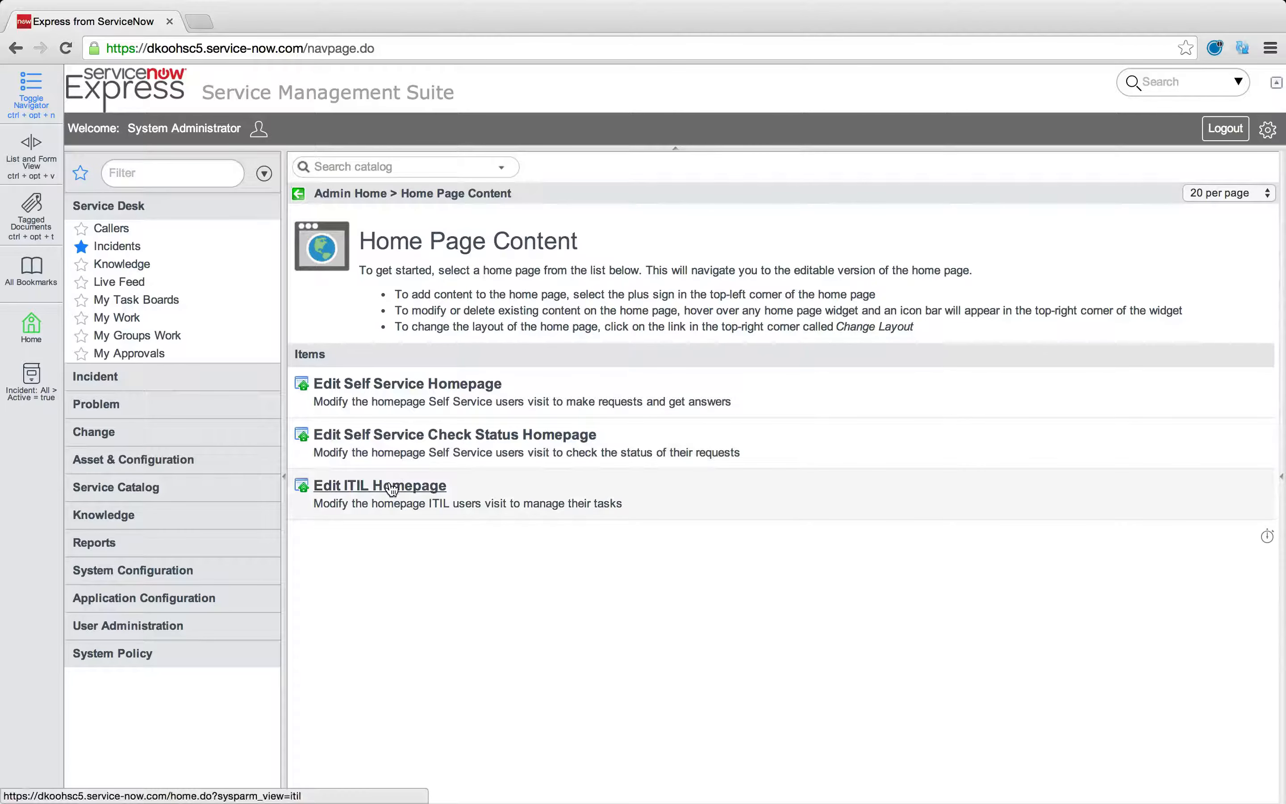
# Edit the ITIL Homepage and add the Gauges > Computer > Computers by amount of RAM chart
pyautogui.click(379, 485)
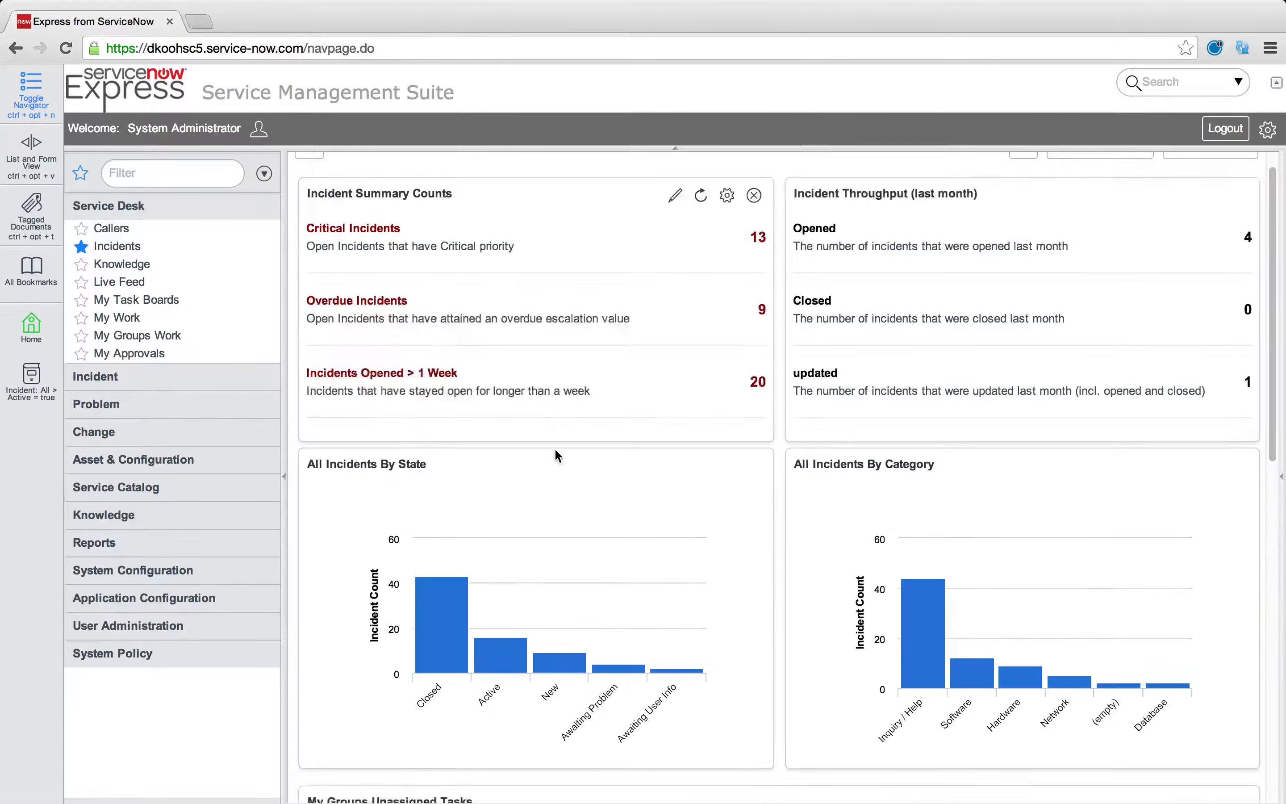
pyautogui.scroll(-3)
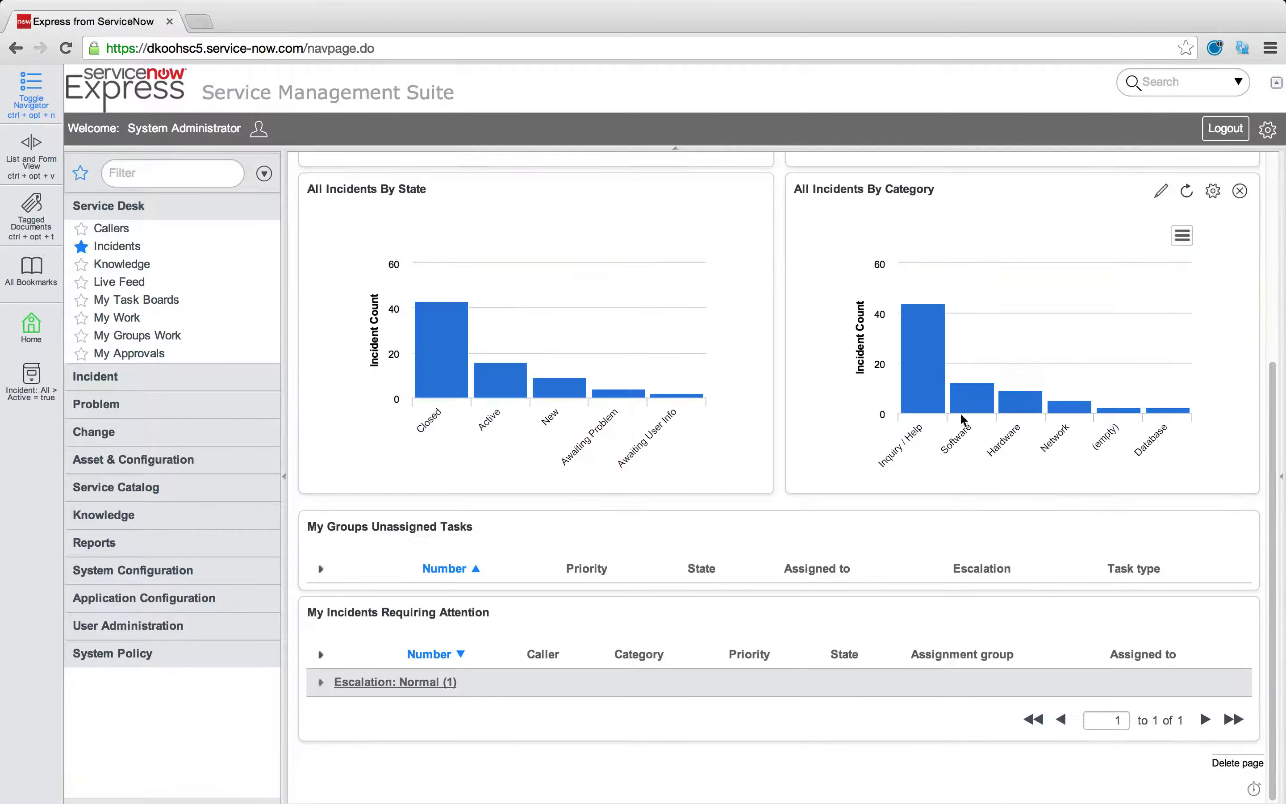
pyautogui.click(310, 174)
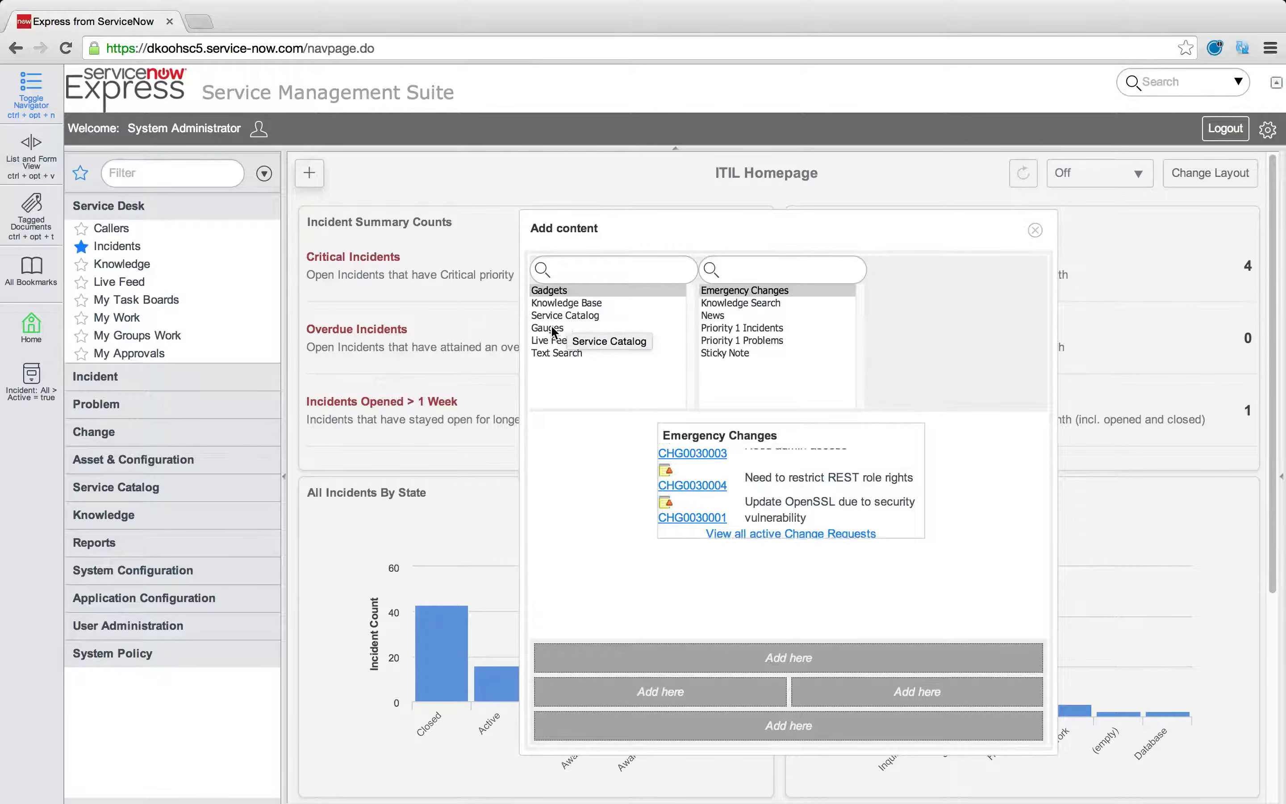
pyautogui.click(547, 327)
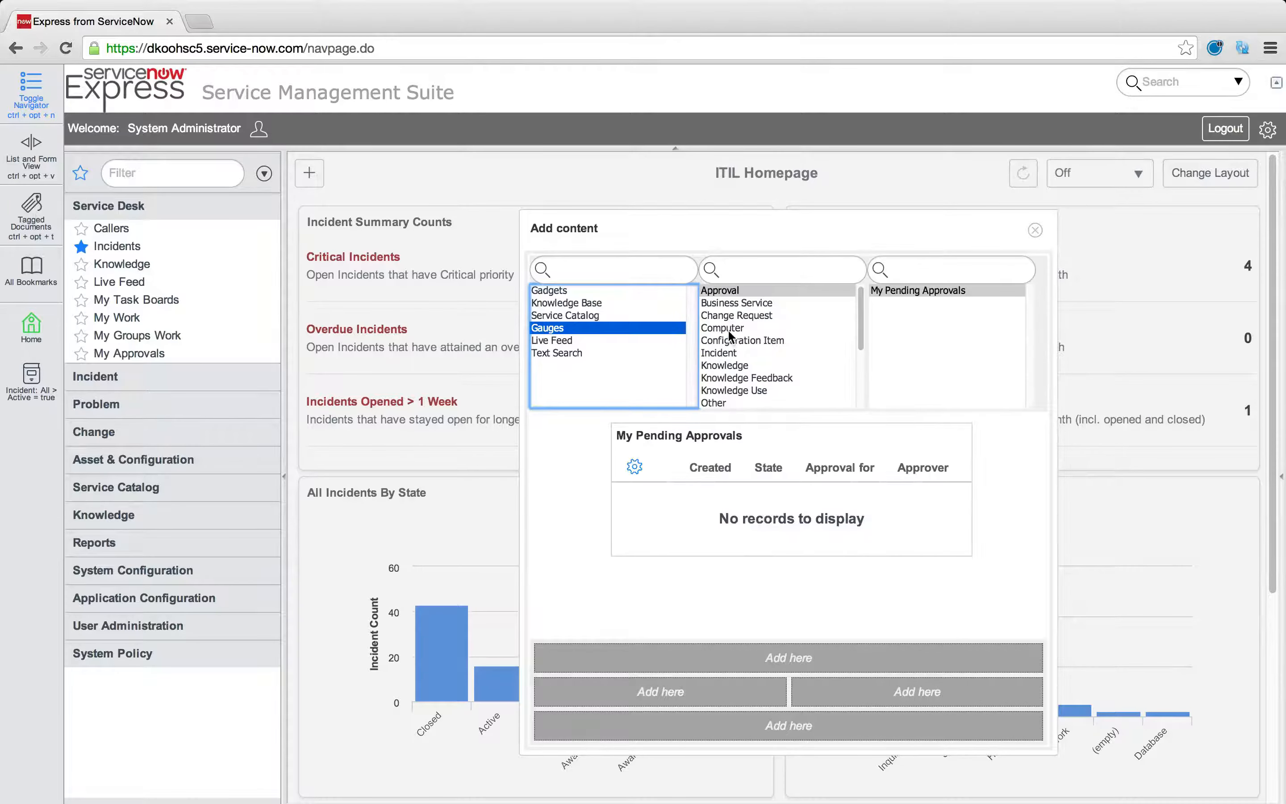
pyautogui.click(721, 327)
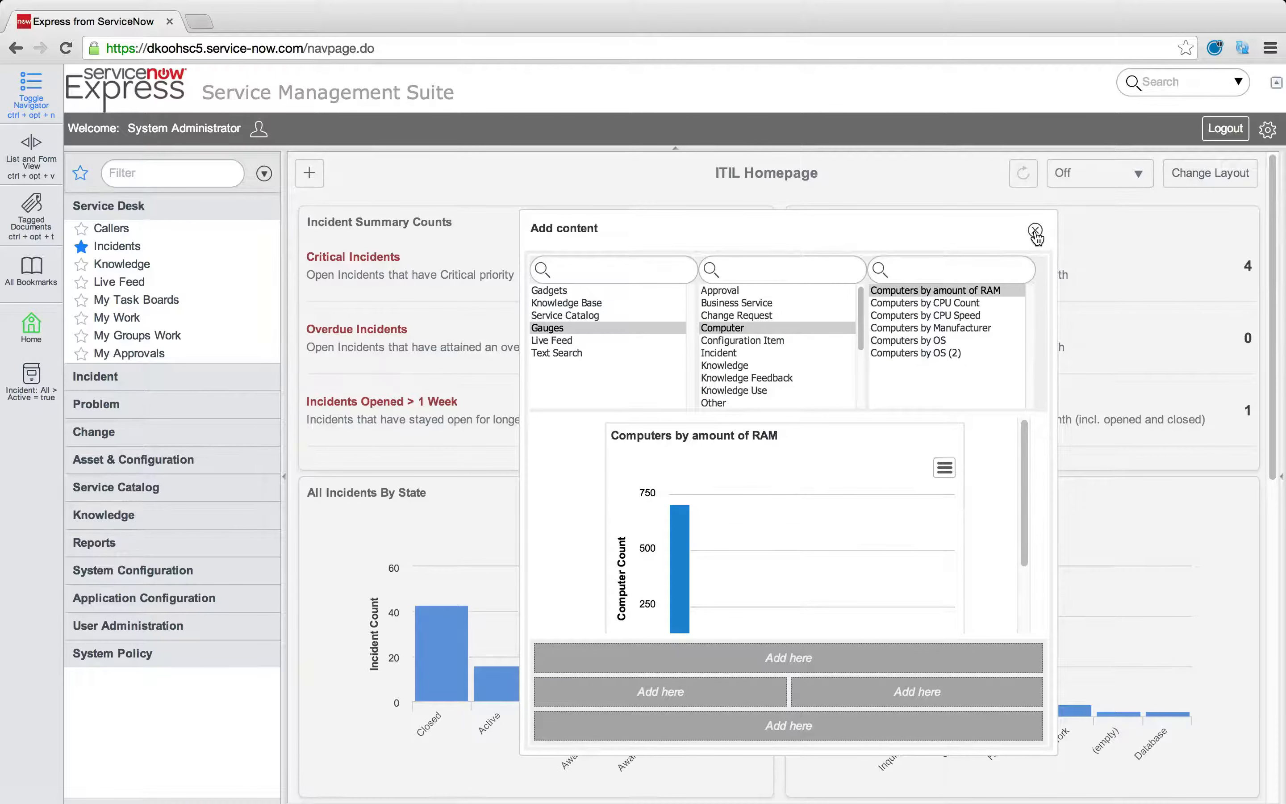
pyautogui.click(1035, 230)
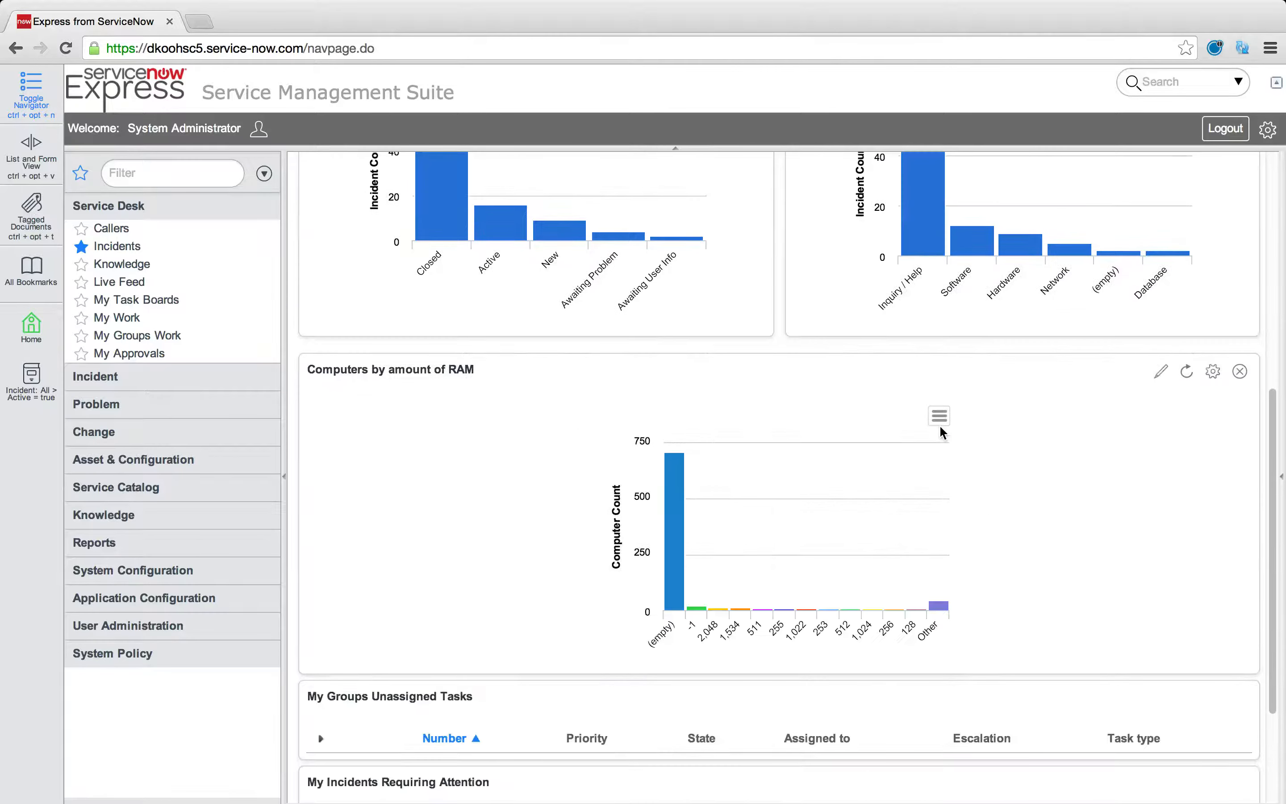
pyautogui.scroll(-3)
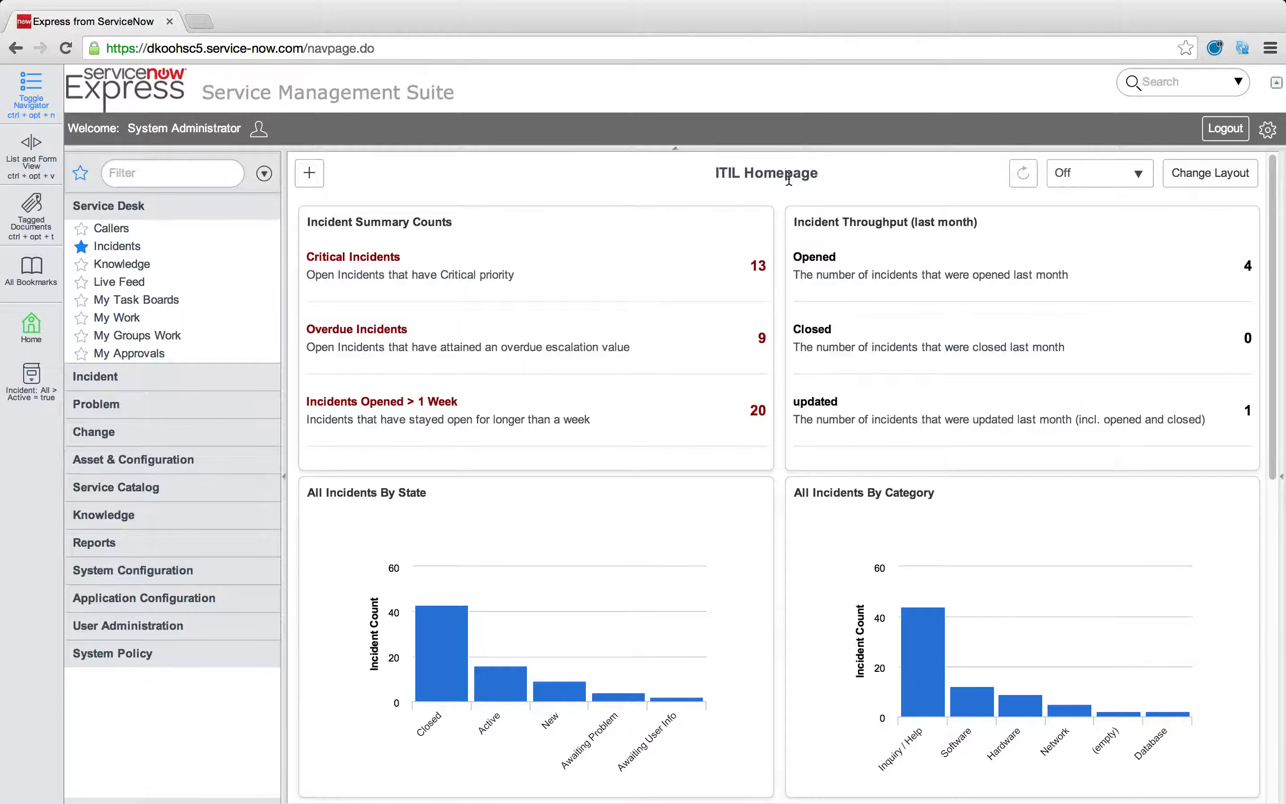
pyautogui.moveTo(766, 173)
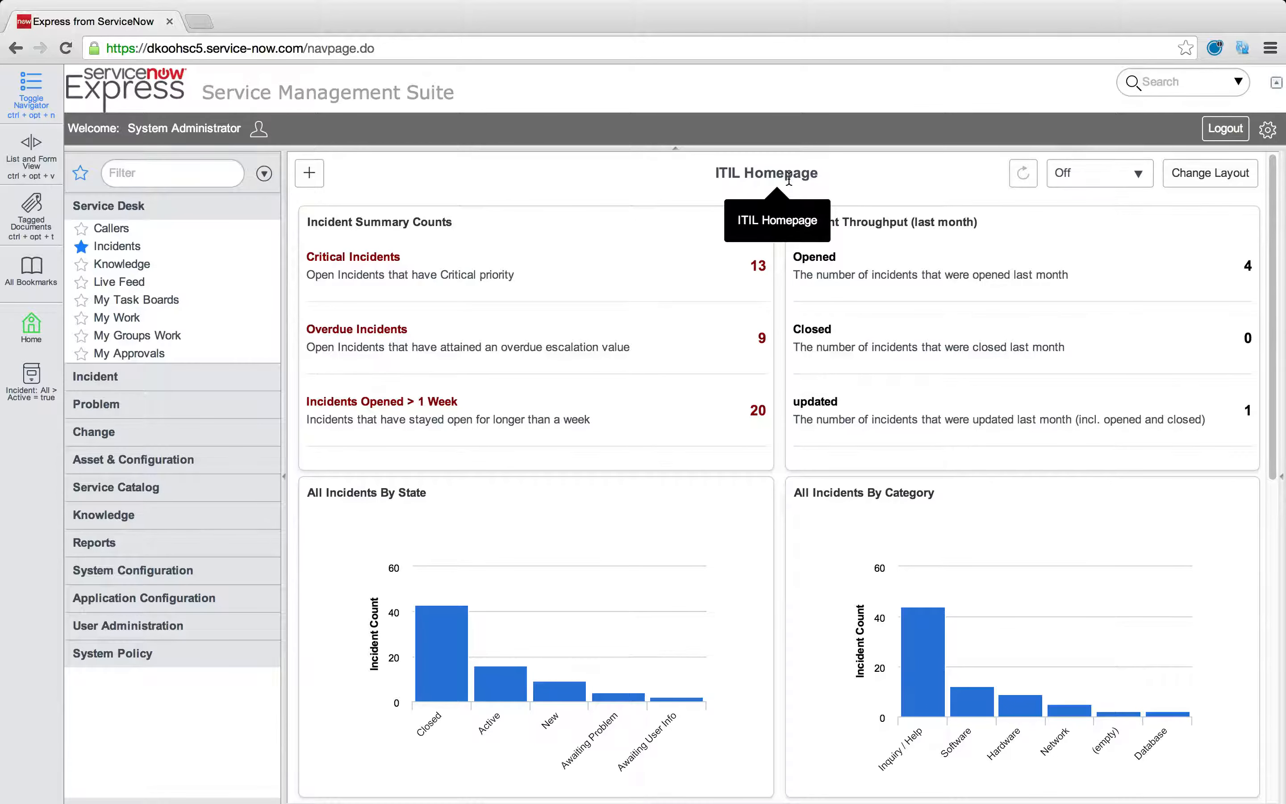
pyautogui.moveTo(611, 203)
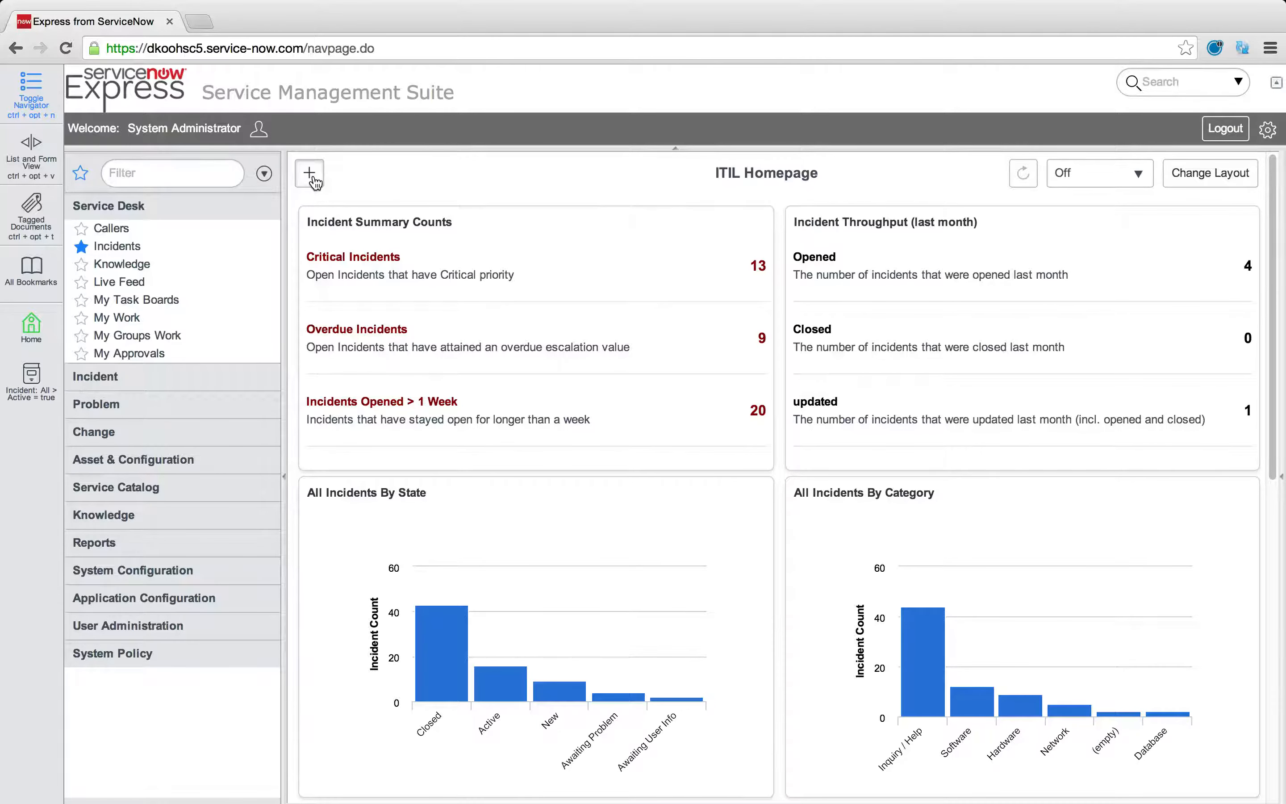
# Preview the Priority 1 Incidents, Priority 1 Problems, News, Knowledge Search and Emergency Changes gadgets
pyautogui.click(309, 173)
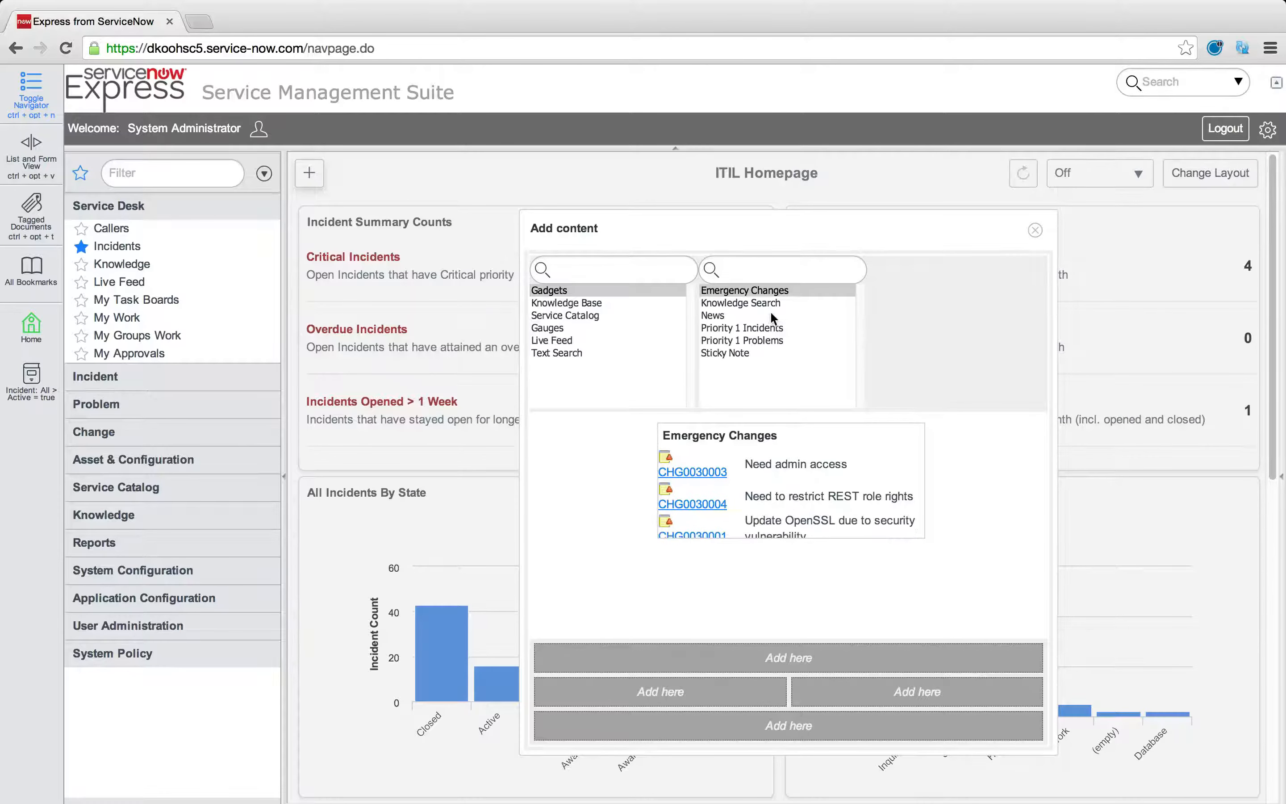
pyautogui.click(742, 340)
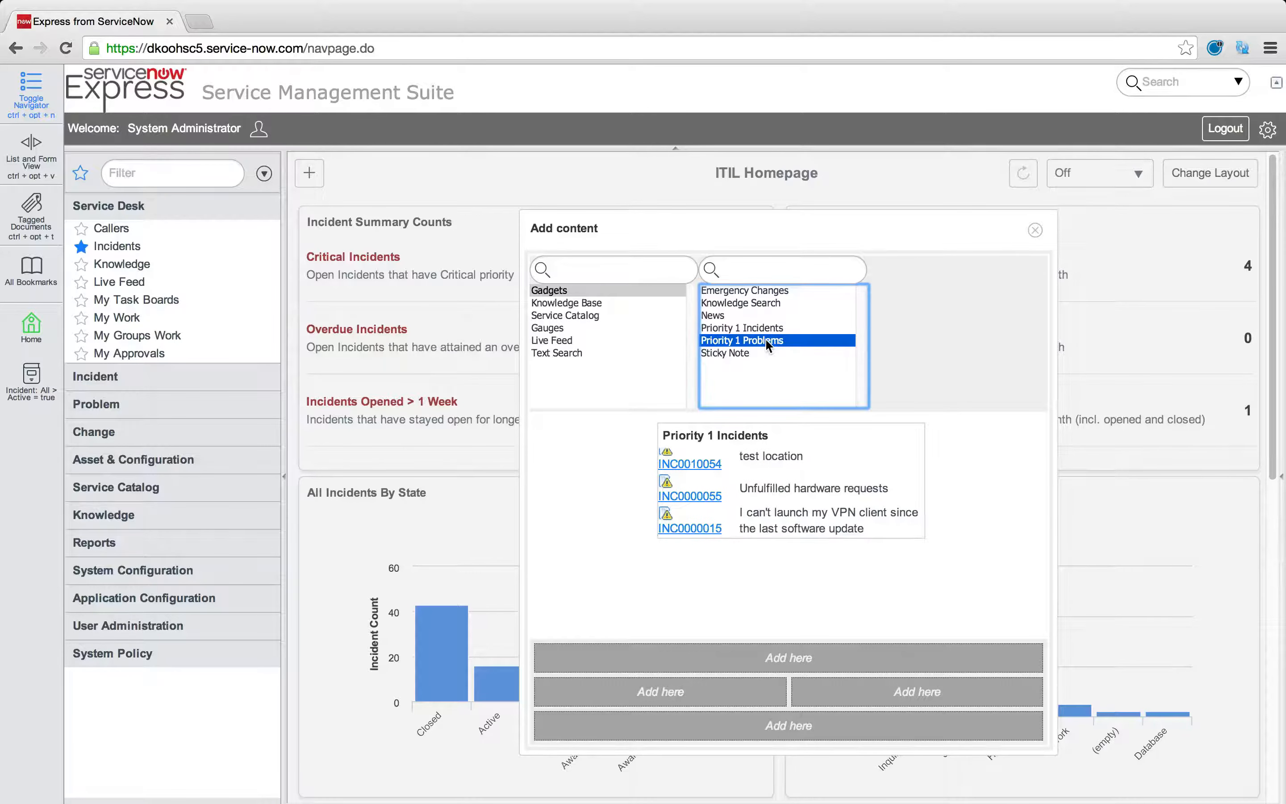
pyautogui.click(740, 340)
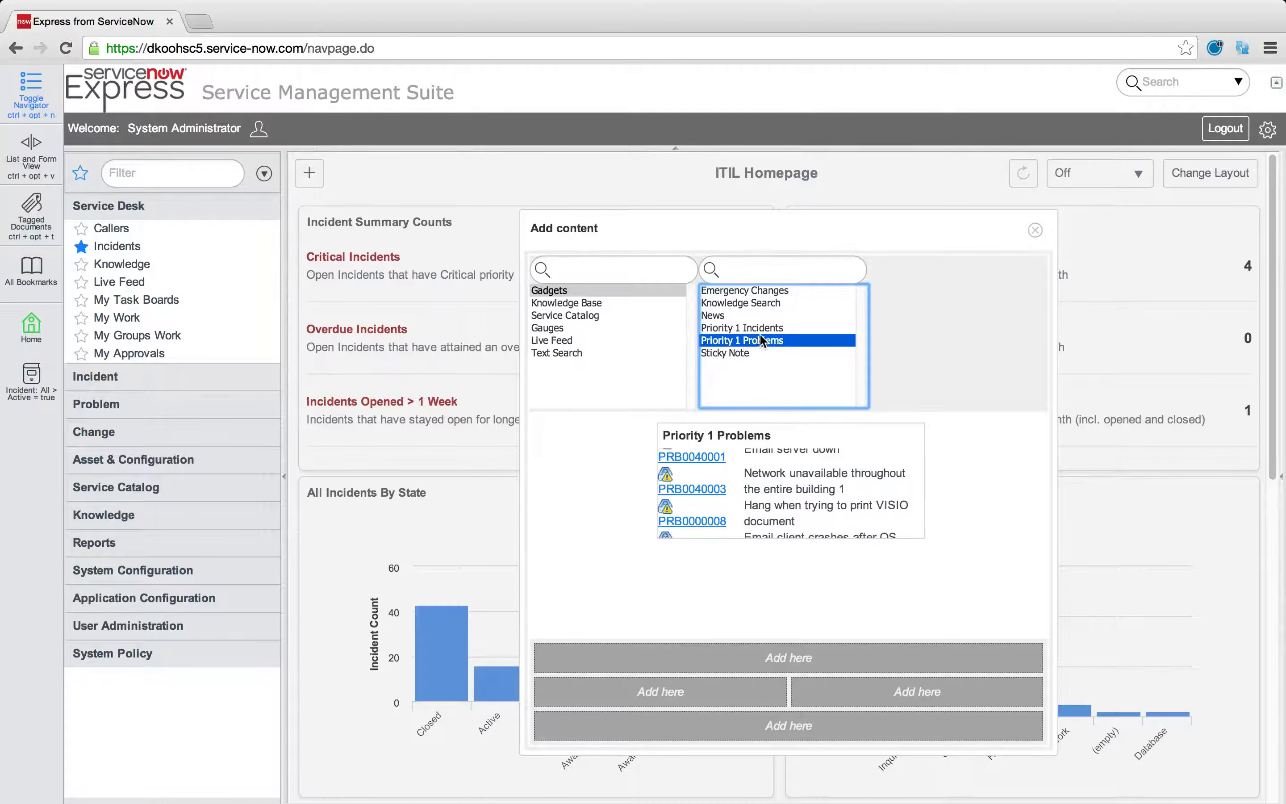
pyautogui.click(711, 315)
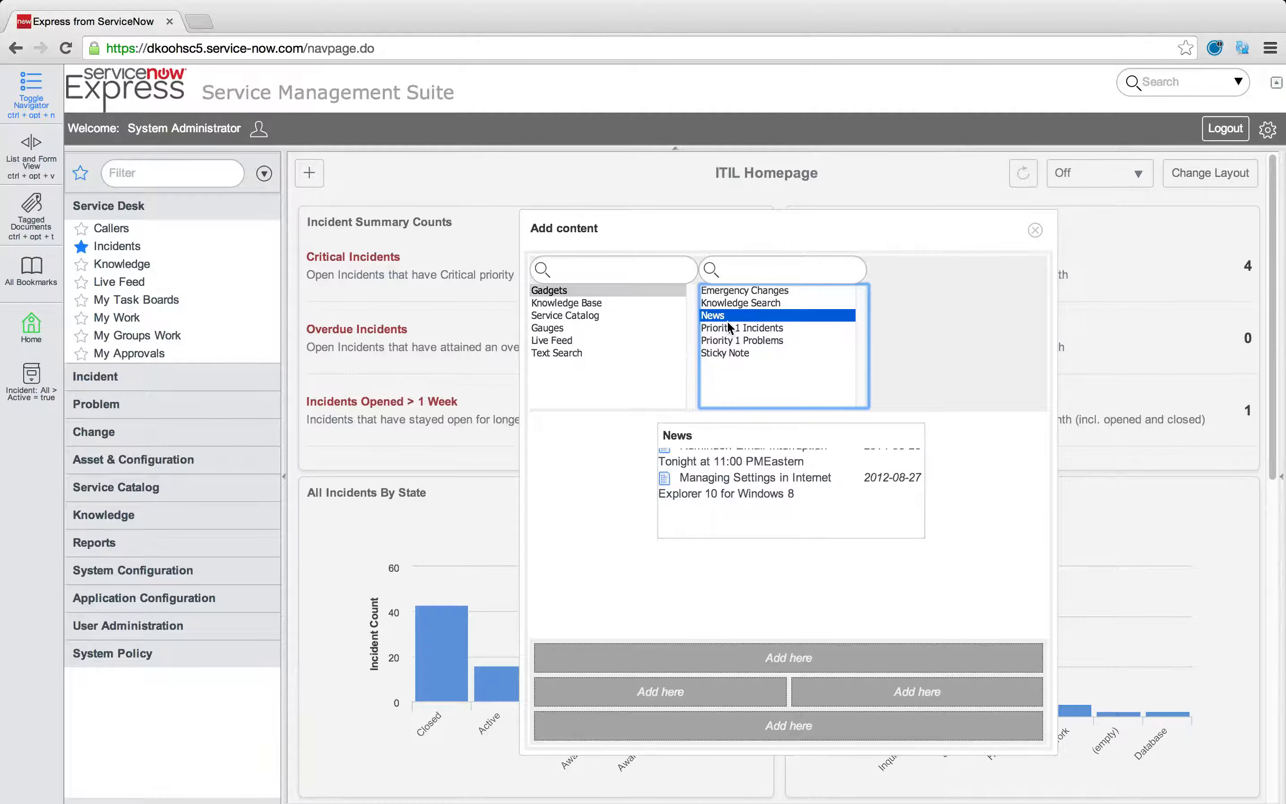
pyautogui.click(741, 302)
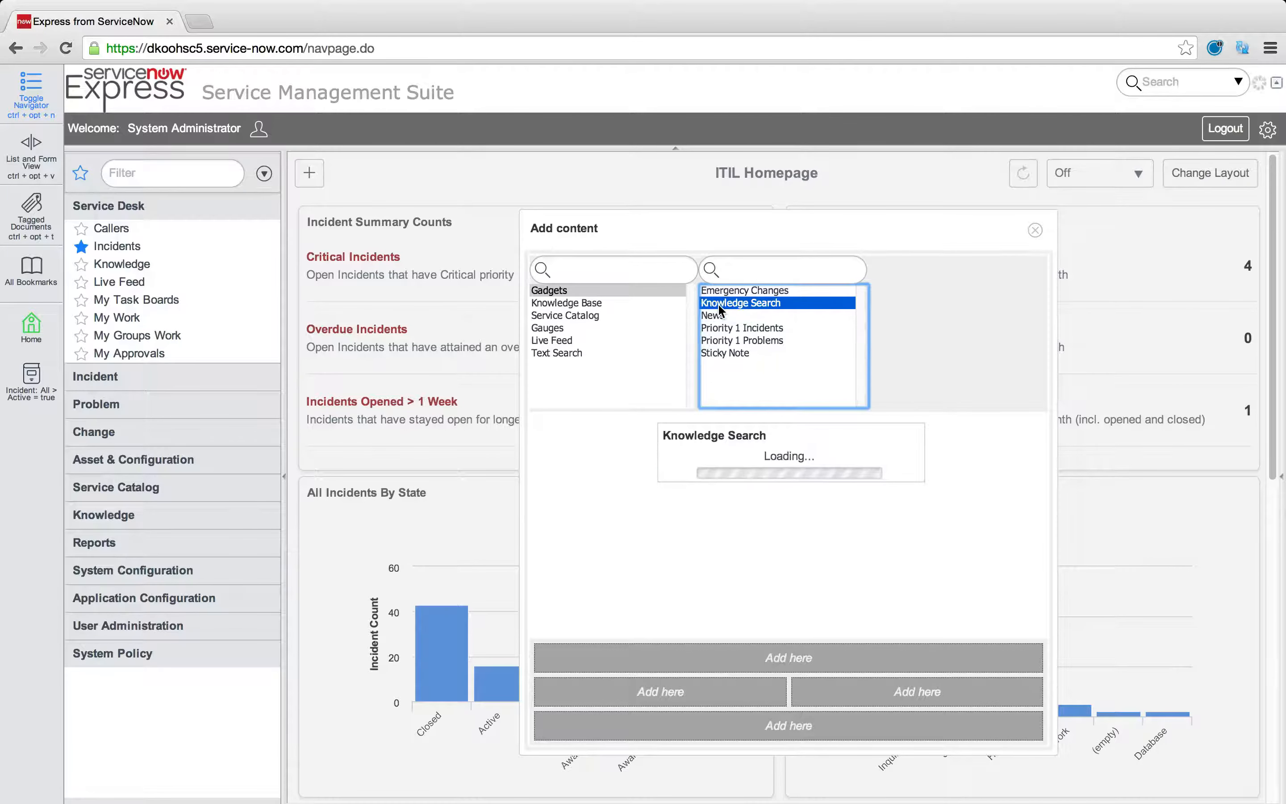
pyautogui.click(744, 290)
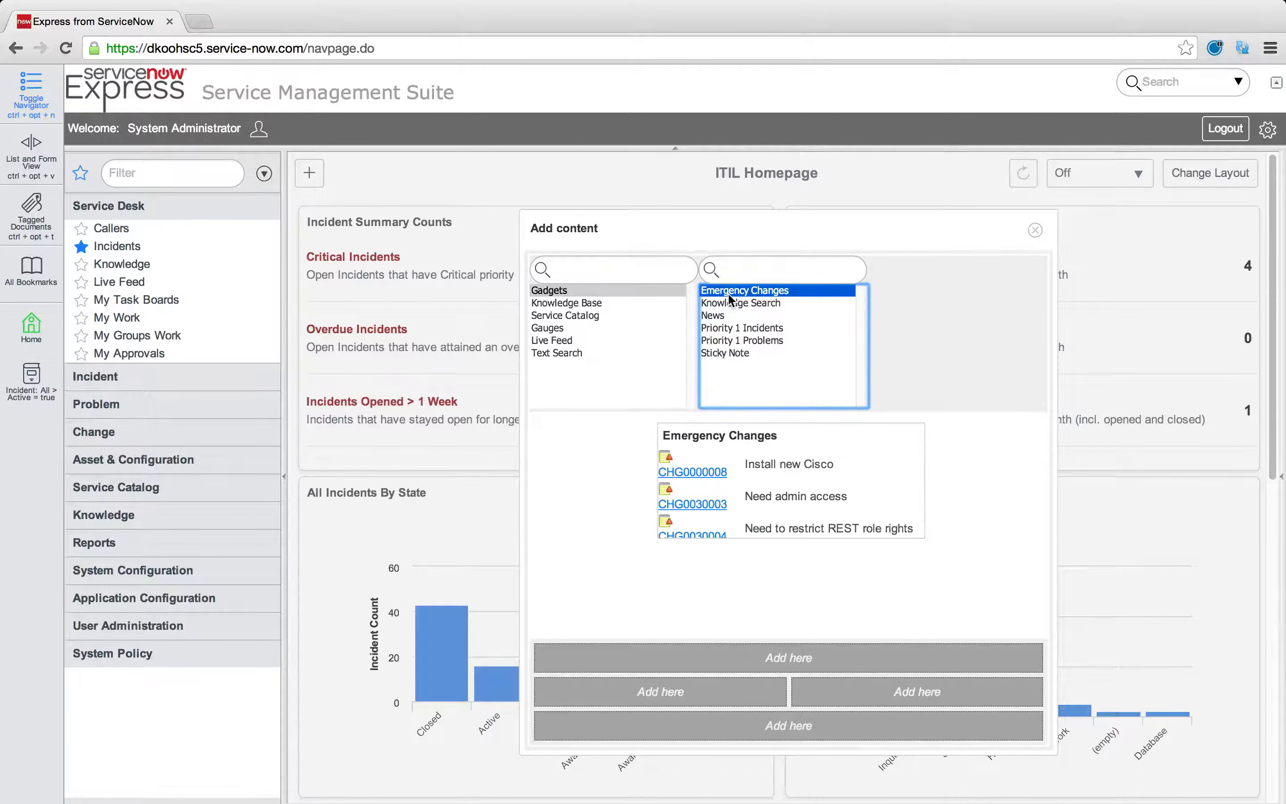
# Browse Knowledge Base FAQ and Email, Service Catalog and Gauges content, then return to System Administration
pyautogui.click(566, 302)
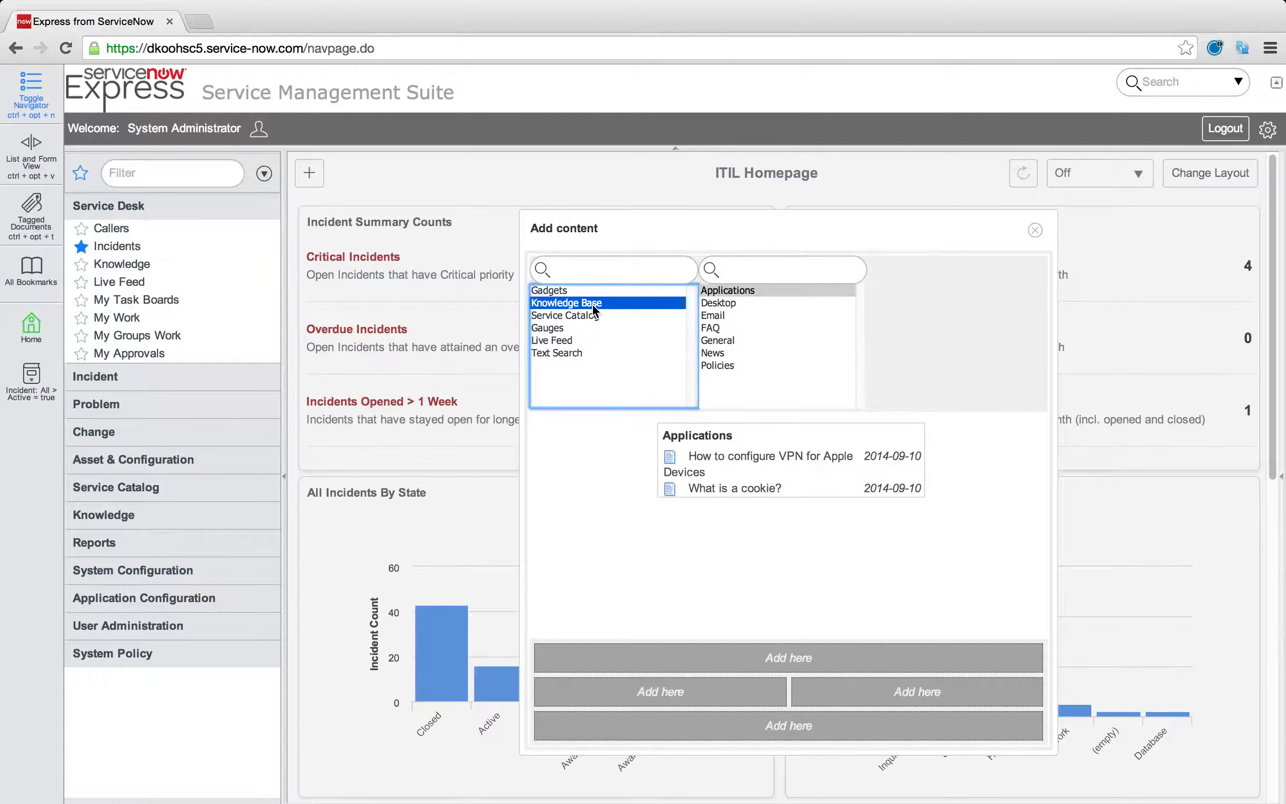
pyautogui.click(710, 327)
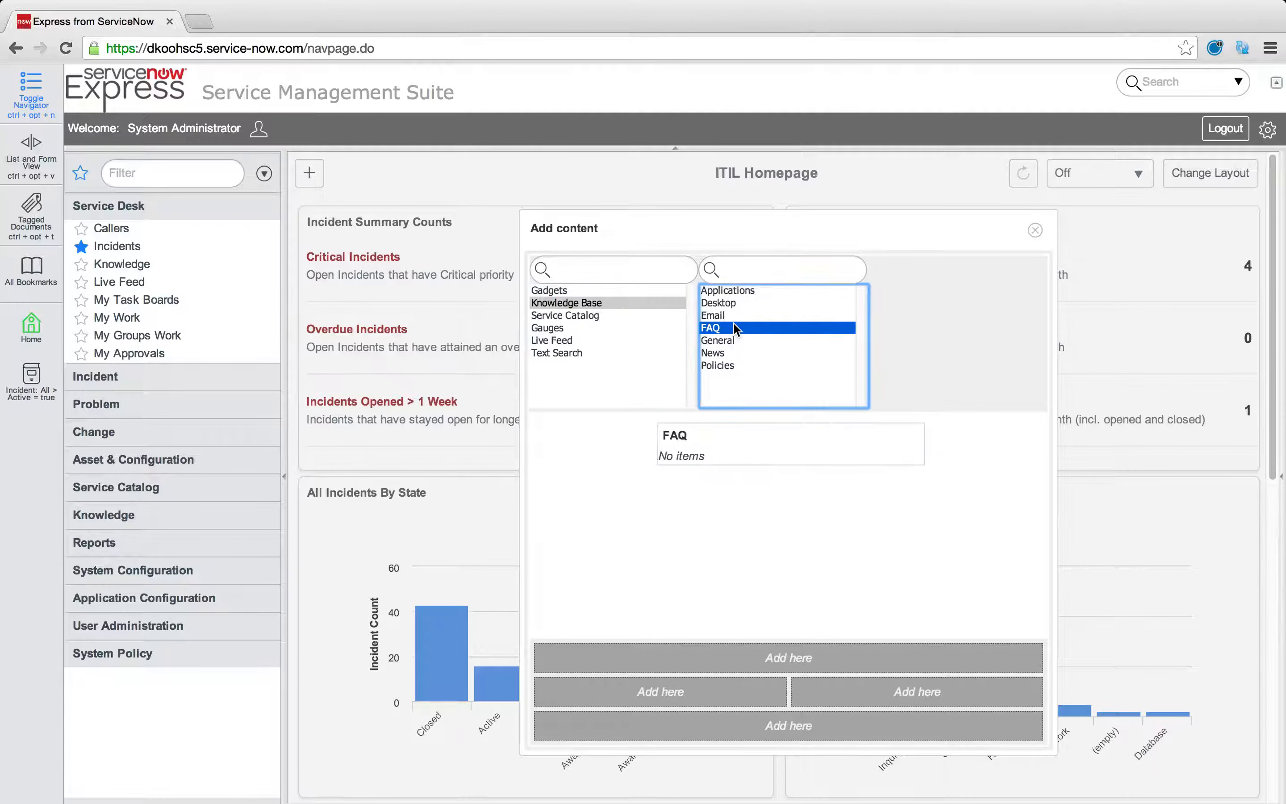
pyautogui.click(712, 315)
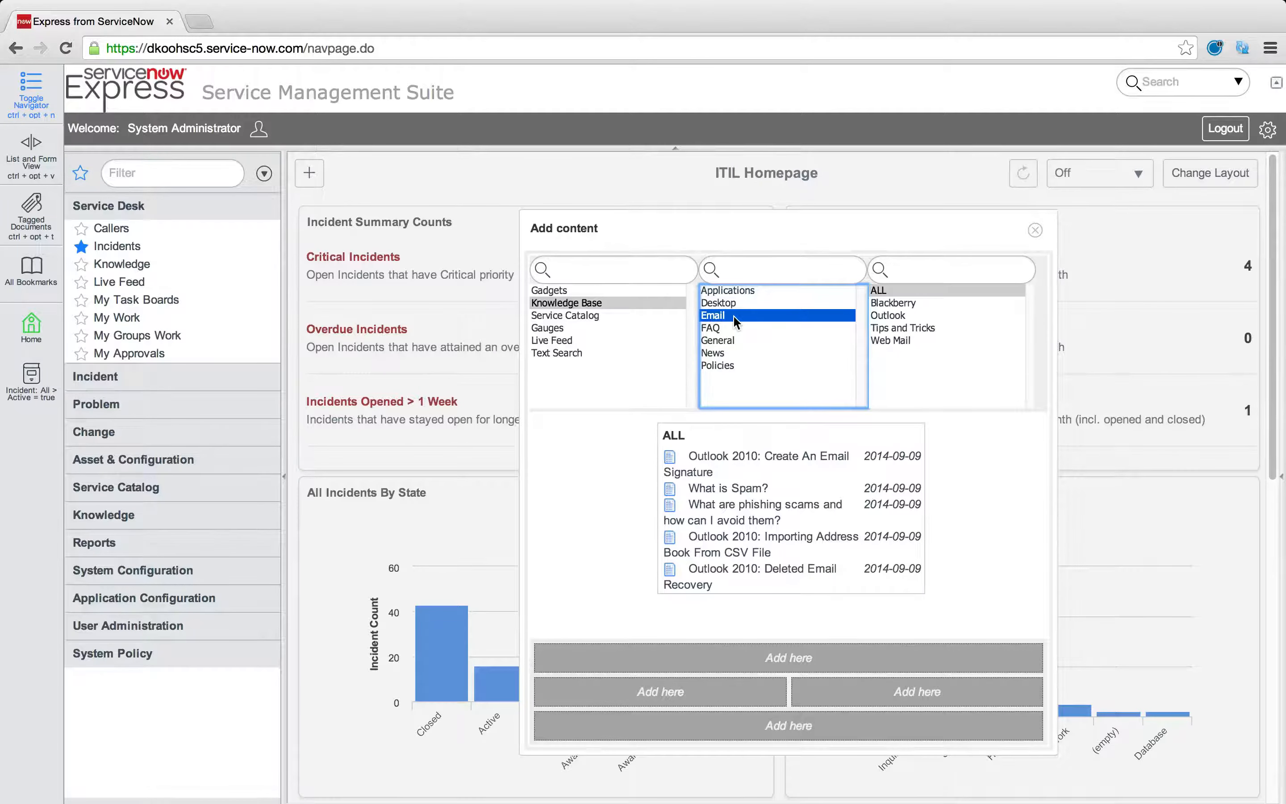
pyautogui.click(565, 315)
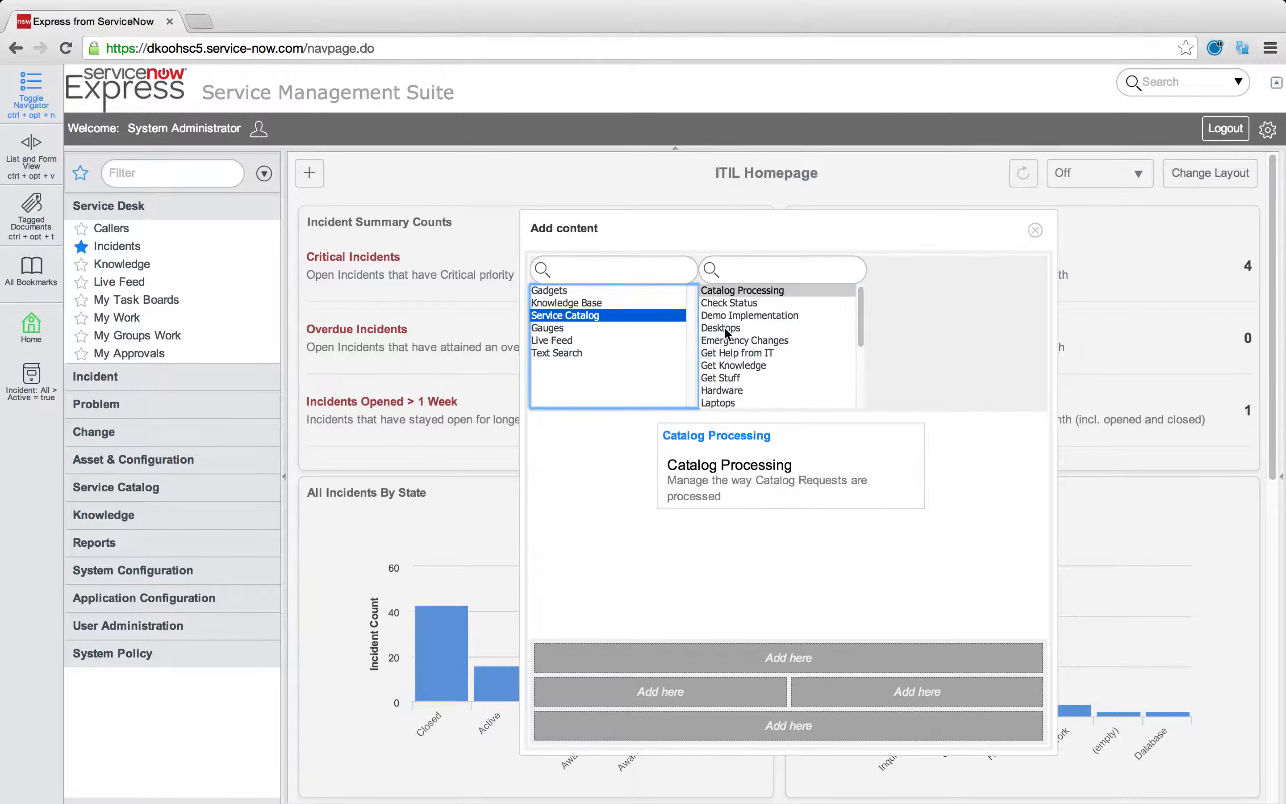
pyautogui.scroll(-3)
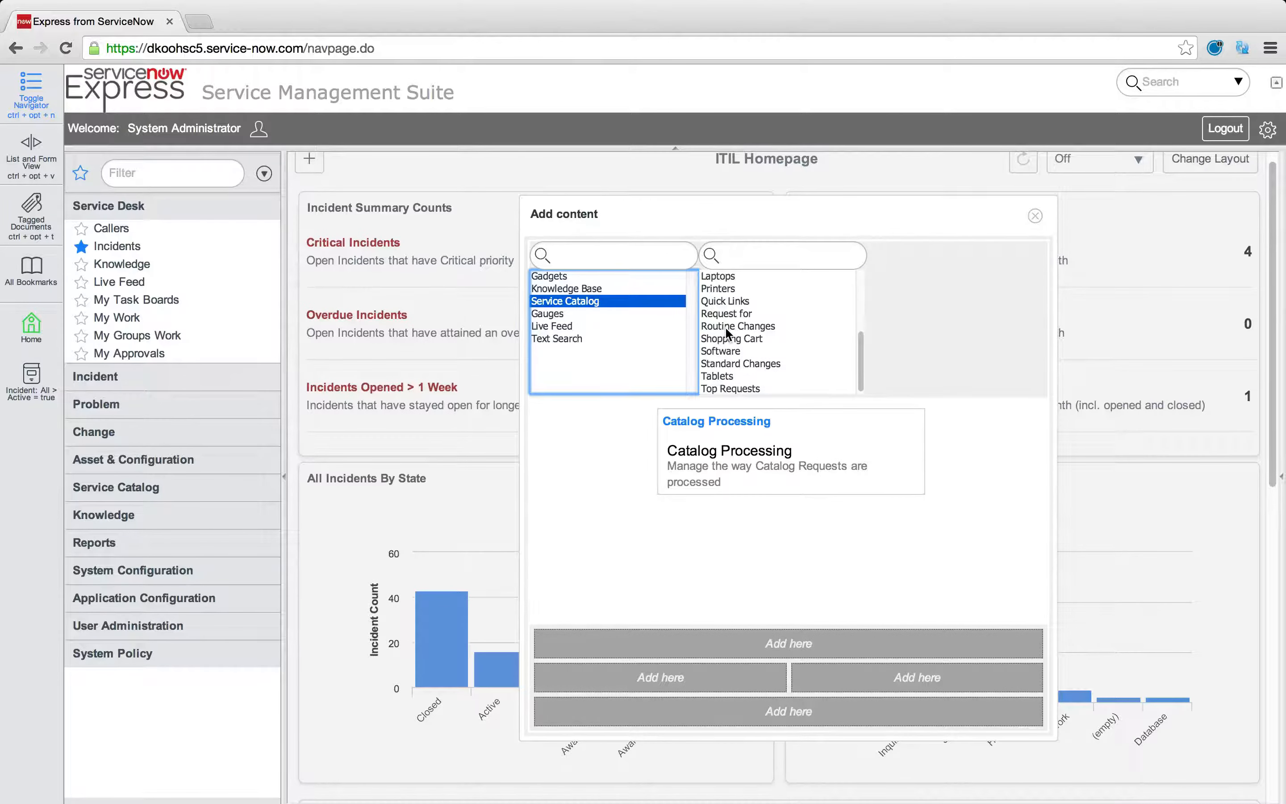
pyautogui.moveTo(738, 326)
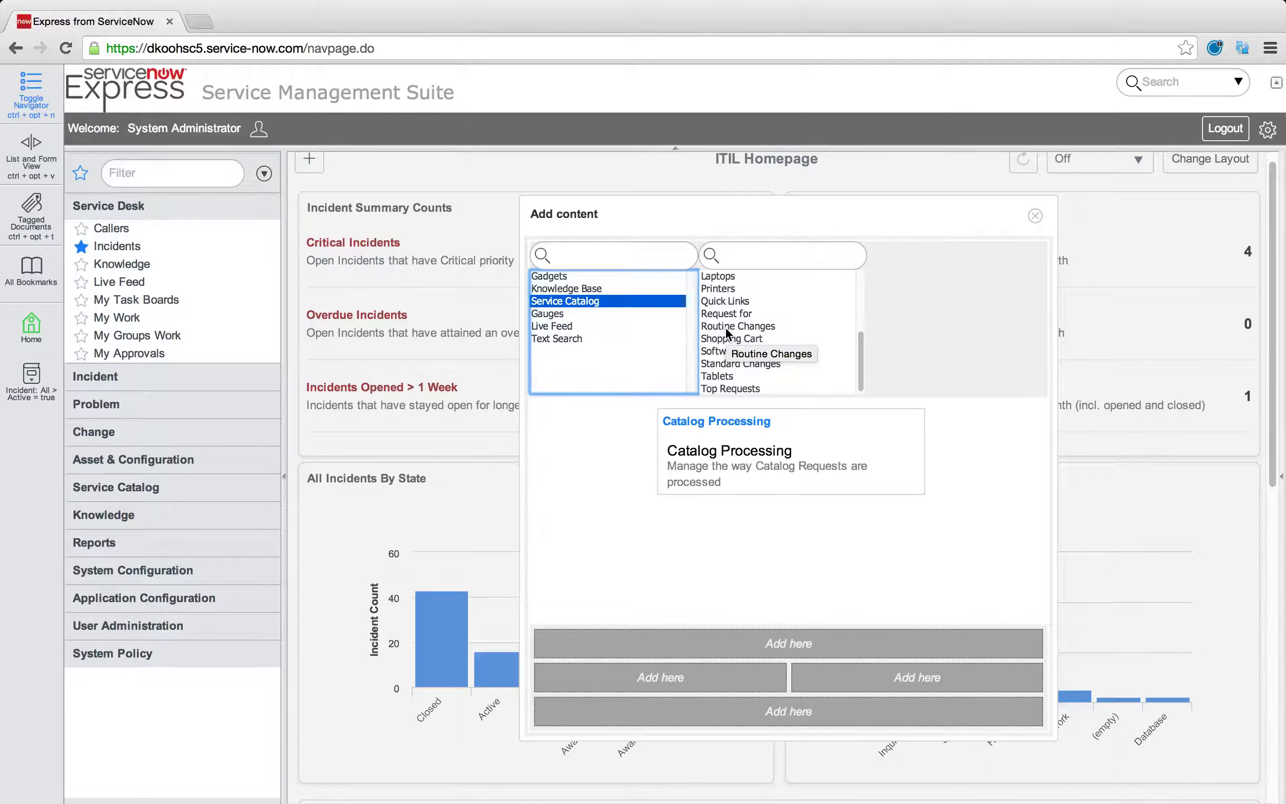
pyautogui.moveTo(649, 335)
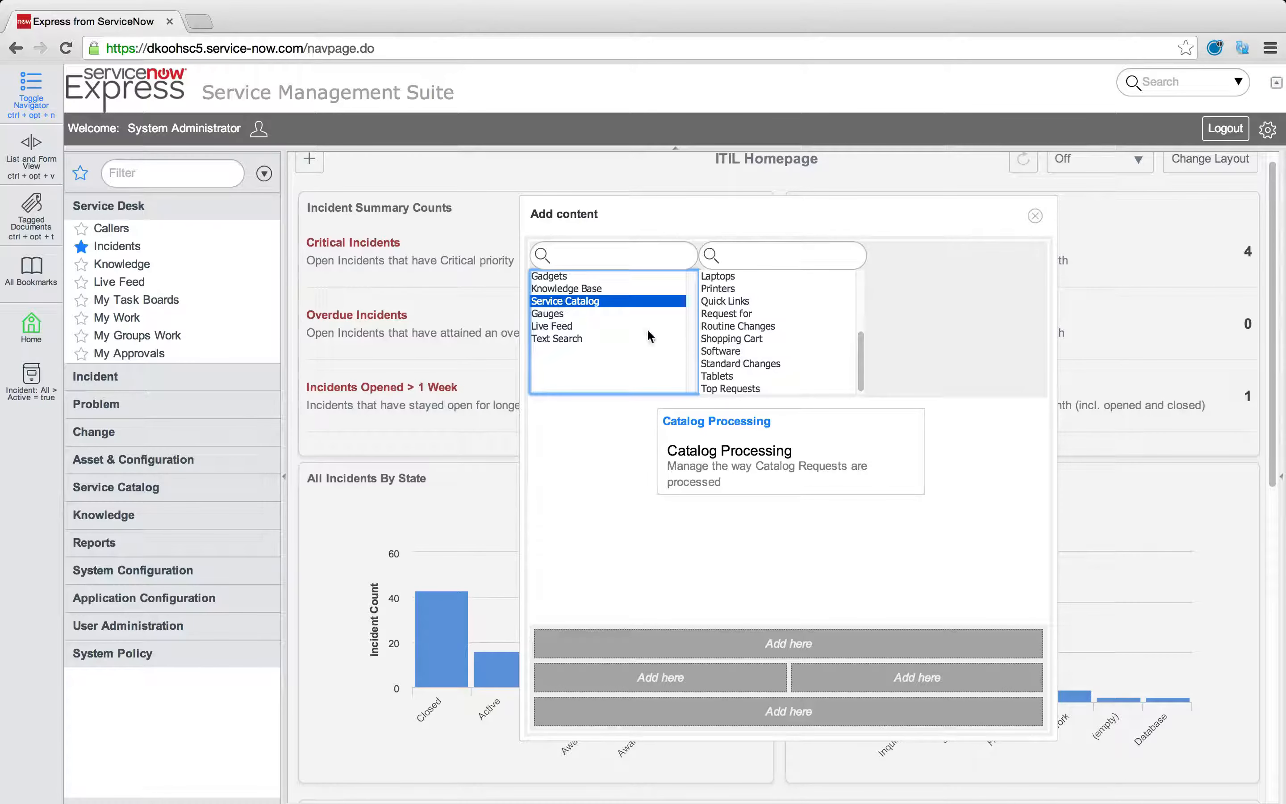
pyautogui.click(547, 314)
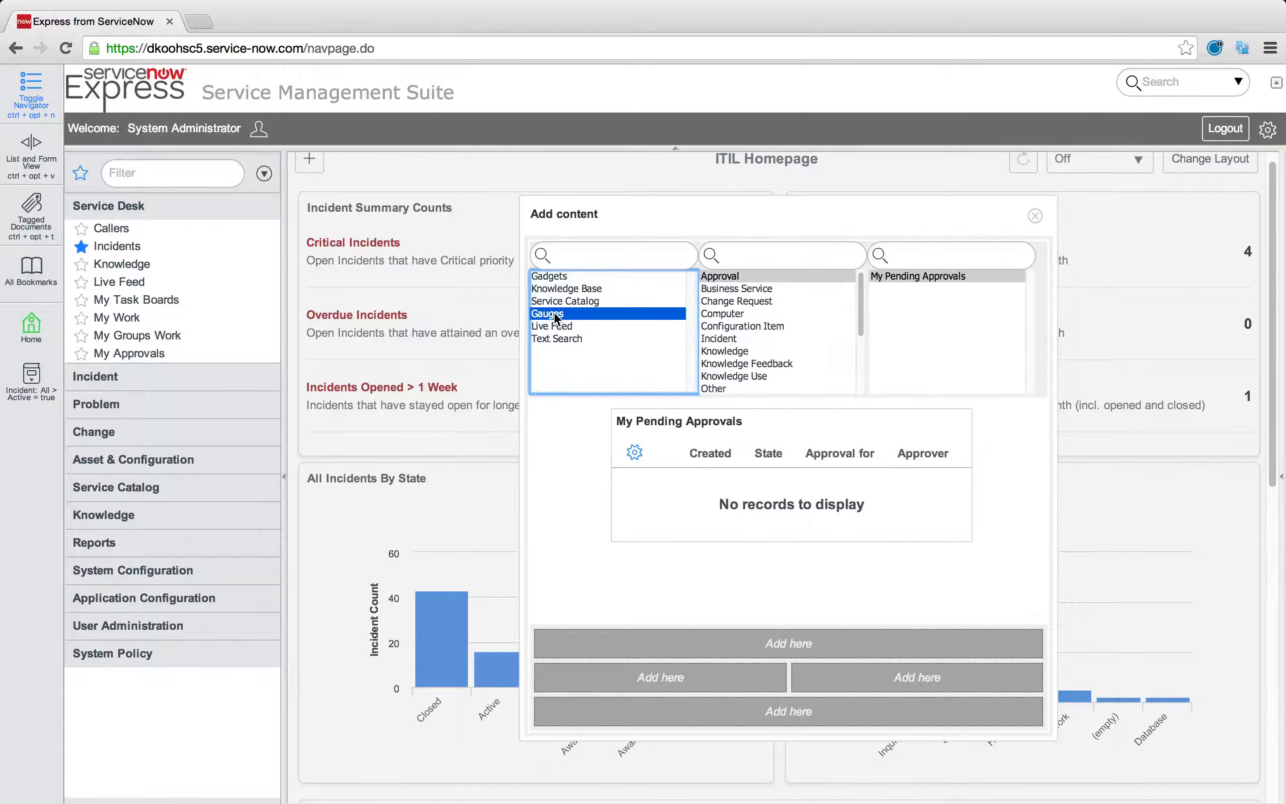
pyautogui.scroll(-3)
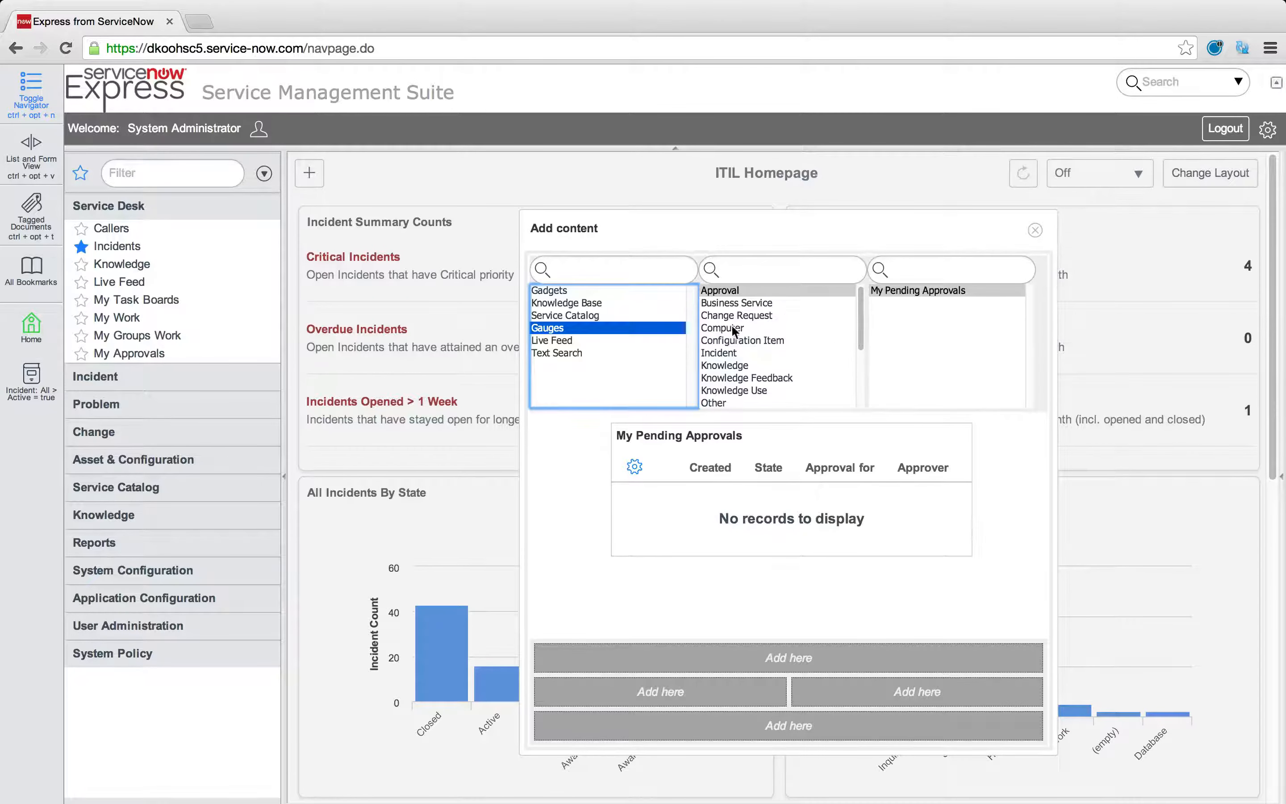
pyautogui.moveTo(742, 340)
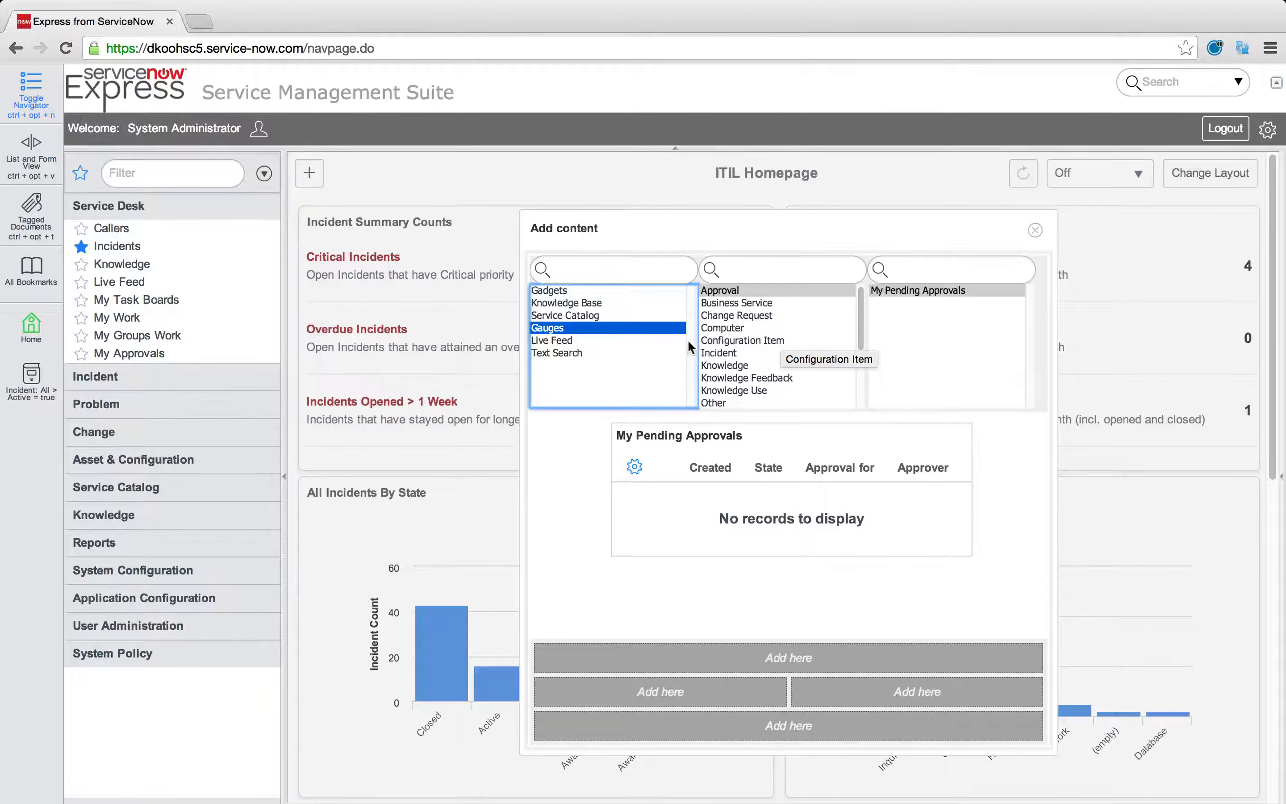
pyautogui.click(552, 340)
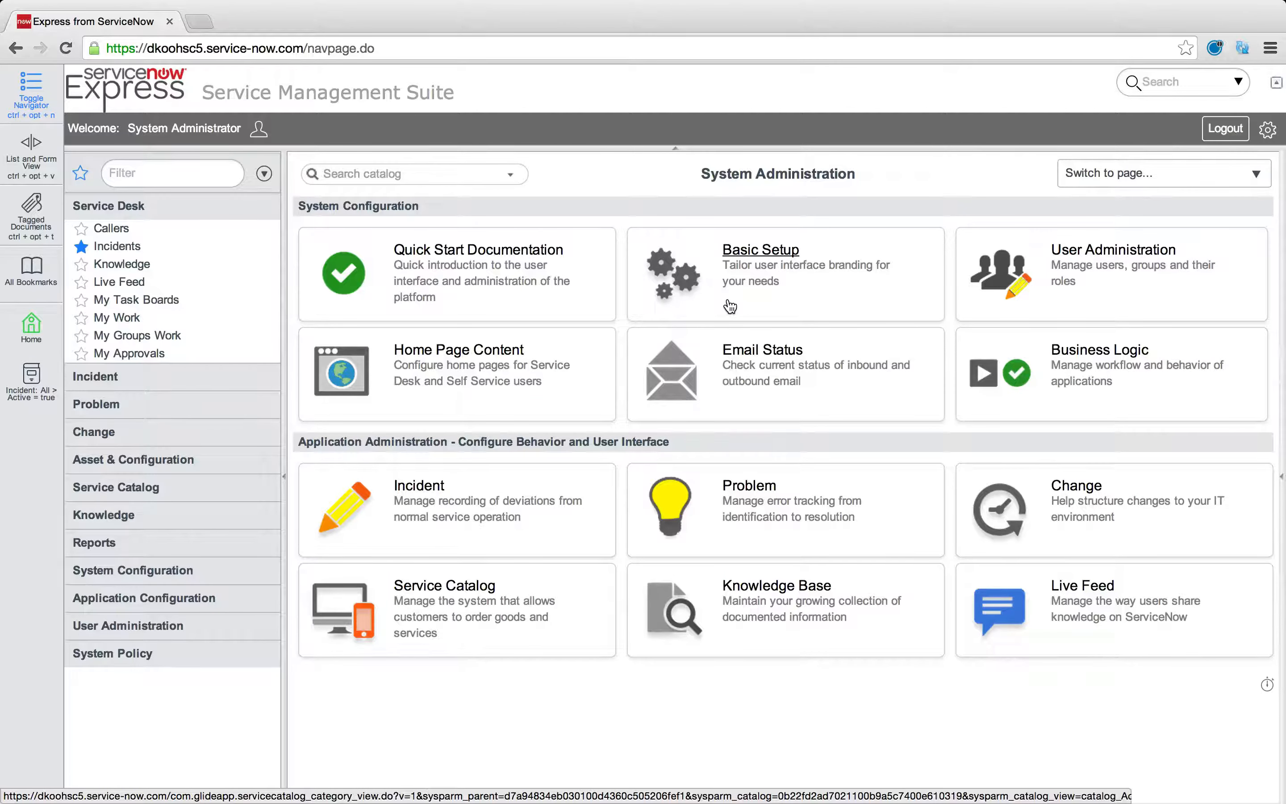
# Switch to the Self Service homepage via the Switch to page list
pyautogui.click(1161, 173)
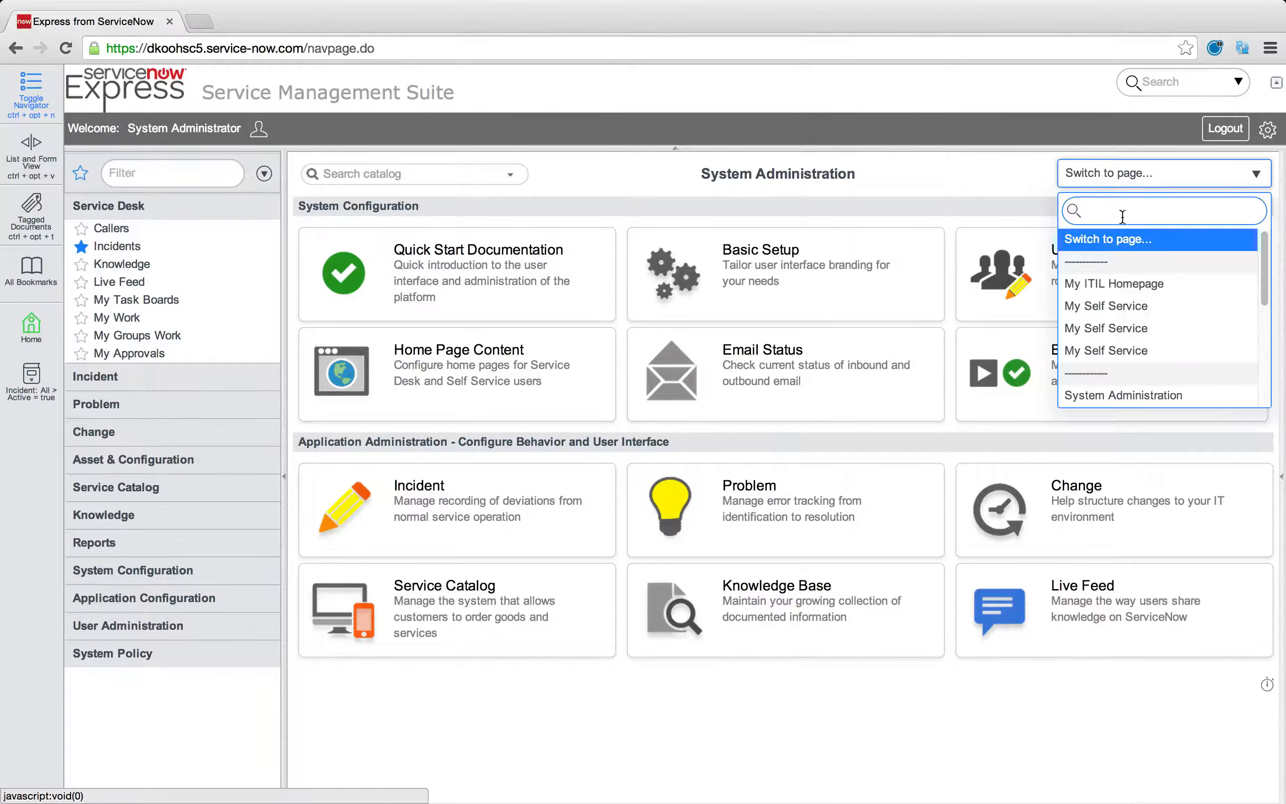
pyautogui.scroll(-3)
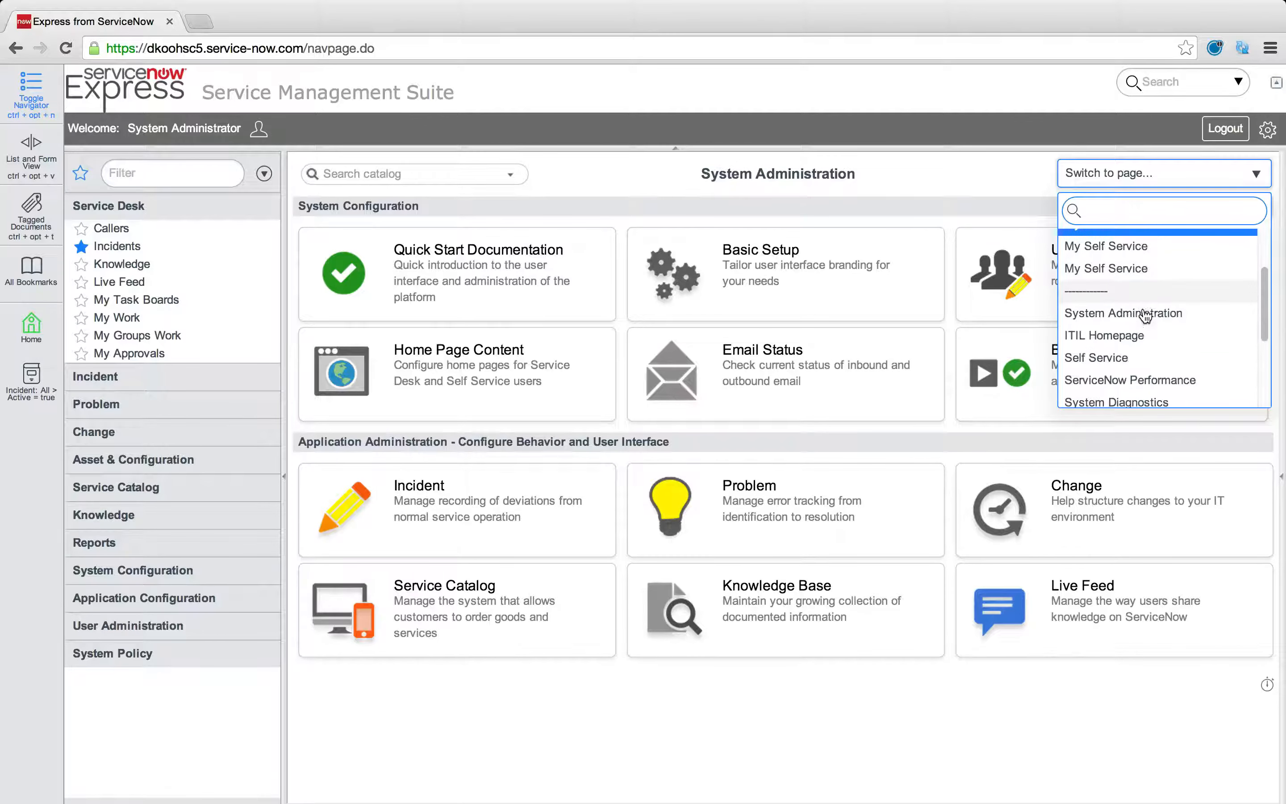
pyautogui.click(1096, 358)
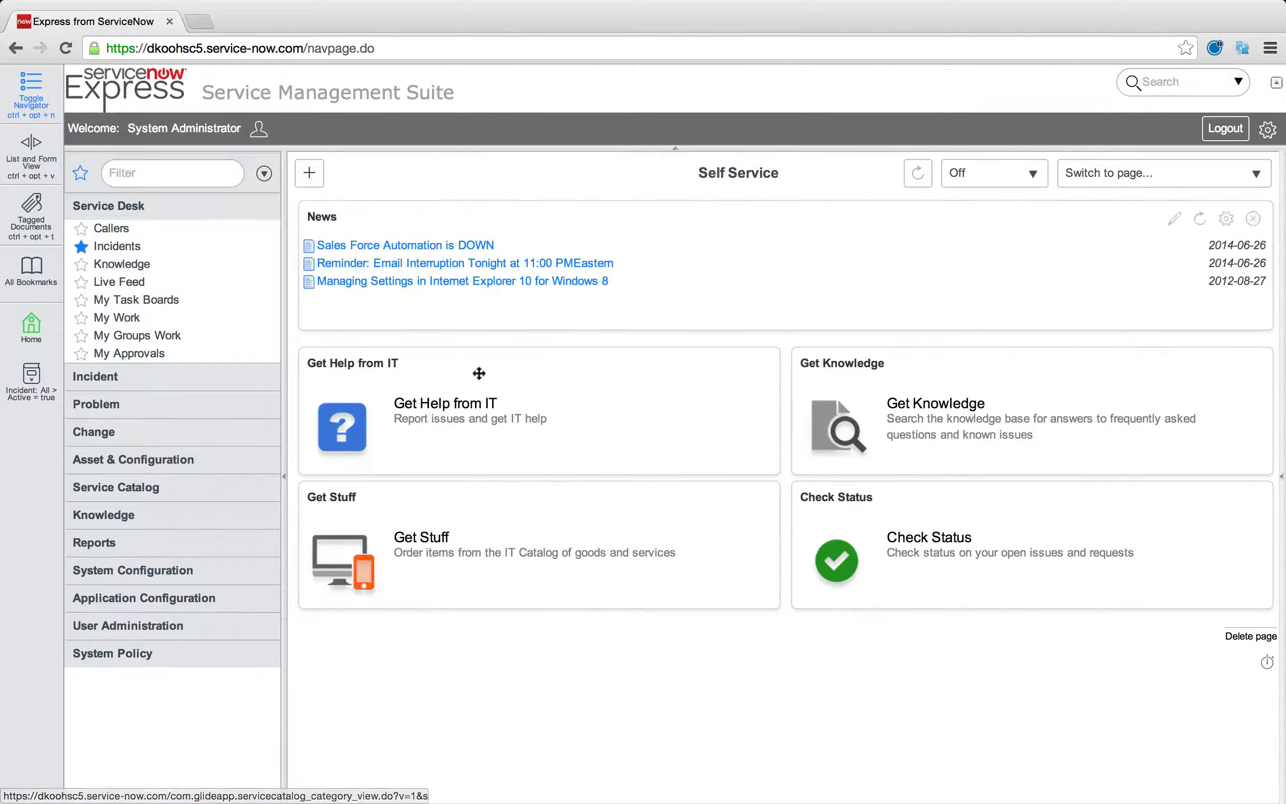
# Return home and open Edit Self Service Homepage from Home Page Content
pyautogui.click(1161, 173)
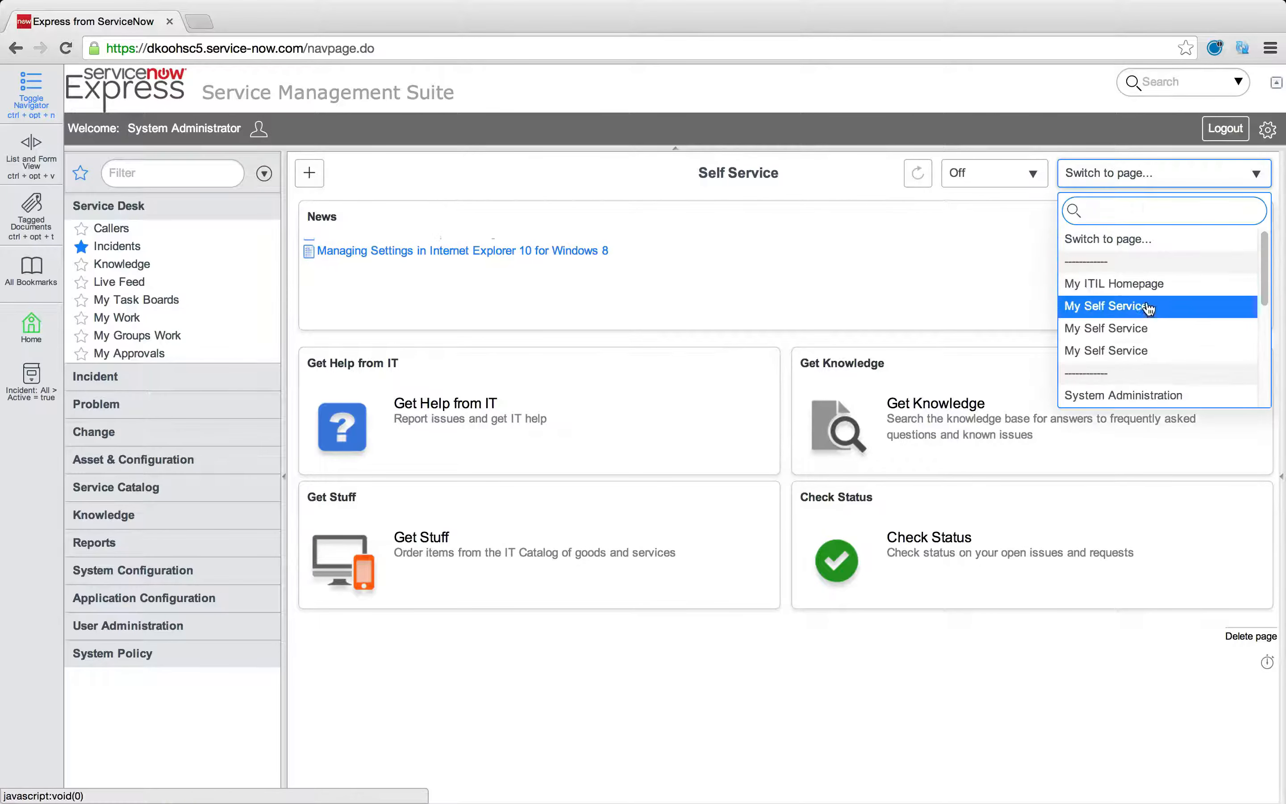
pyautogui.click(1124, 395)
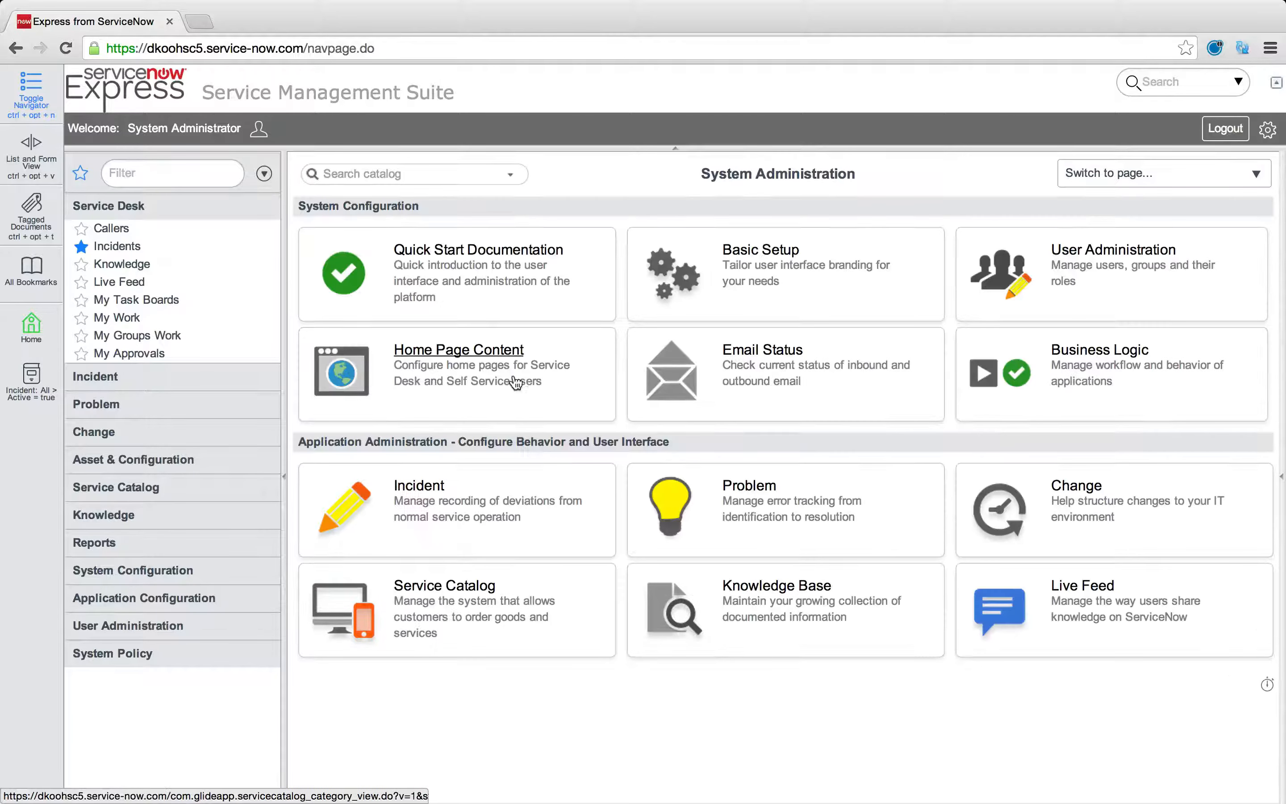
pyautogui.click(458, 349)
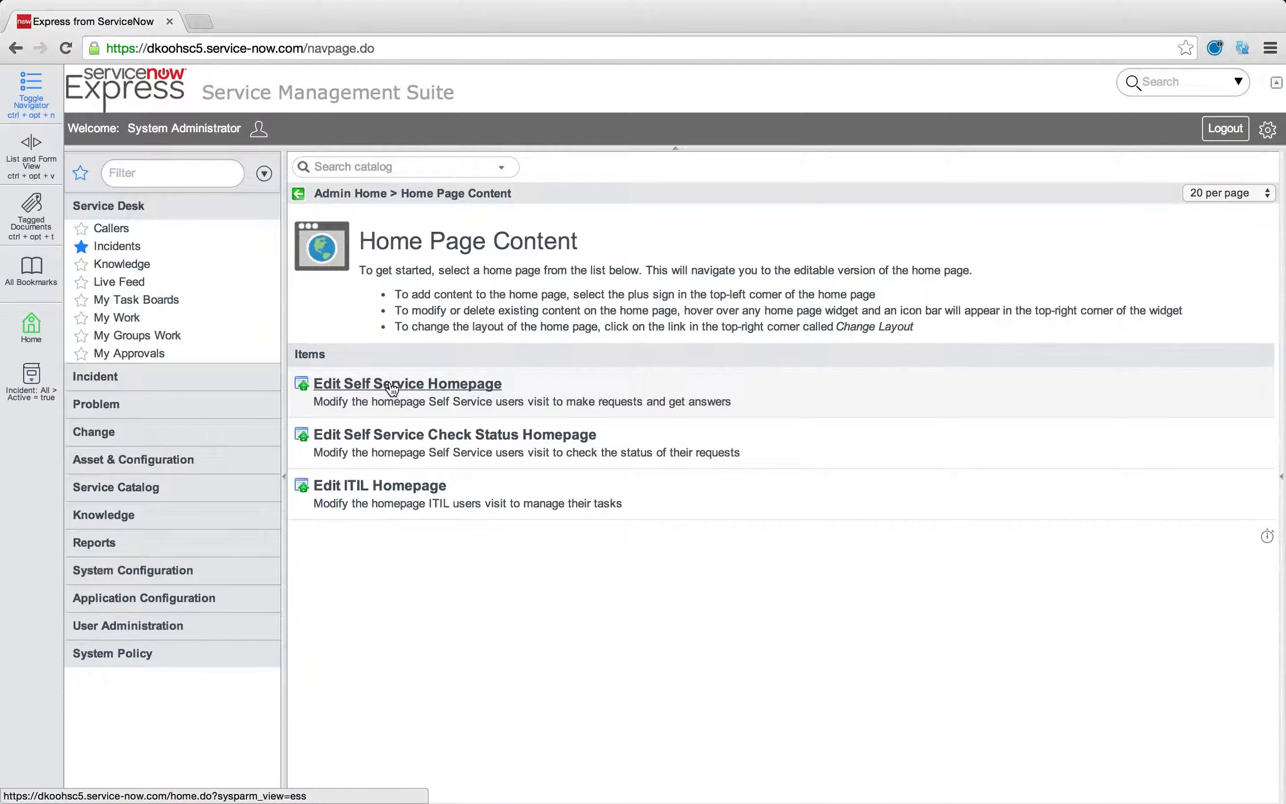
pyautogui.click(407, 383)
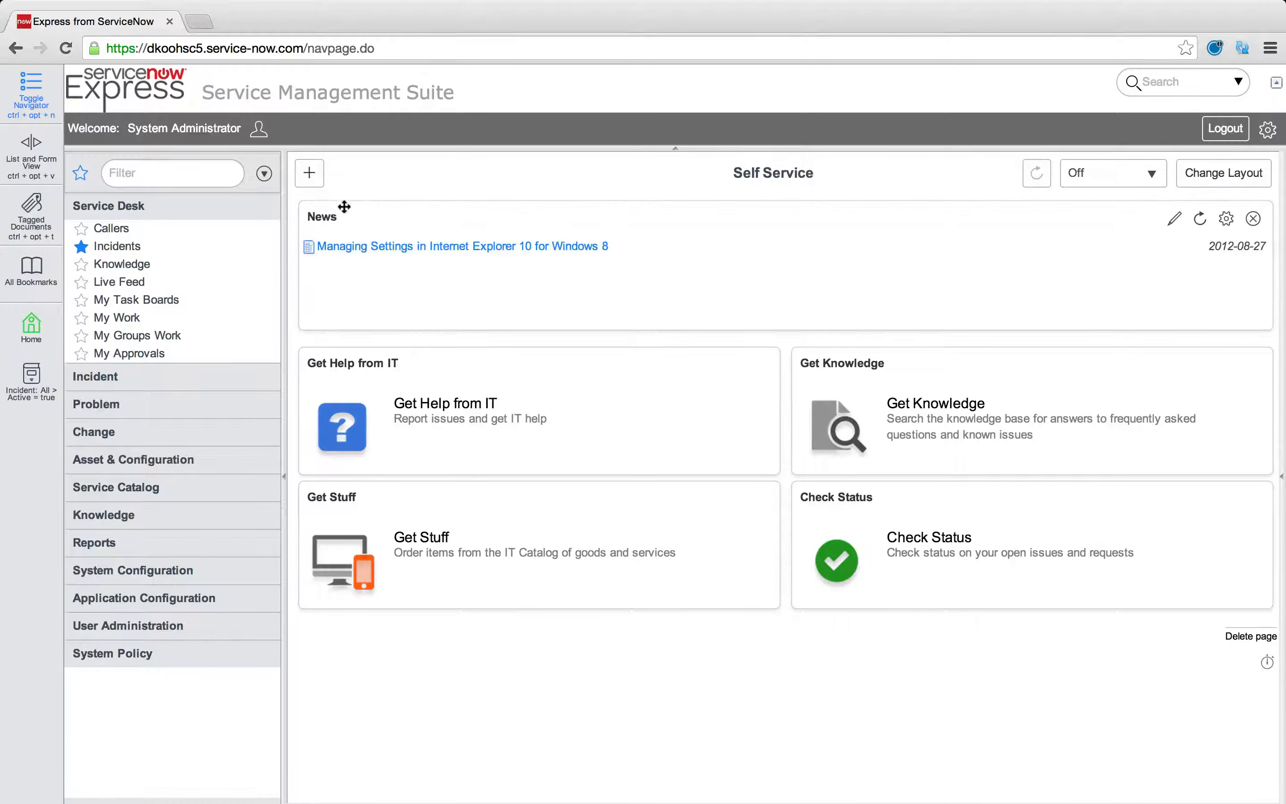
# Add the Service Catalog Emergency Changes and Desktops blocks to the Self Service homepage
pyautogui.click(309, 174)
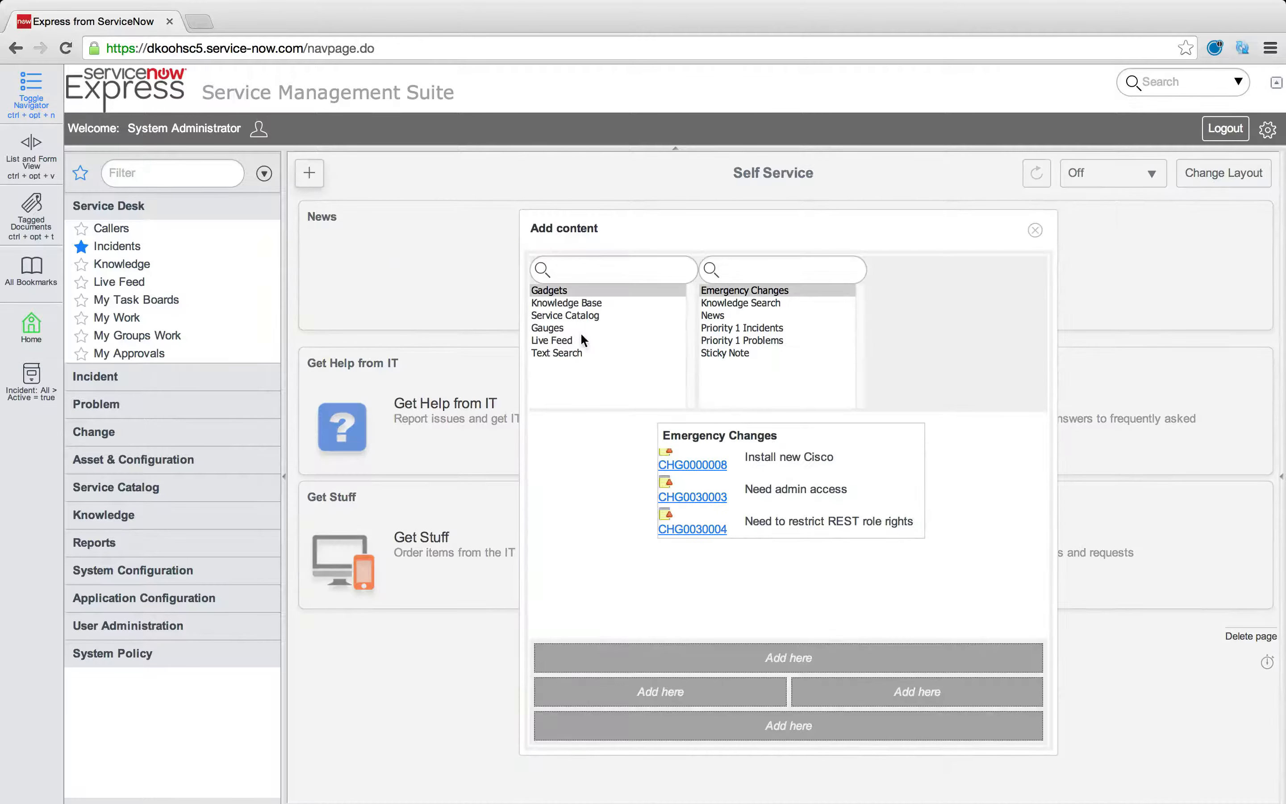
pyautogui.click(565, 315)
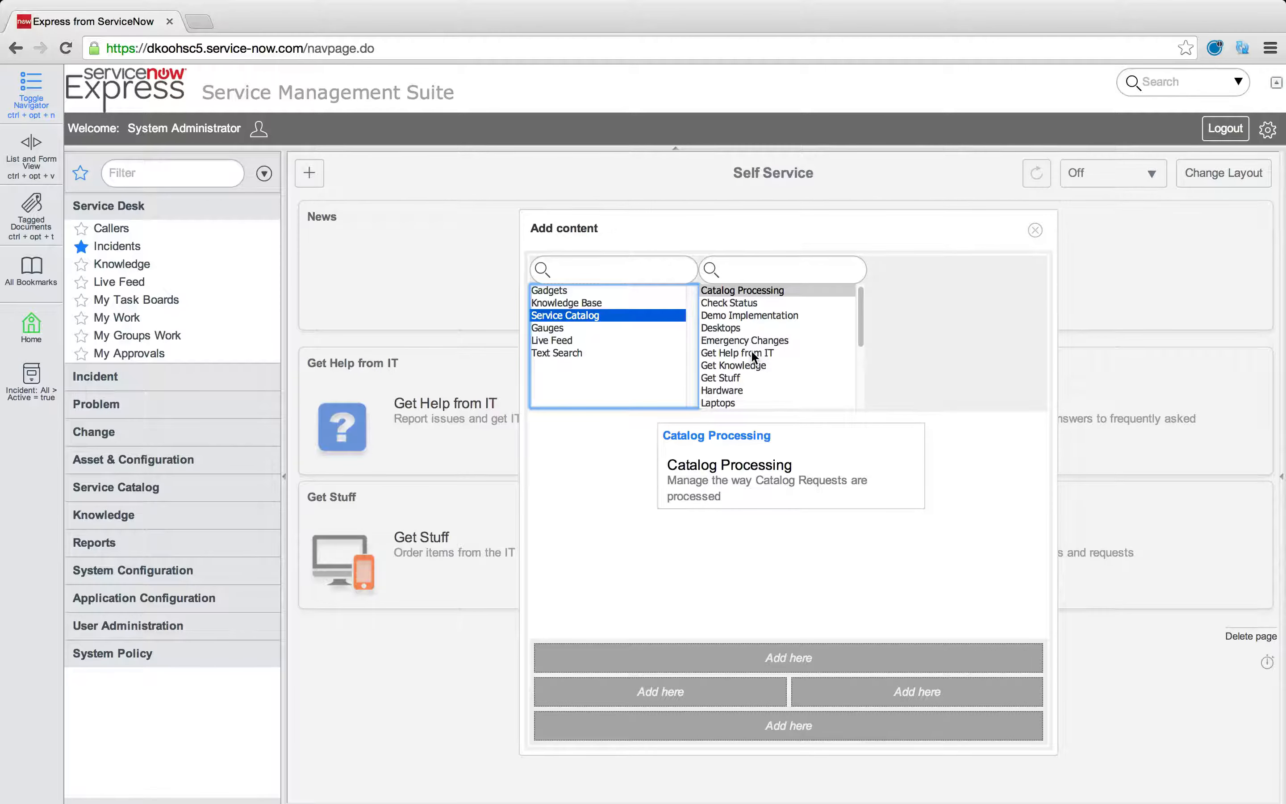
pyautogui.click(745, 340)
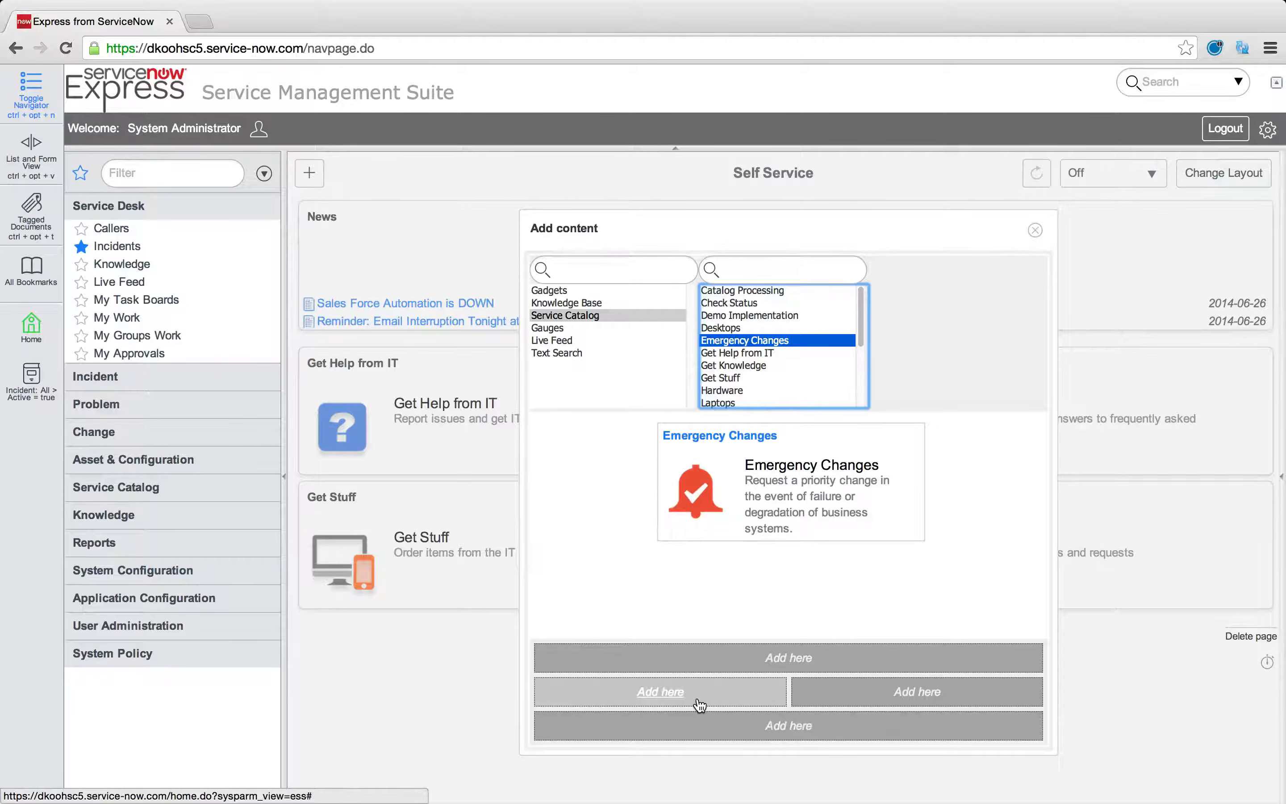
pyautogui.click(659, 691)
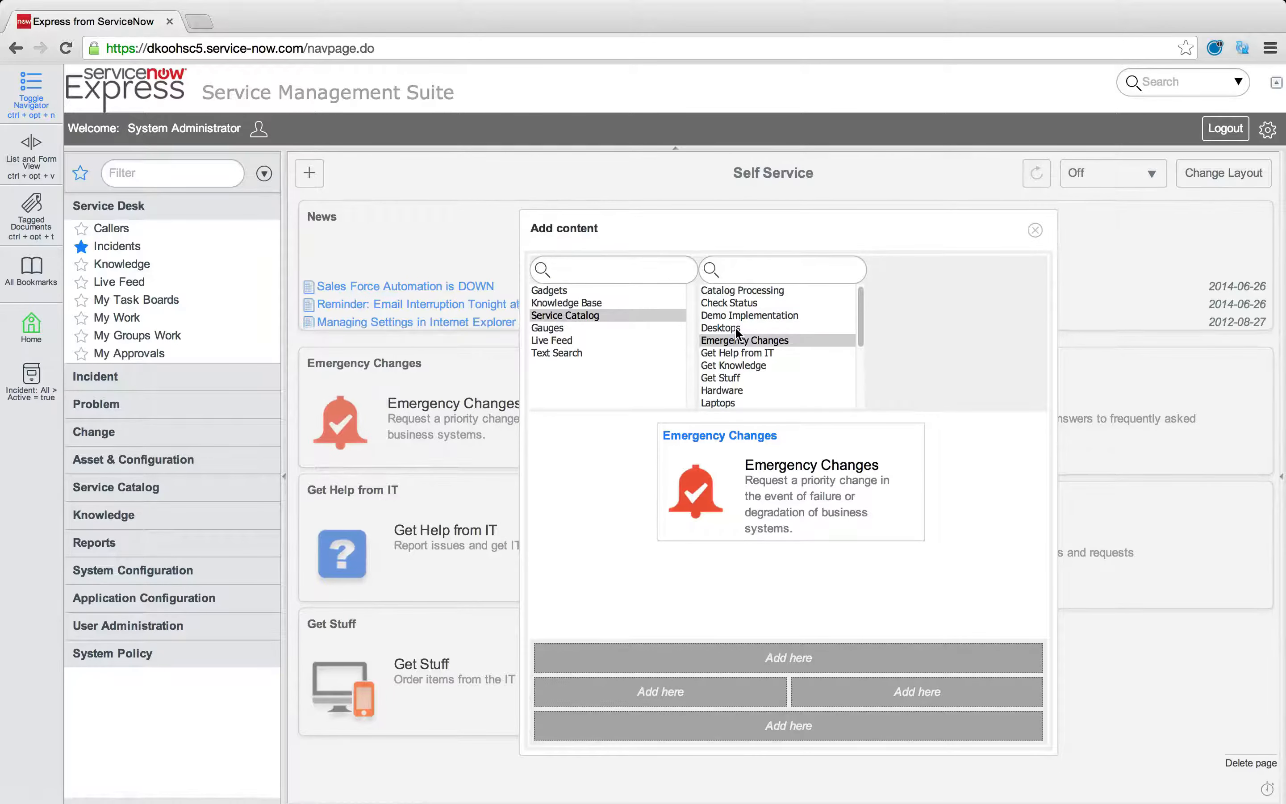
pyautogui.click(720, 327)
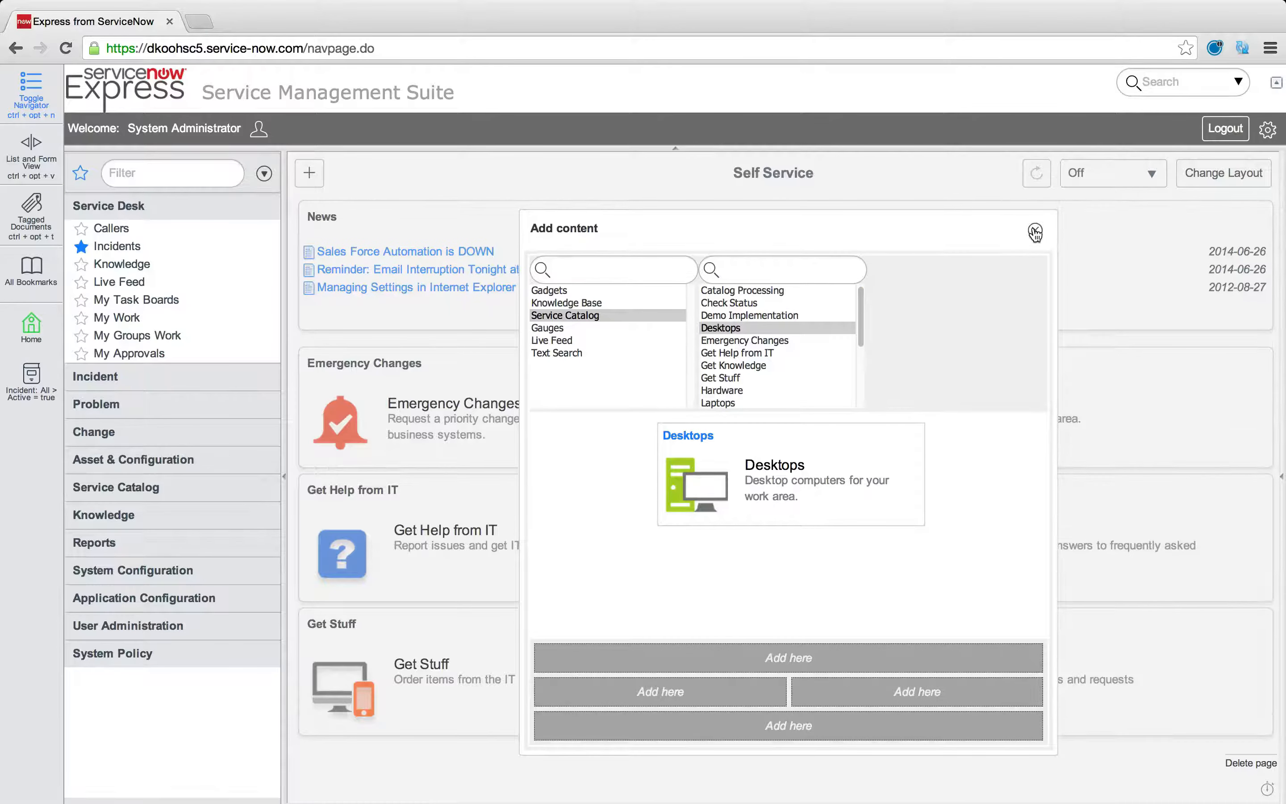
pyautogui.click(1035, 233)
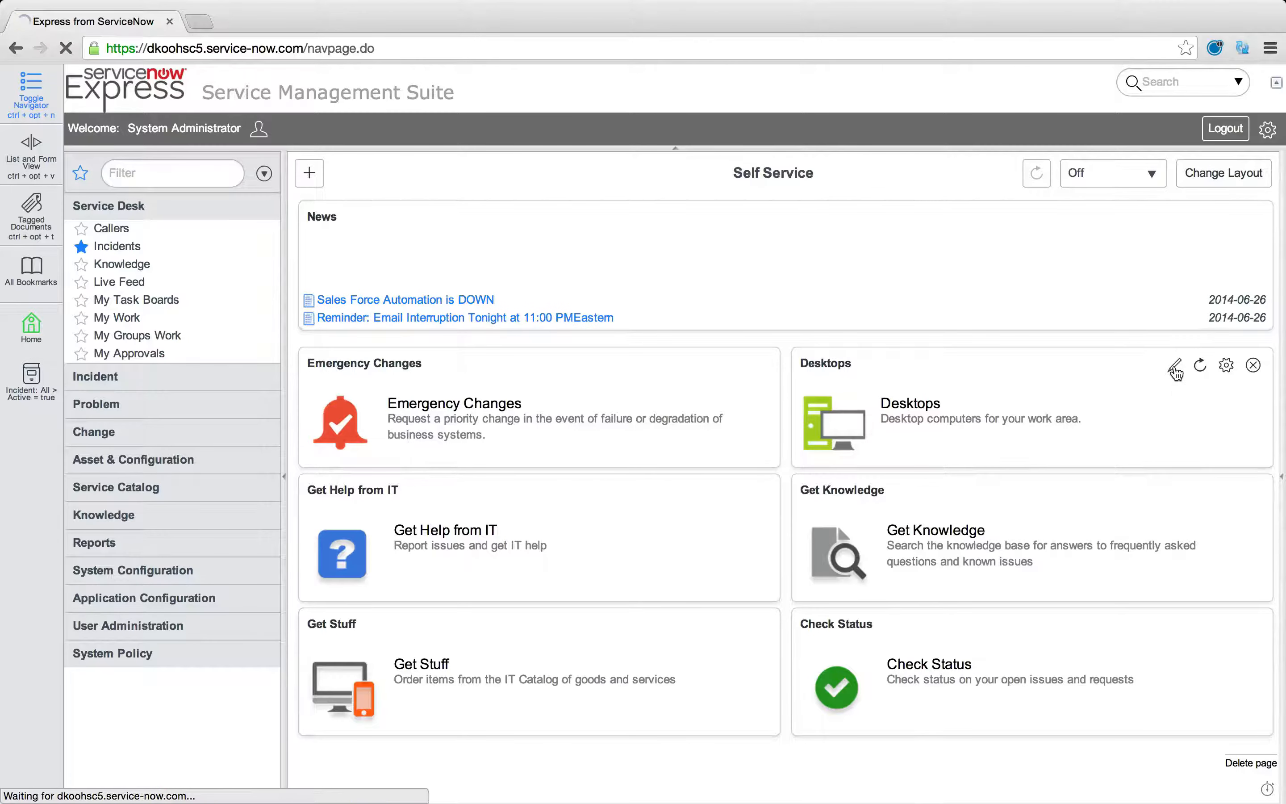
# Remove the Emergency Changes widget via its X icon
pyautogui.click(1174, 367)
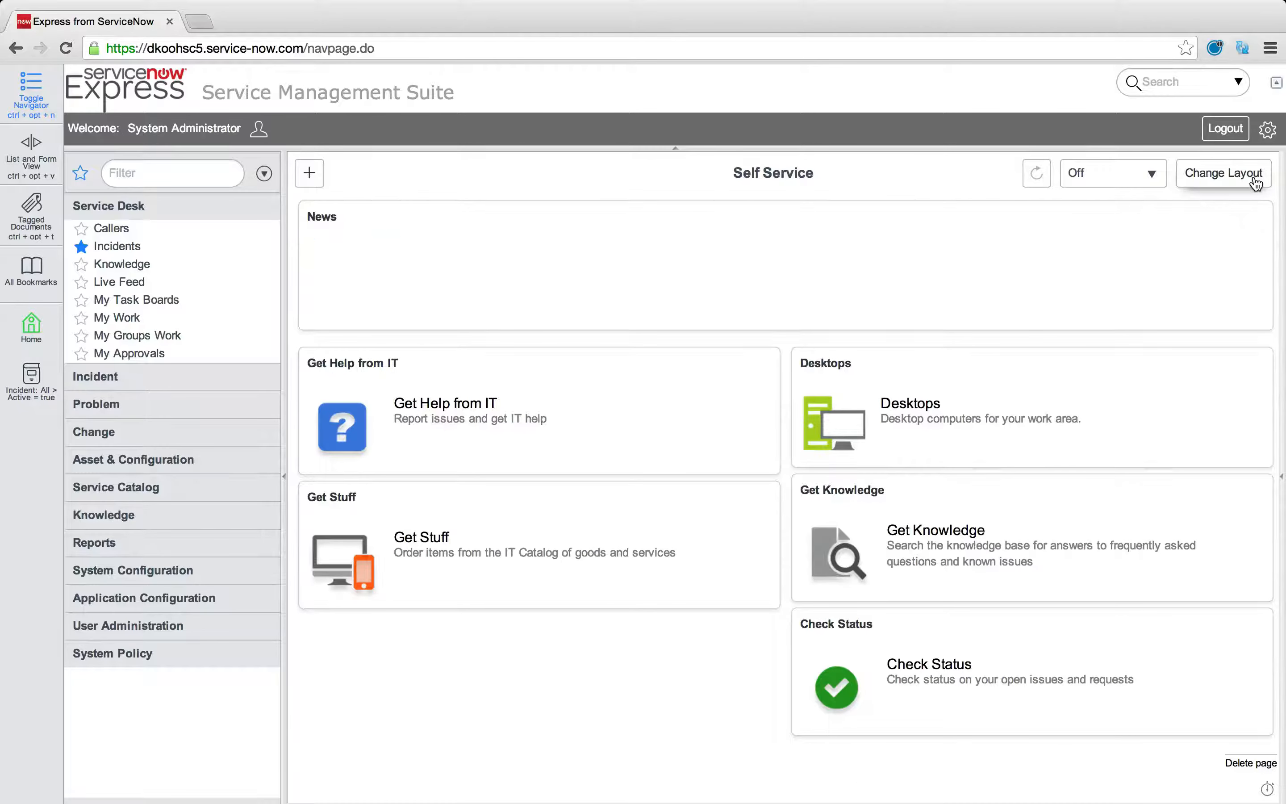
pyautogui.moveTo(1021, 341)
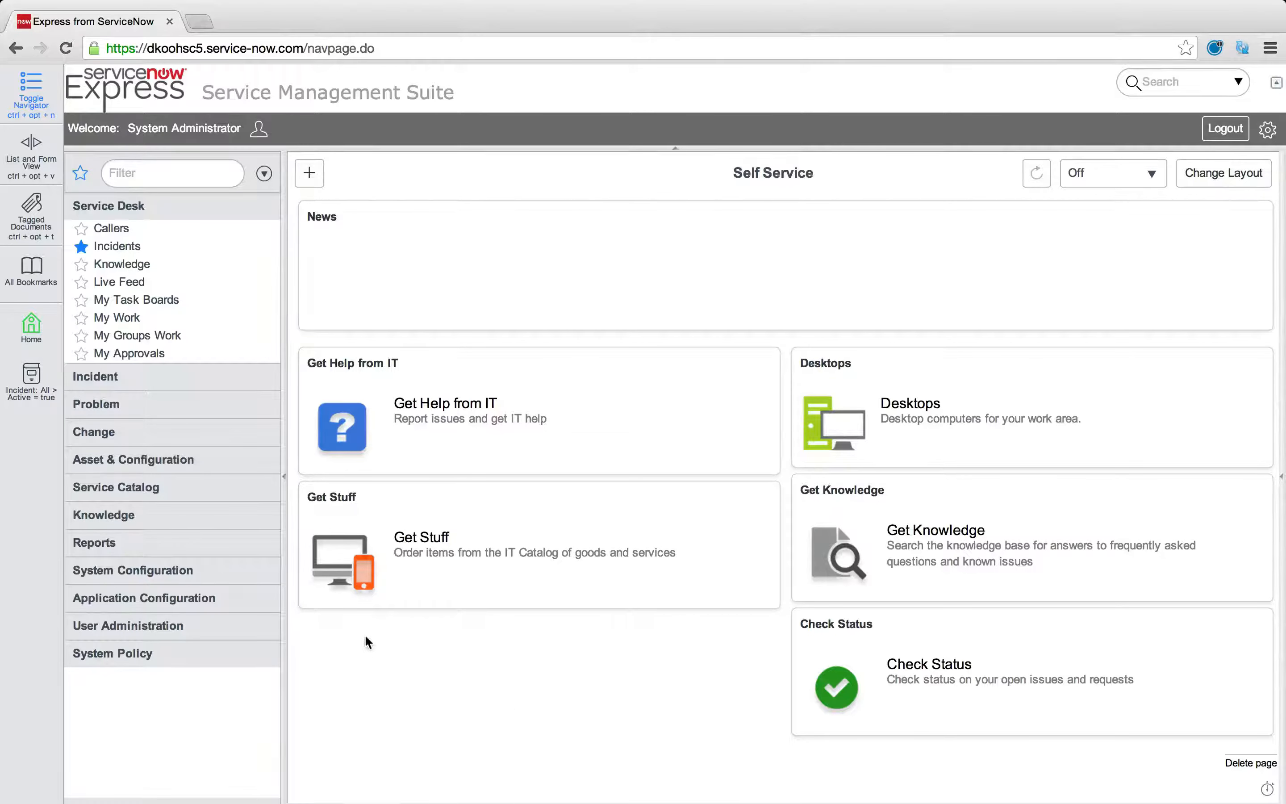
pyautogui.moveTo(428, 636)
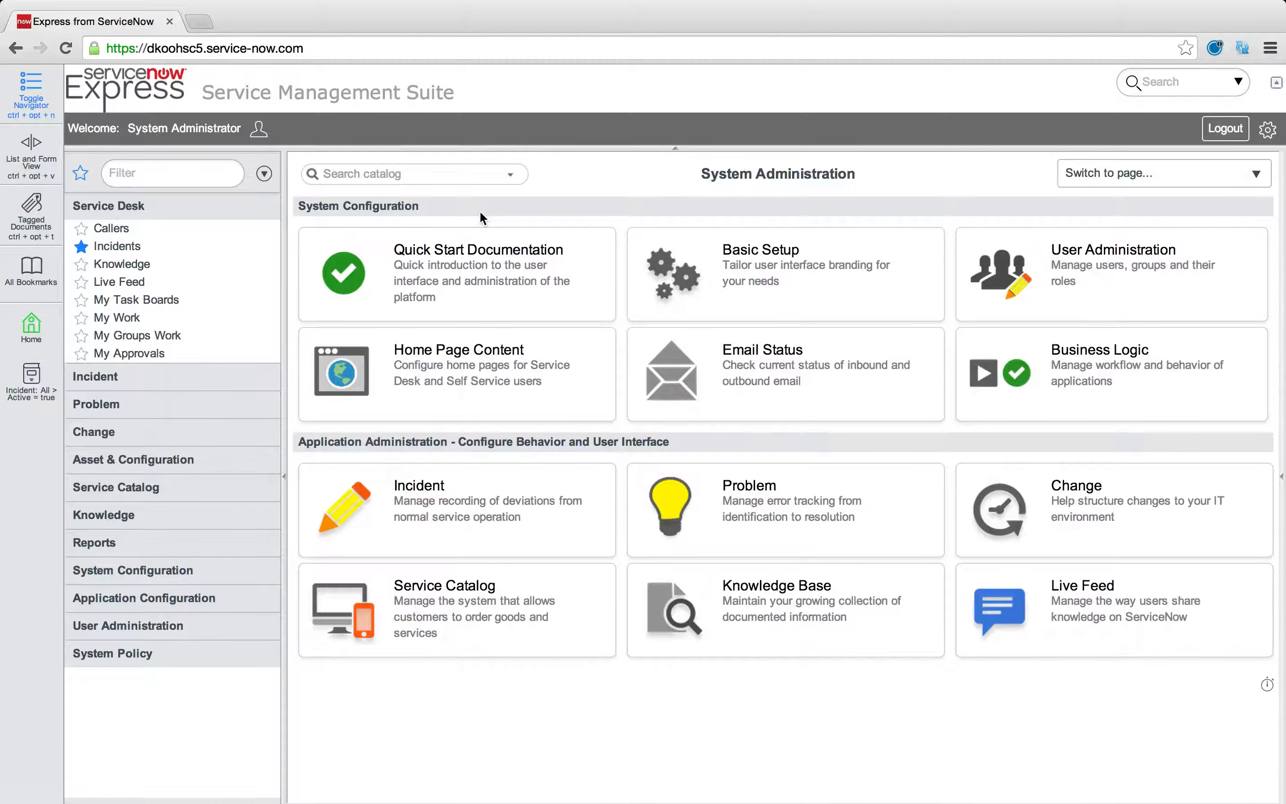
pyautogui.moveTo(549, 182)
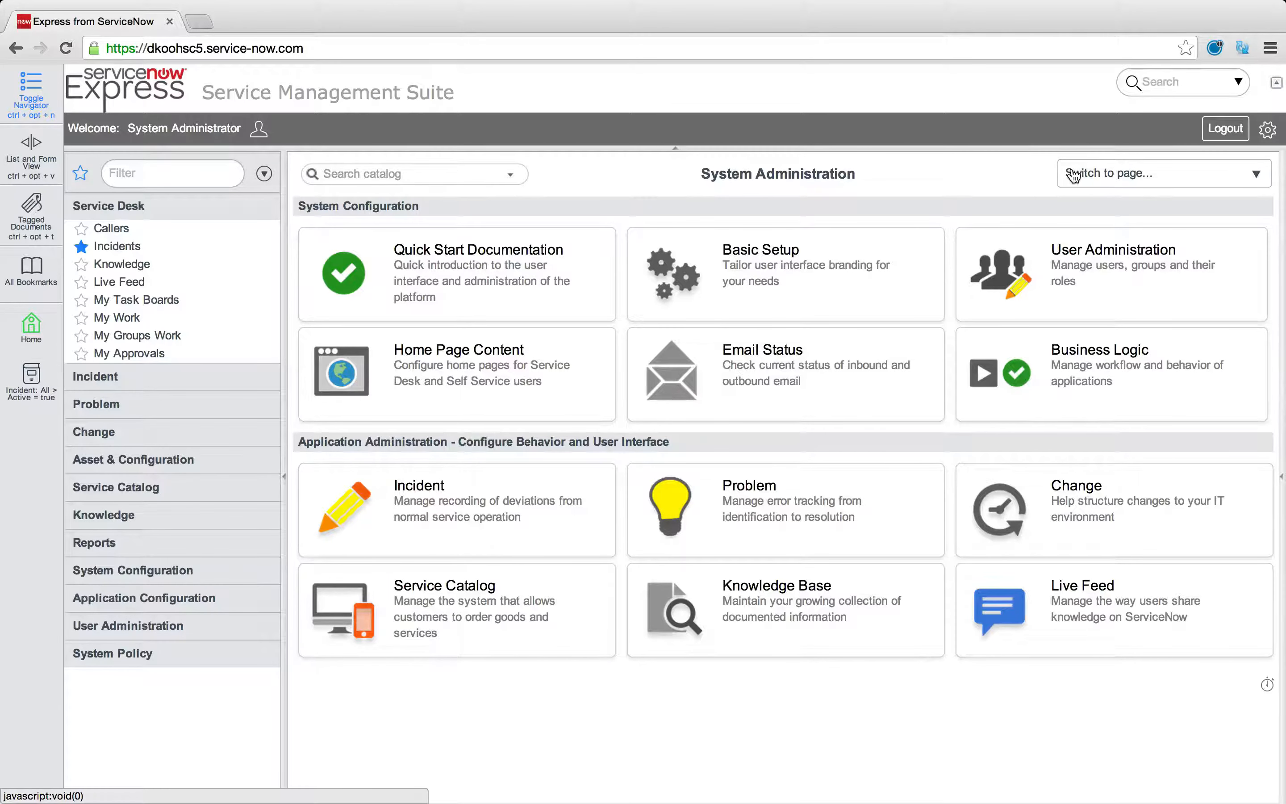
# Switch to the Self Service homepage and open the My Open Incidents gauge behind Check Status
pyautogui.click(1160, 173)
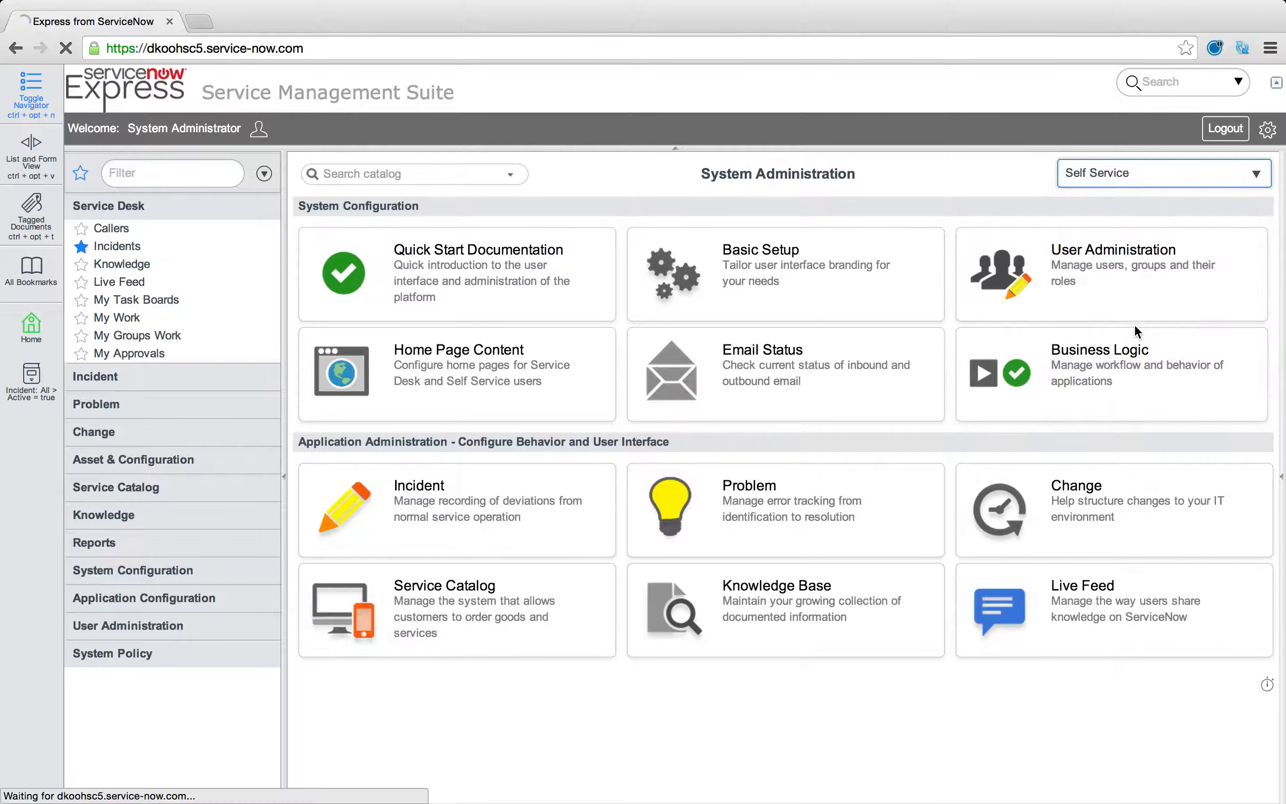
pyautogui.click(1162, 173)
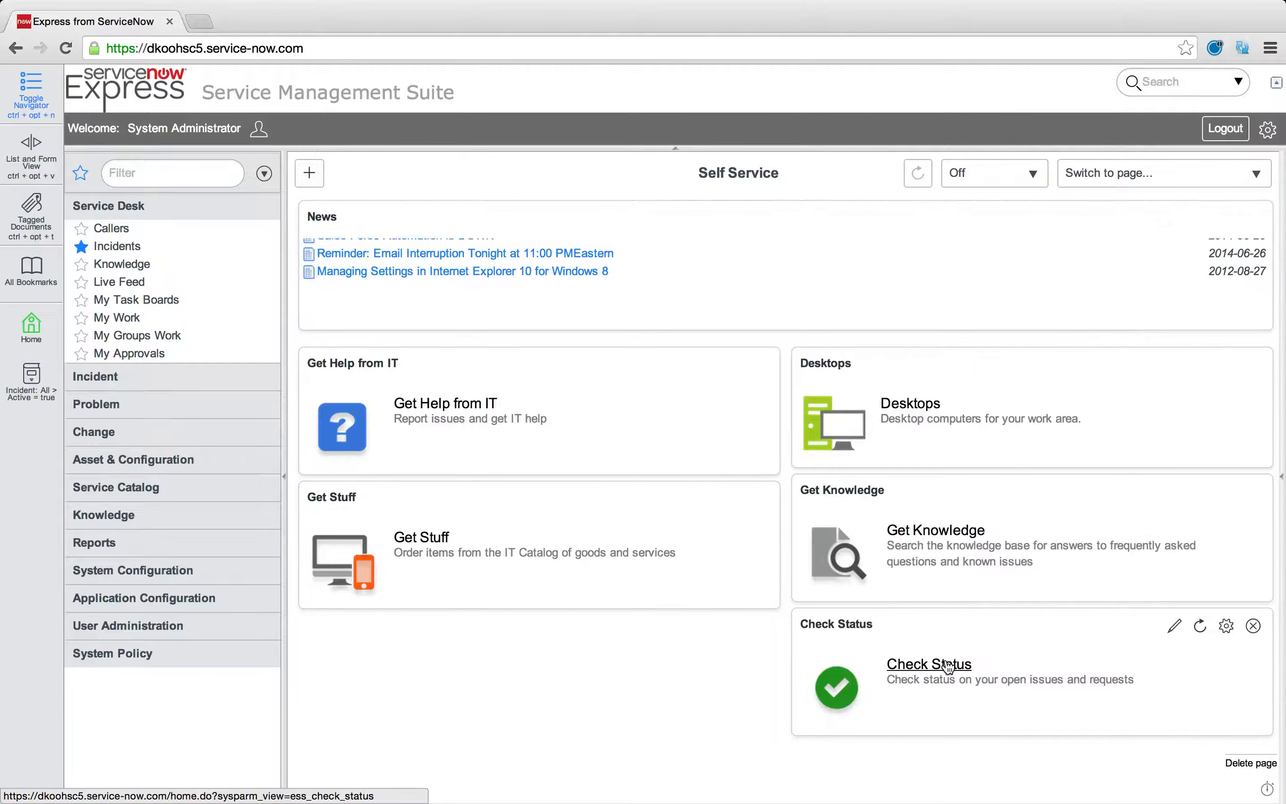
pyautogui.click(929, 665)
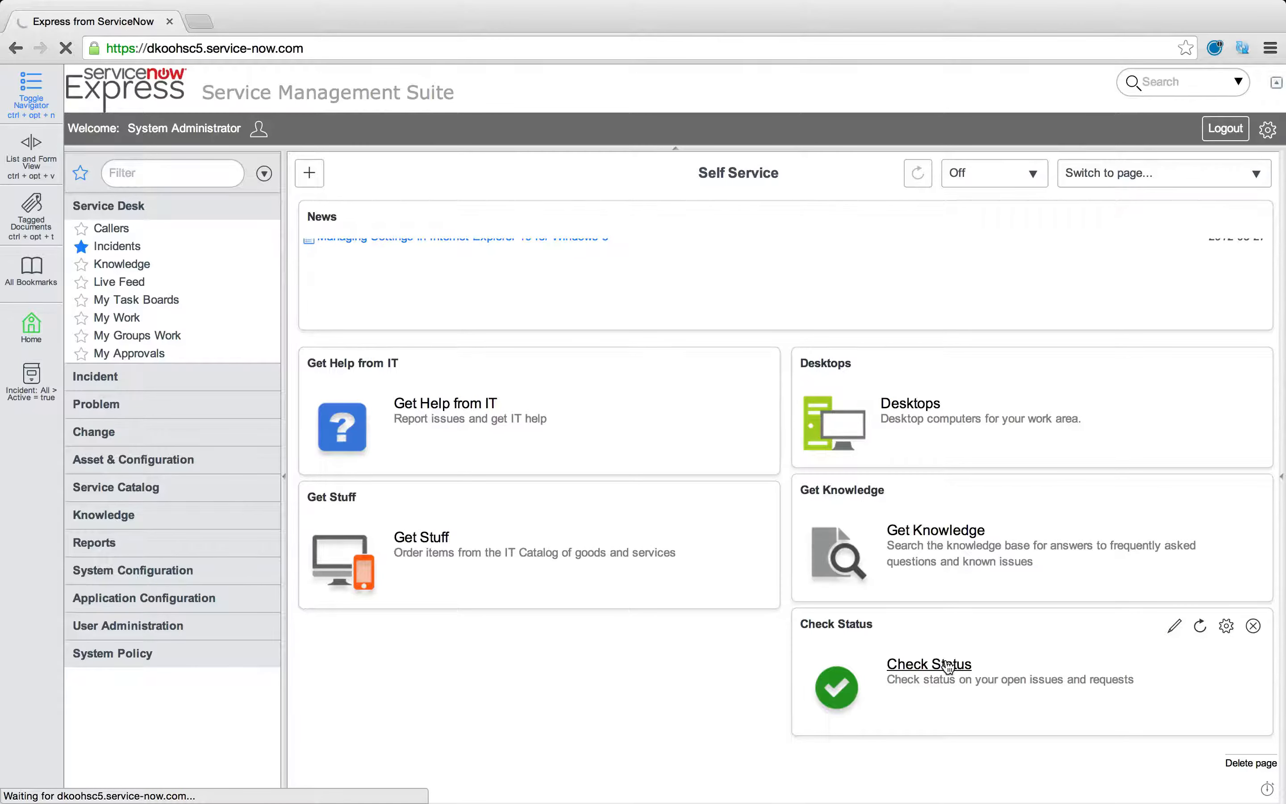
pyautogui.click(928, 664)
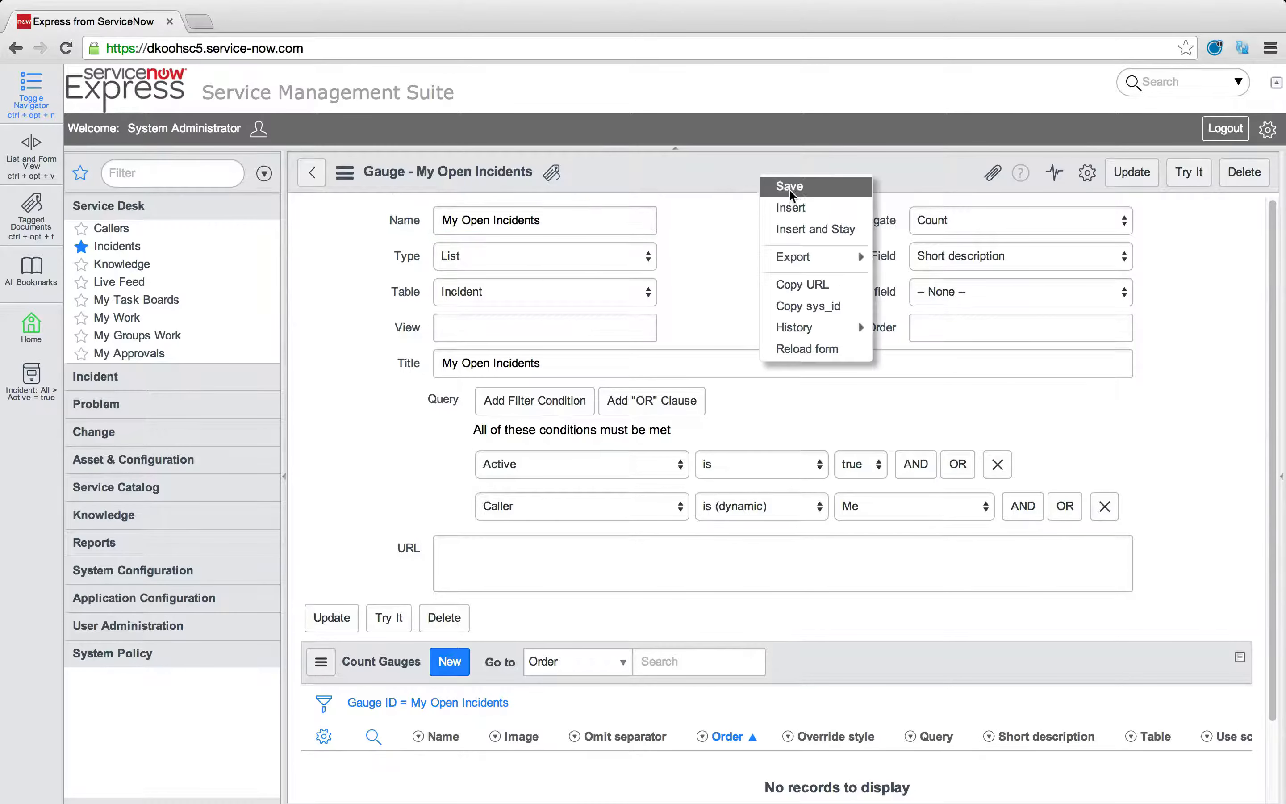
# Rework the gauge as My Assets on Configuration Item with condition Assigned to is (dynamic) Me
pyautogui.click(787, 186)
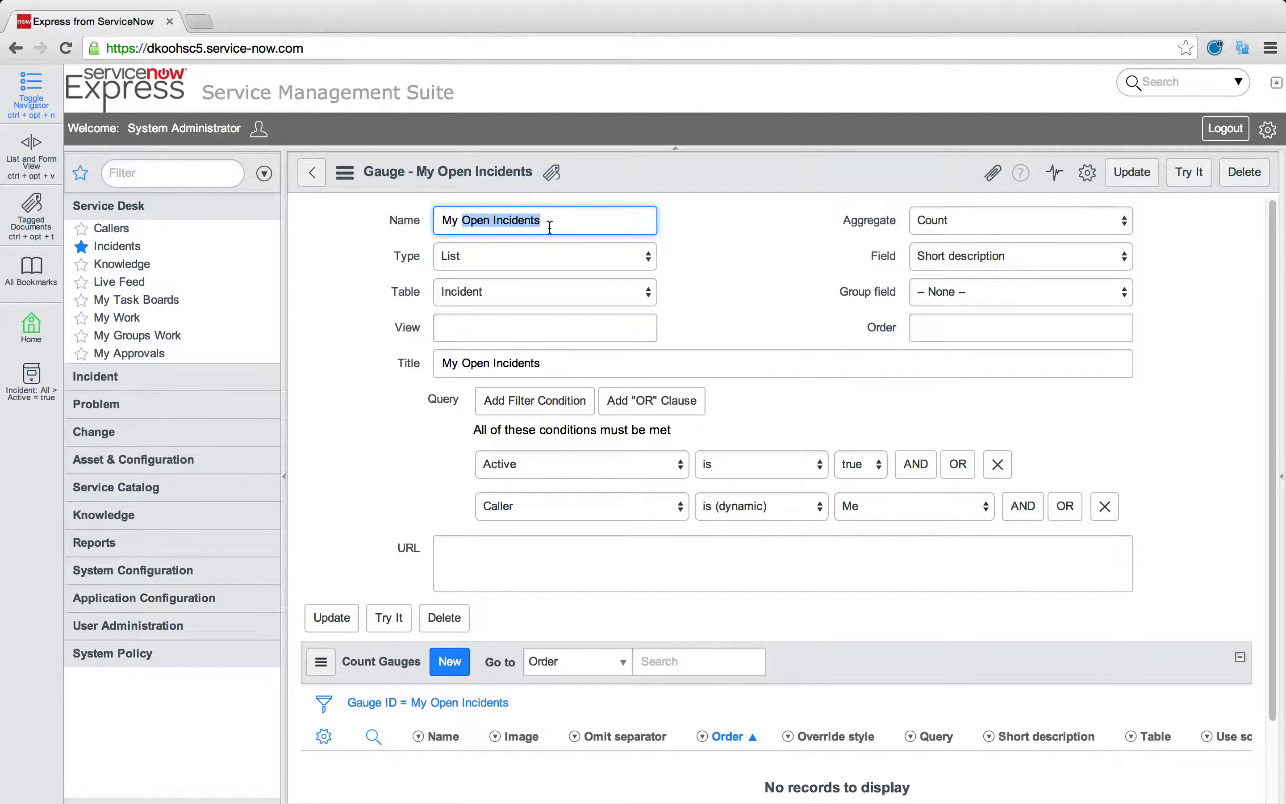
pyautogui.write('My A')
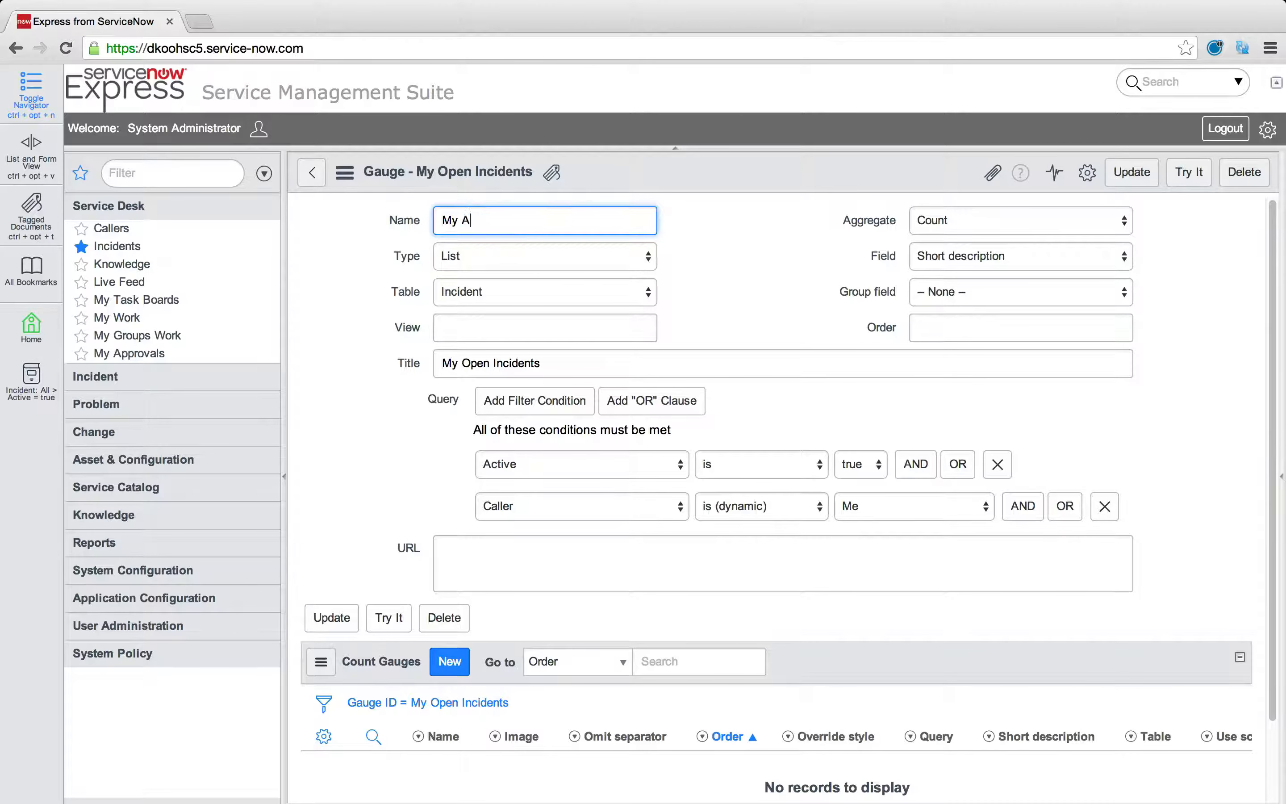
pyautogui.click(543, 293)
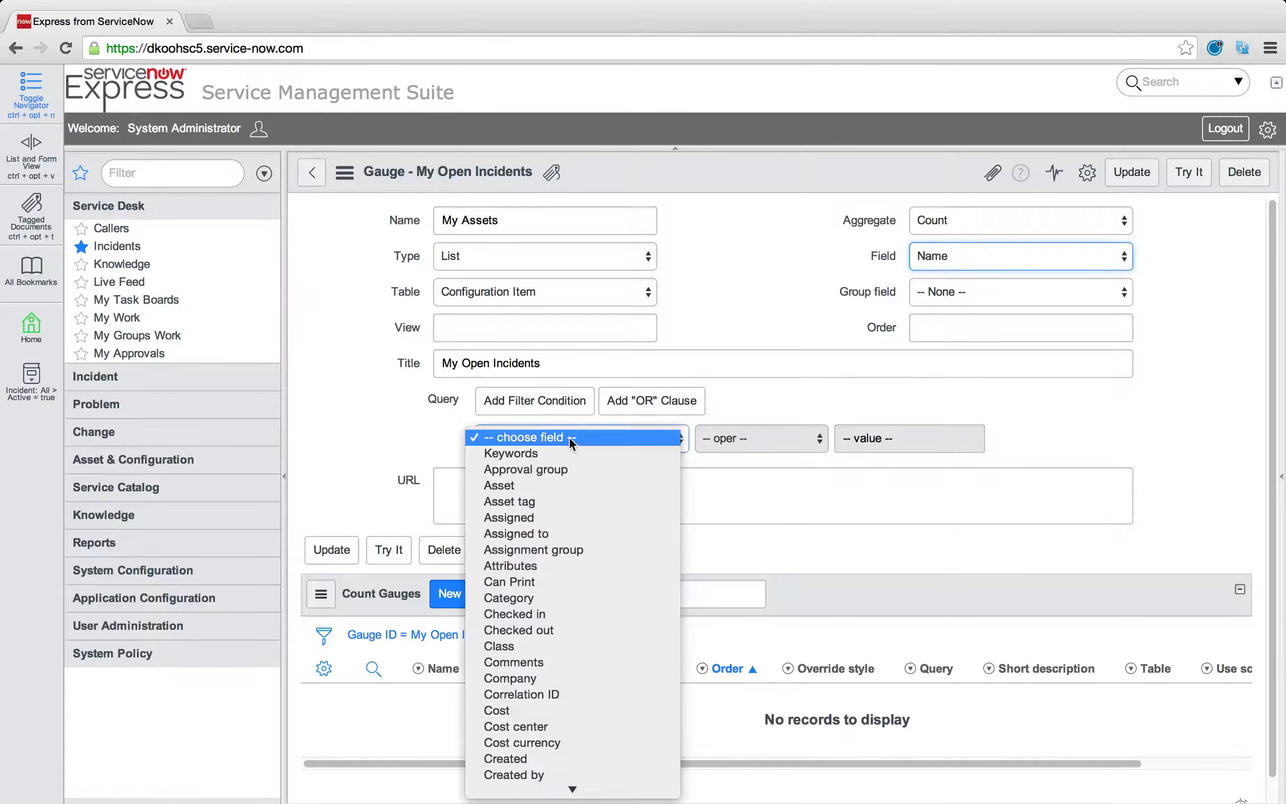
pyautogui.moveTo(533, 535)
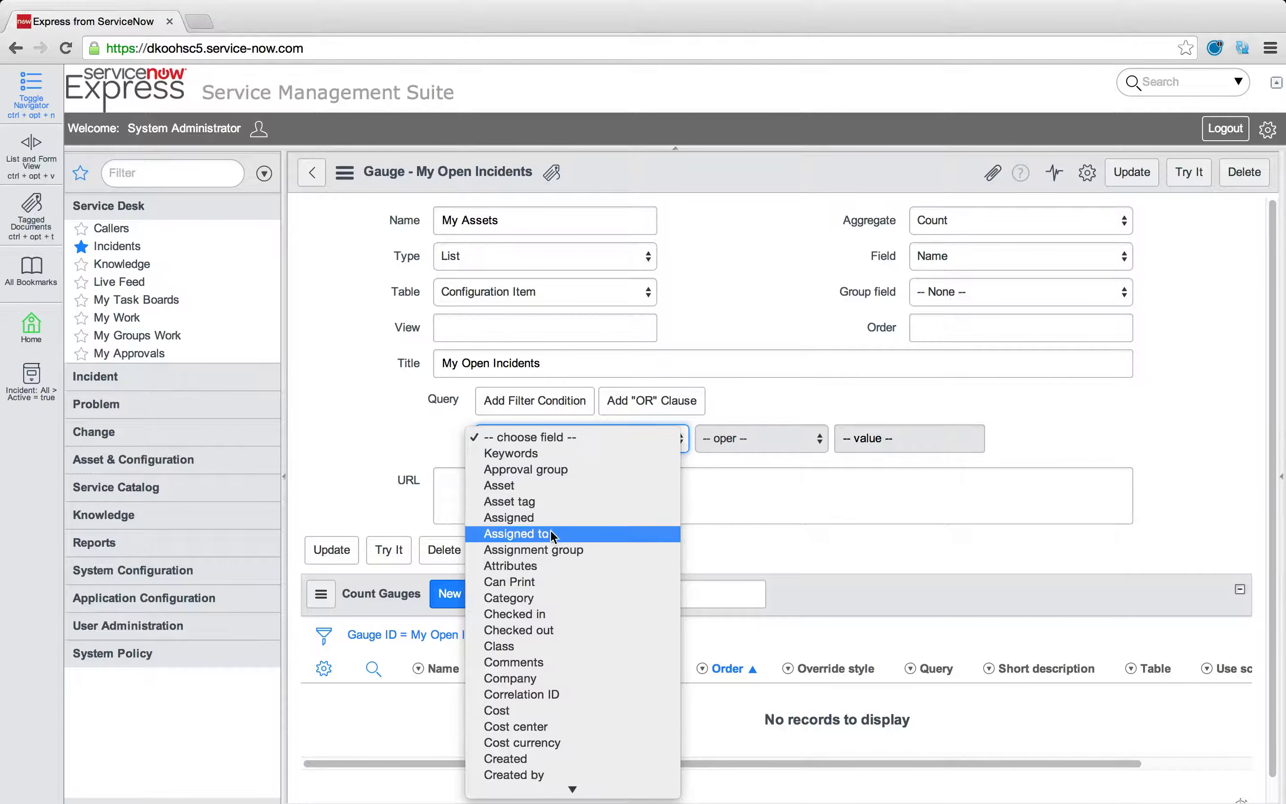
pyautogui.click(519, 533)
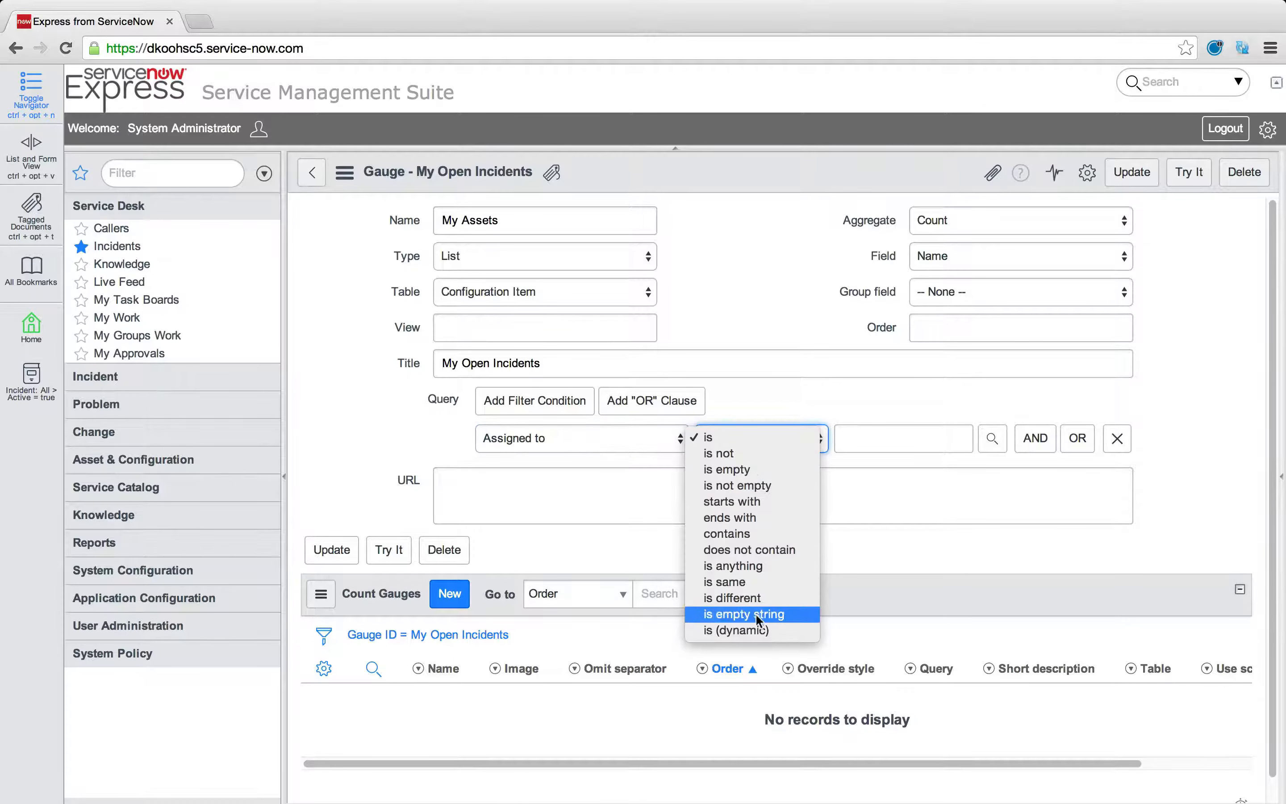
pyautogui.click(729, 631)
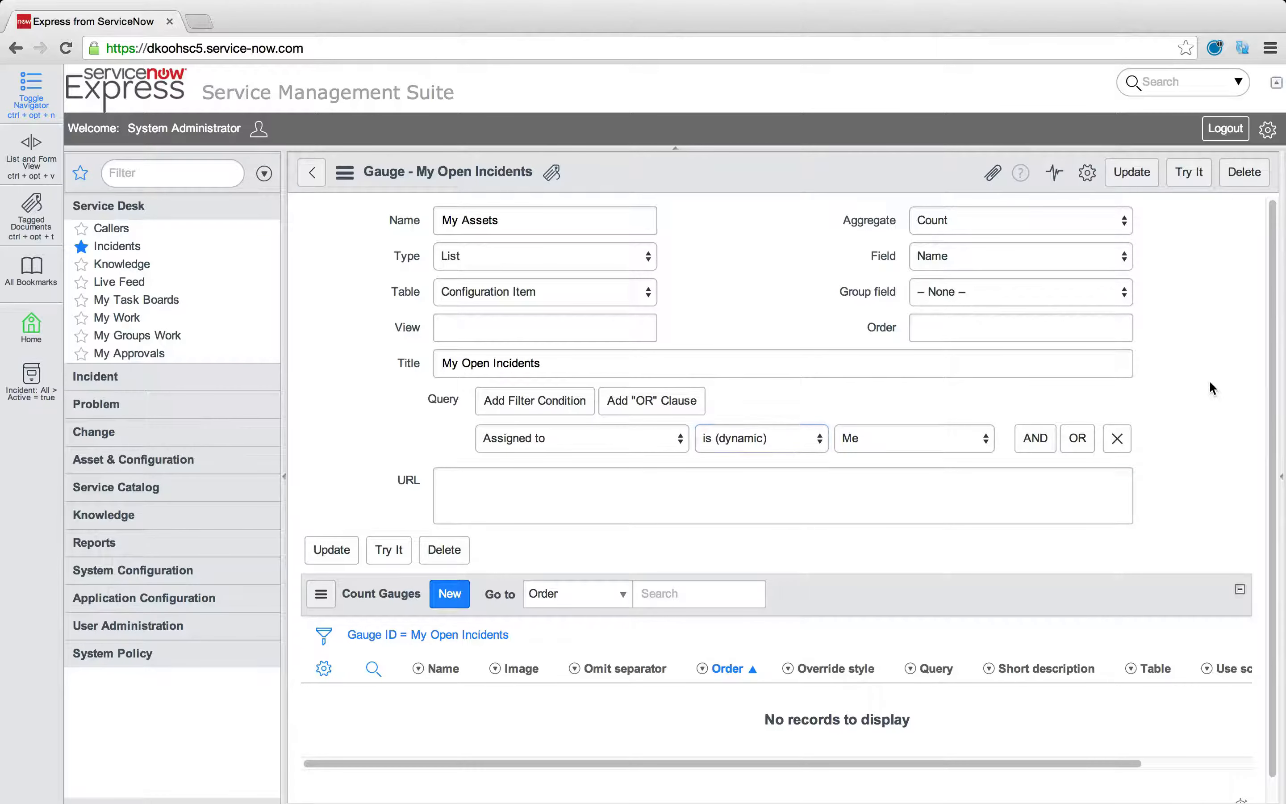
pyautogui.write('My Ass')
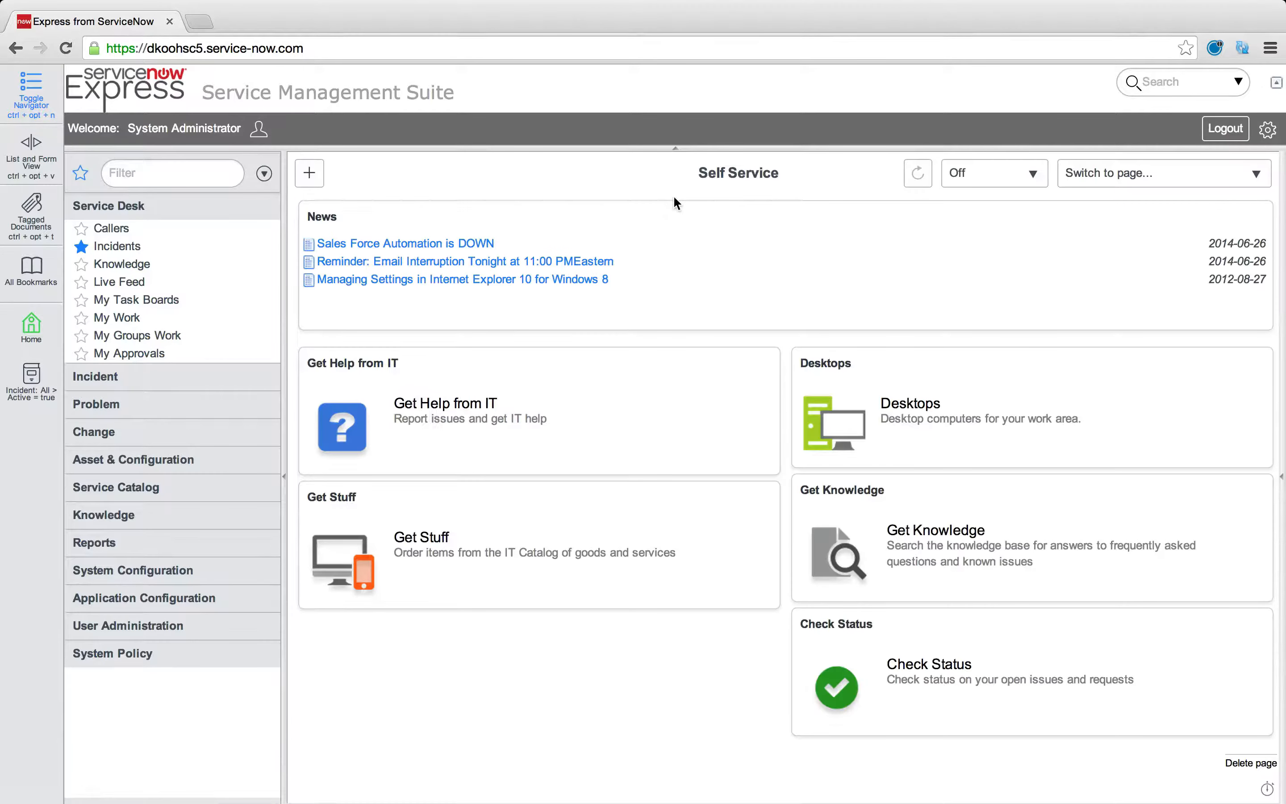
# From System Administration, reach Home Page Content and edit the Self Service Check Status homepage
pyautogui.click(1161, 173)
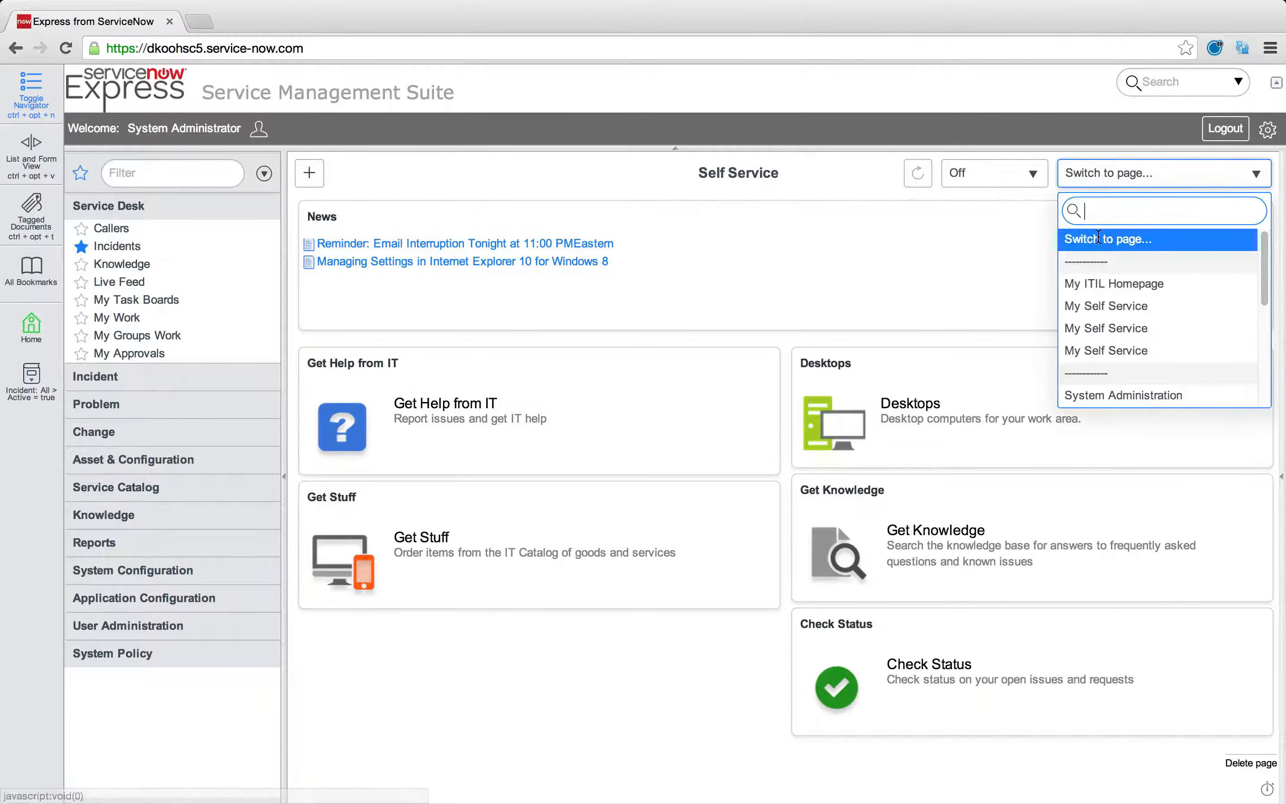
pyautogui.click(1124, 395)
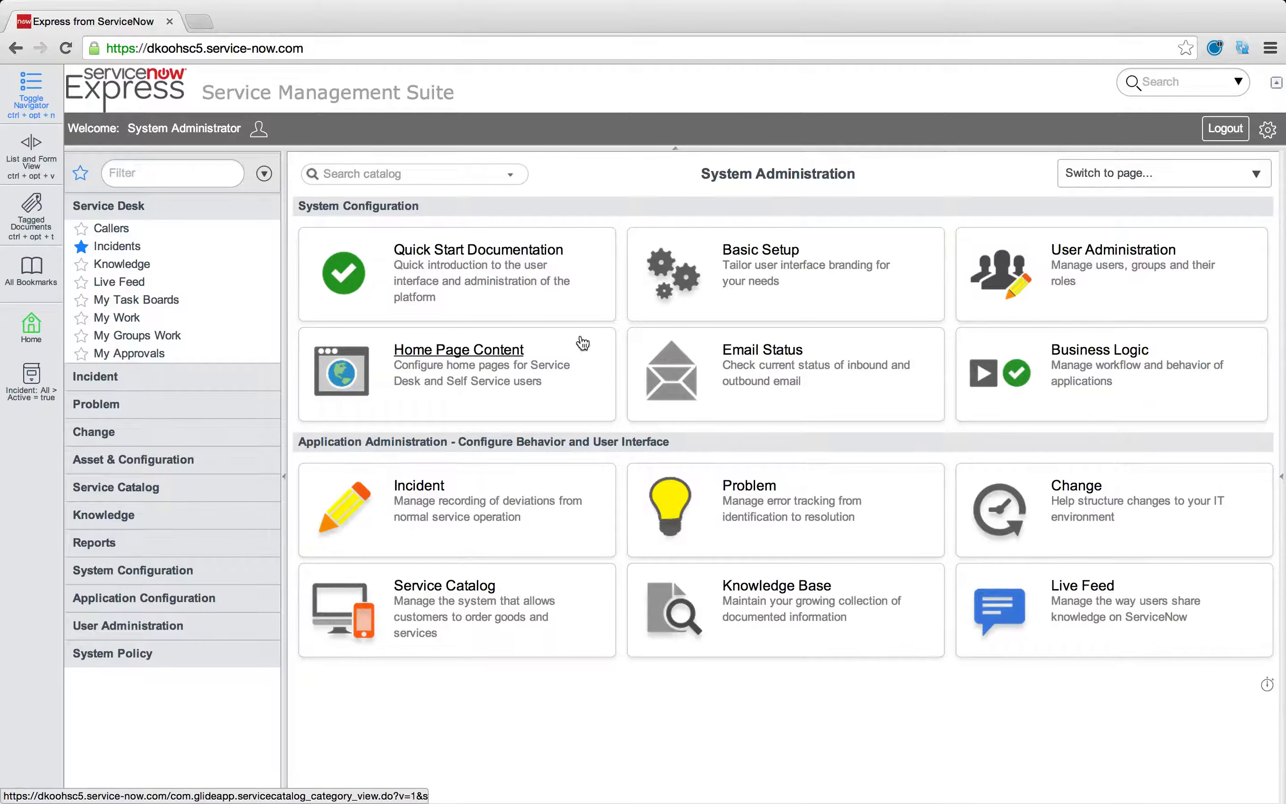
pyautogui.click(458, 349)
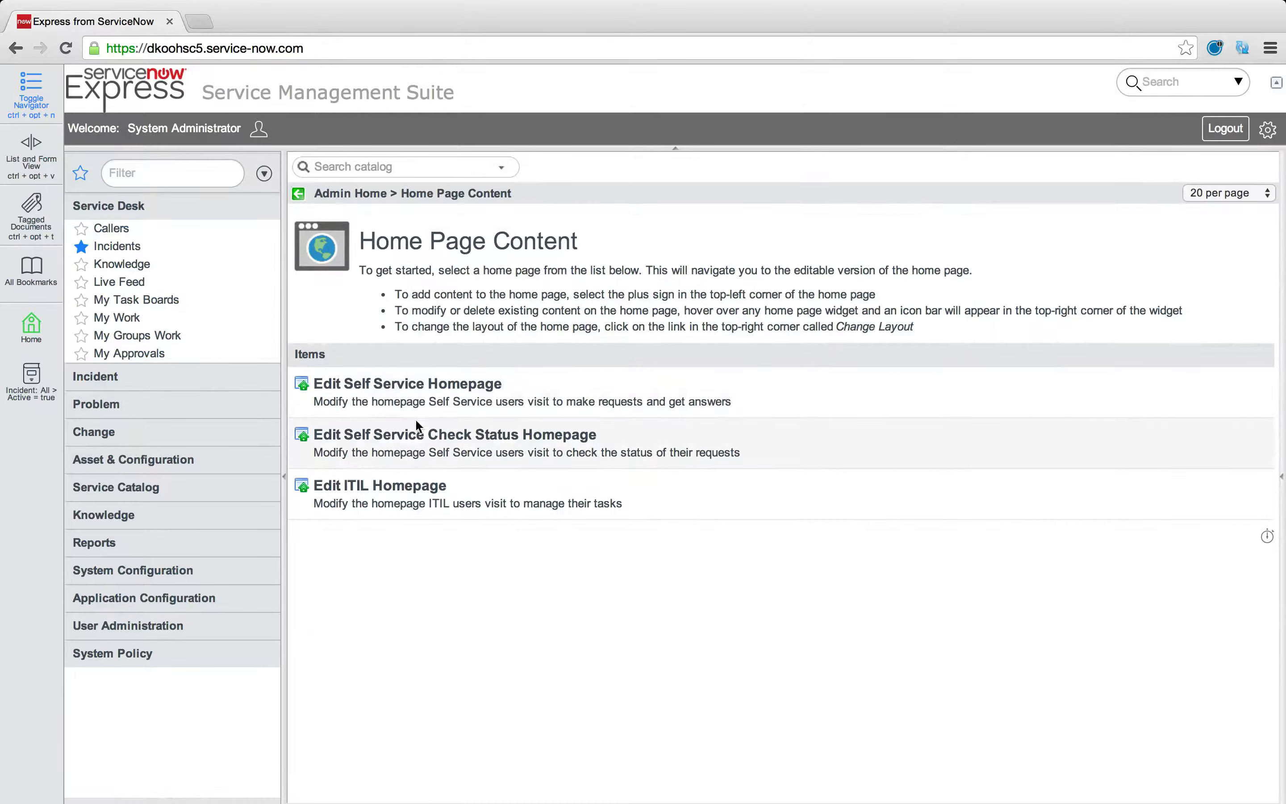
pyautogui.click(454, 434)
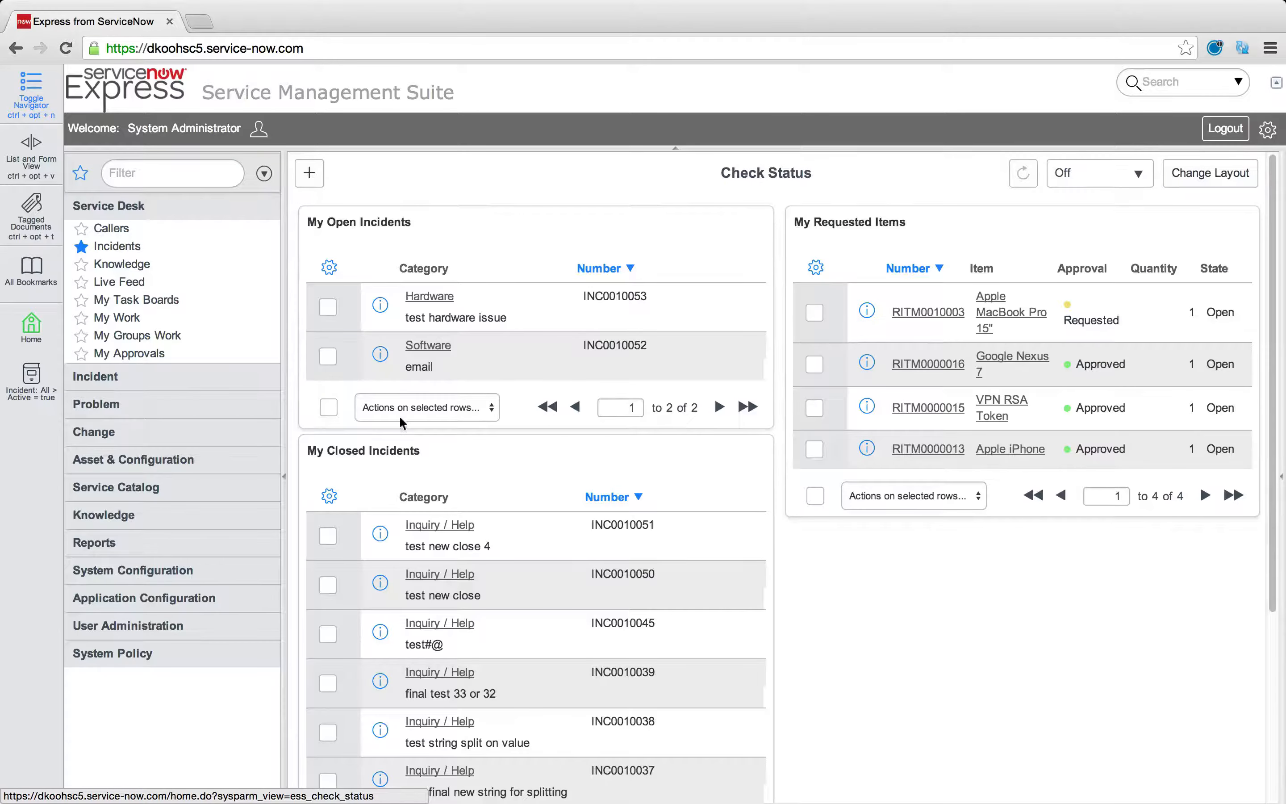
# Add the Configuration Item > My Assets gauge to the Check Status homepage and close Add content
pyautogui.click(309, 173)
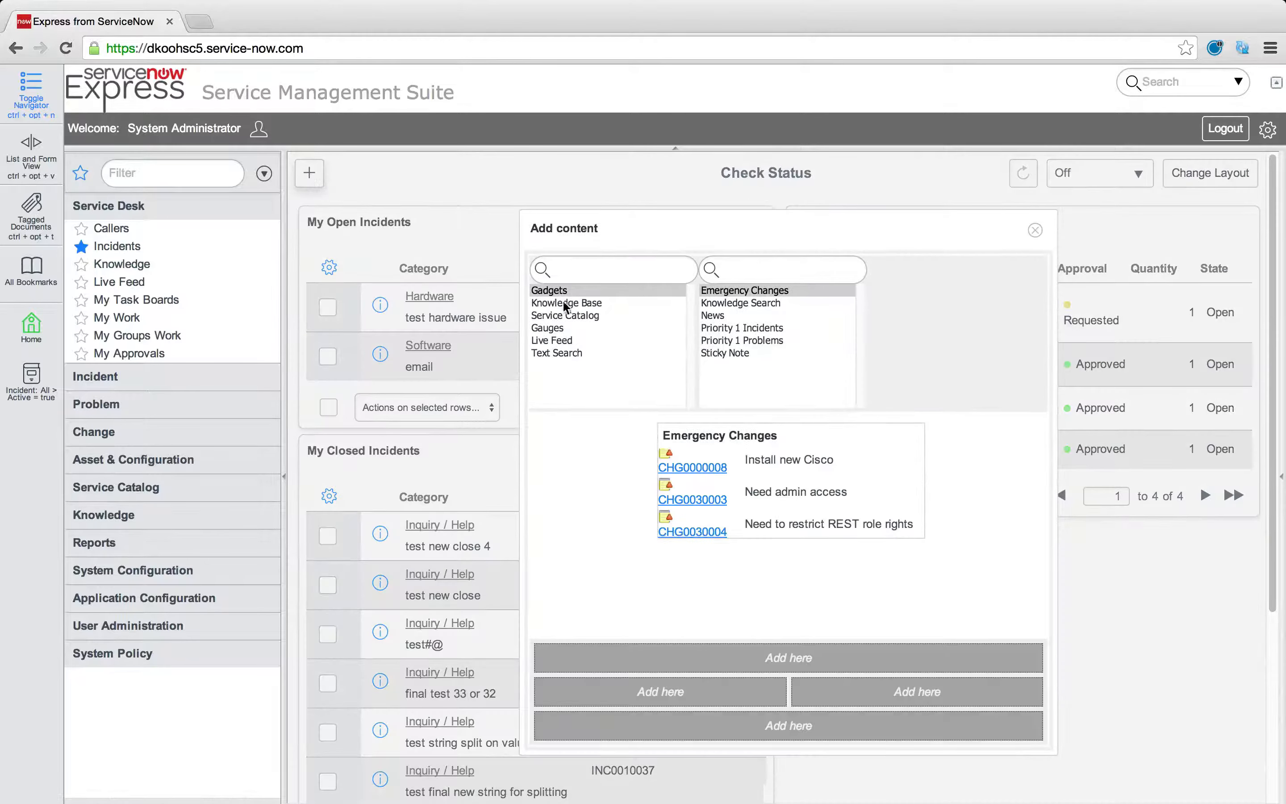
pyautogui.click(548, 327)
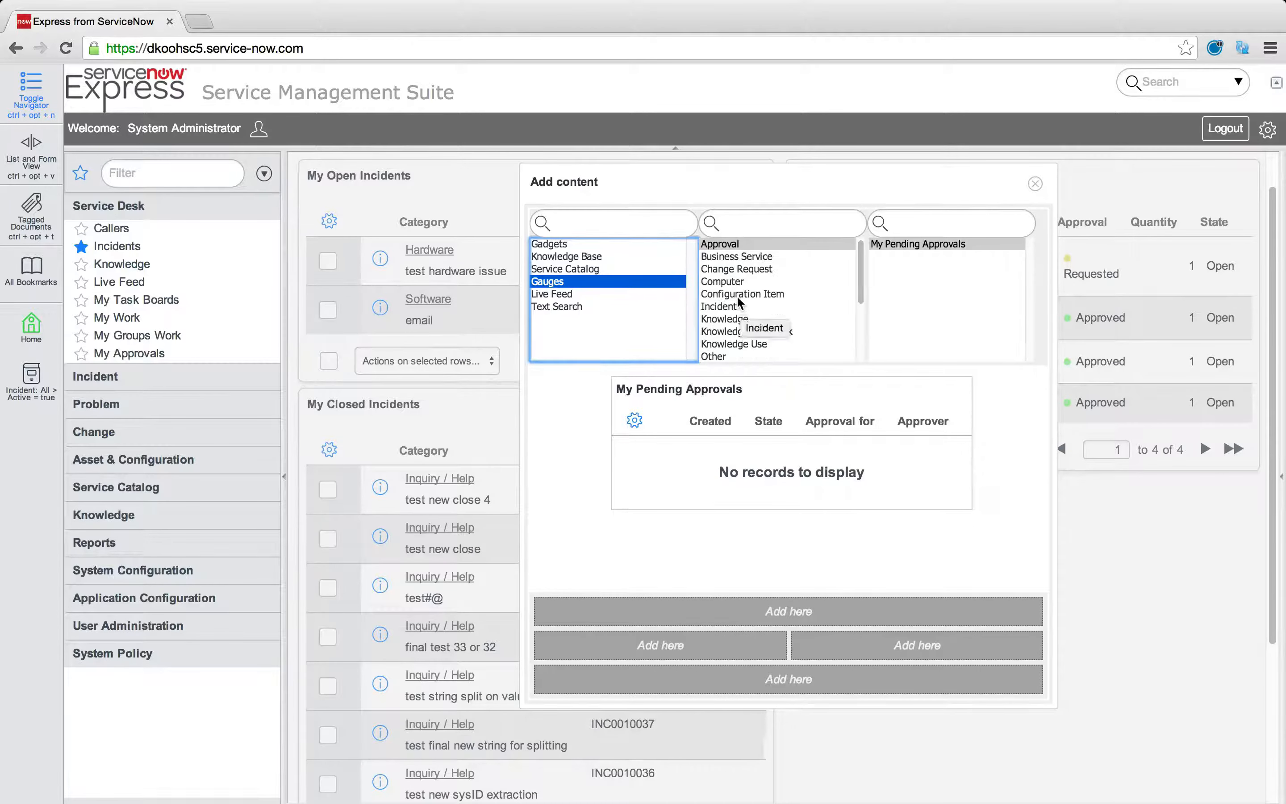
pyautogui.click(742, 294)
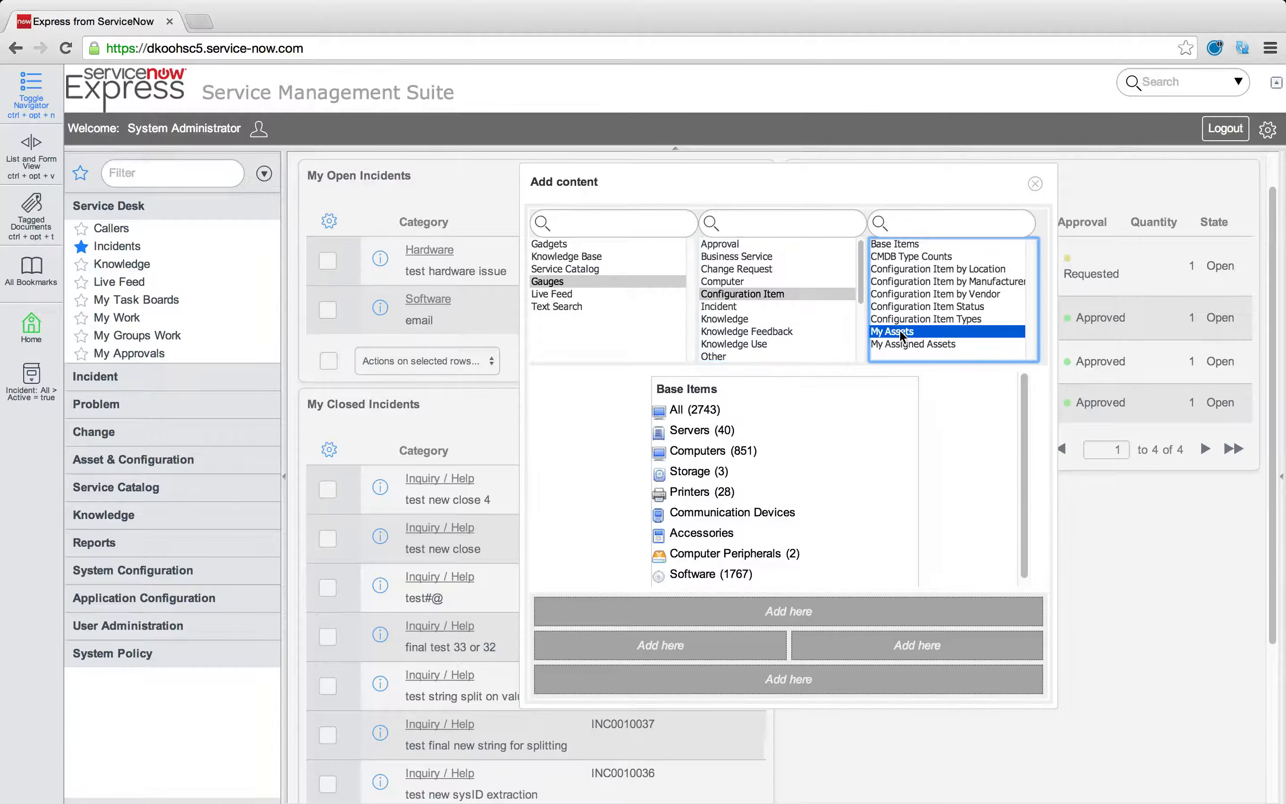
pyautogui.click(893, 331)
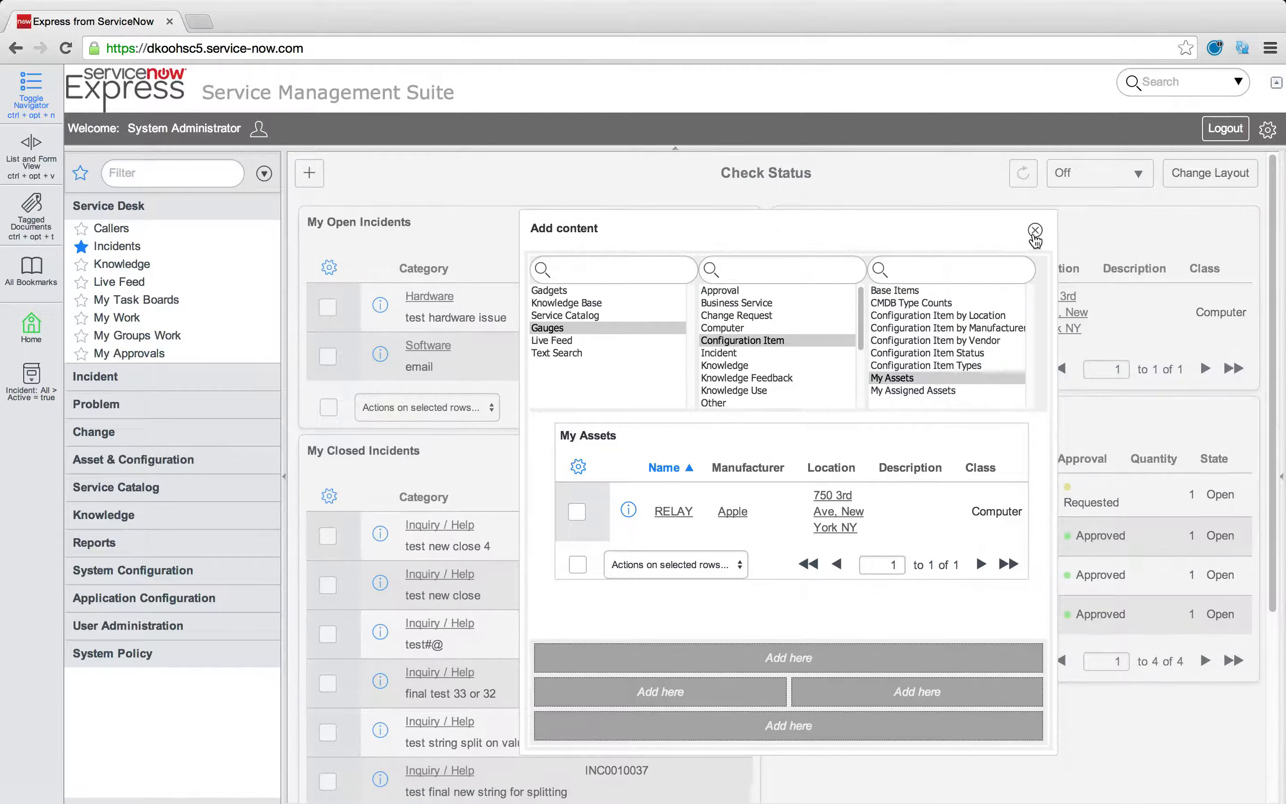
pyautogui.click(1035, 230)
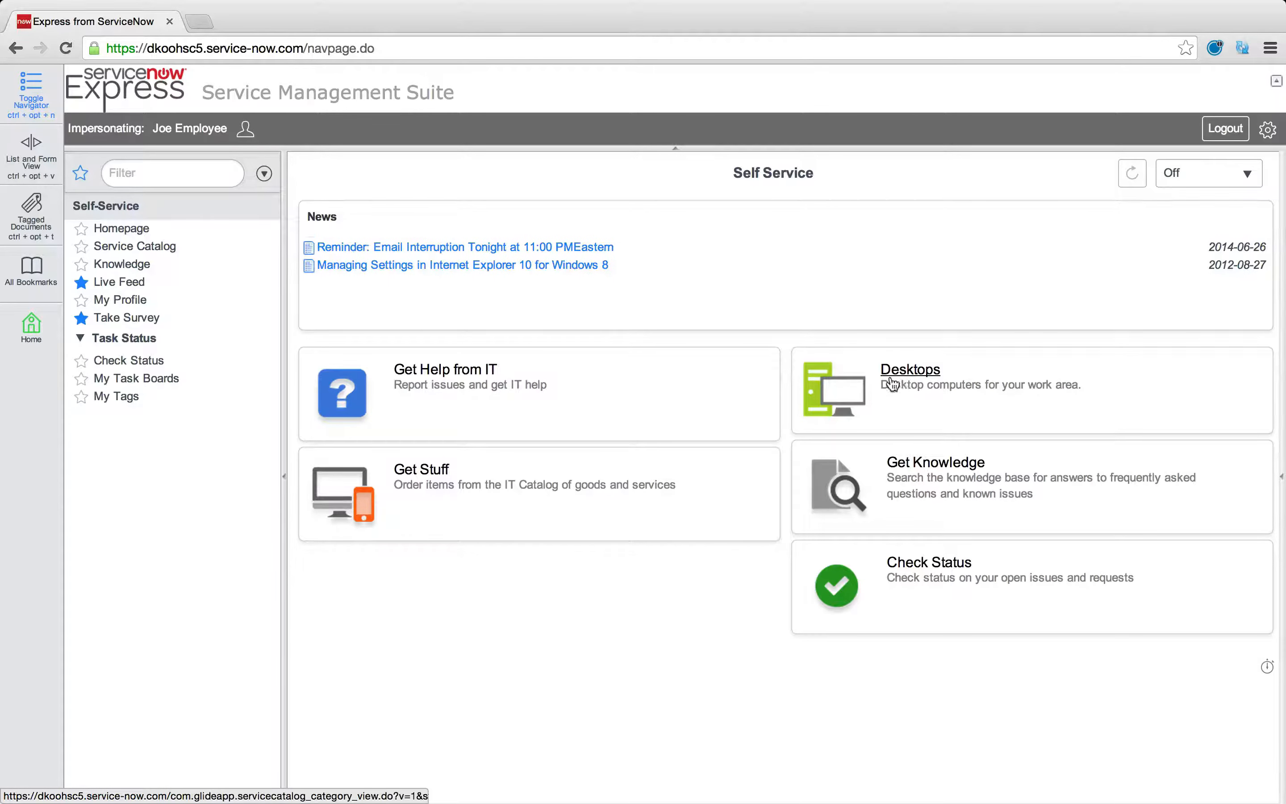
pyautogui.click(929, 562)
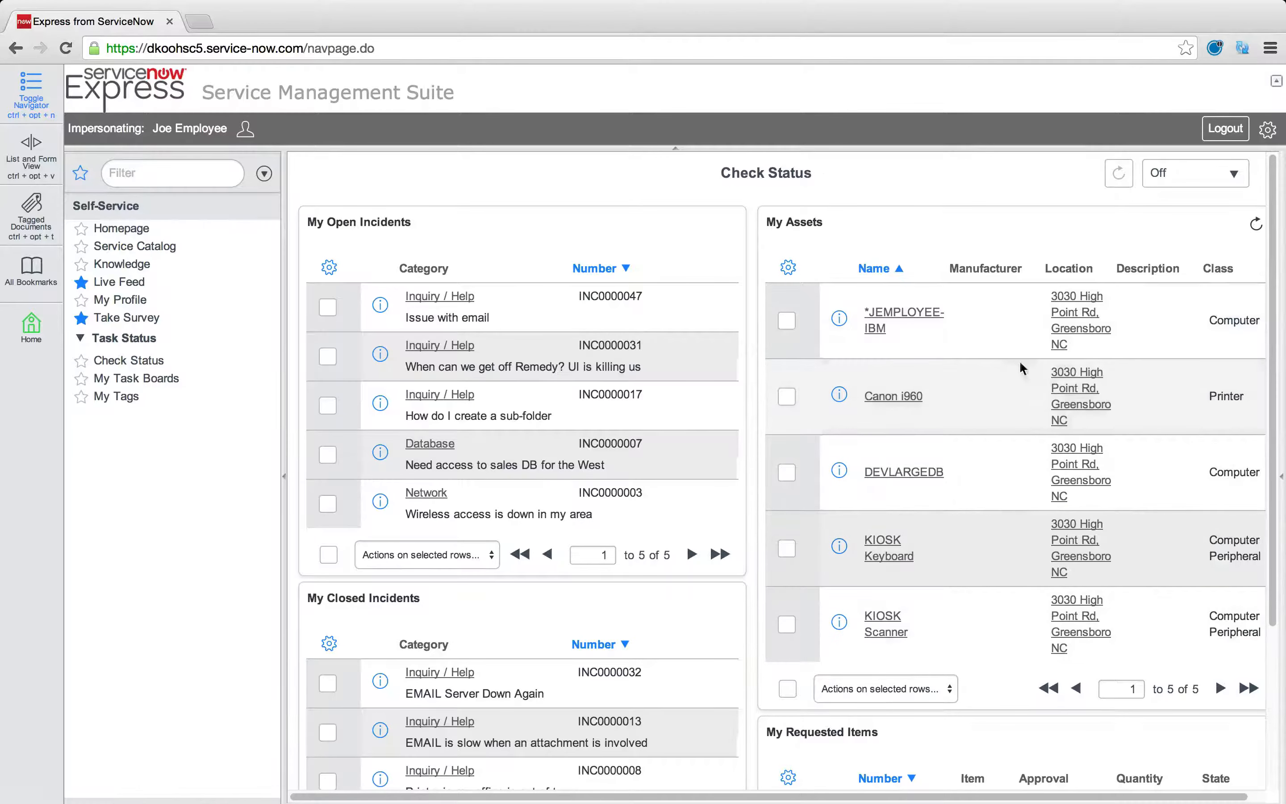
pyautogui.moveTo(996, 379)
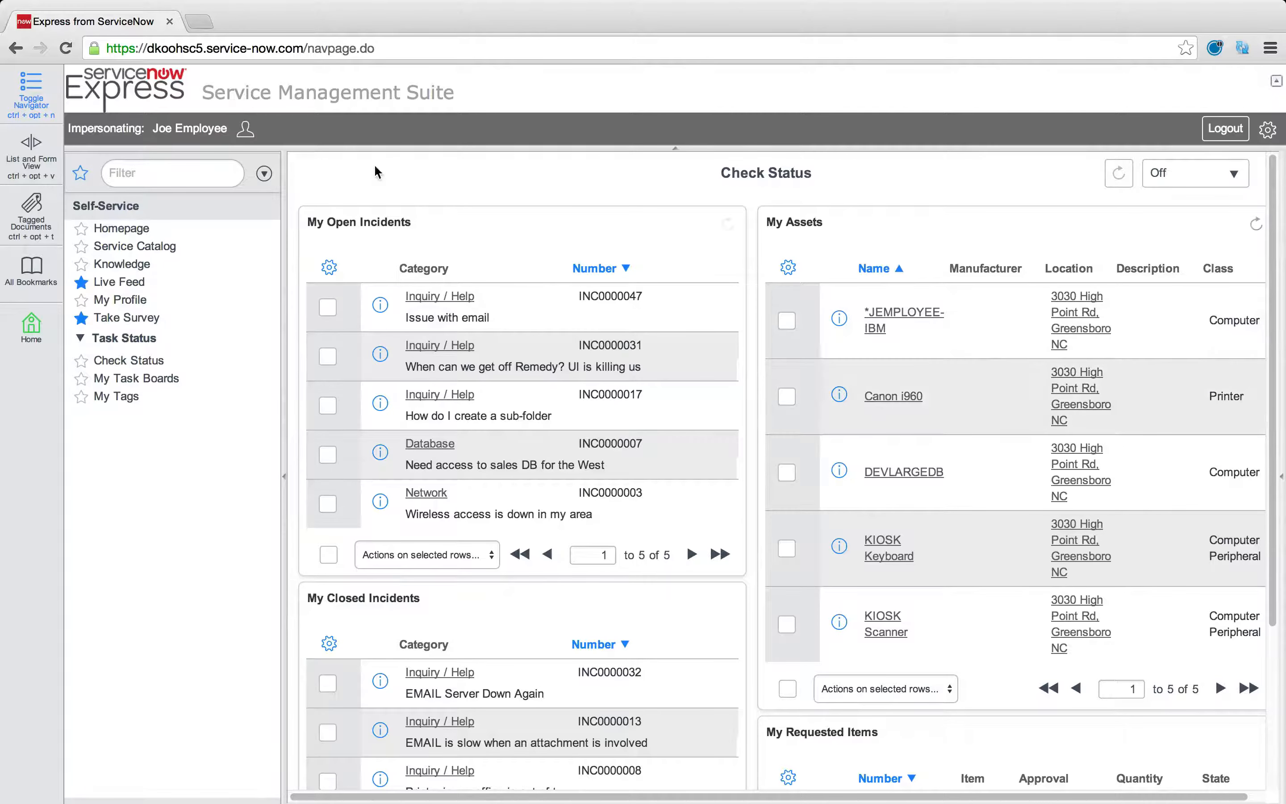
pyautogui.moveTo(246, 129)
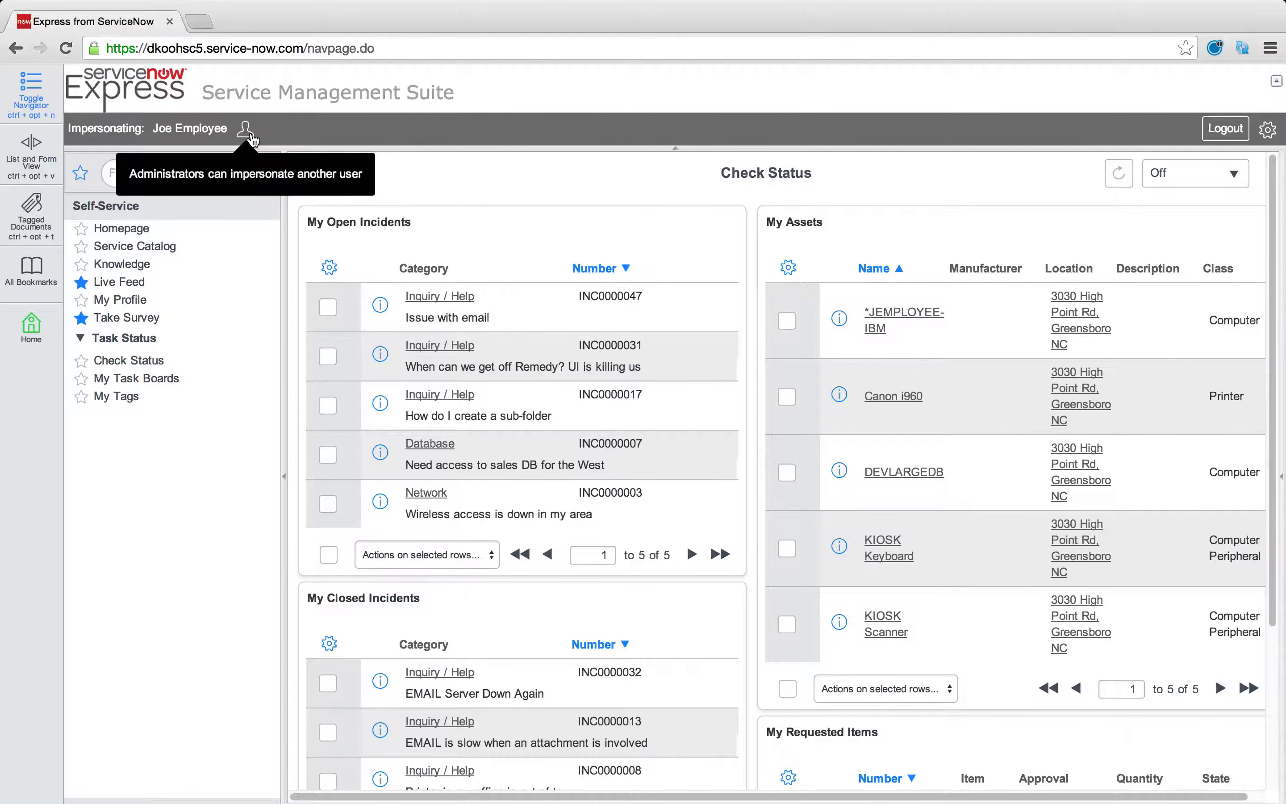
# Stop impersonating and switch back to the System Administrator user
pyautogui.click(245, 129)
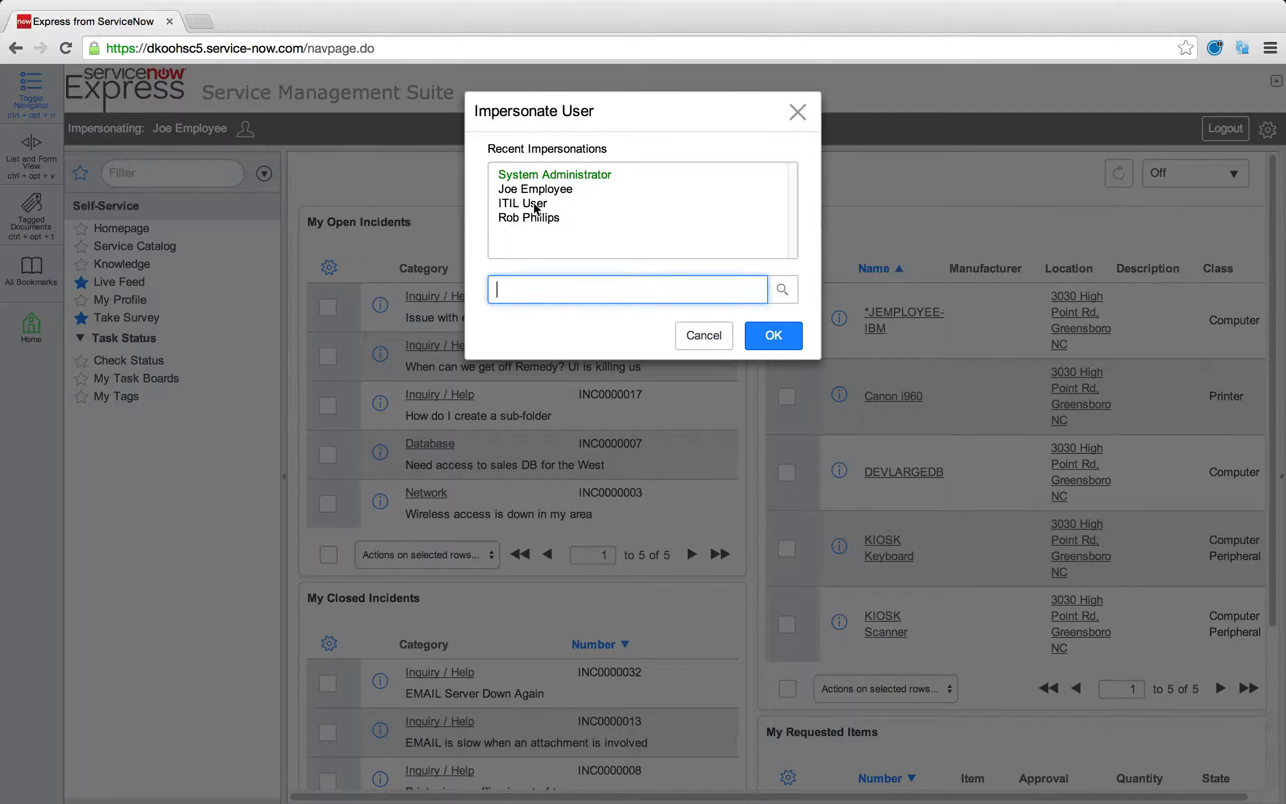
pyautogui.click(553, 174)
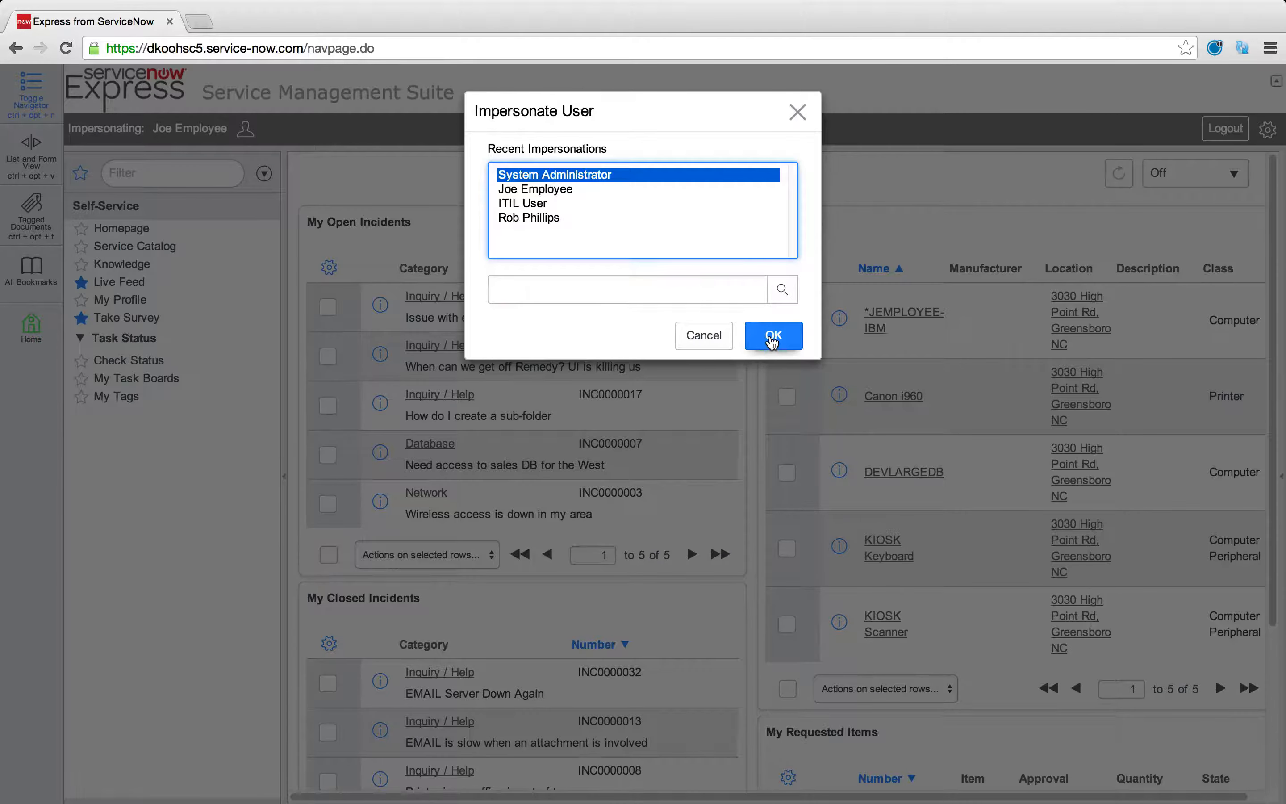
pyautogui.click(772, 337)
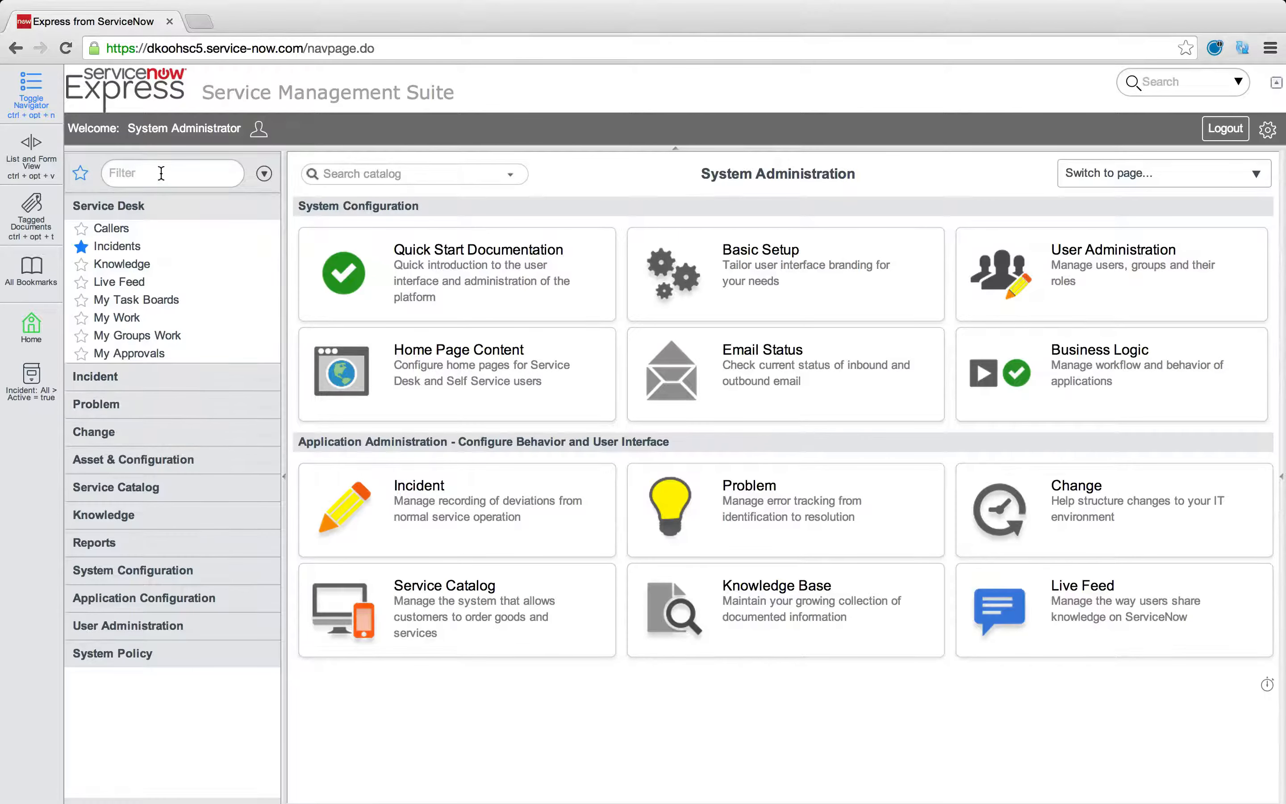
# Filter the navigator for 'overview' and go to the Change > Overview page
pyautogui.write('overview')
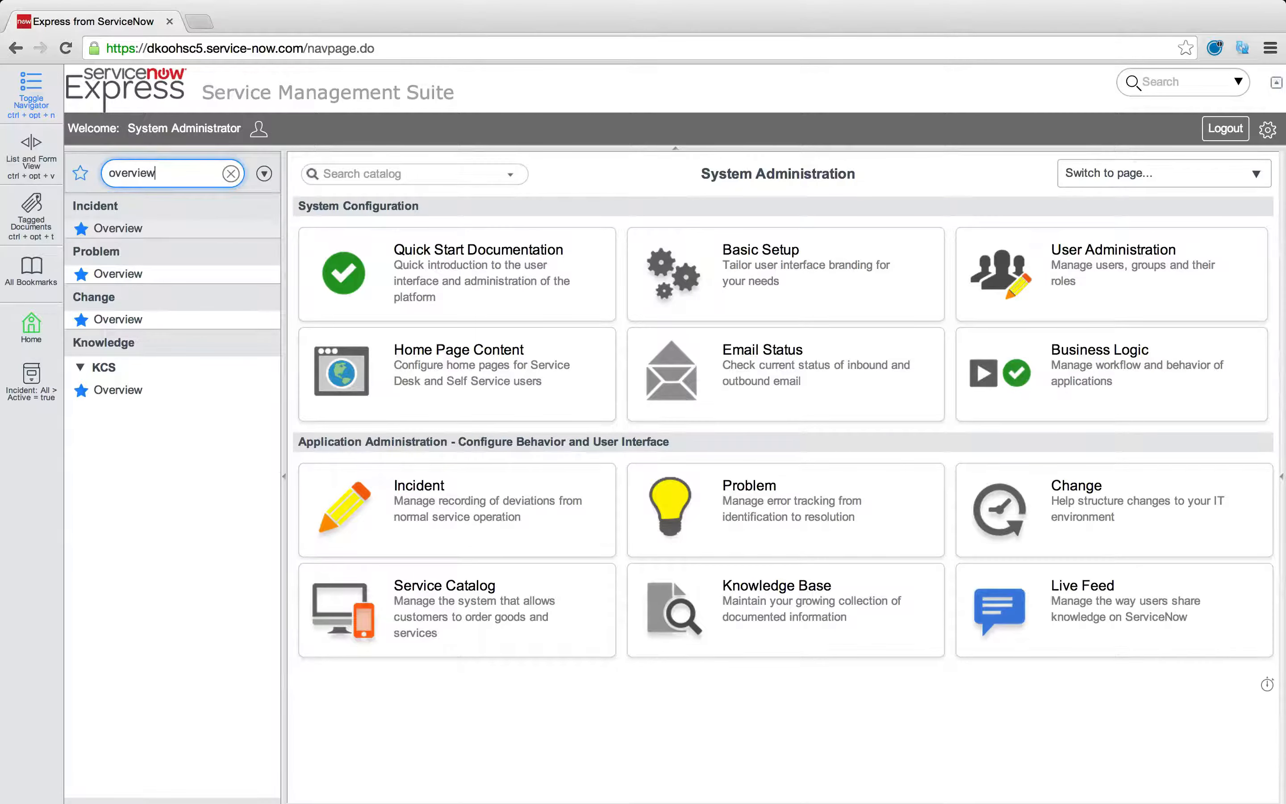
pyautogui.click(117, 320)
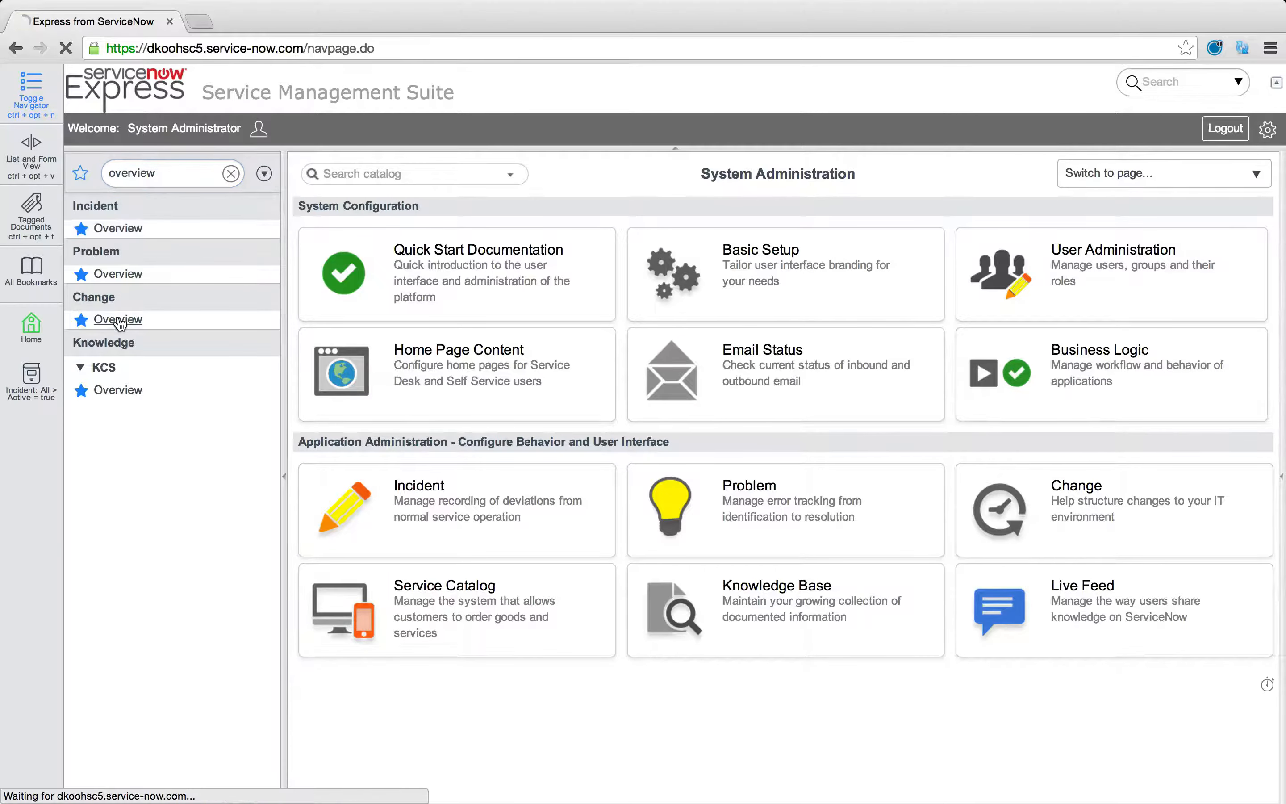
pyautogui.click(117, 319)
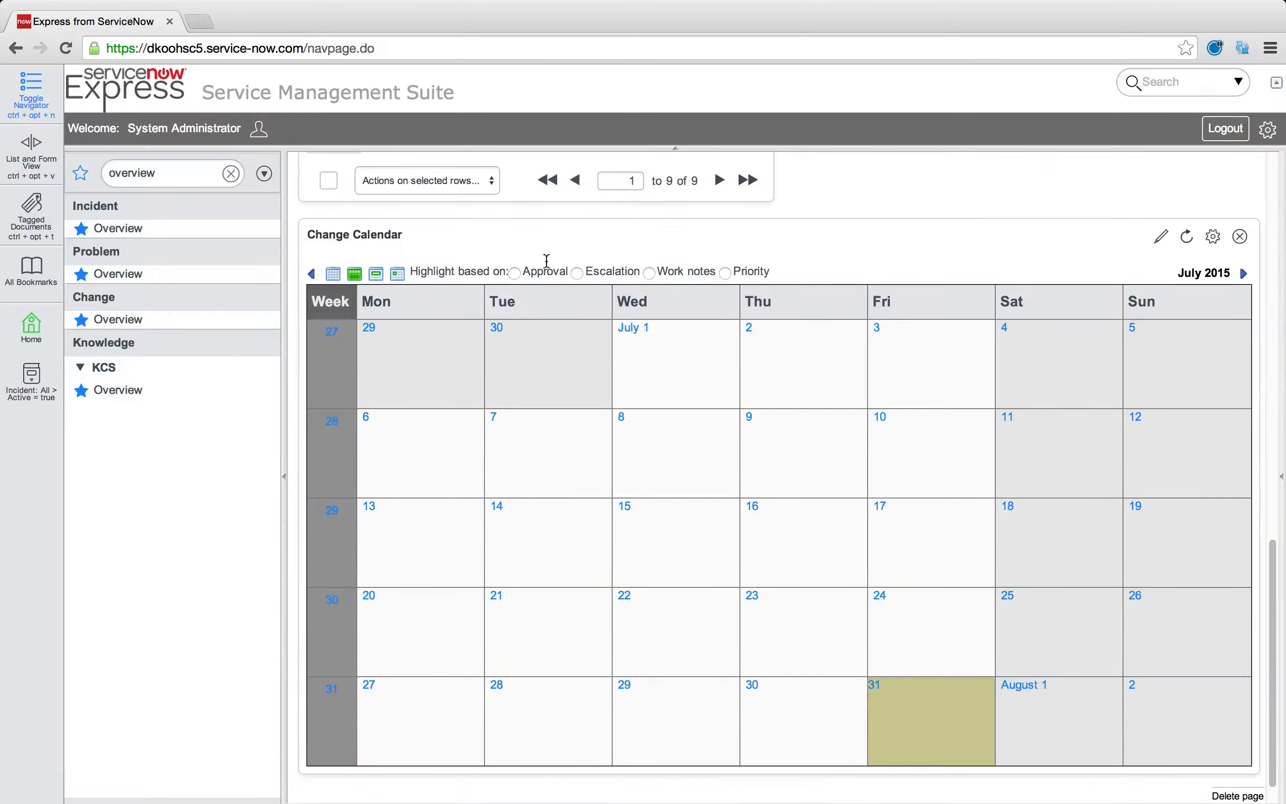
# Edit the Change Calendar report, set its type to List, run it and show the Save options
pyautogui.click(1161, 236)
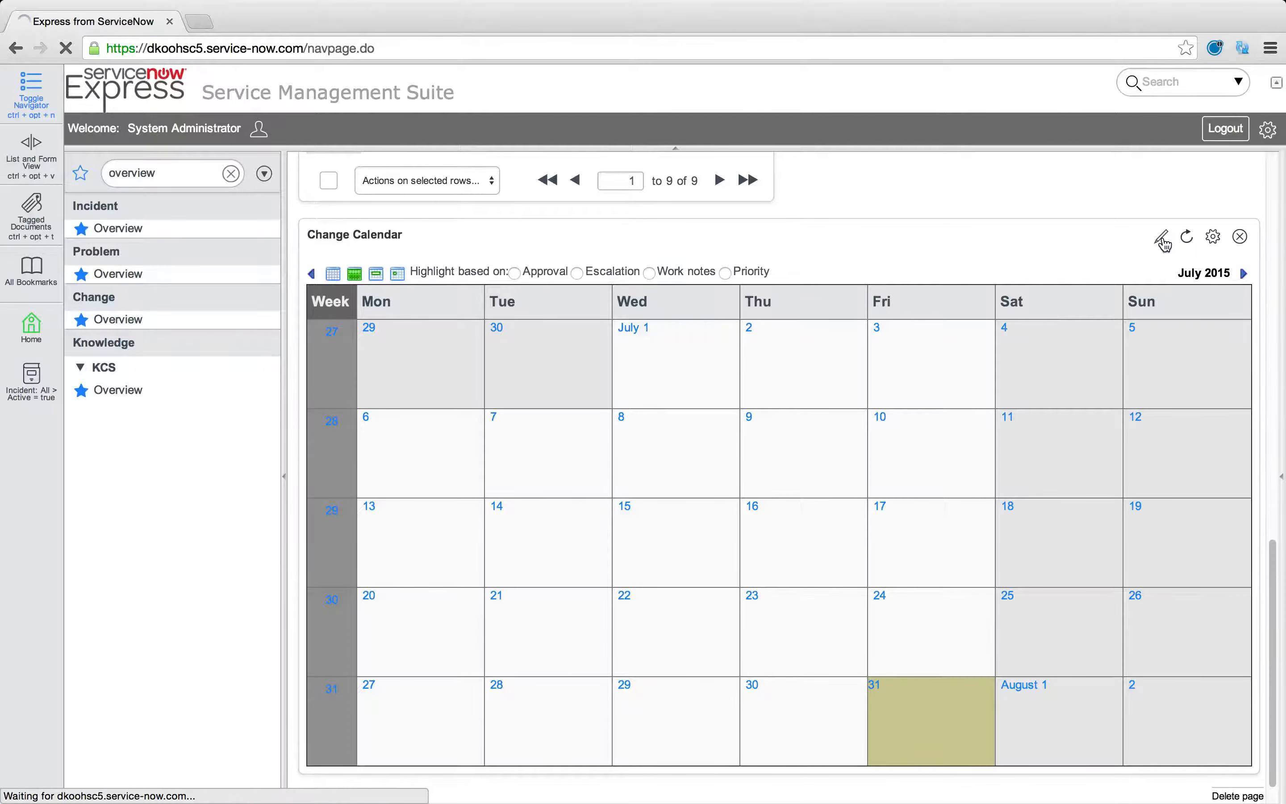
pyautogui.click(1162, 237)
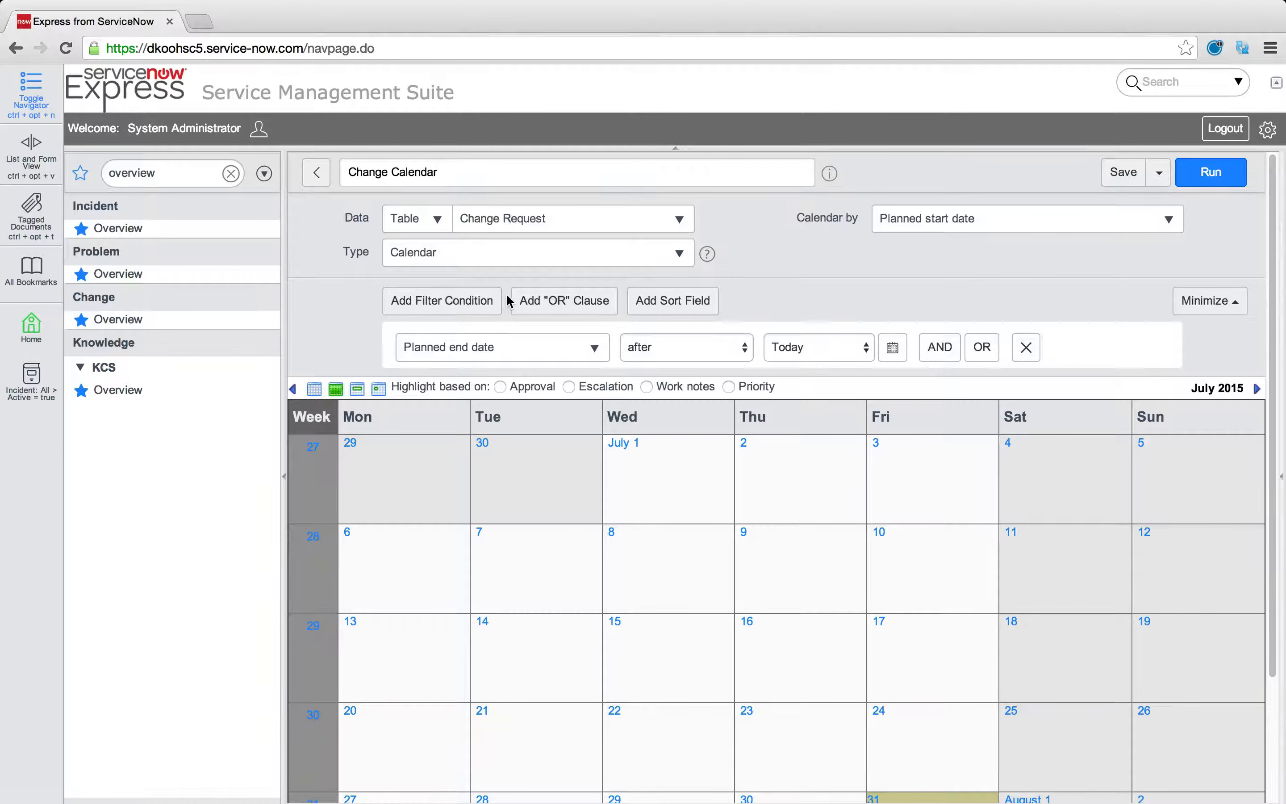
pyautogui.click(538, 252)
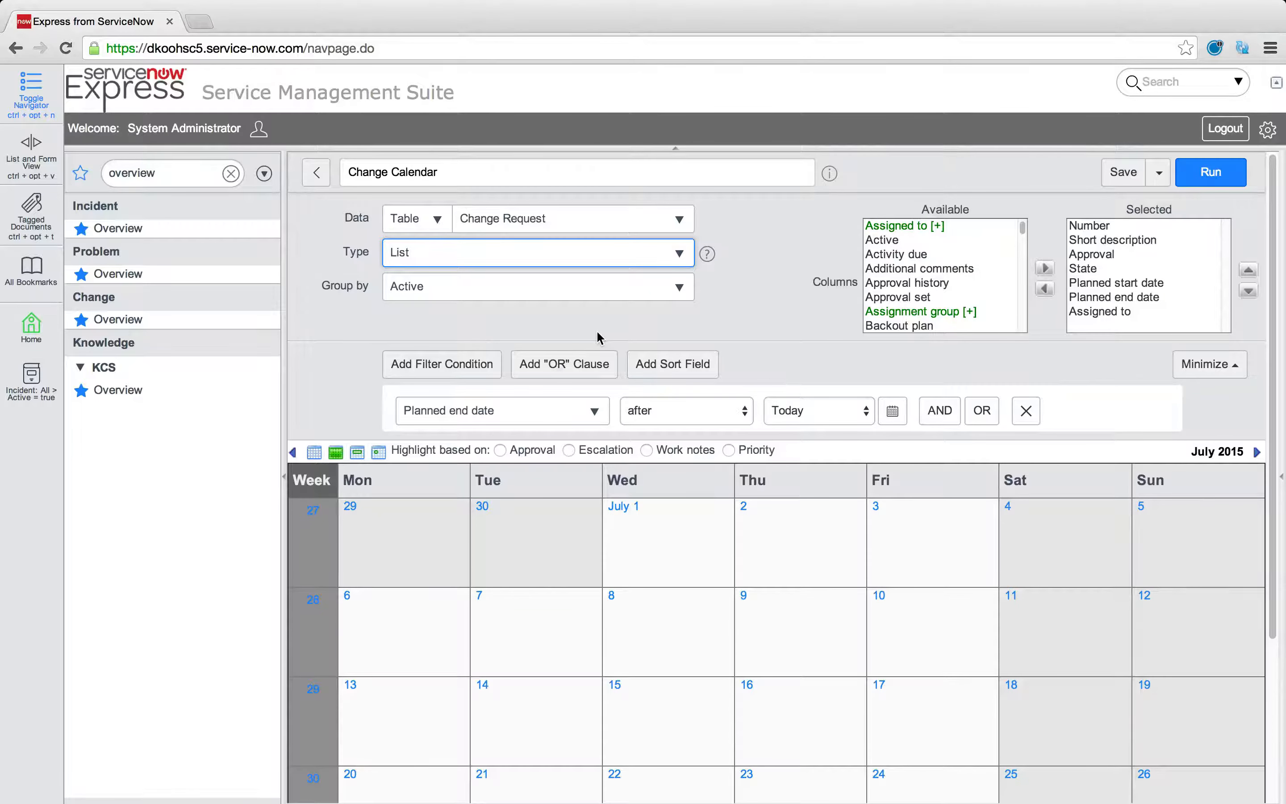
pyautogui.click(1210, 172)
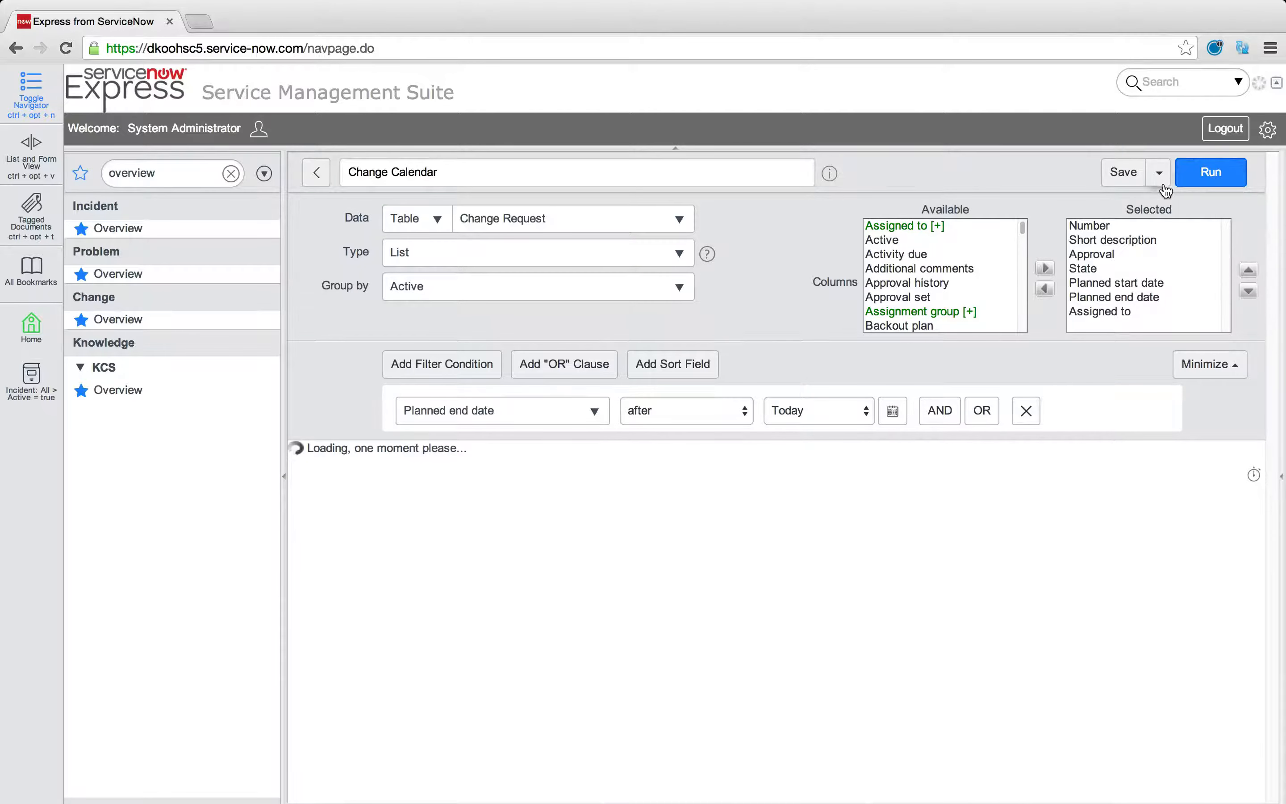
pyautogui.click(1160, 172)
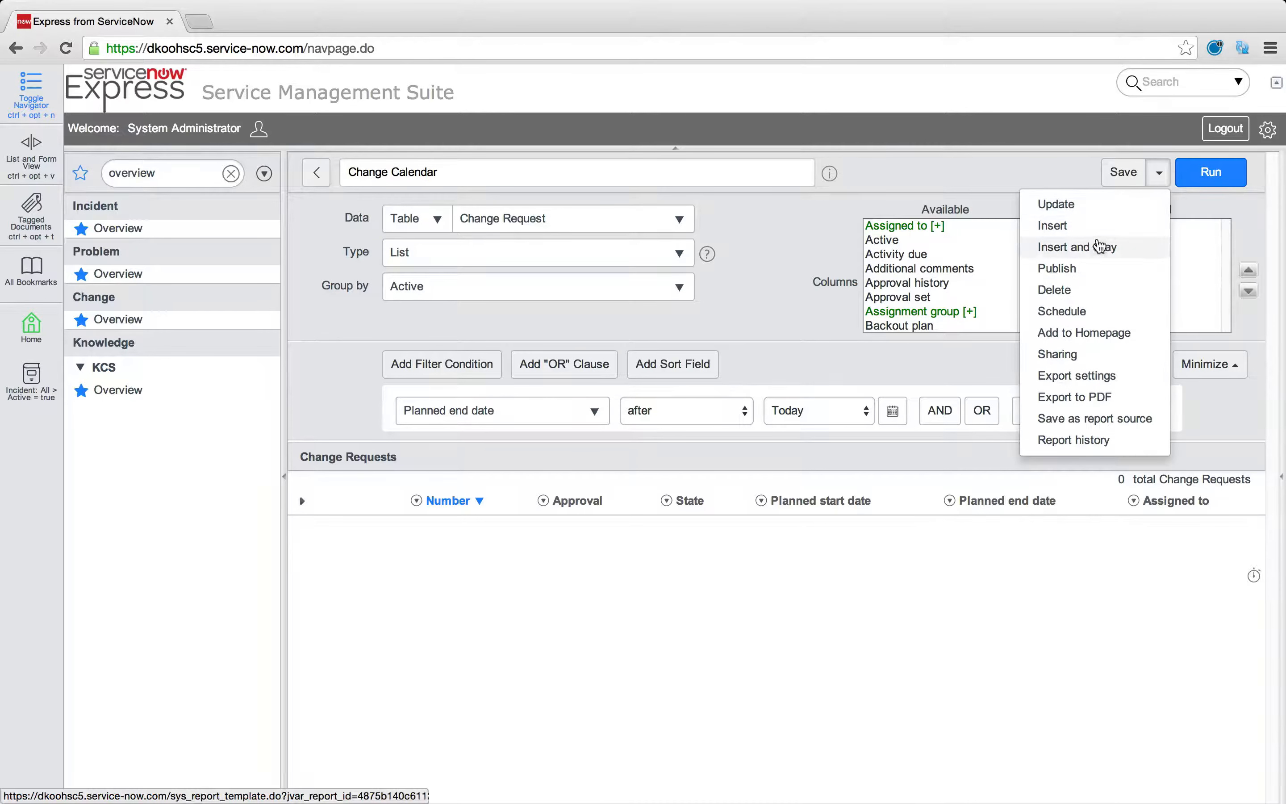
pyautogui.moveTo(1052, 226)
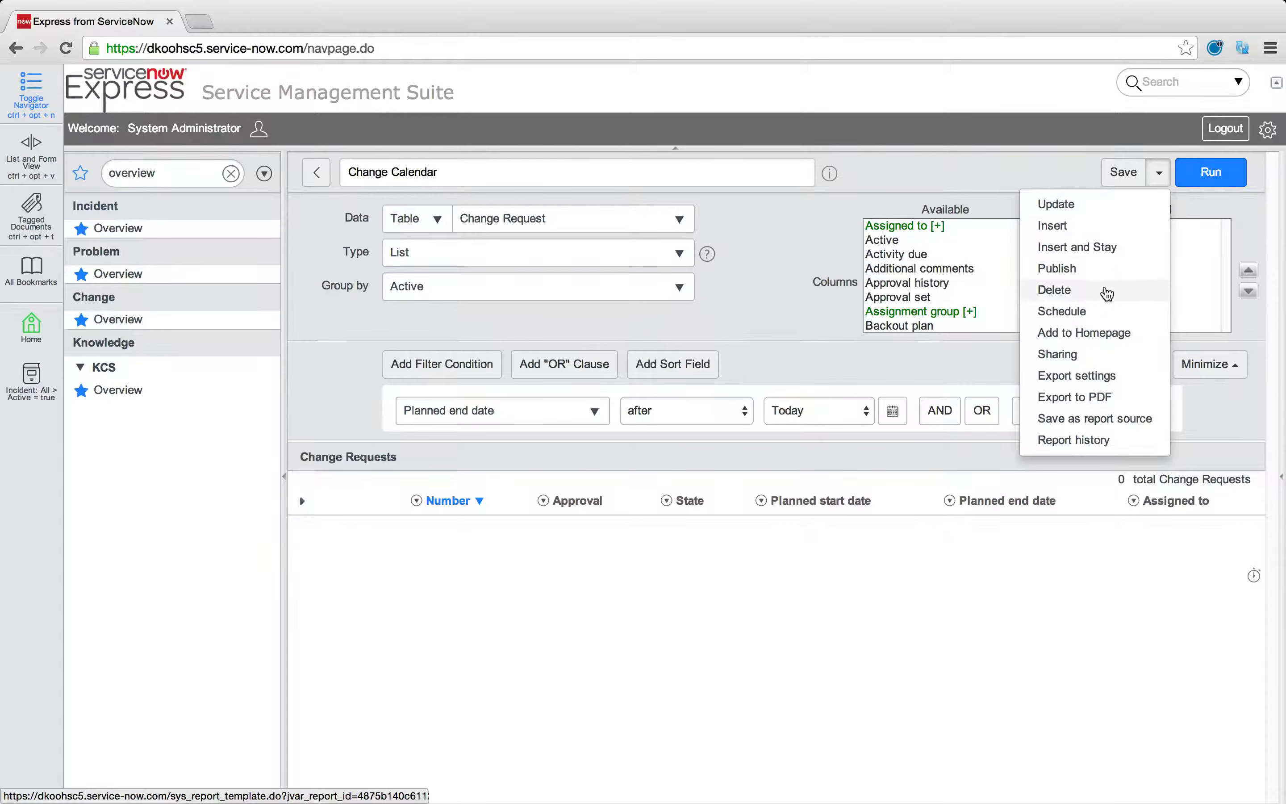
pyautogui.moveTo(972, 180)
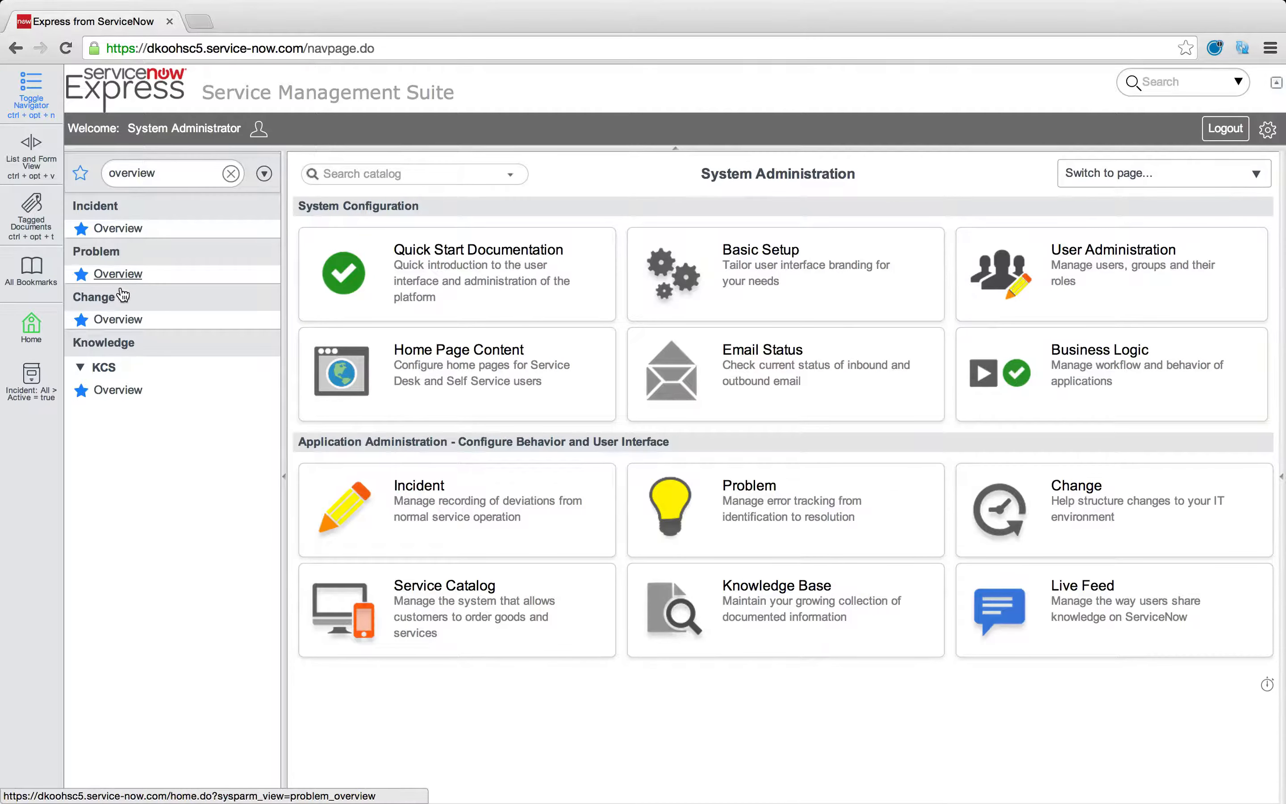
pyautogui.click(117, 318)
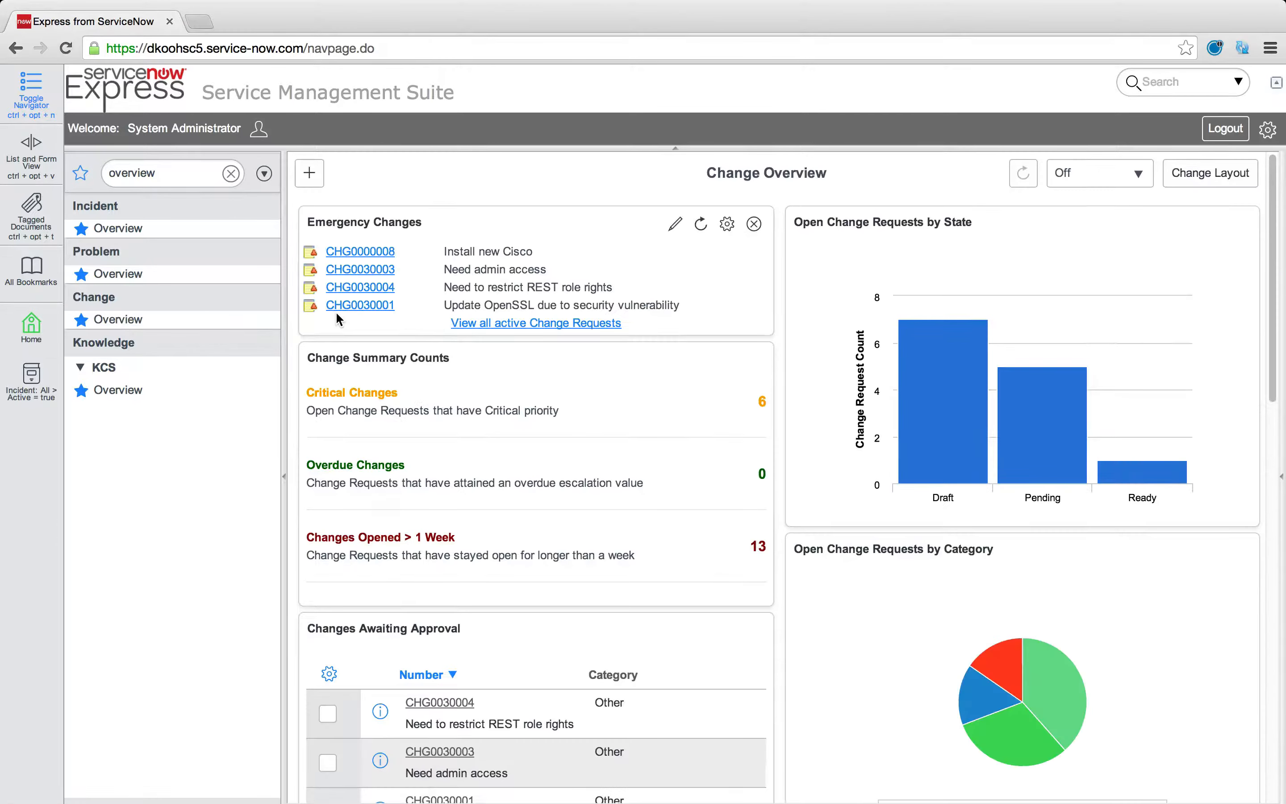
pyautogui.click(309, 173)
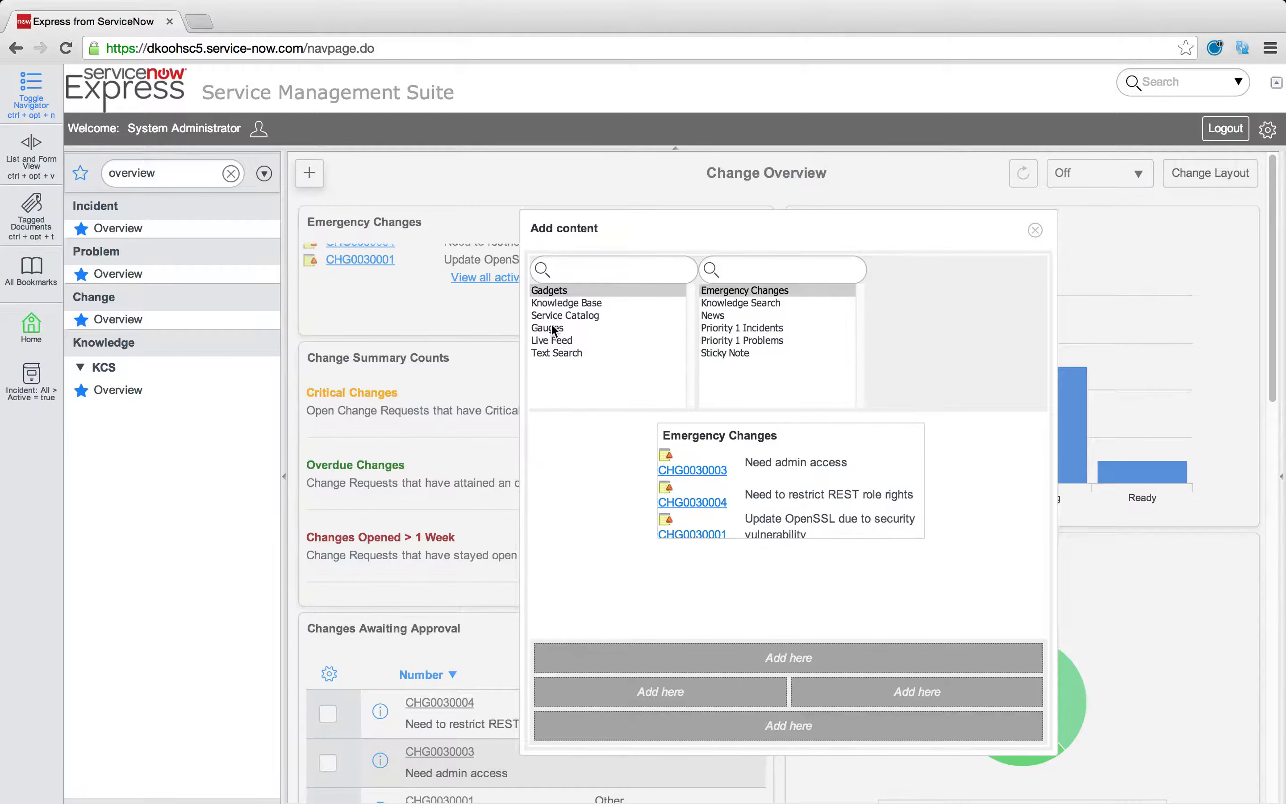
pyautogui.click(547, 327)
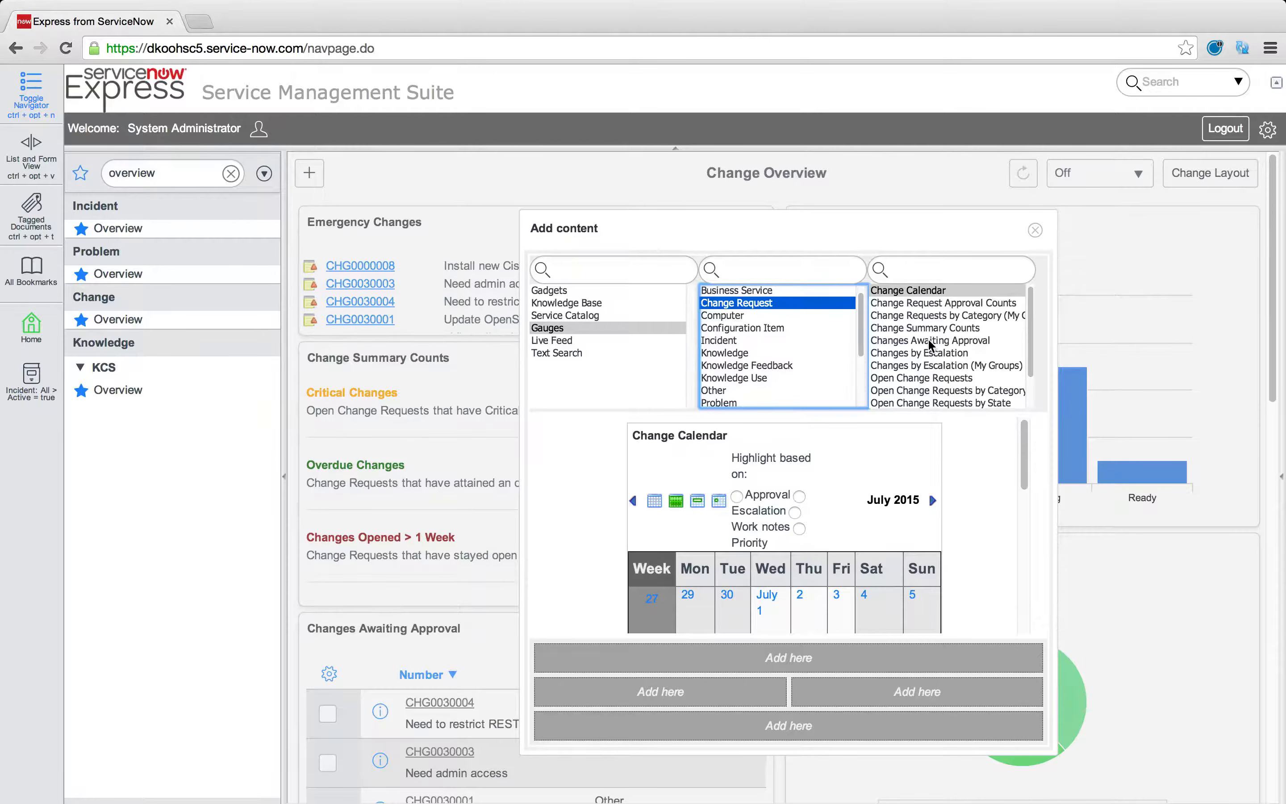
pyautogui.click(943, 303)
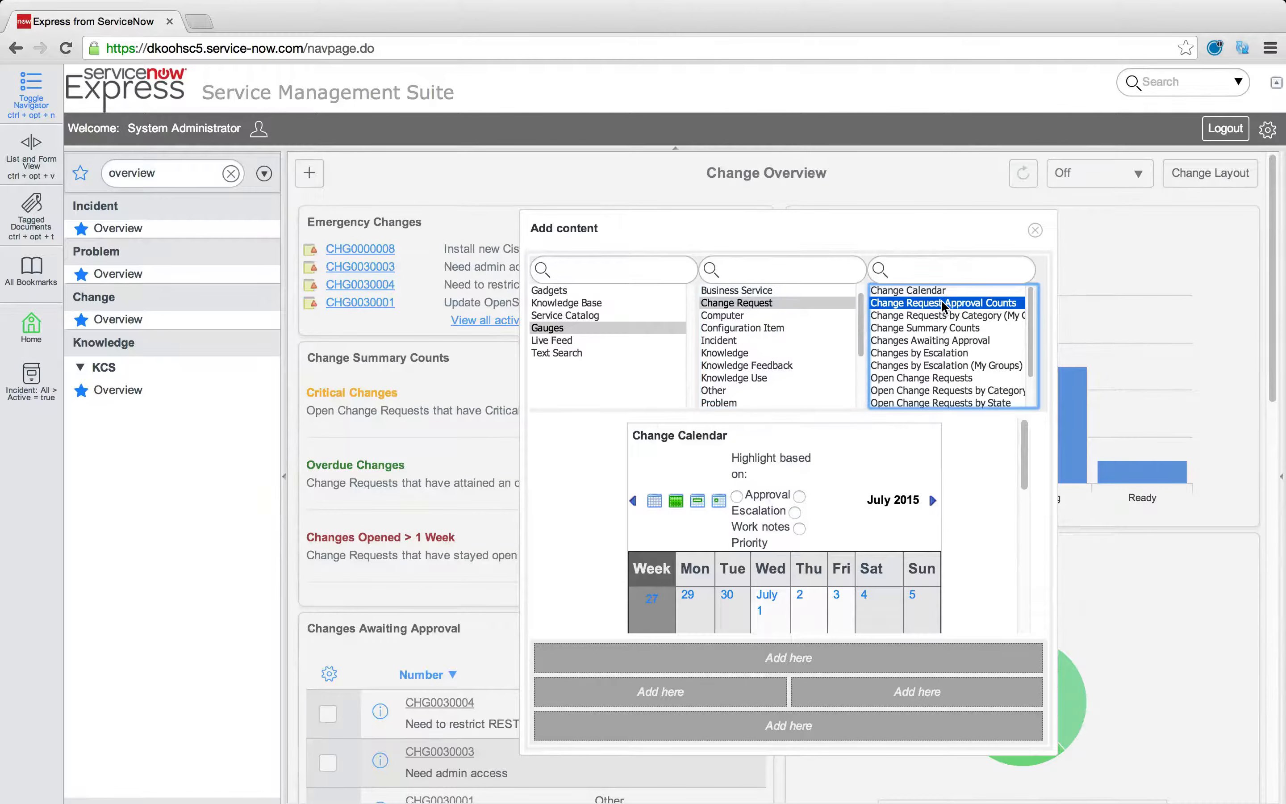
pyautogui.click(944, 303)
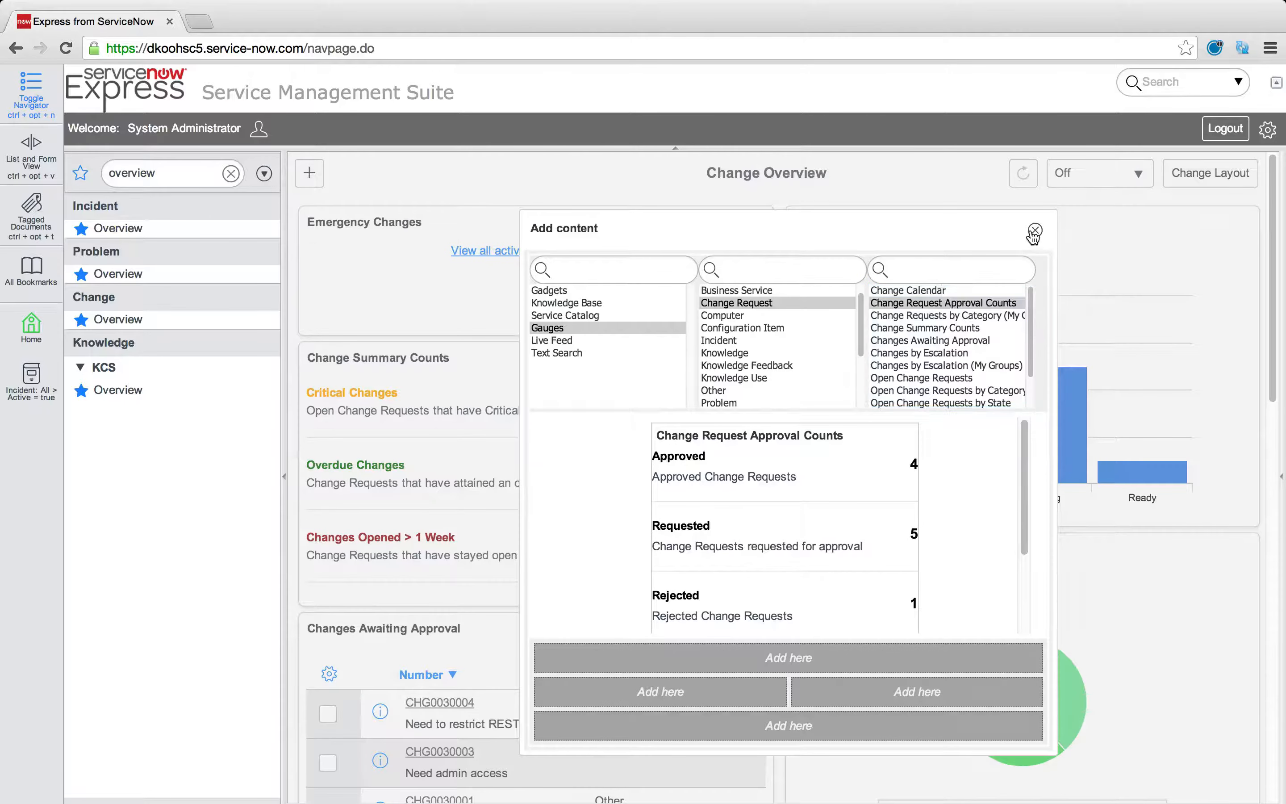
pyautogui.click(1034, 230)
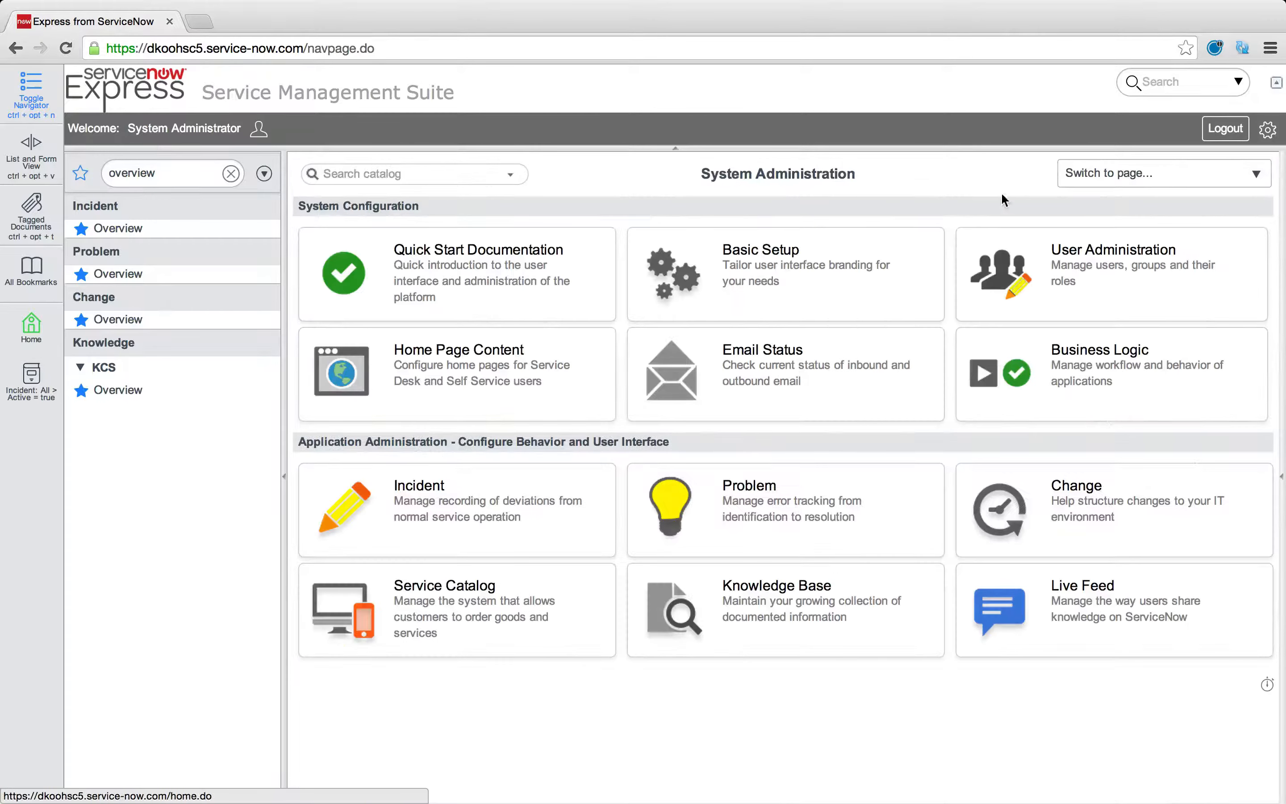
# Create a new blank homepage and rename it My Asset Management Homepage
pyautogui.click(1160, 173)
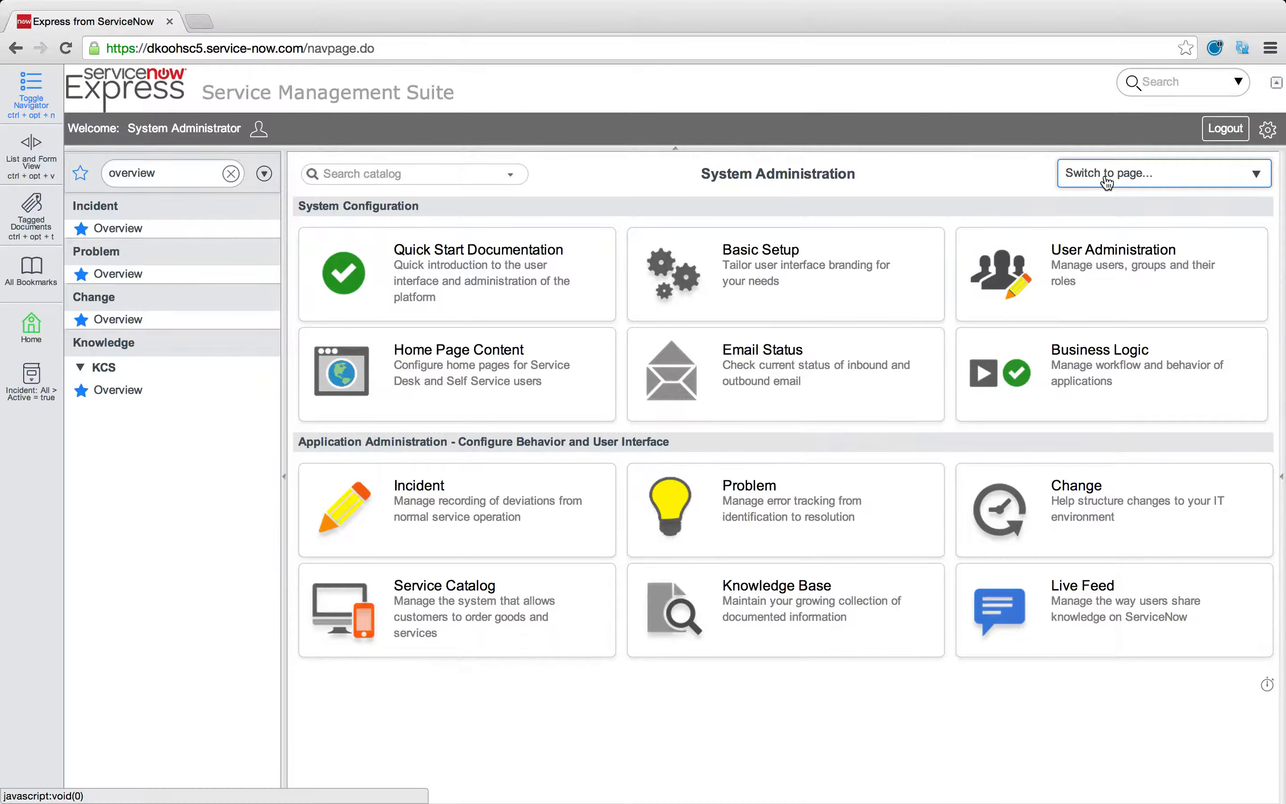
pyautogui.click(1161, 173)
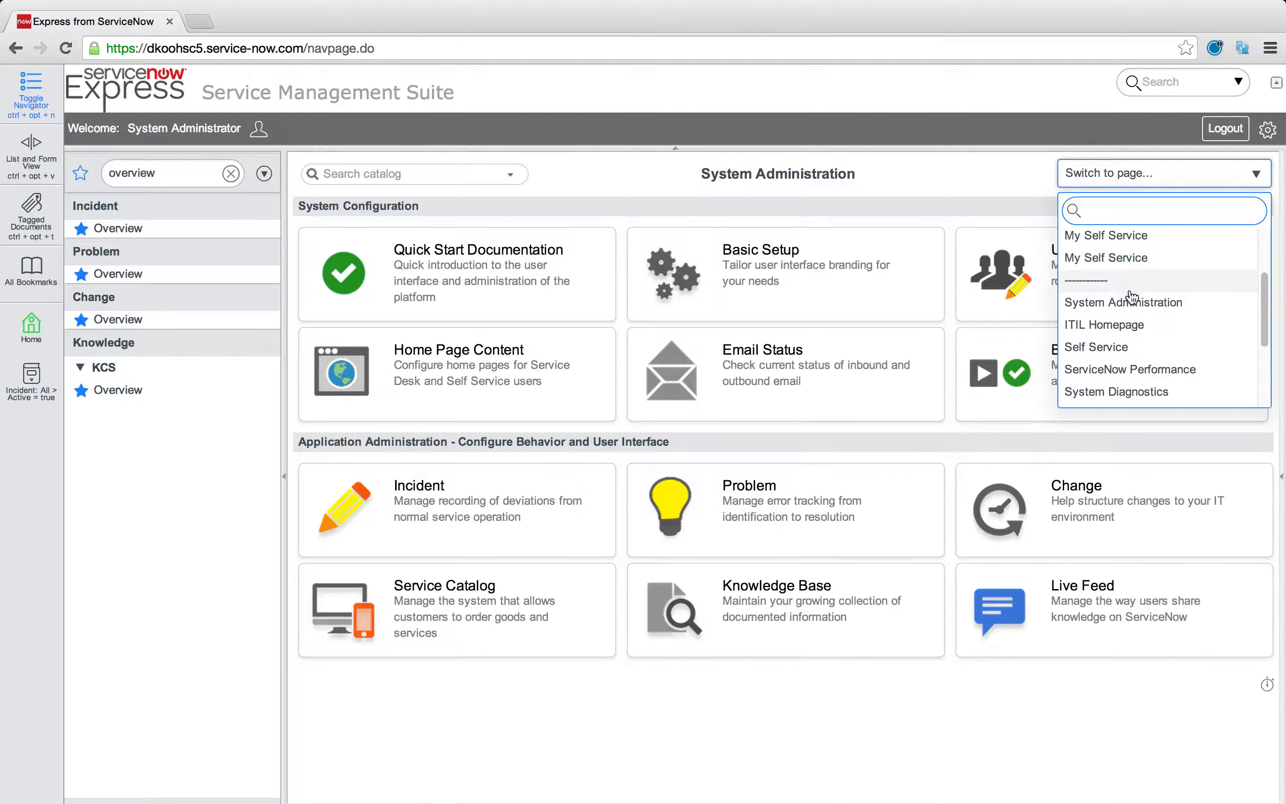
pyautogui.click(1125, 302)
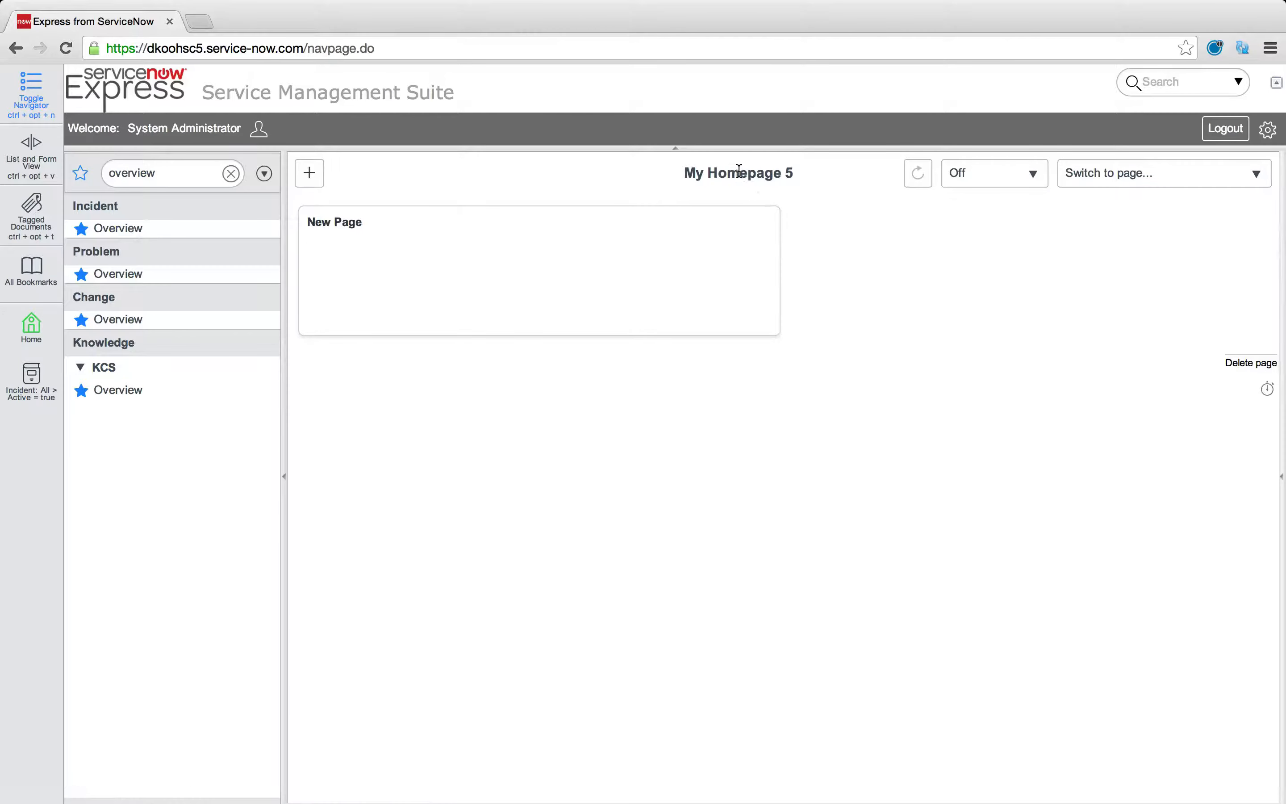
pyautogui.write('M')
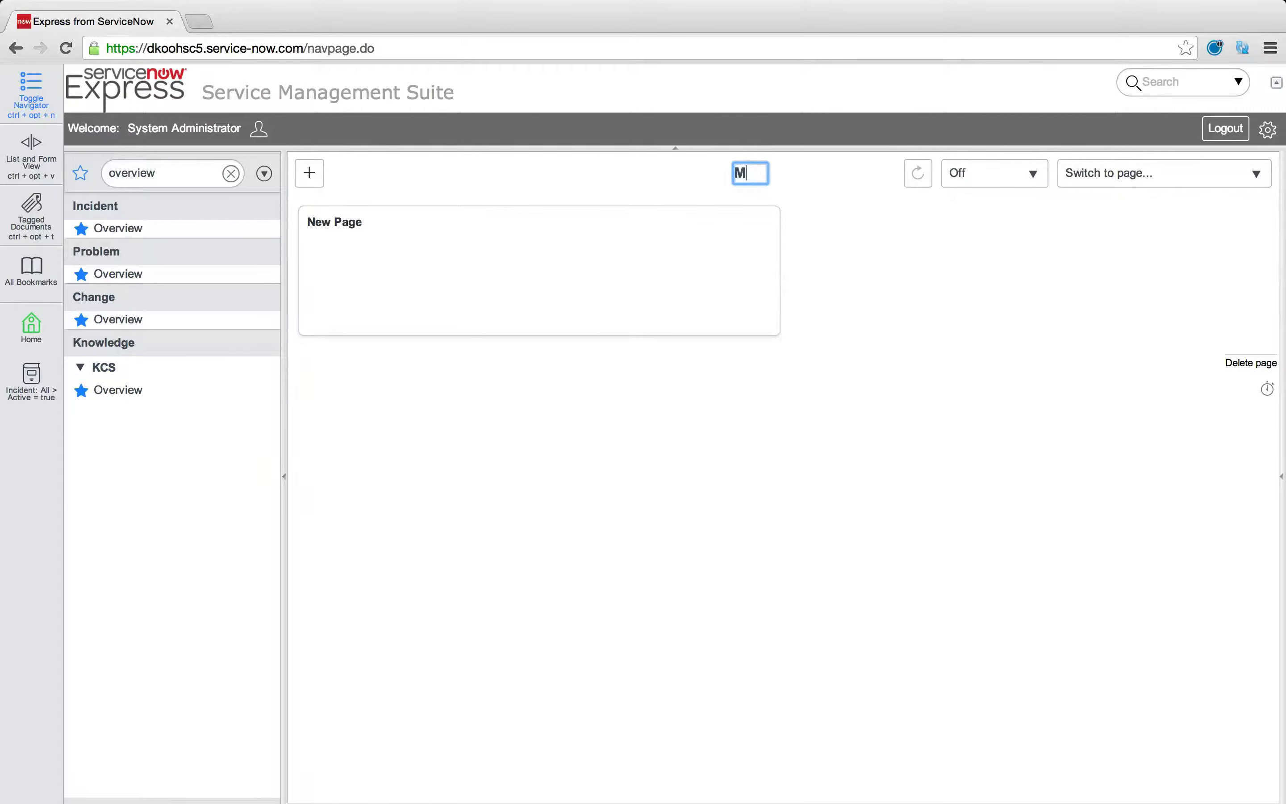
pyautogui.write('y Asset Management Homepage')
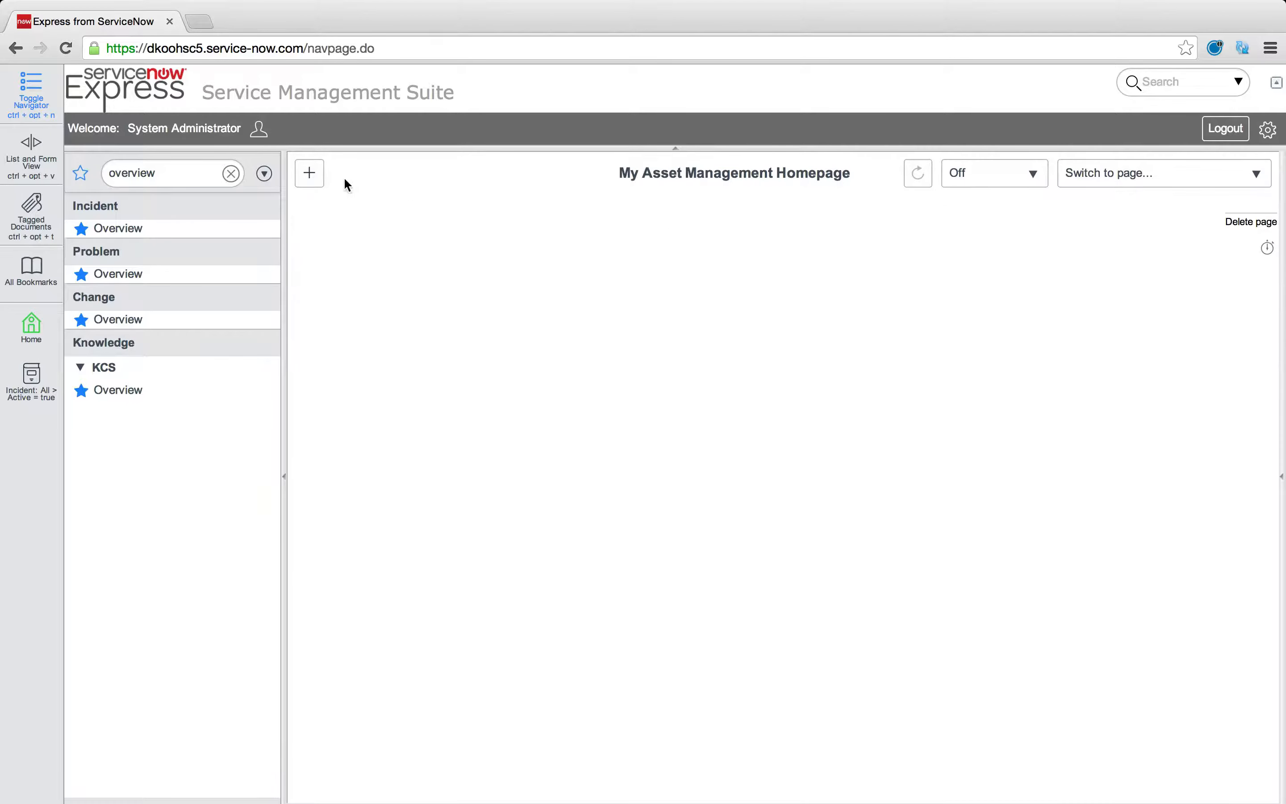
# In Add content, browse the gauges and list those for Configuration Item
pyautogui.click(309, 174)
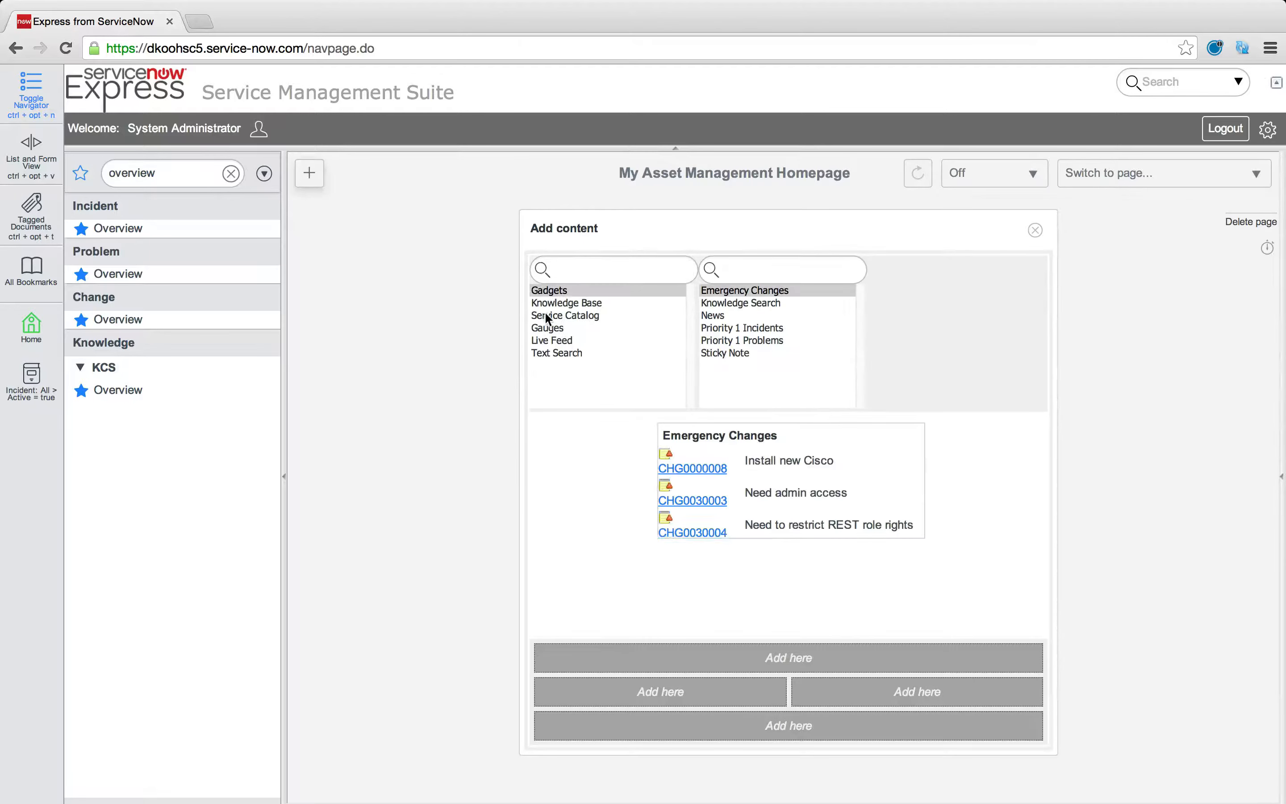
pyautogui.click(548, 327)
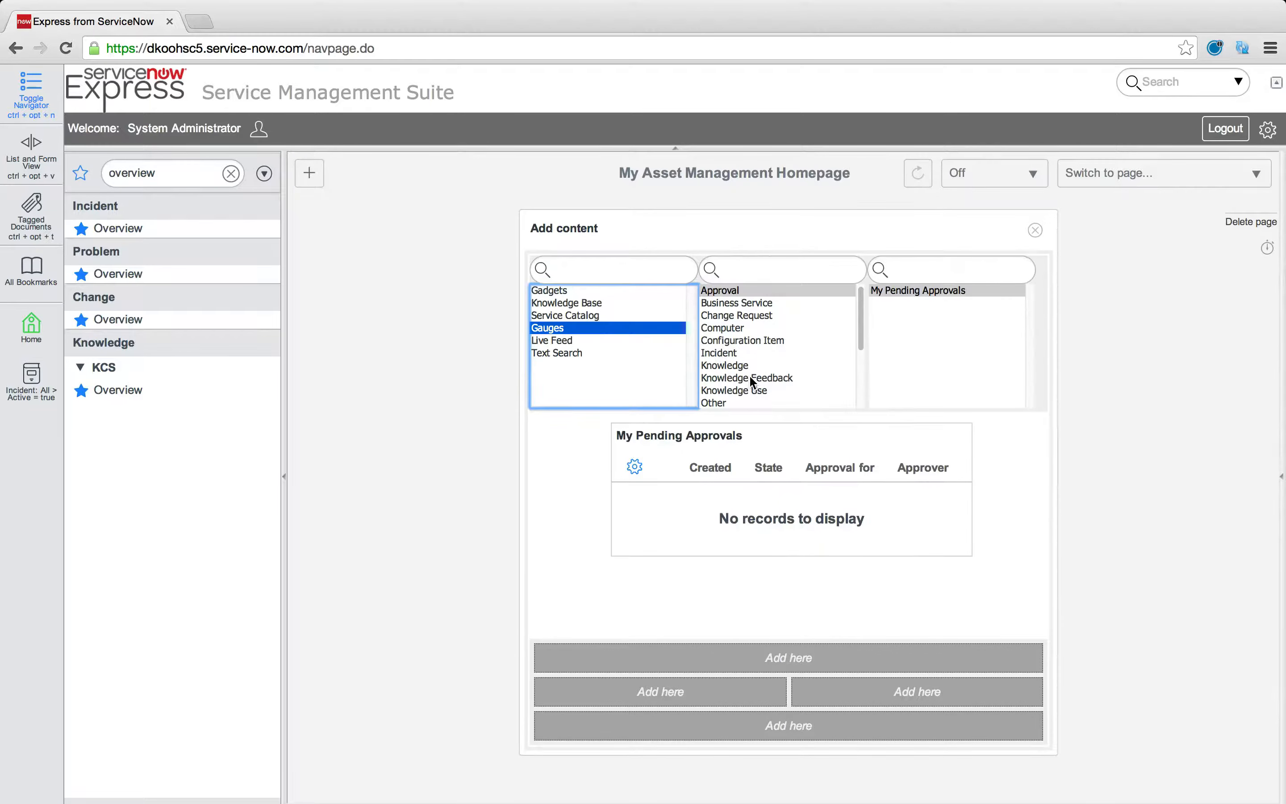
pyautogui.scroll(-3)
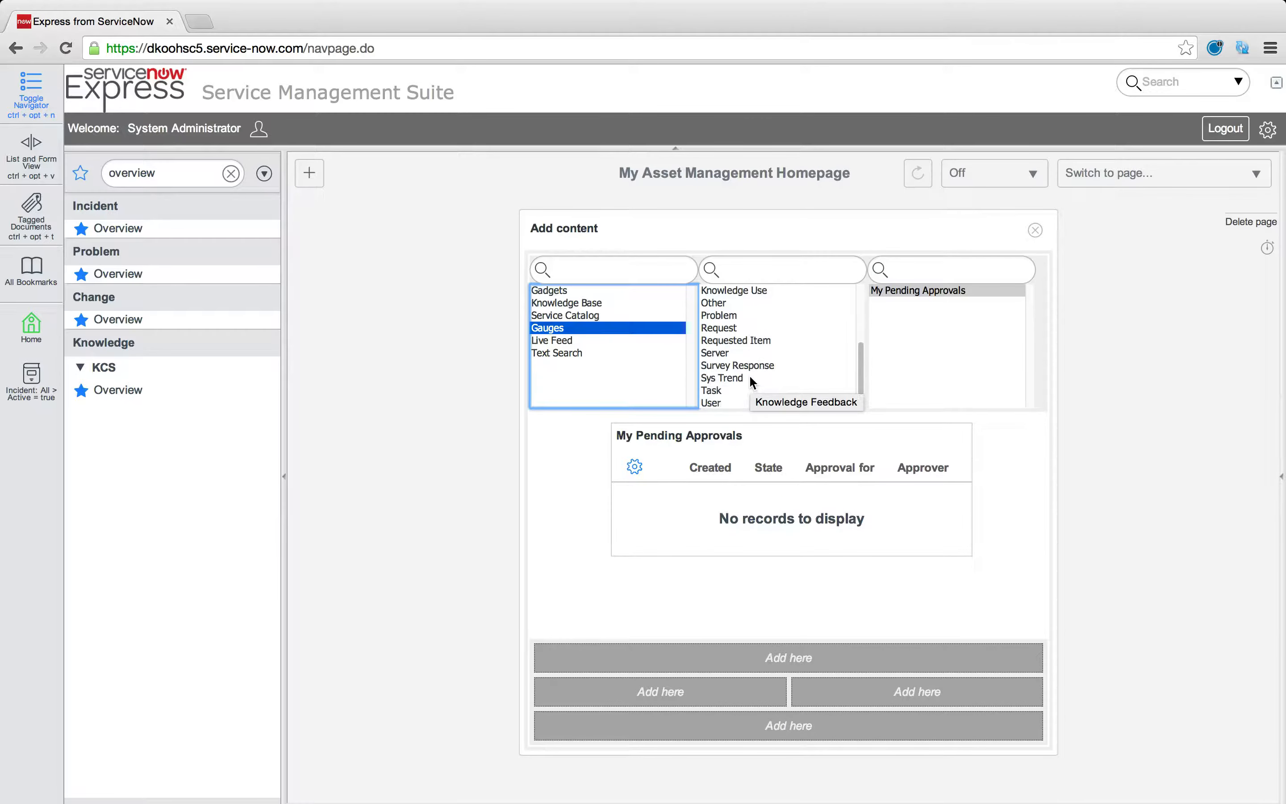
pyautogui.moveTo(722, 378)
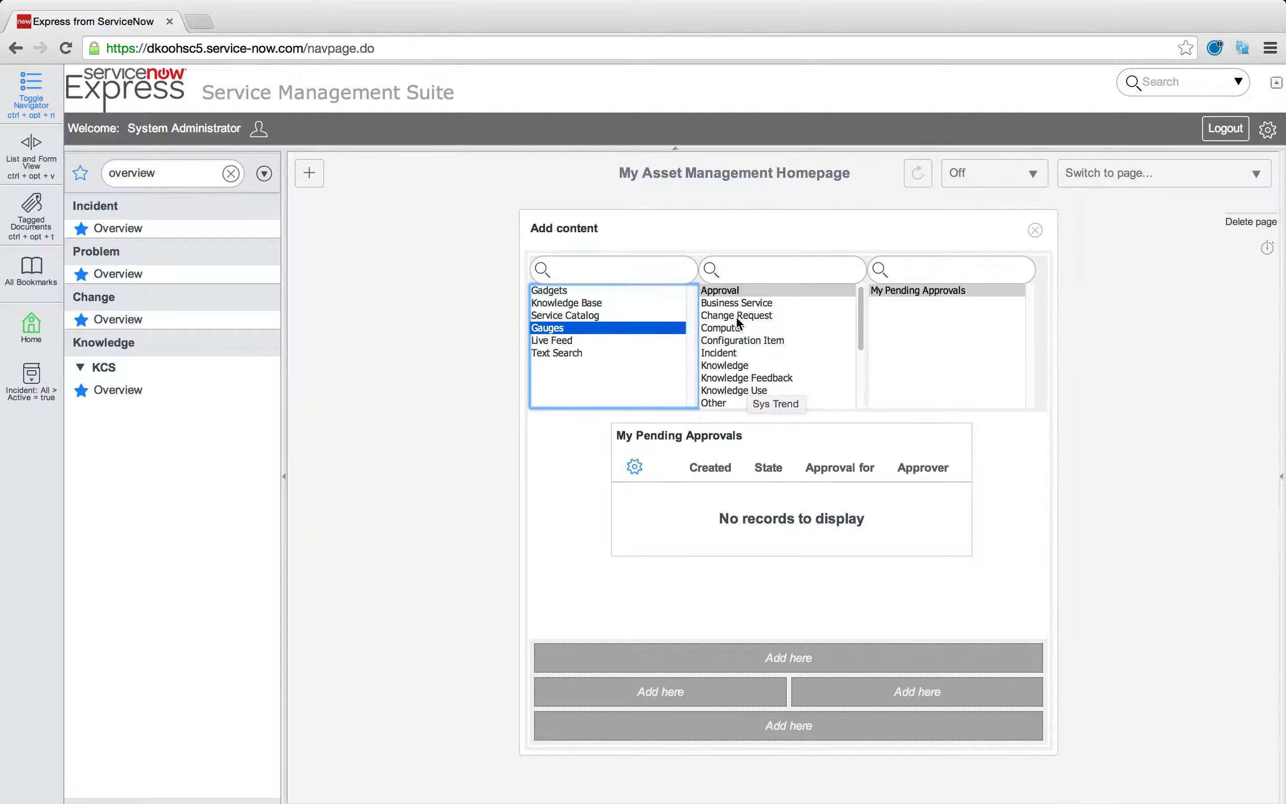
pyautogui.click(736, 315)
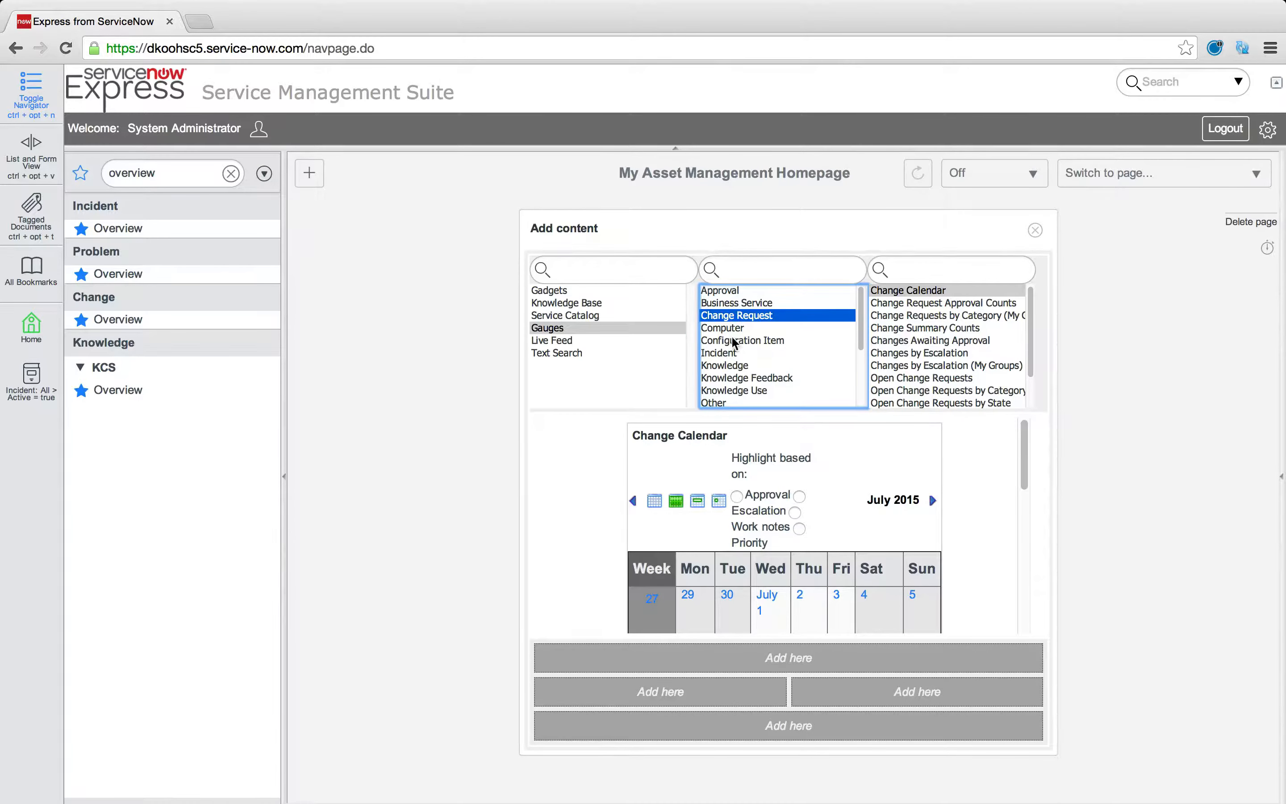
pyautogui.click(742, 341)
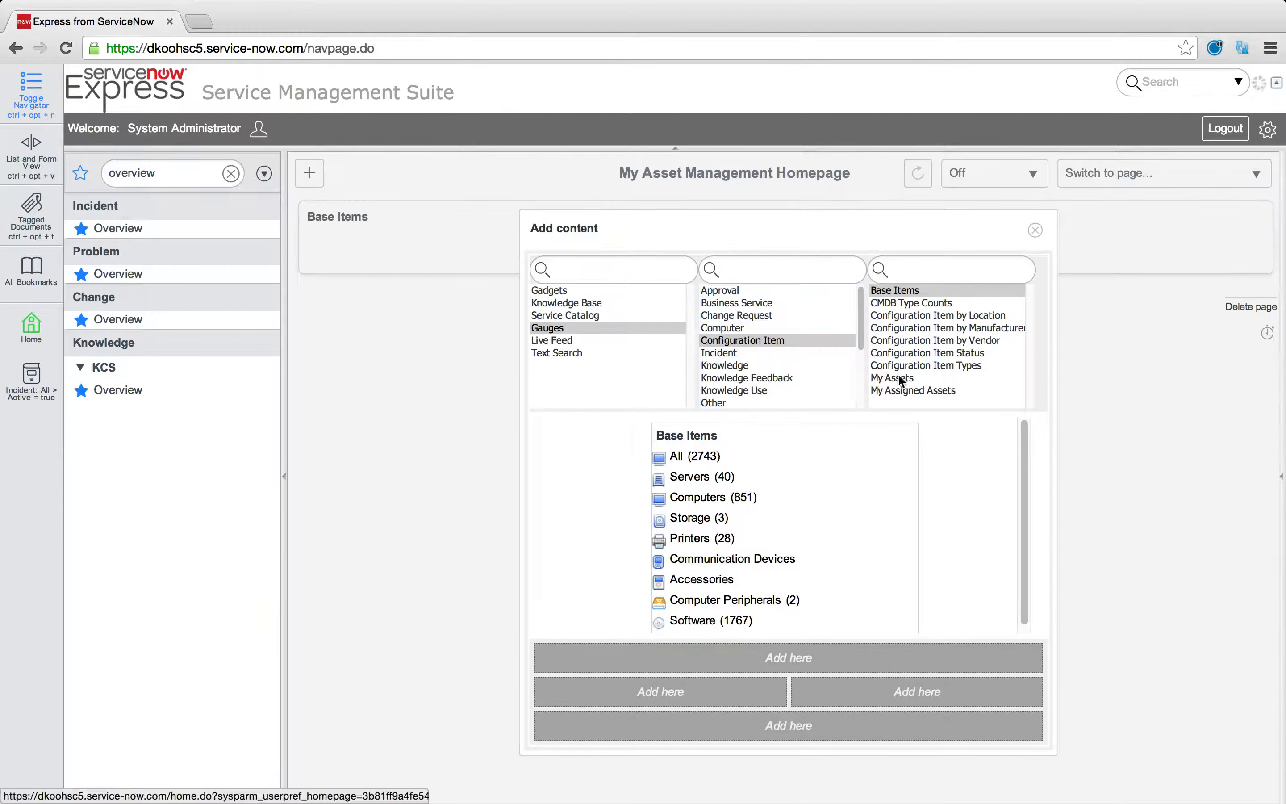
# Add the CMDB Type Counts and Configuration Item by Location gauges, then close the panel
pyautogui.click(910, 303)
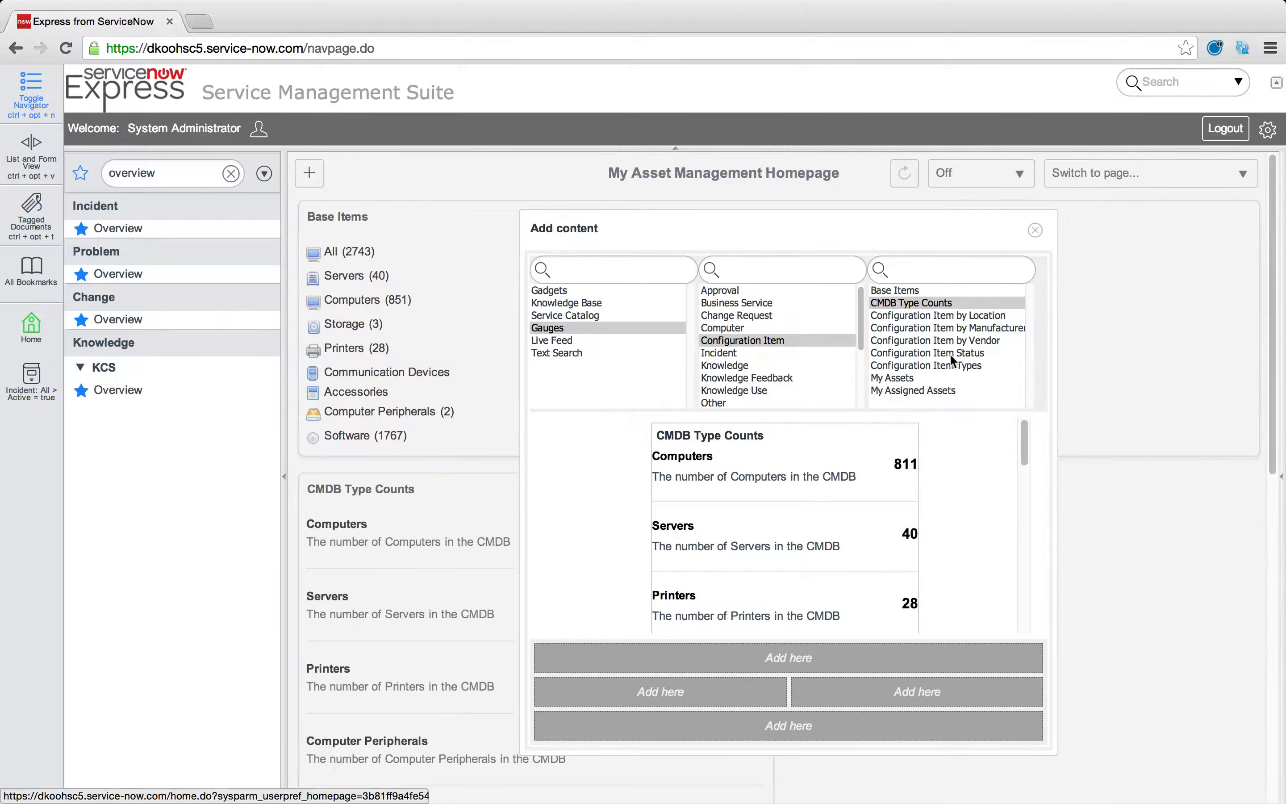
pyautogui.click(938, 316)
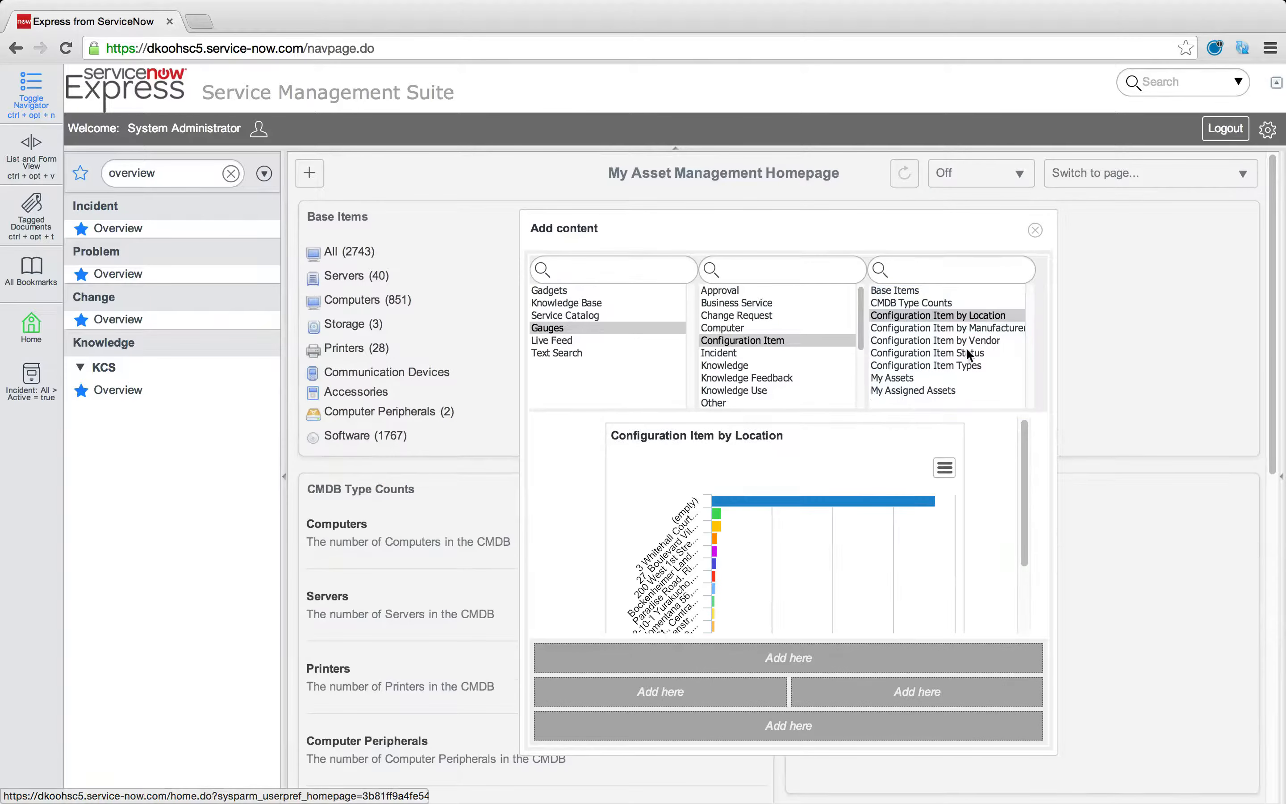
pyautogui.click(948, 328)
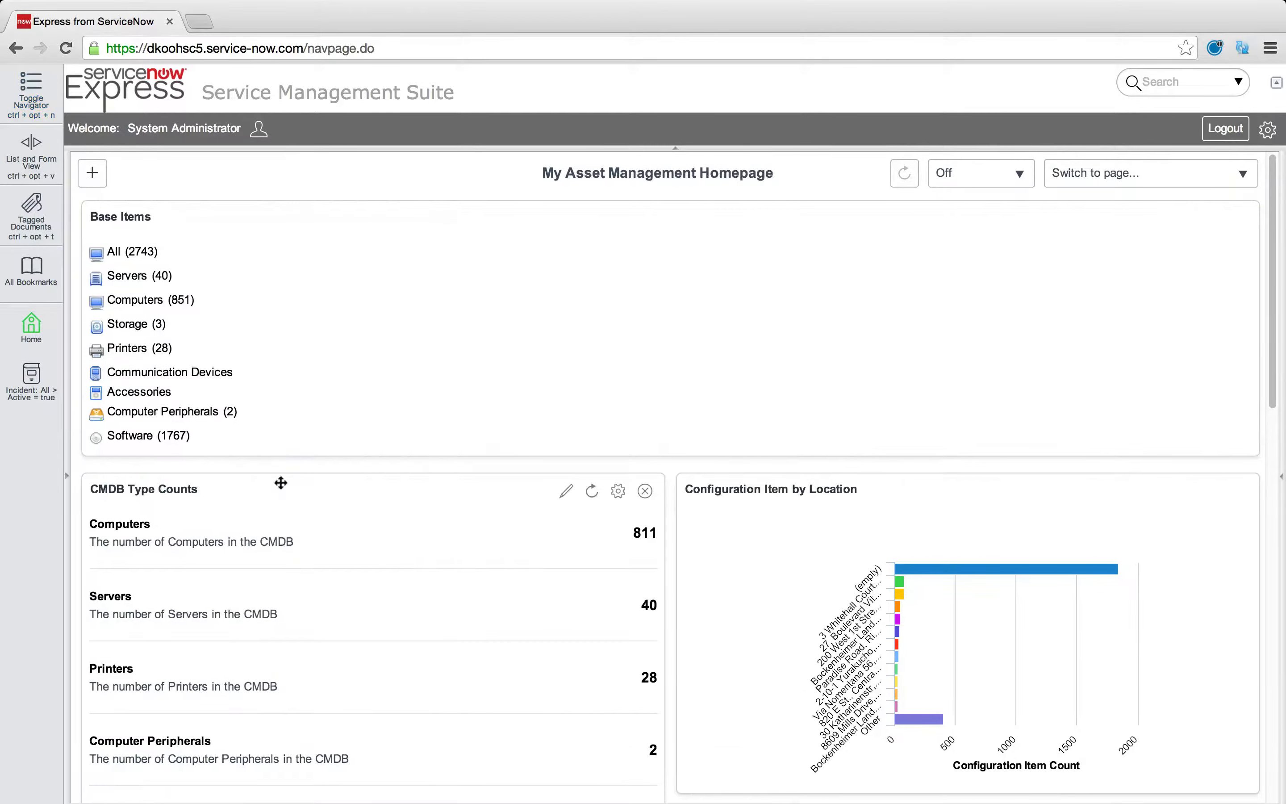
# Via Change Layout, pick the '3 columns of equal size only' layout for the homepage
pyautogui.click(1149, 174)
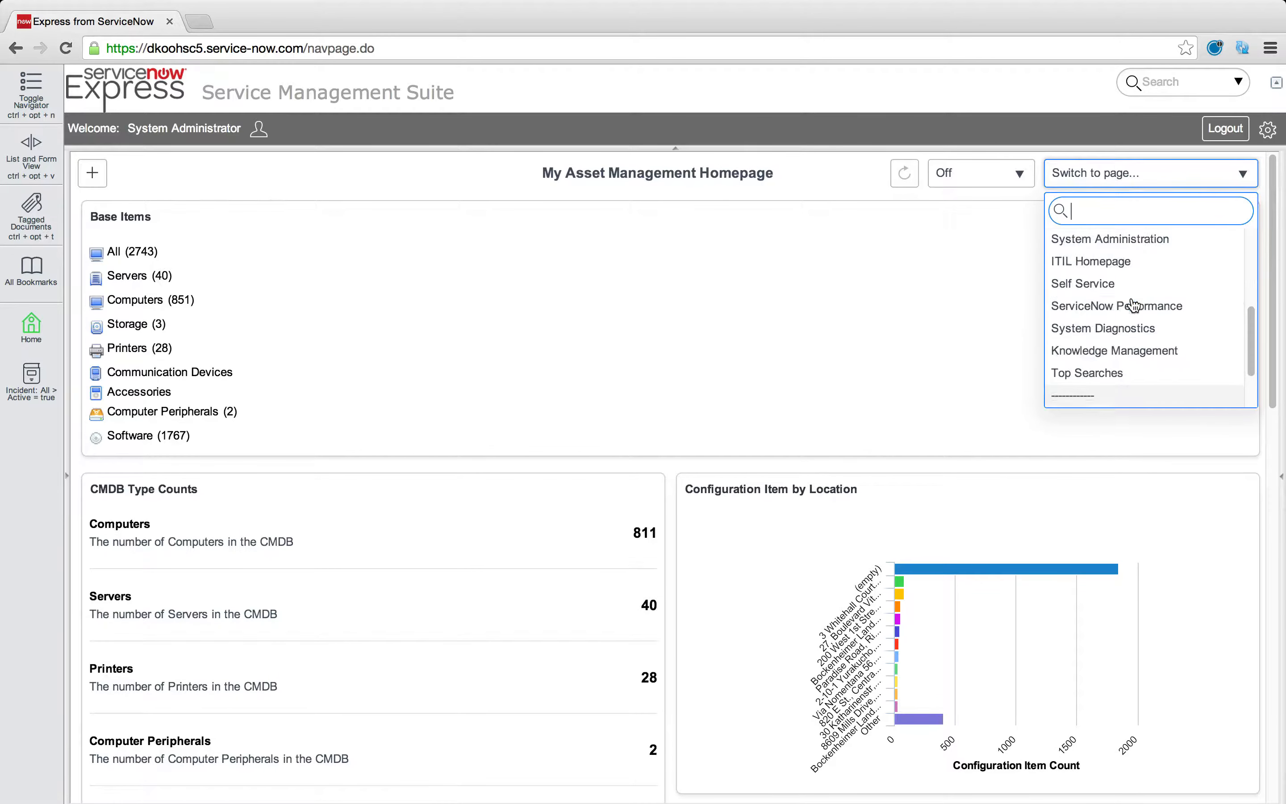
pyautogui.scroll(-3)
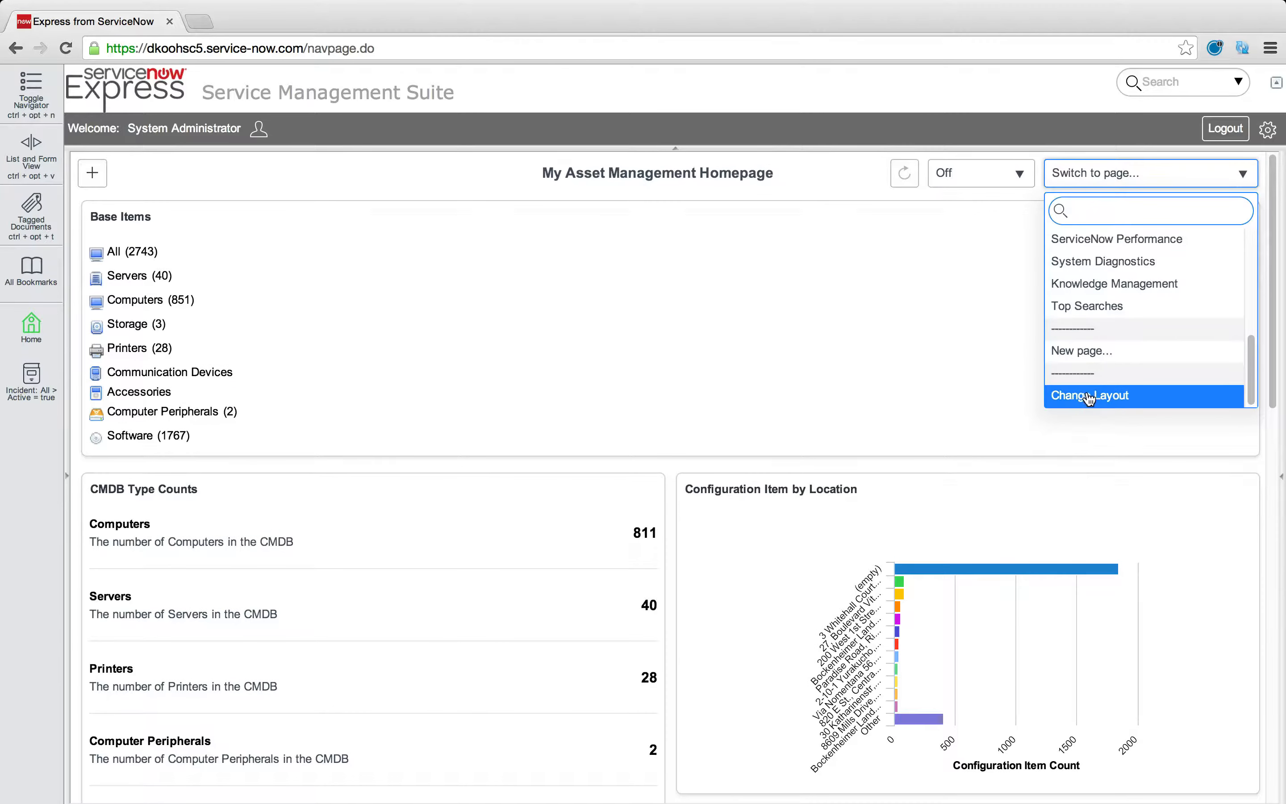
pyautogui.click(1090, 395)
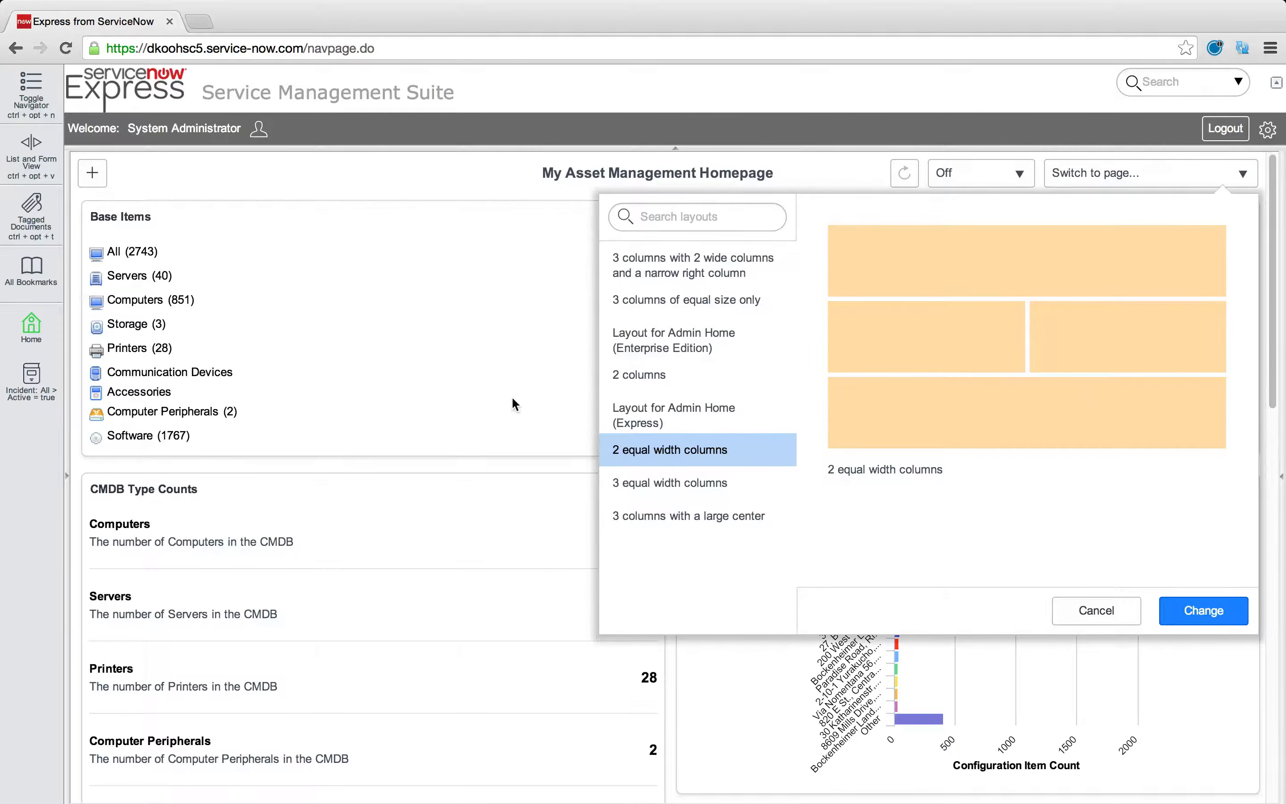
pyautogui.moveTo(517, 396)
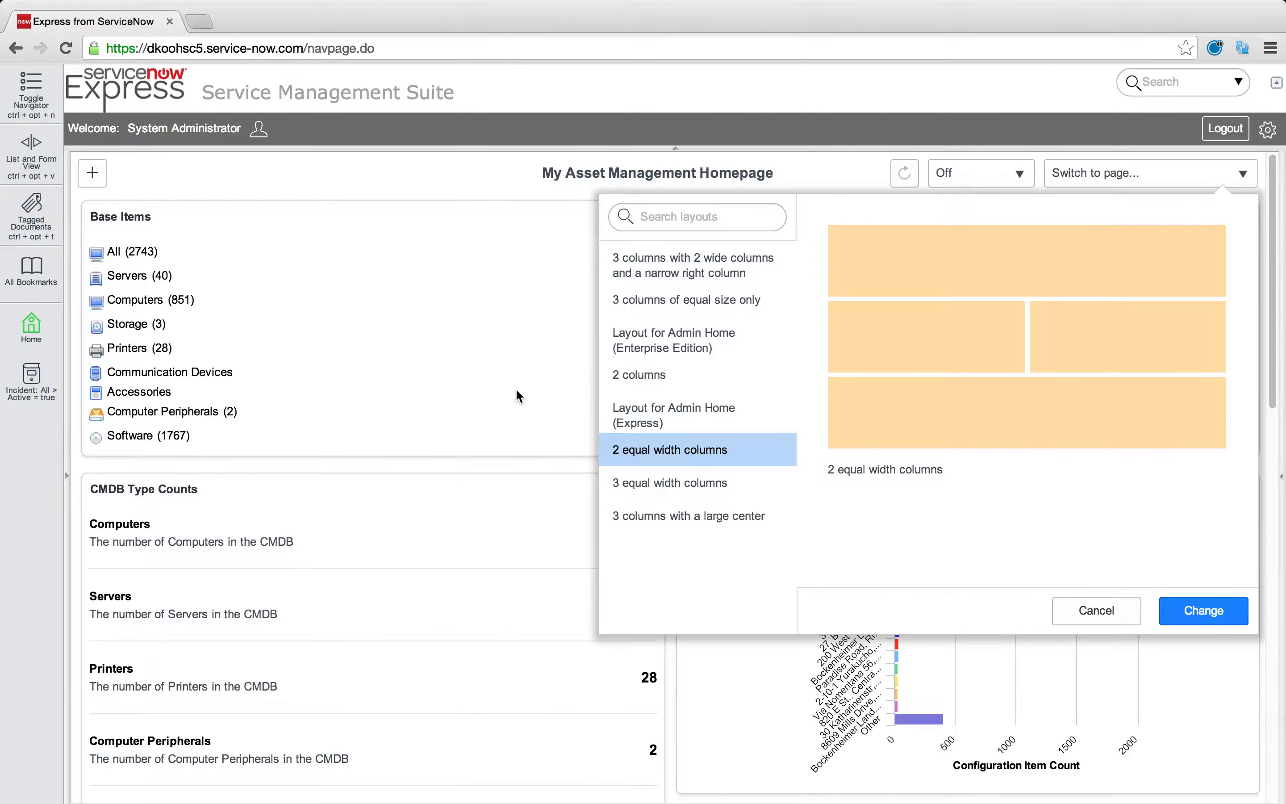
pyautogui.moveTo(696, 299)
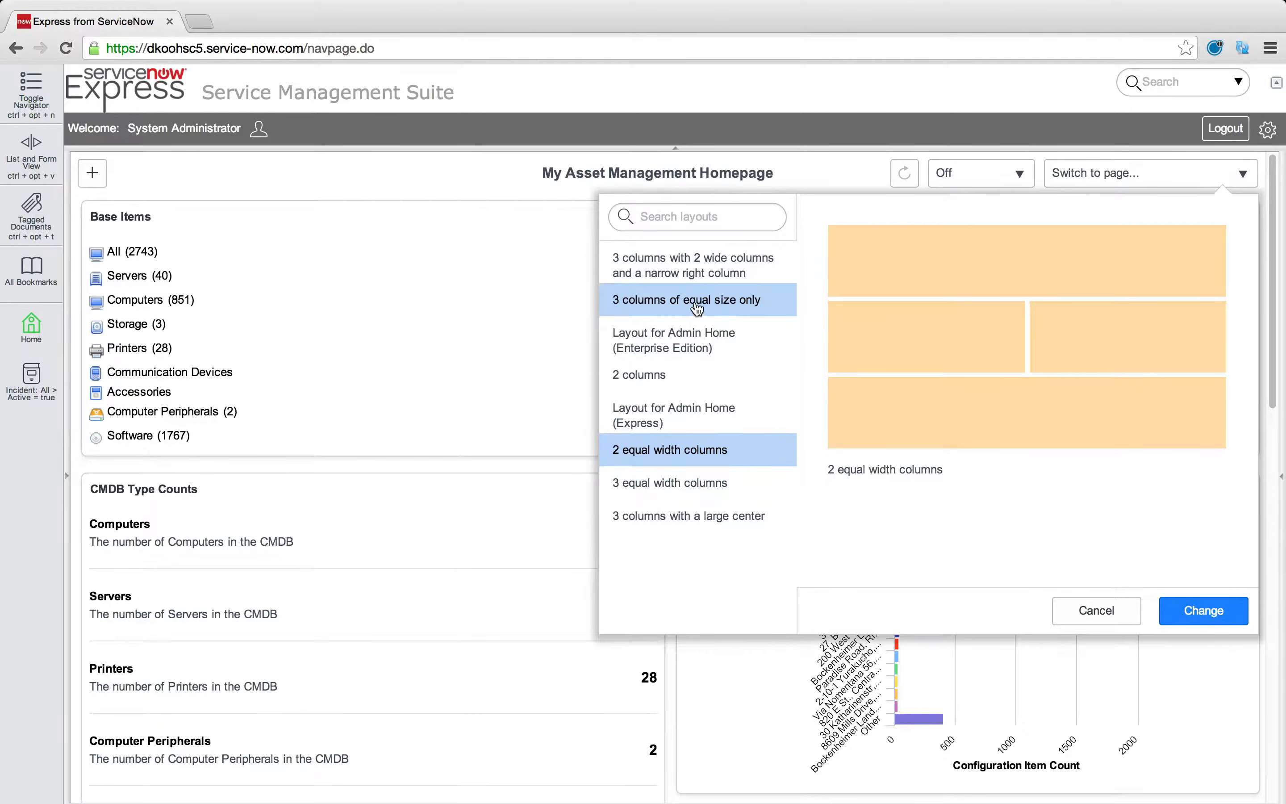
pyautogui.click(685, 300)
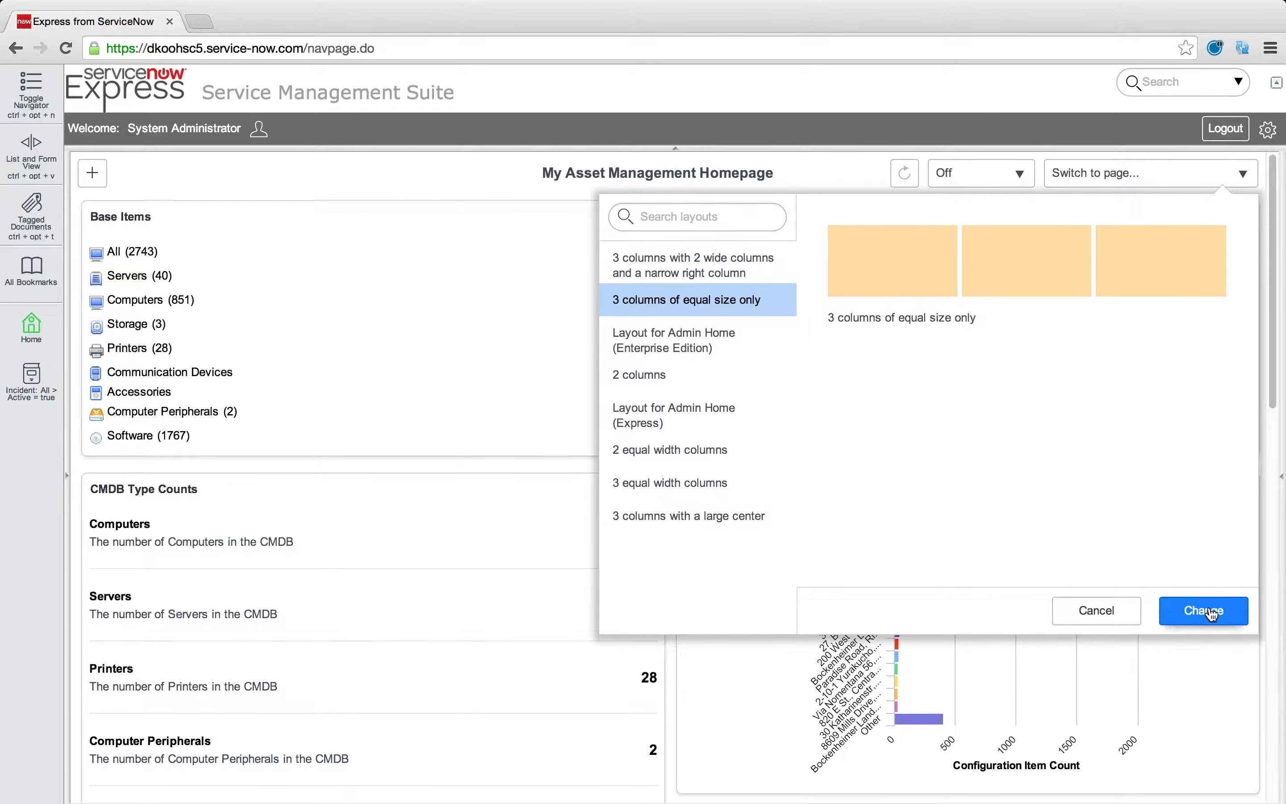
# Apply the three-column layout so the gauges sit in three equal columns
pyautogui.click(1203, 610)
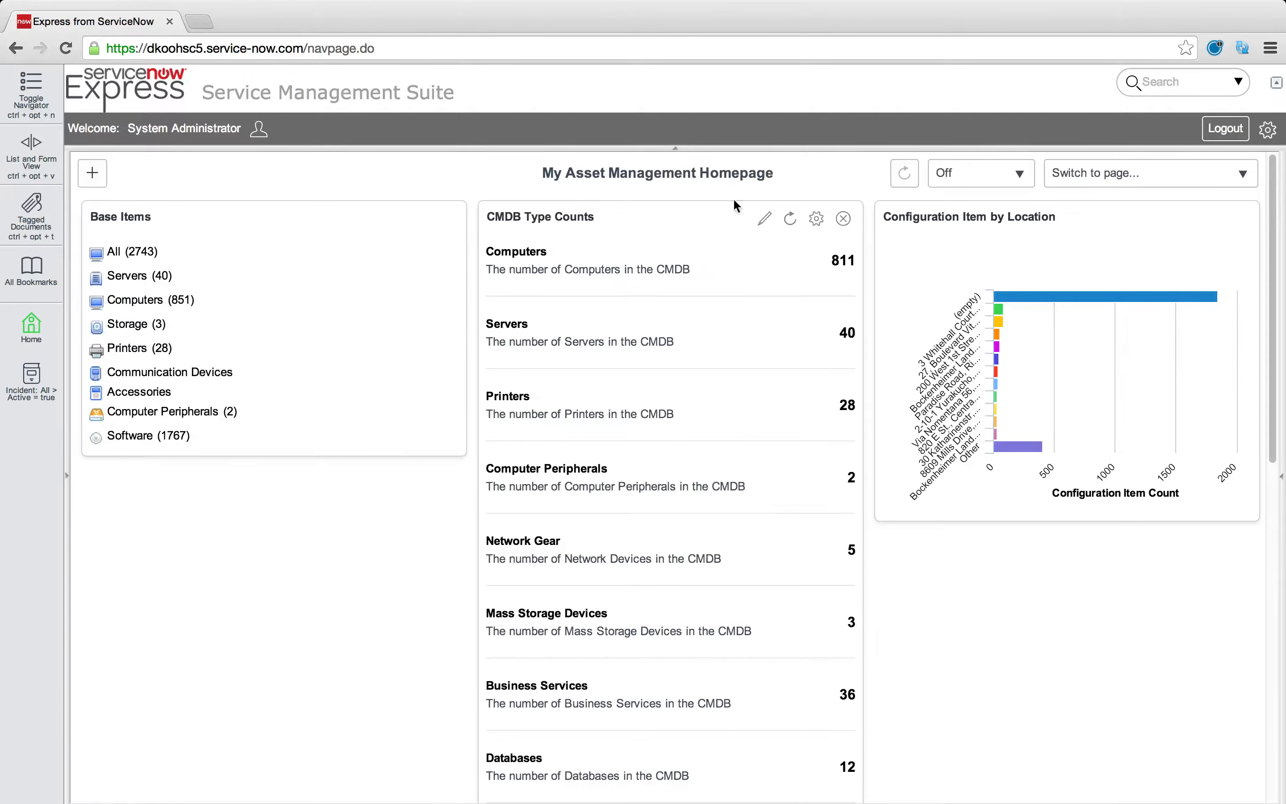
pyautogui.scroll(-3)
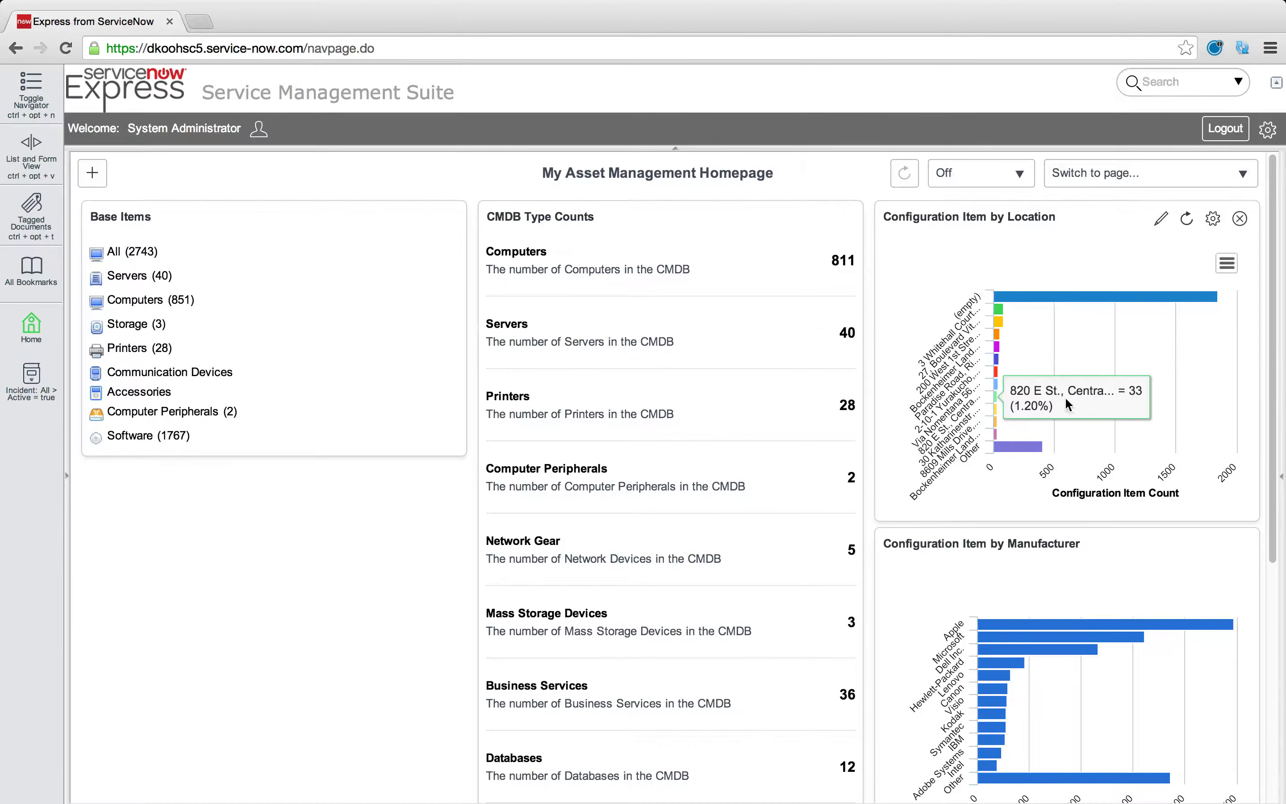
pyautogui.moveTo(931, 407)
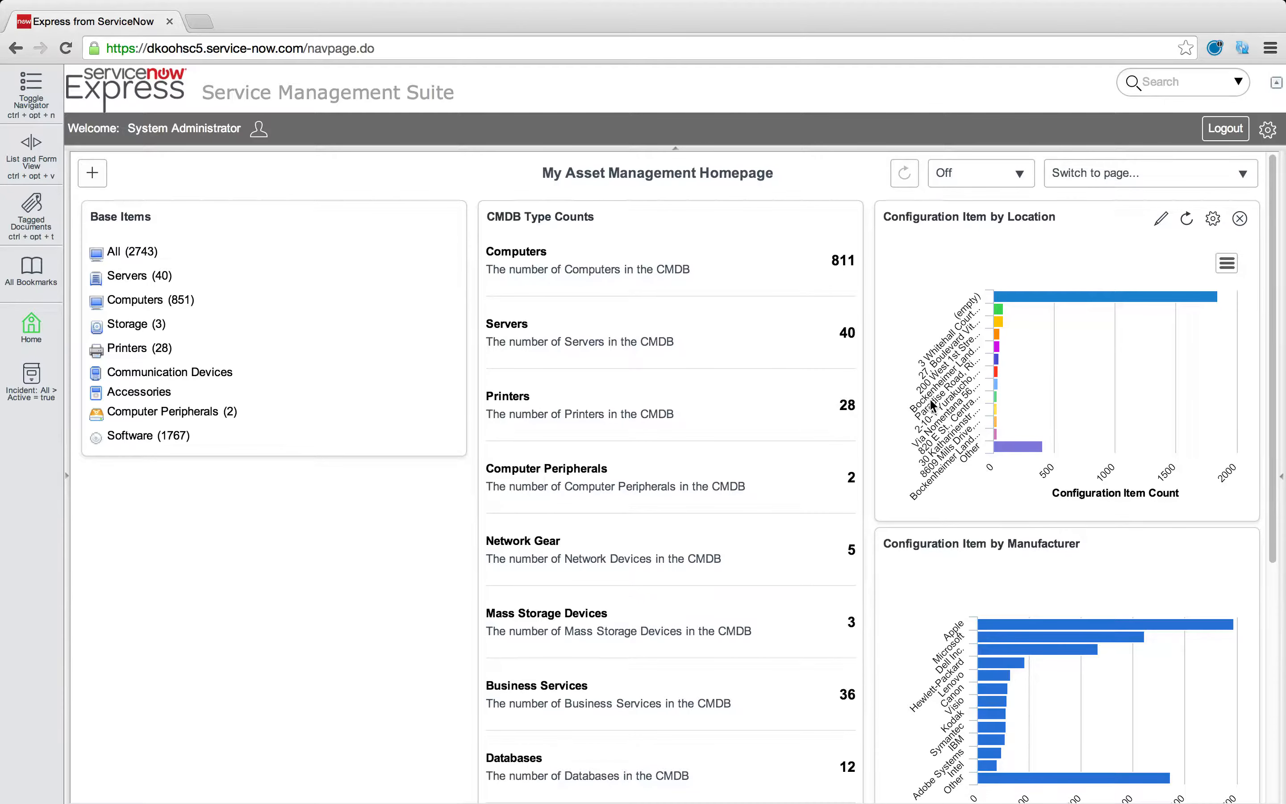
pyautogui.moveTo(894, 389)
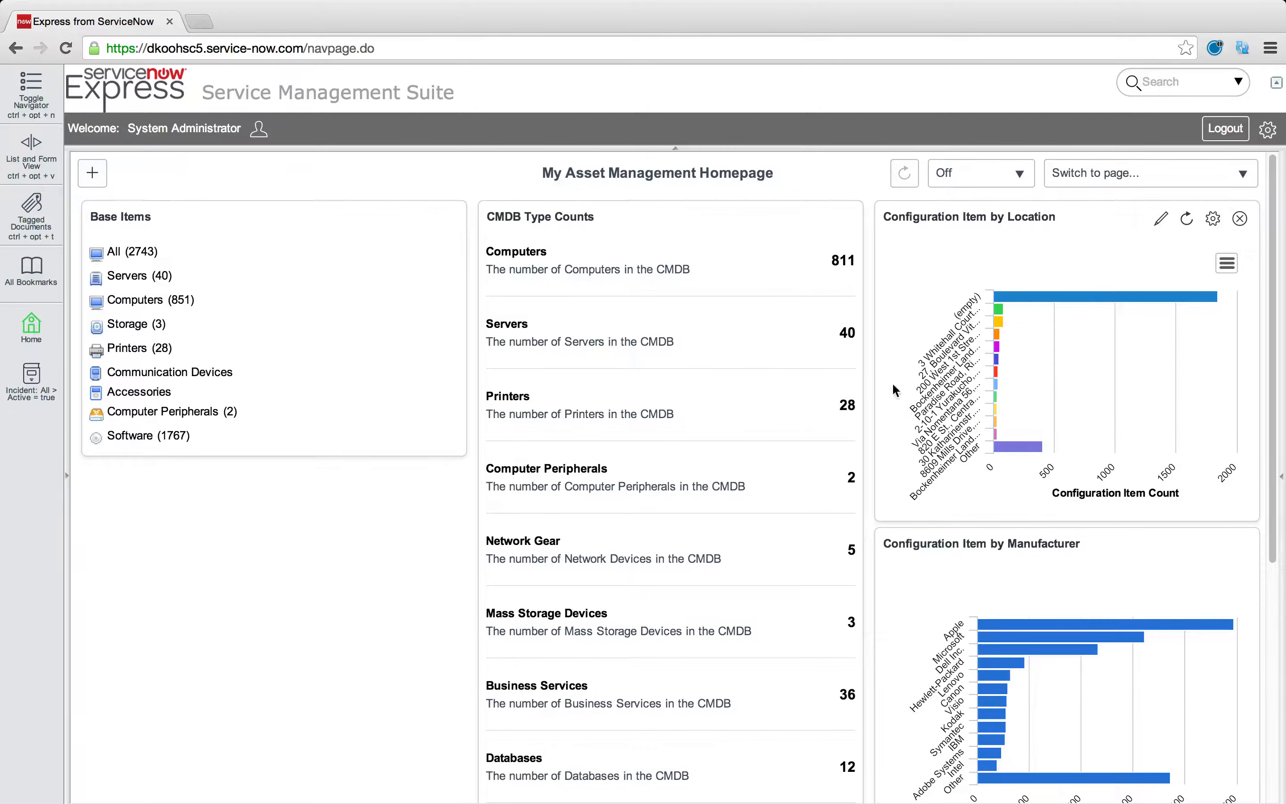
pyautogui.moveTo(624, 386)
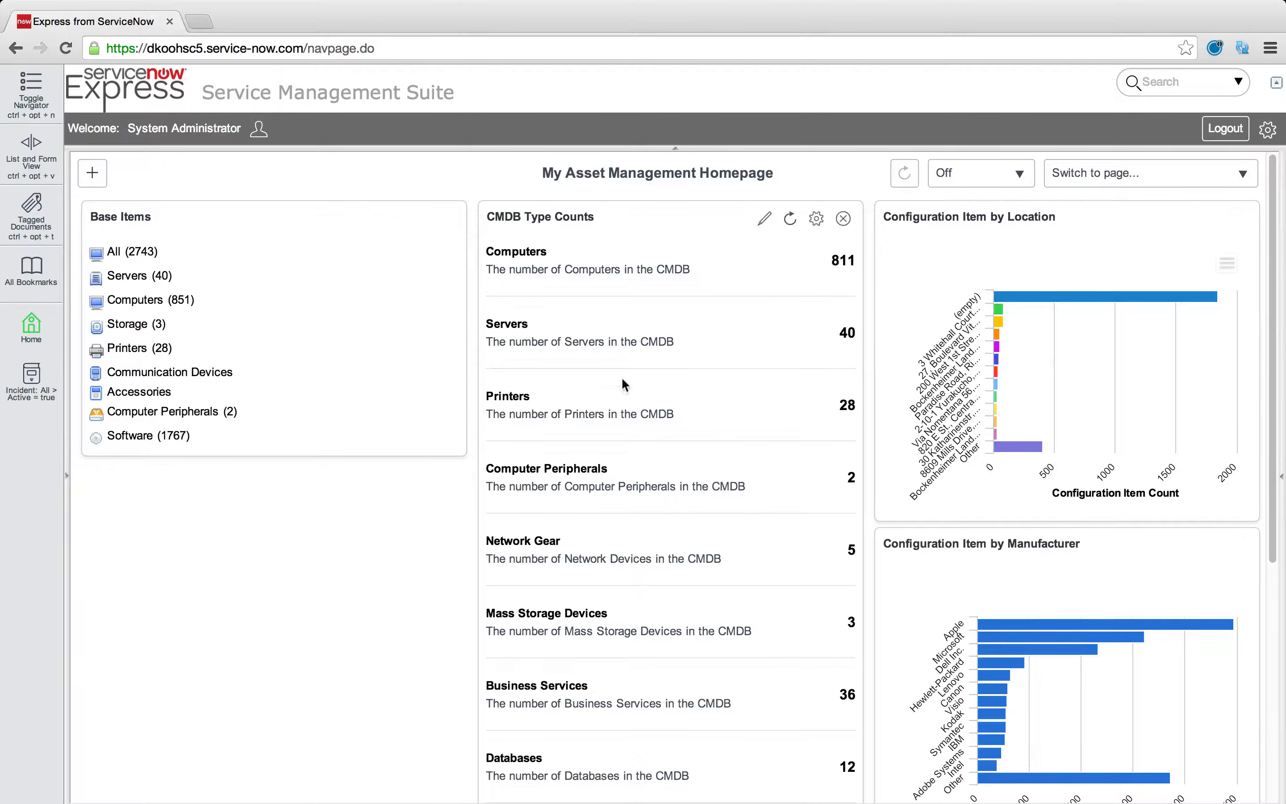
# Clear the navigator filter and edit the Asset & Configuration application menu record
pyautogui.click(30, 85)
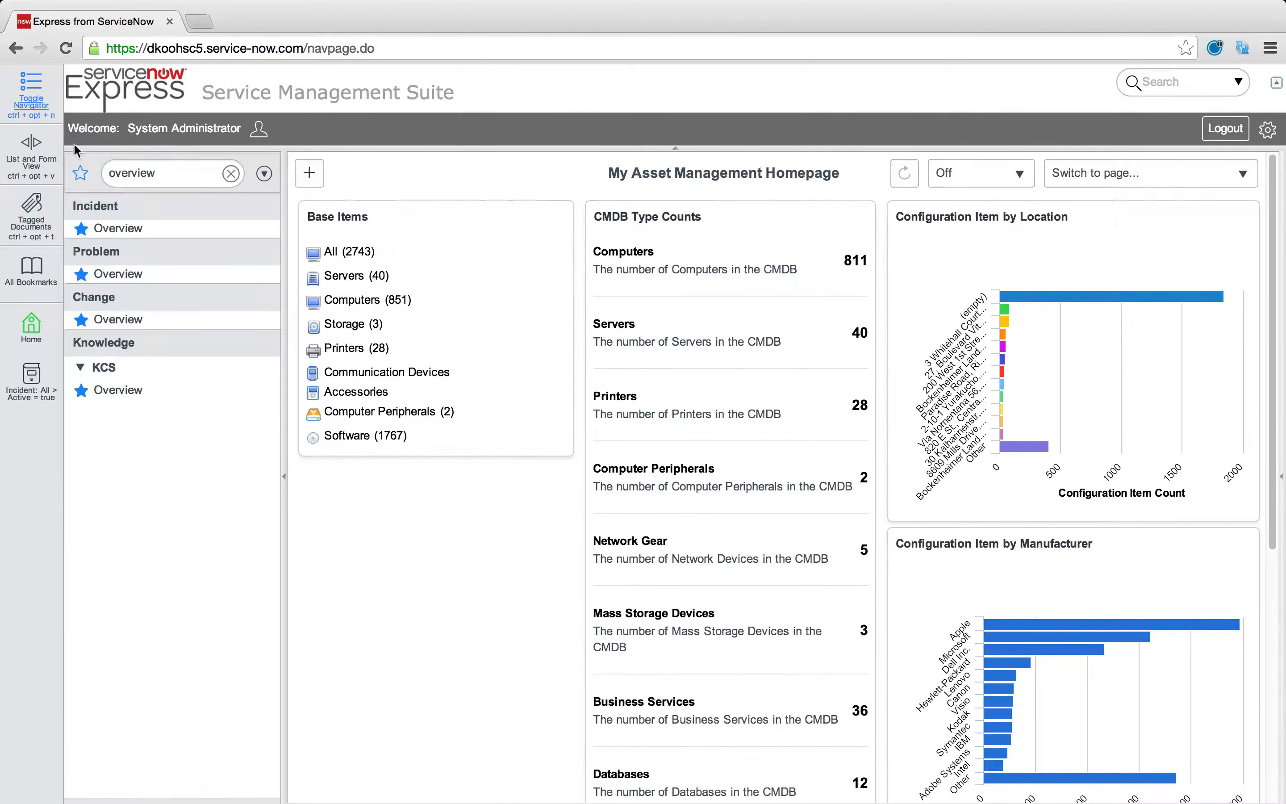
pyautogui.click(231, 173)
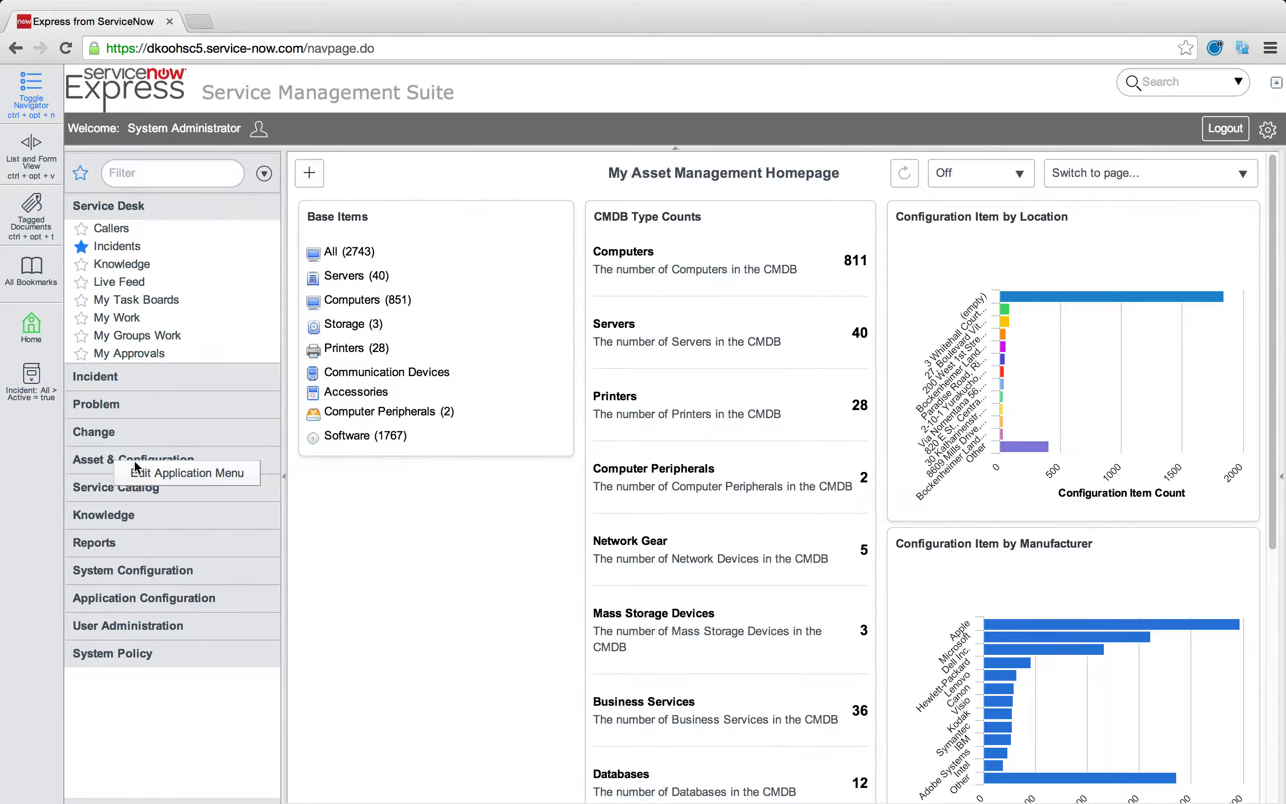
pyautogui.click(133, 459)
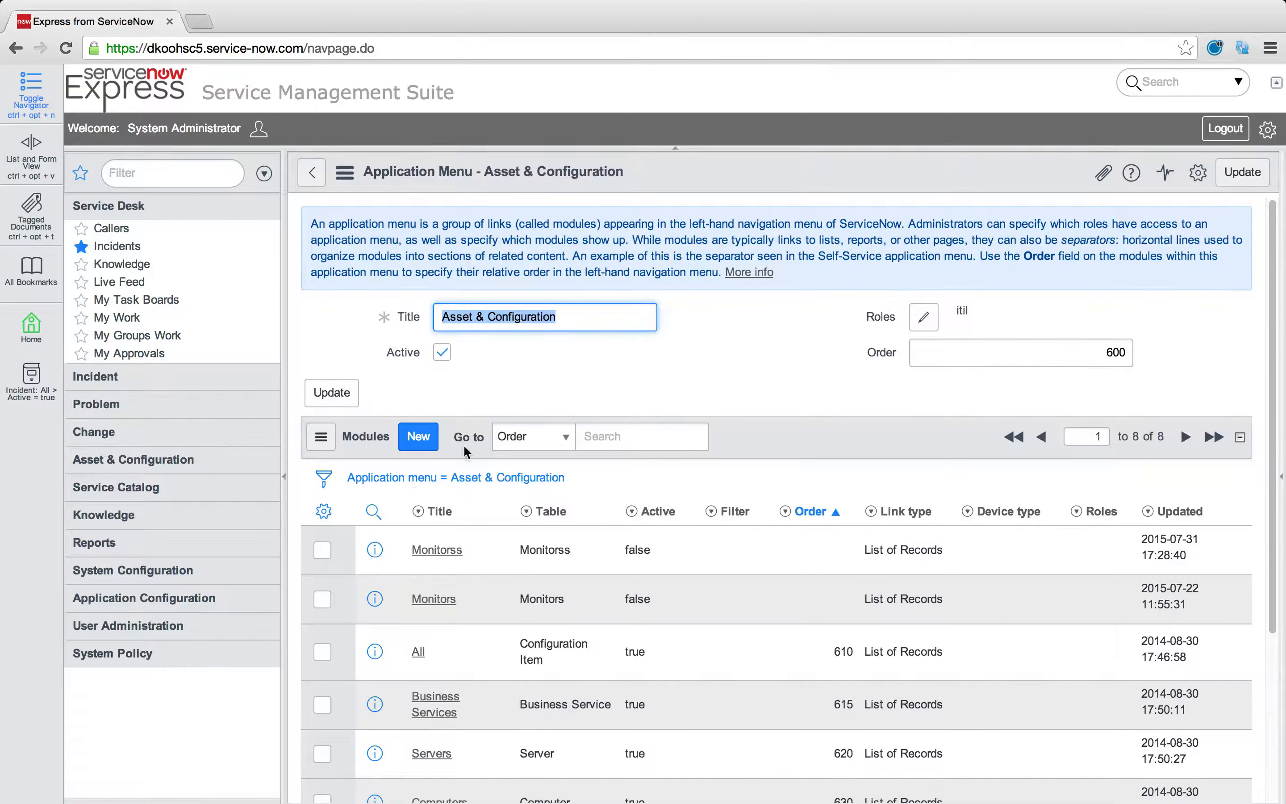
pyautogui.click(133, 459)
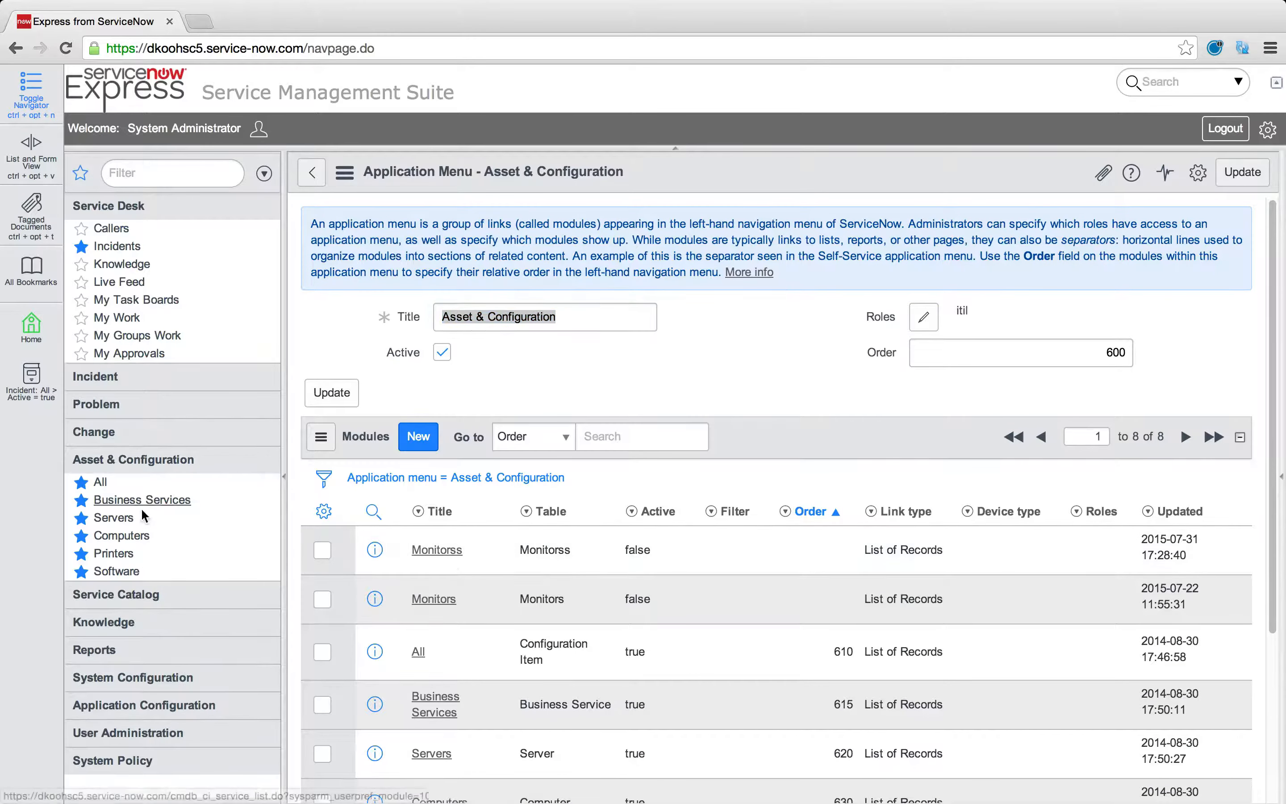
pyautogui.moveTo(85, 537)
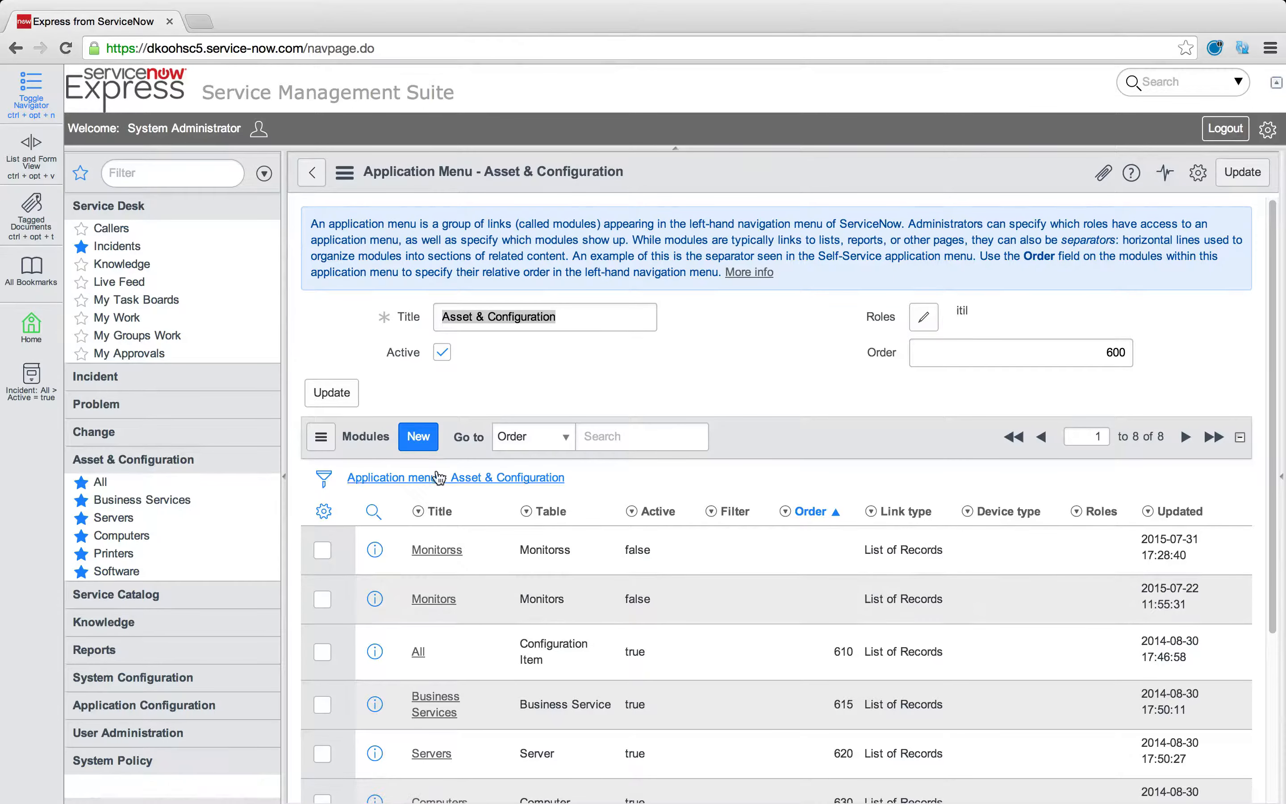
# Start a new module for the menu, titling it Overview with an order of 999
pyautogui.click(417, 436)
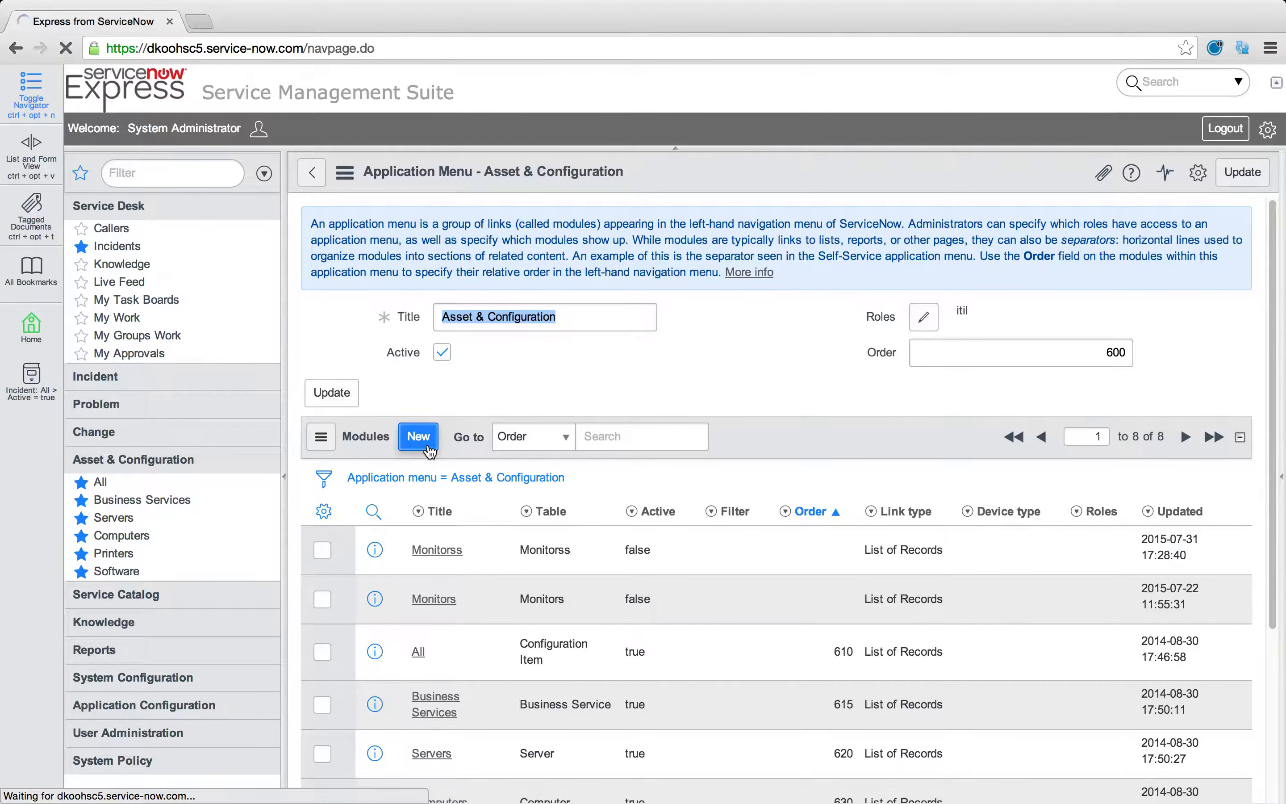
pyautogui.click(417, 436)
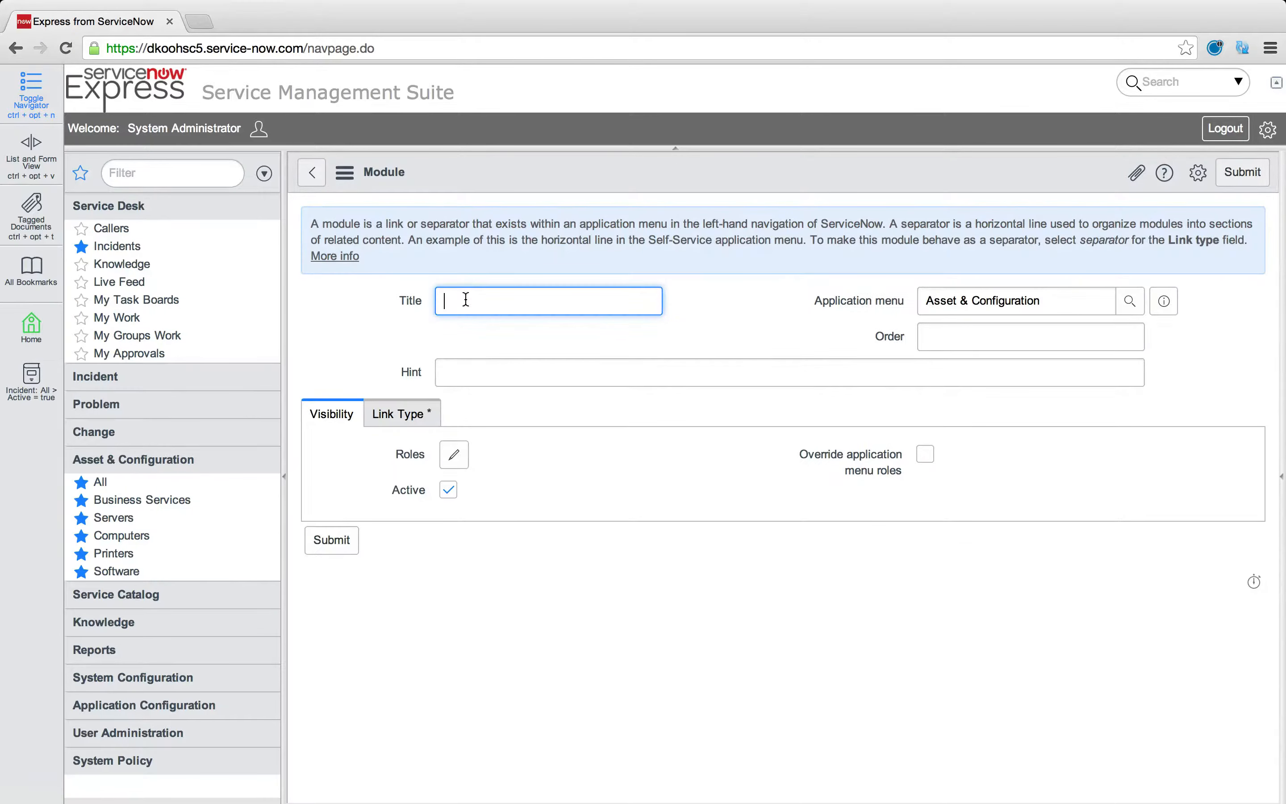
pyautogui.write('Asset Man')
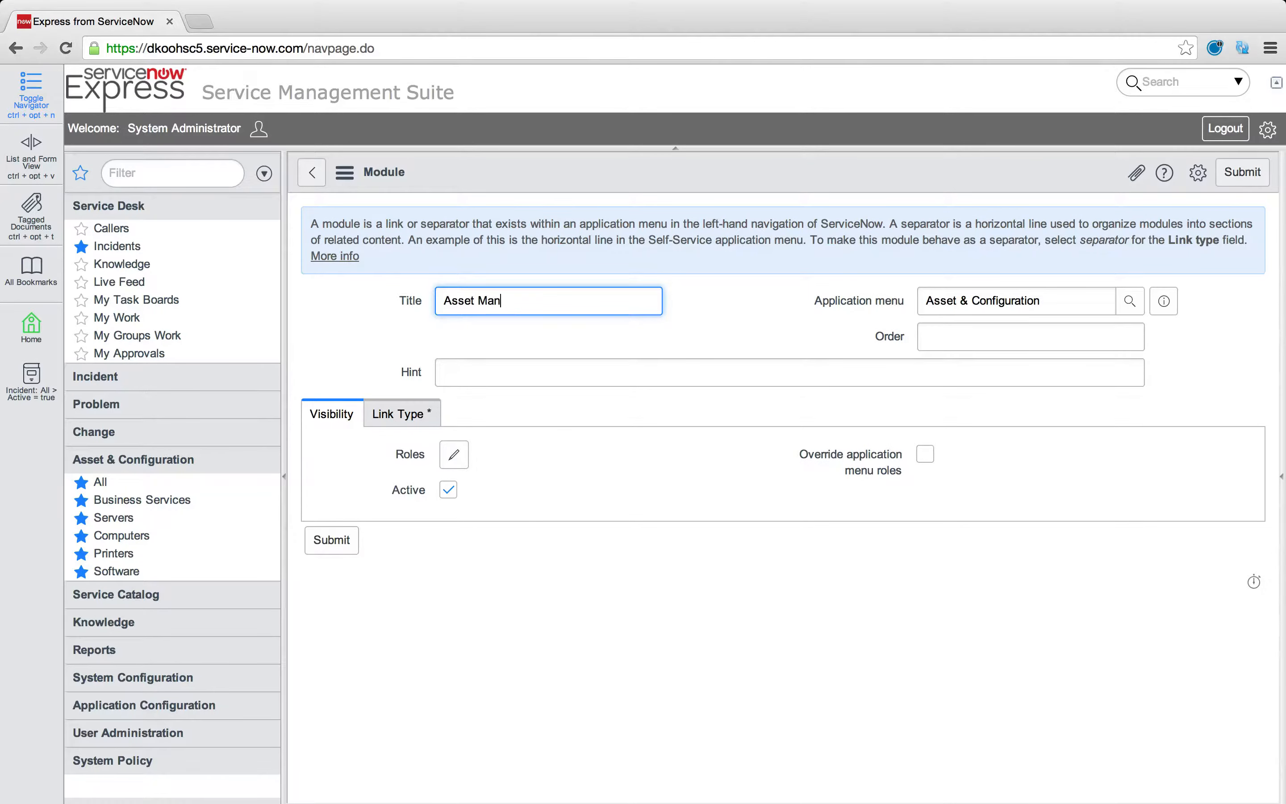
pyautogui.write('agement')
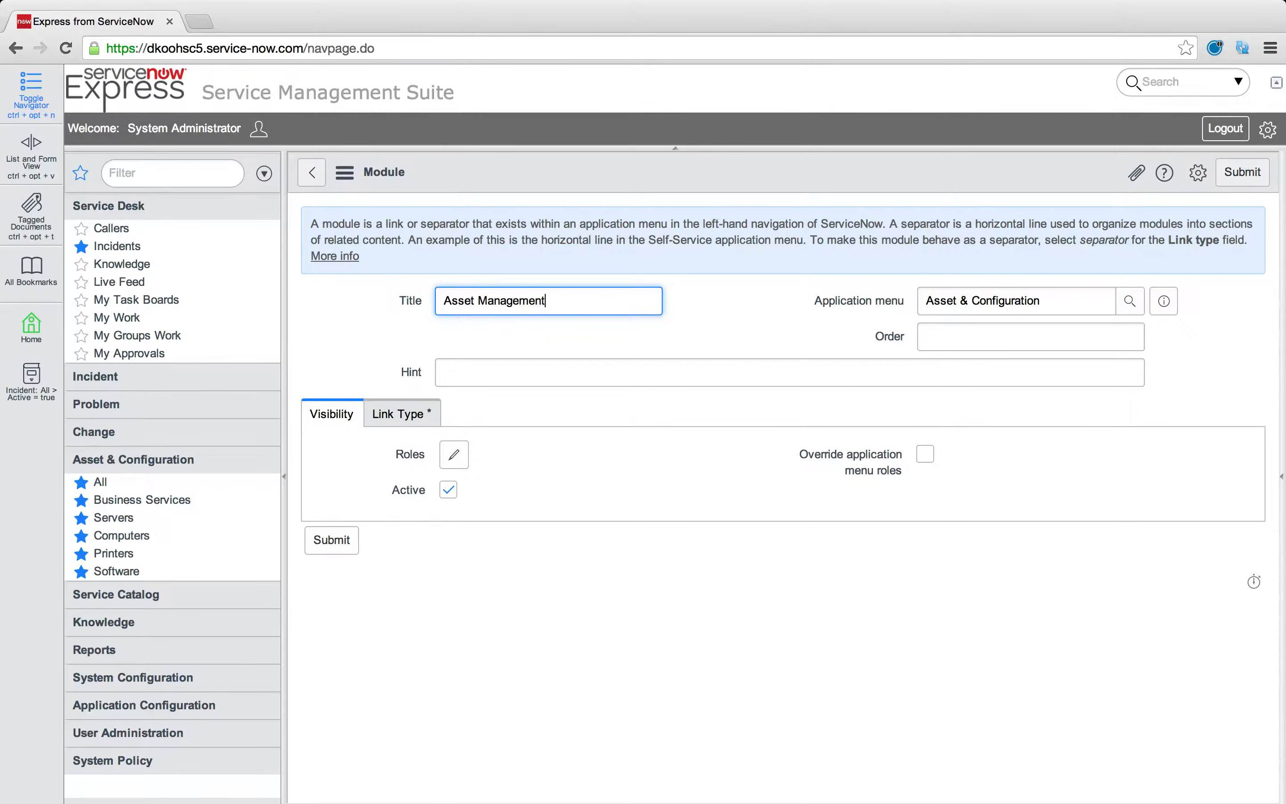
pyautogui.write('A')
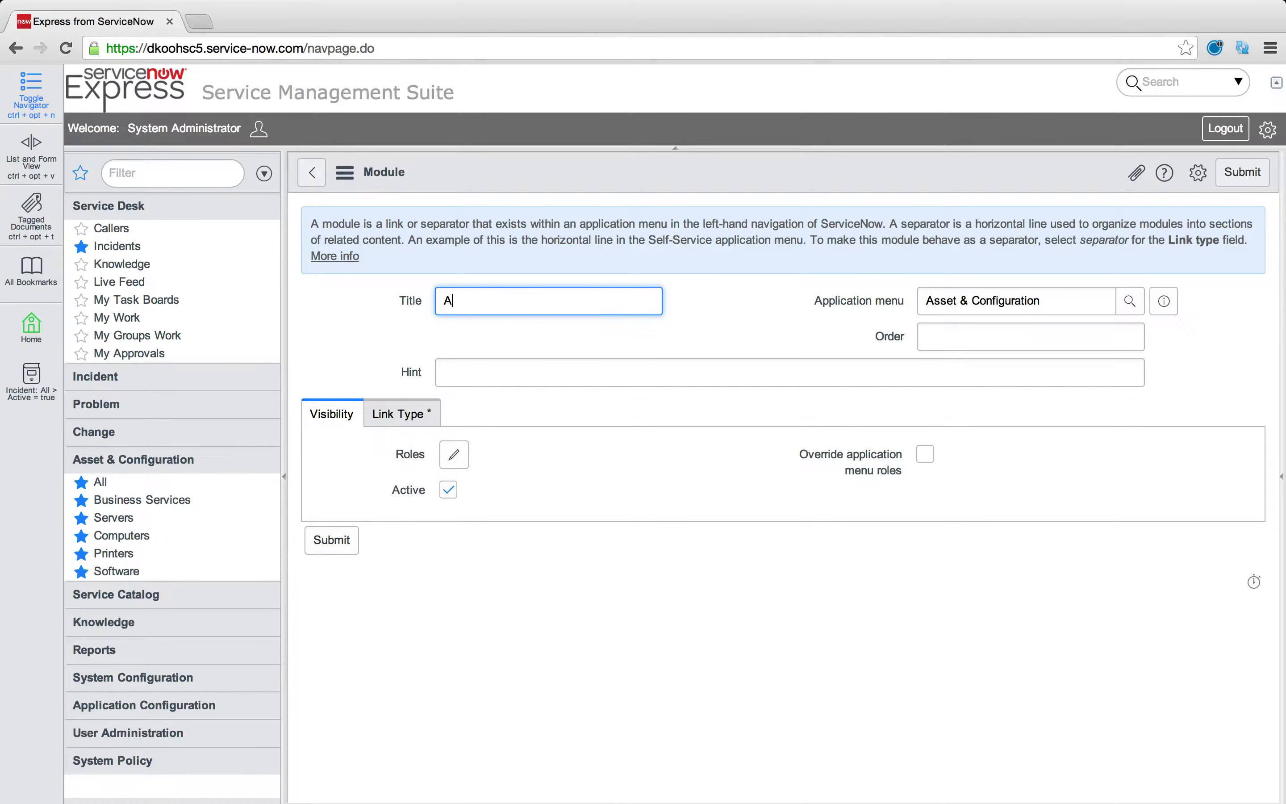
pyautogui.write('Overview')
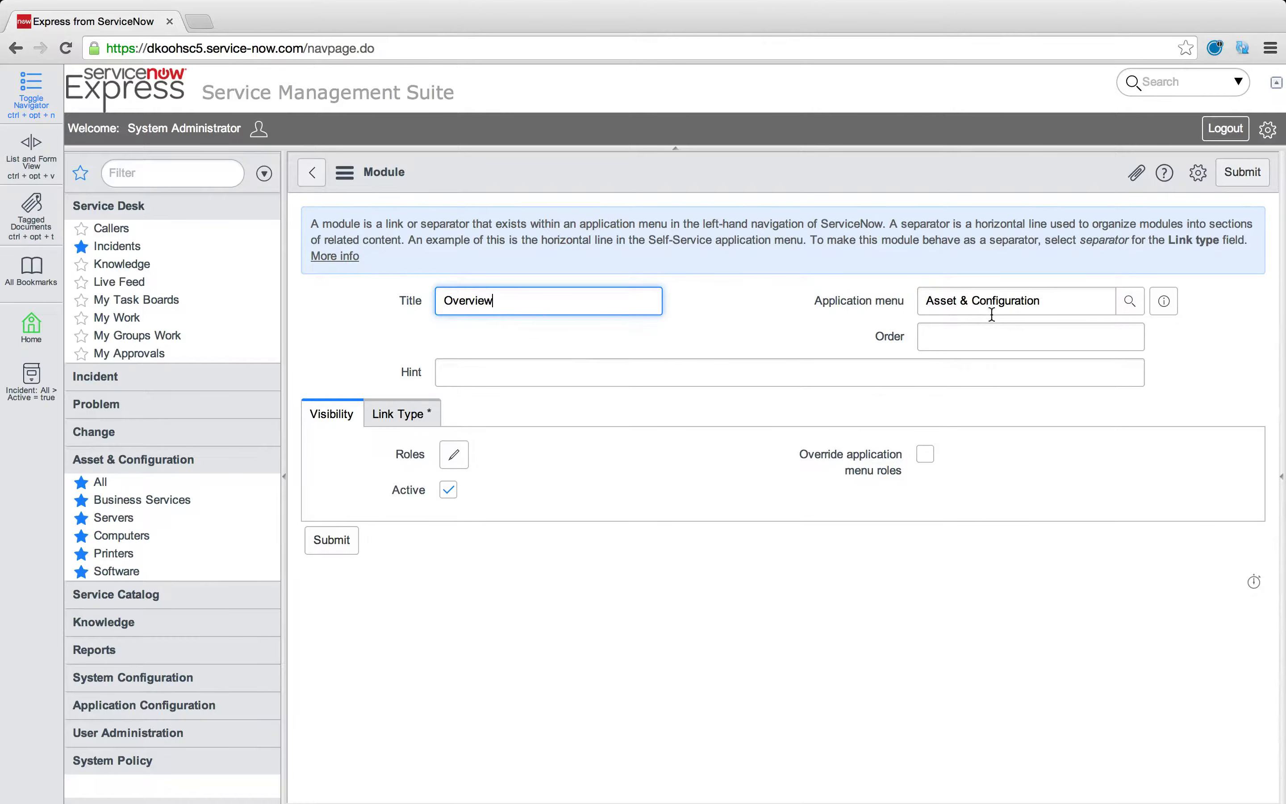
pyautogui.write('999')
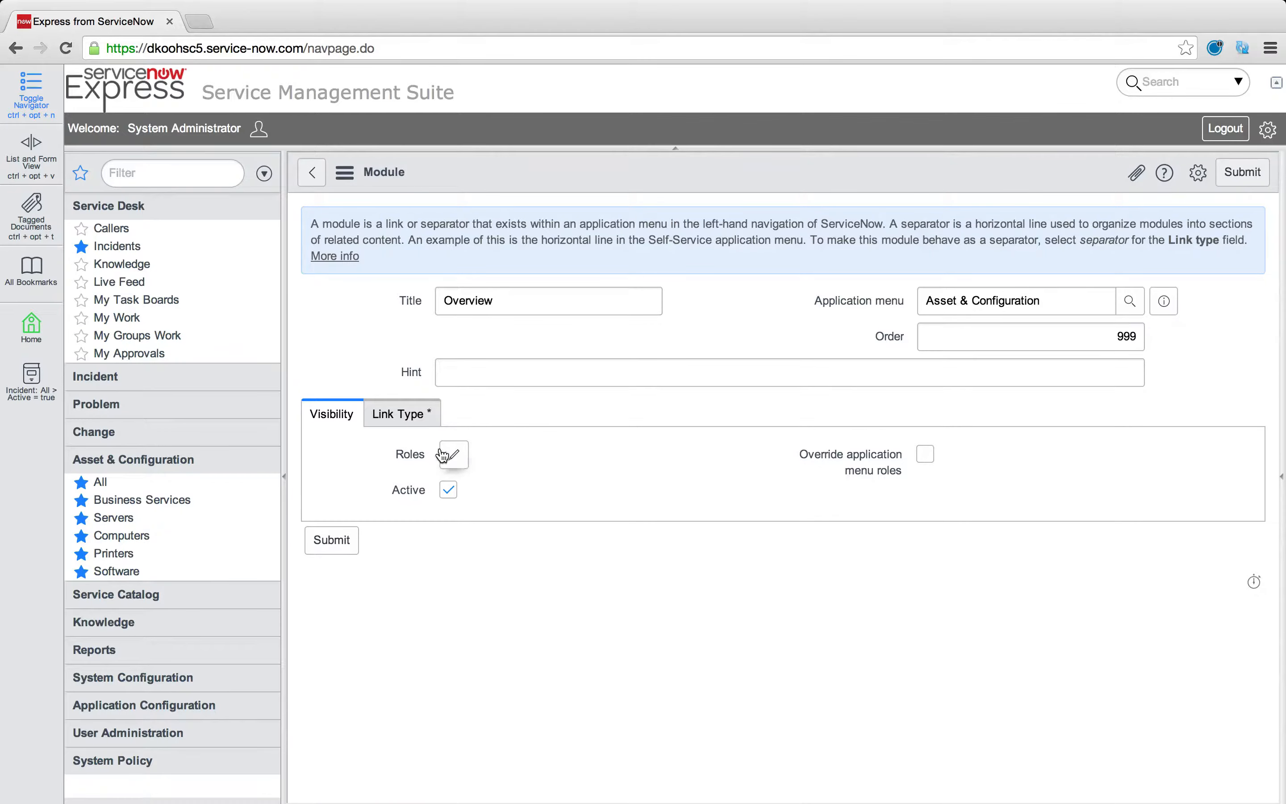
# Set the Overview module's link type to Homepage and focus the empty Homepage field
pyautogui.click(396, 413)
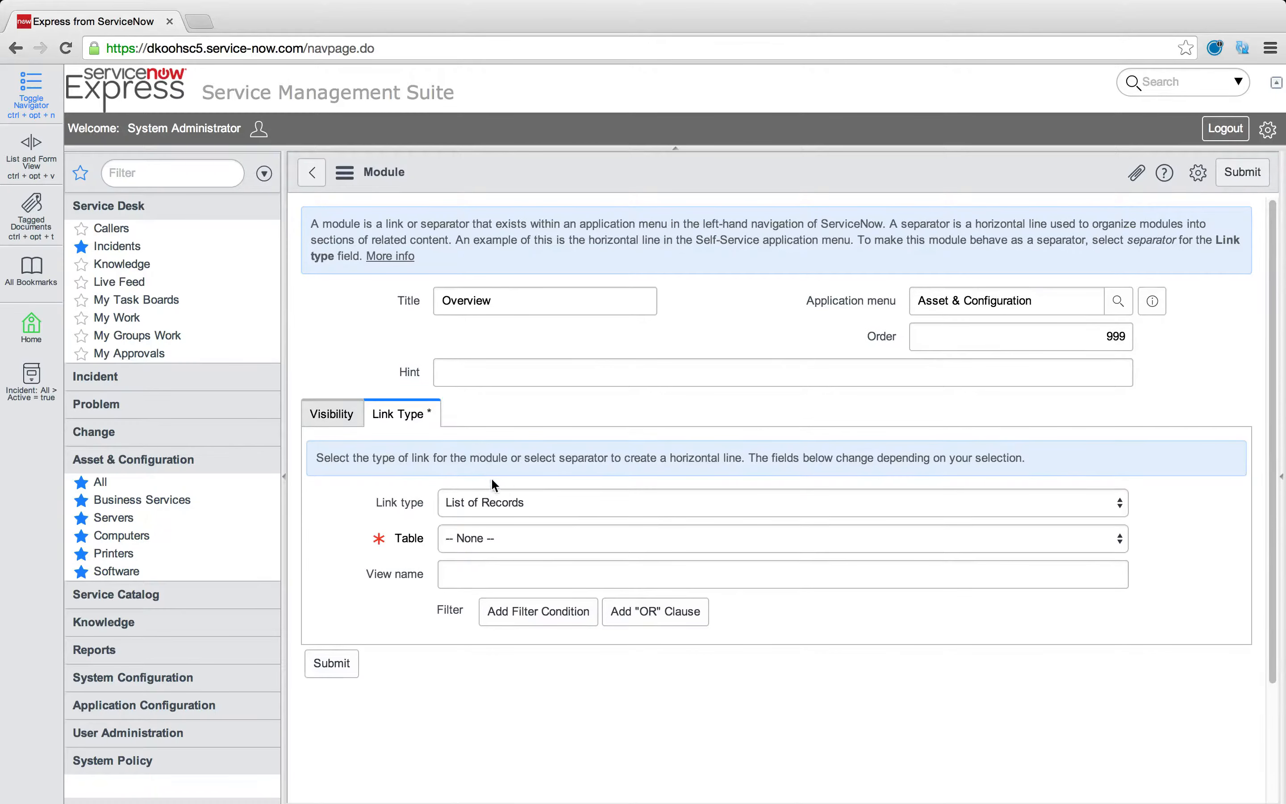
pyautogui.click(779, 503)
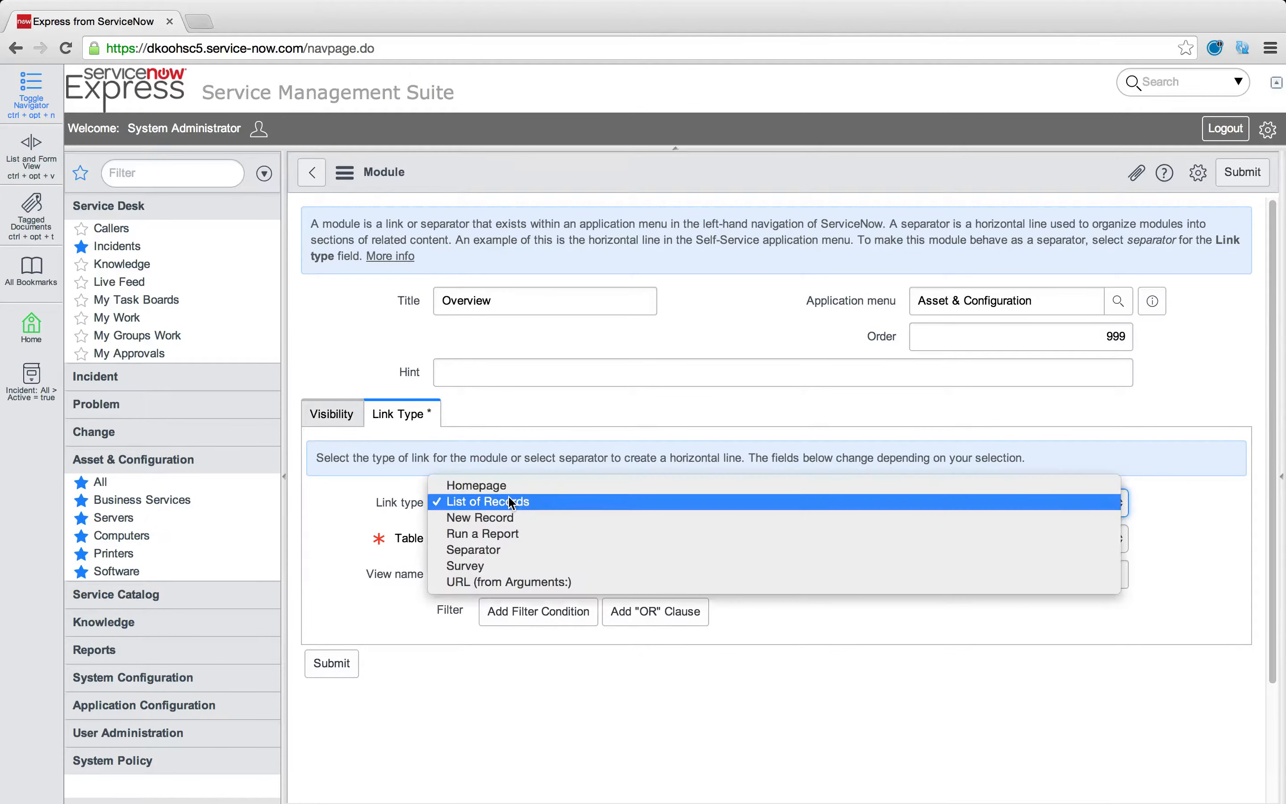
pyautogui.click(475, 485)
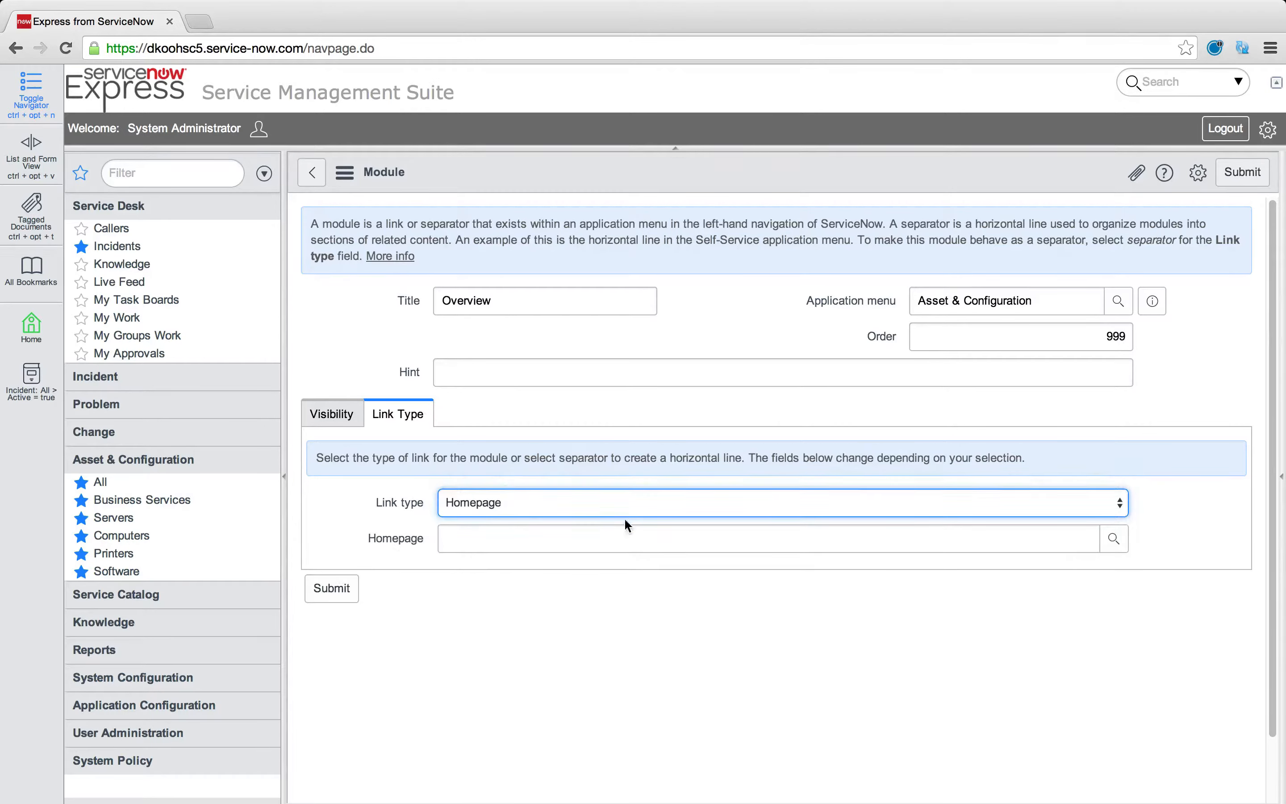
pyautogui.click(769, 538)
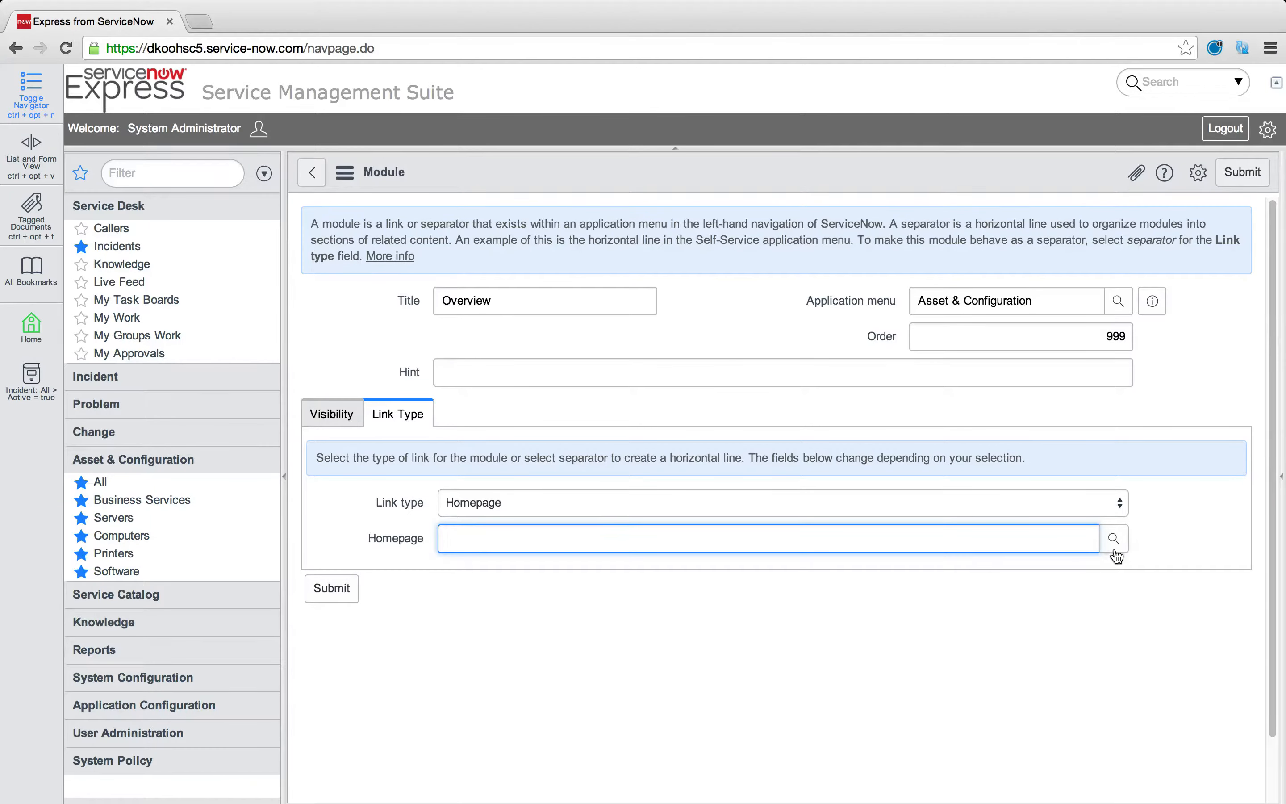
# From the Homepage lookup, begin a new portal page titled 'New homepage'
pyautogui.click(1114, 538)
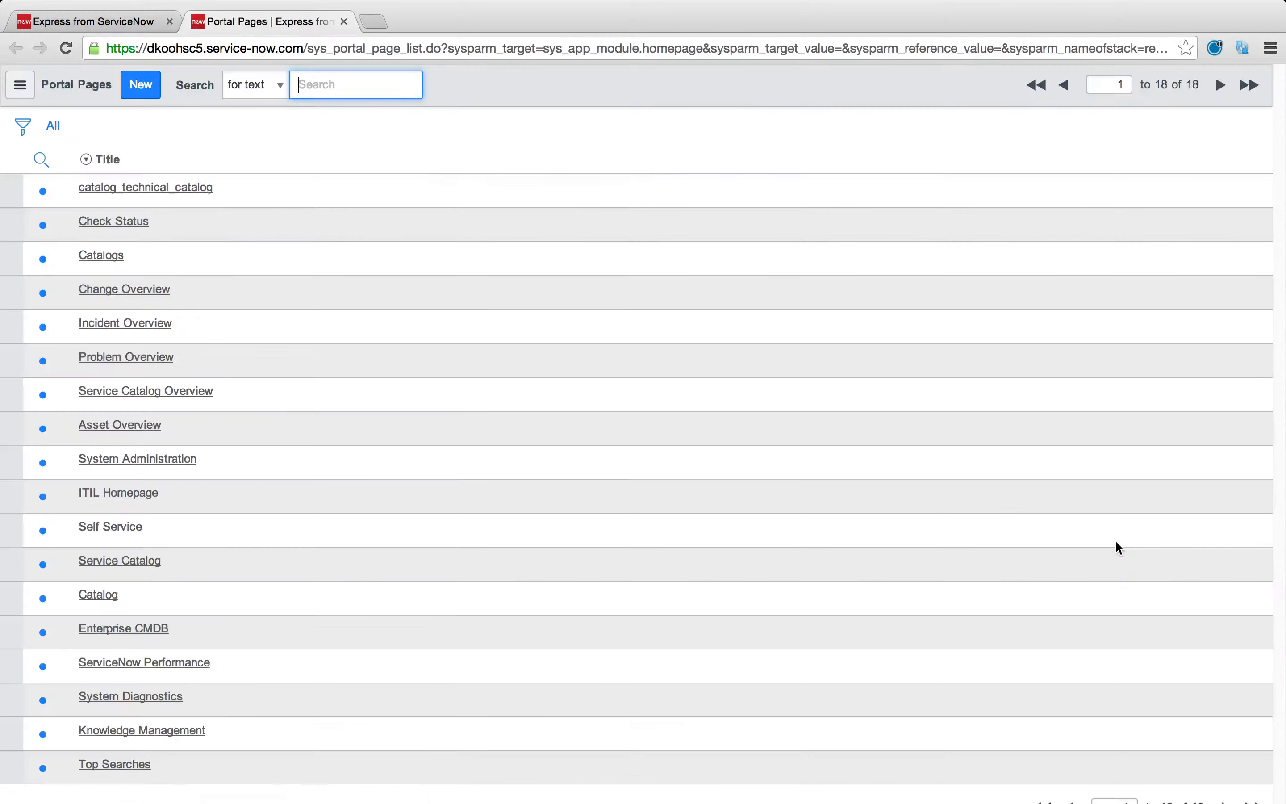
pyautogui.moveTo(163, 117)
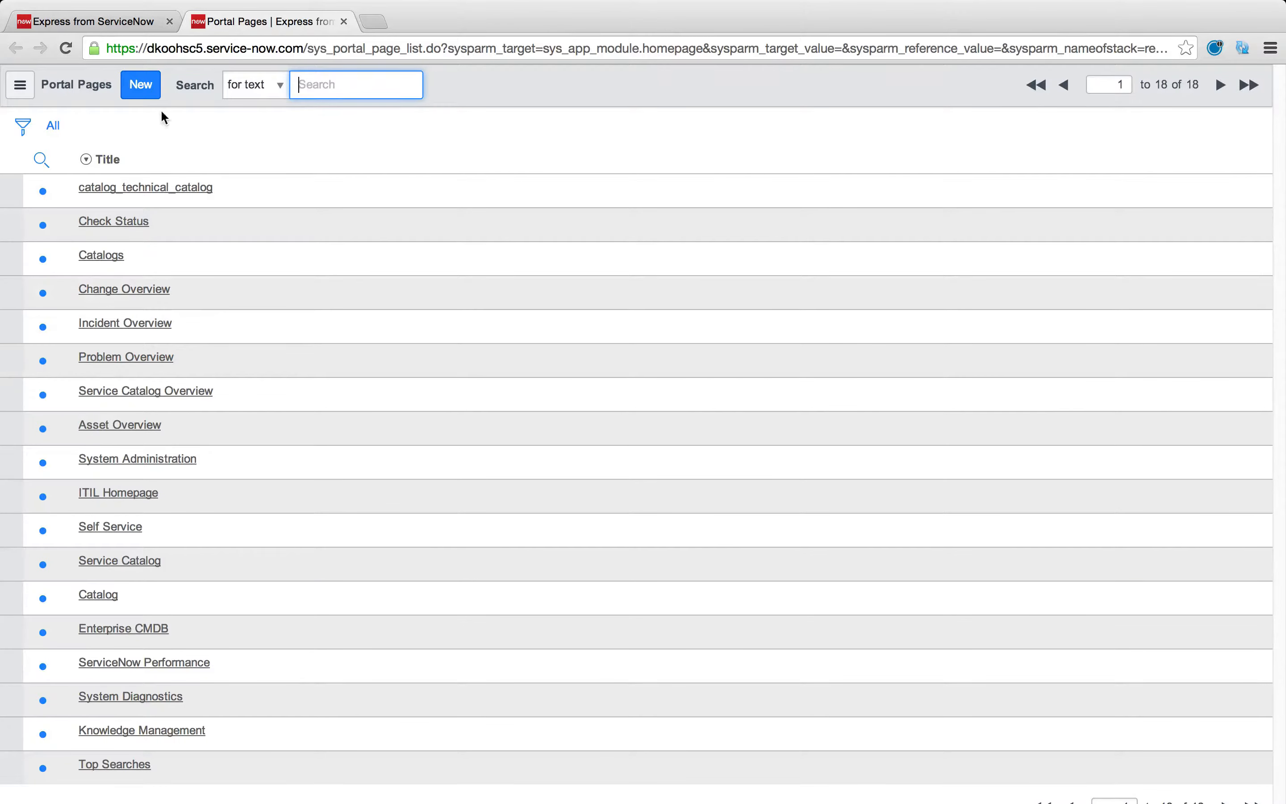
pyautogui.click(140, 85)
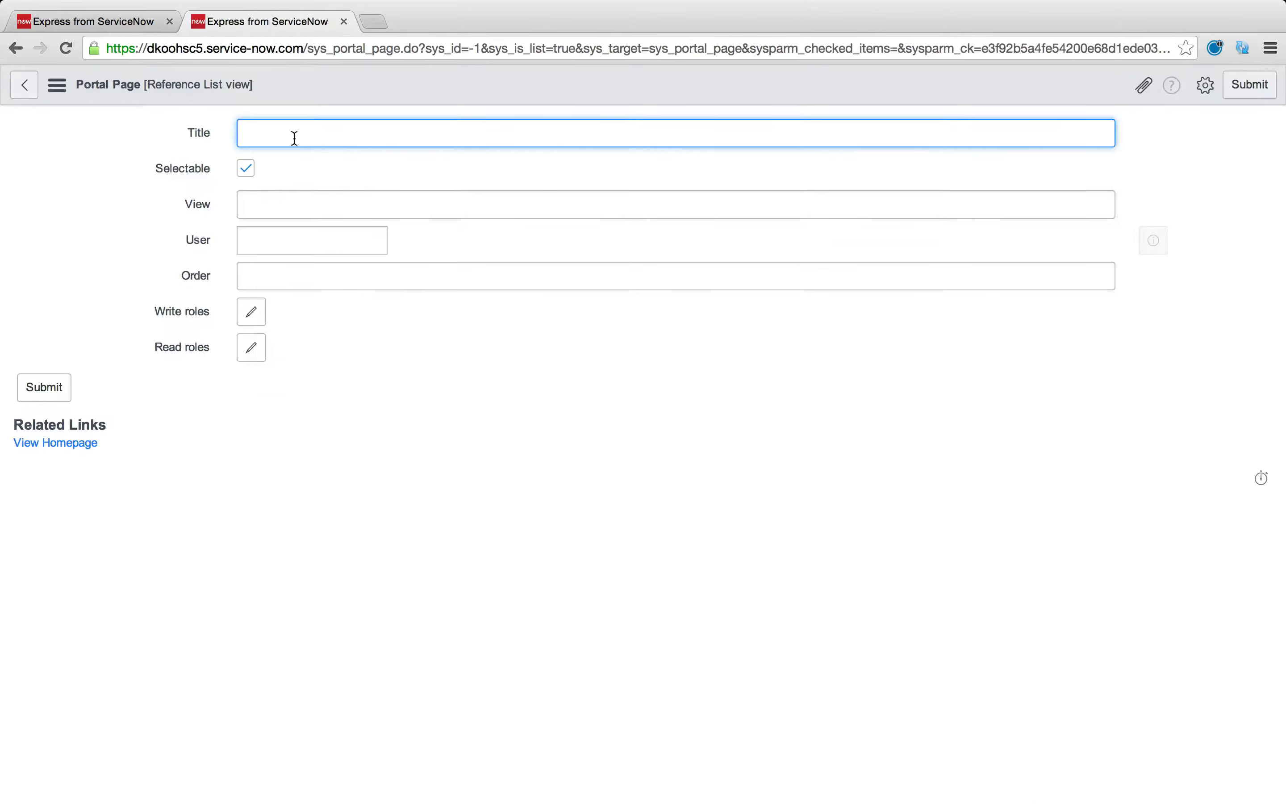
pyautogui.write('New')
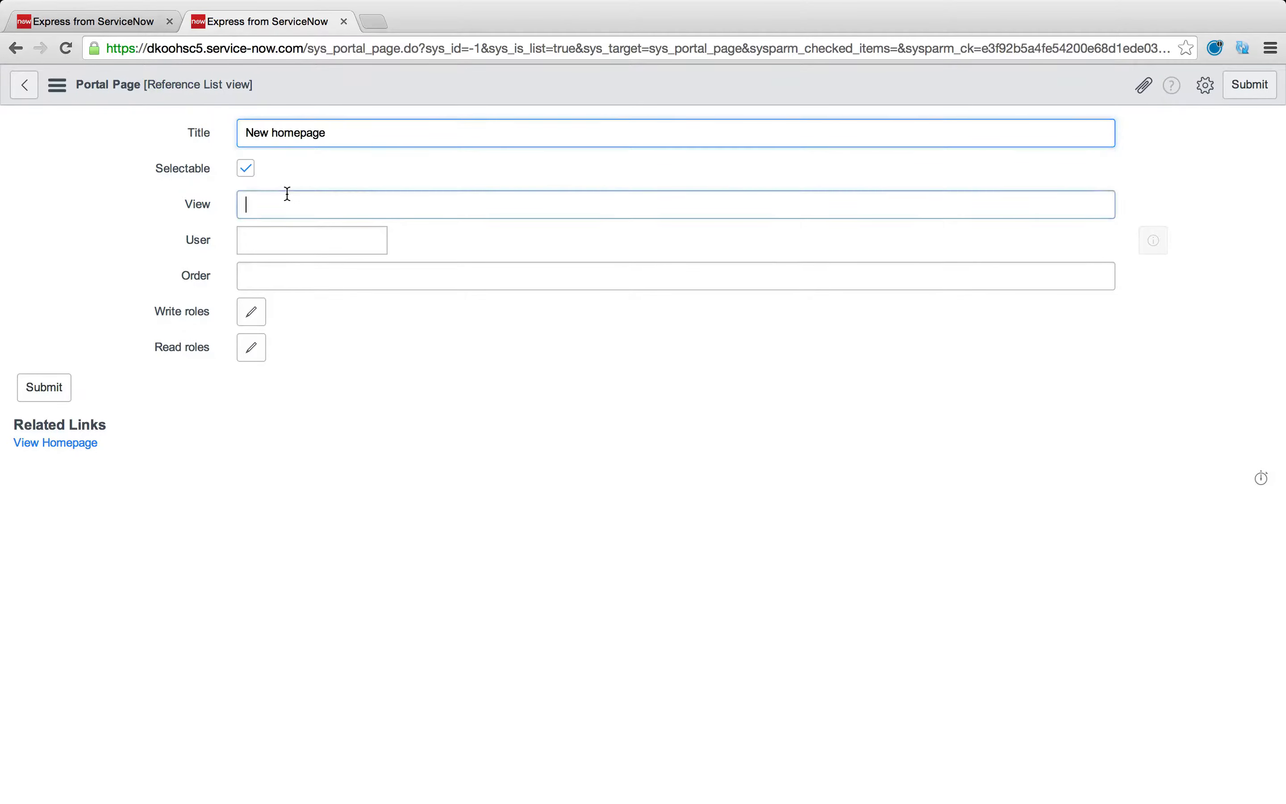
pyautogui.write('homepage')
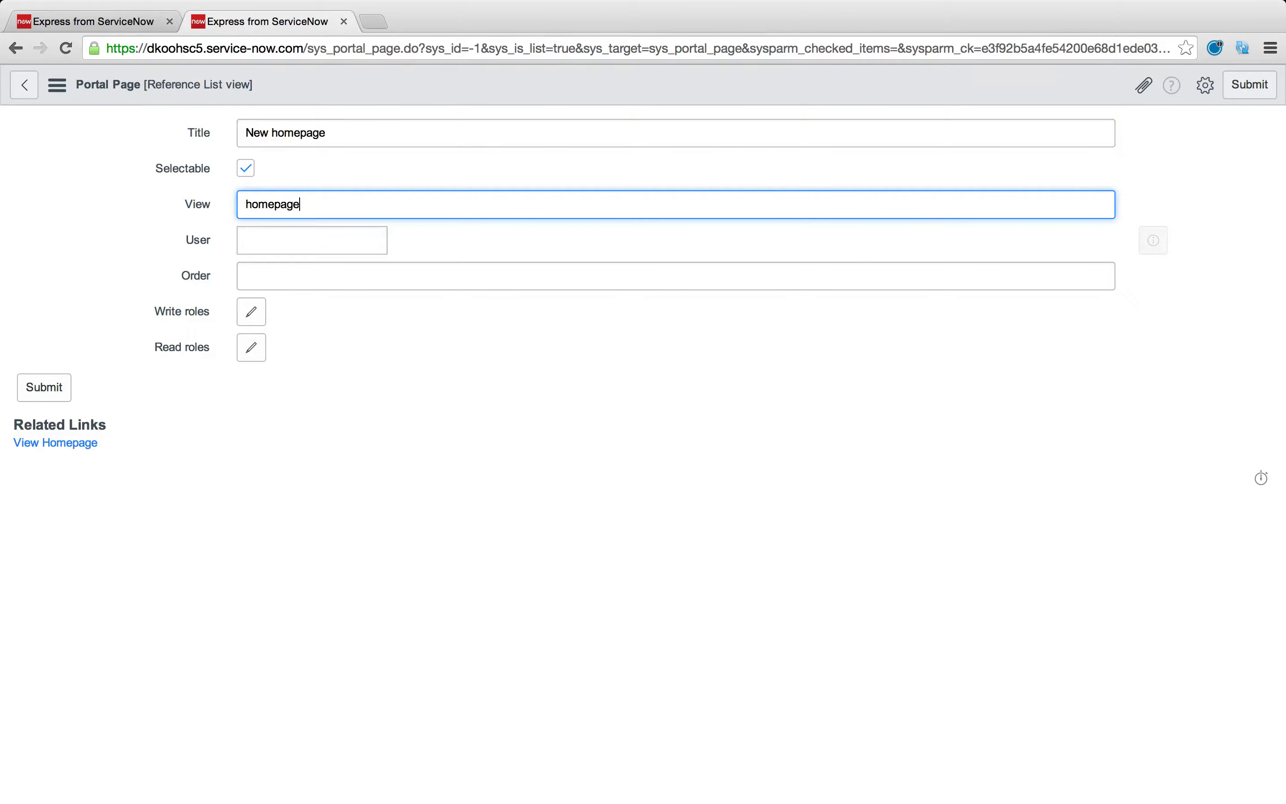
pyautogui.click(311, 239)
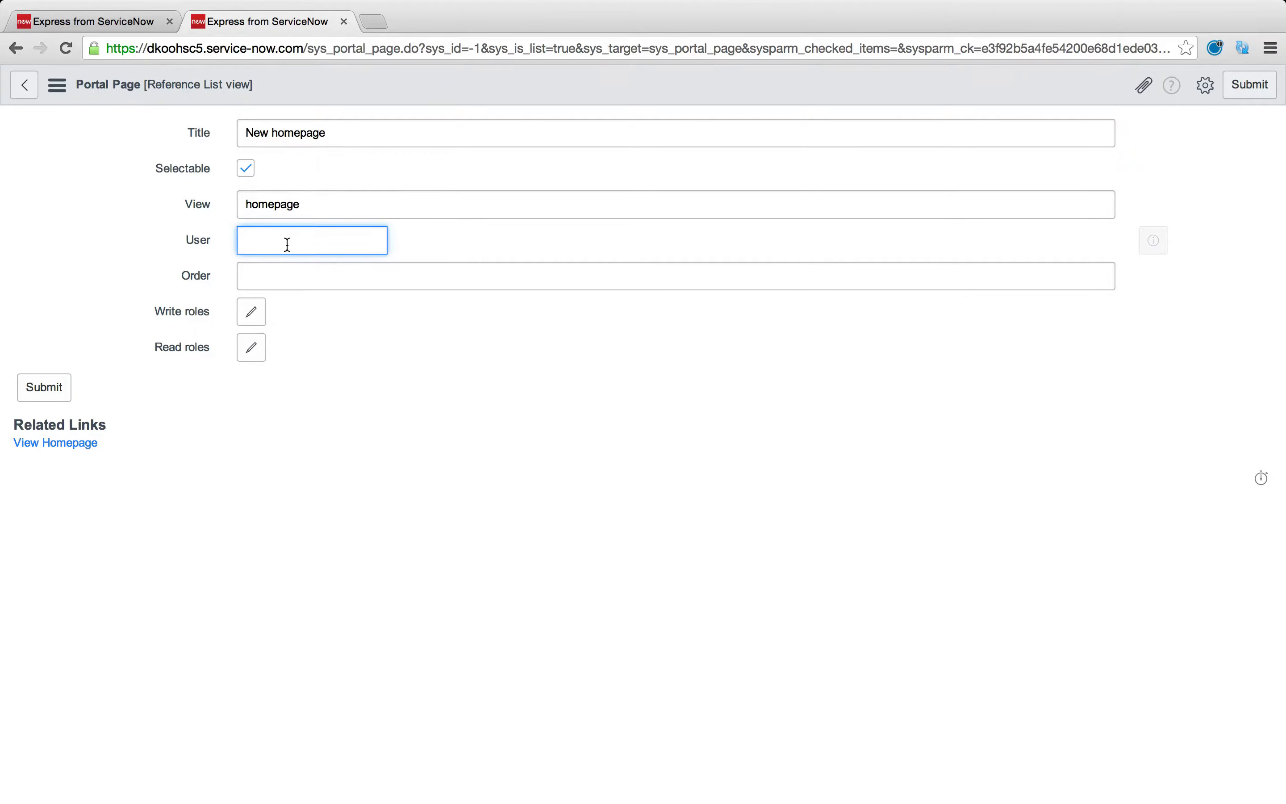
pyautogui.moveTo(320, 316)
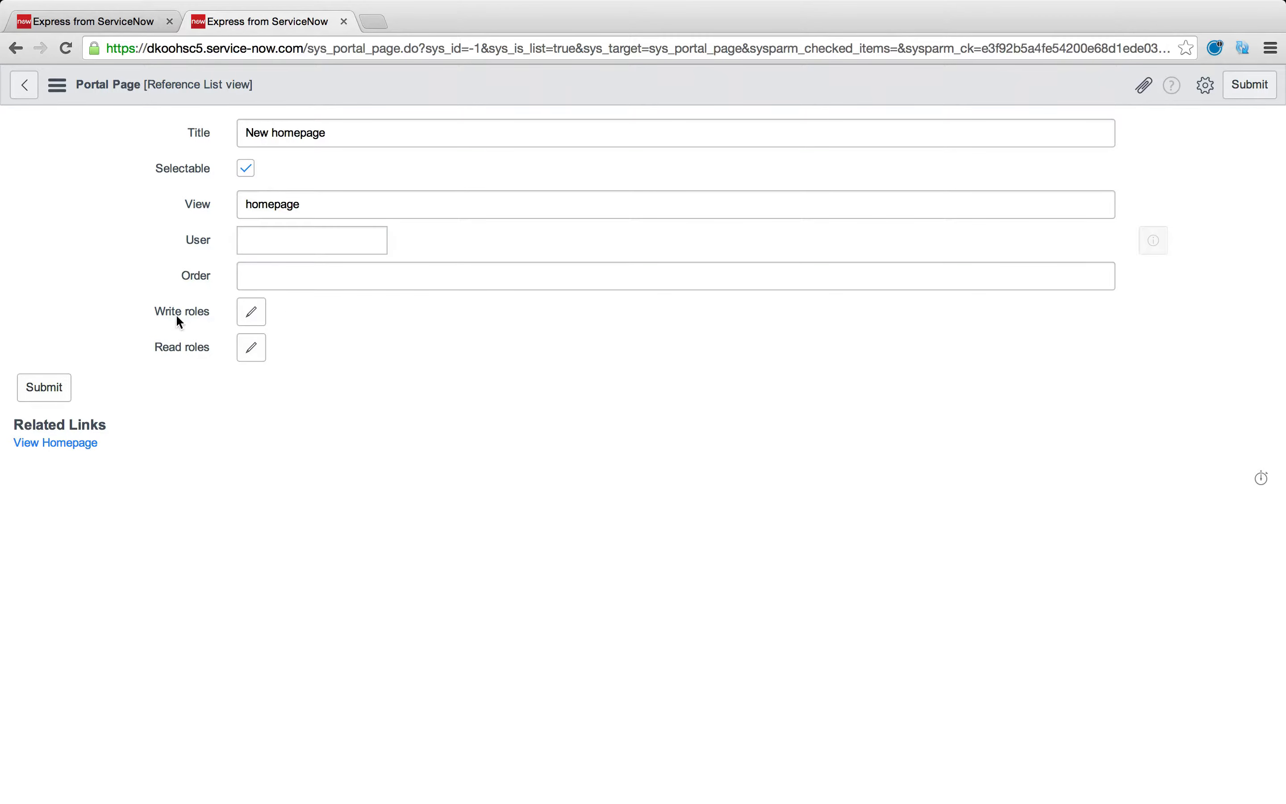
pyautogui.moveTo(180, 354)
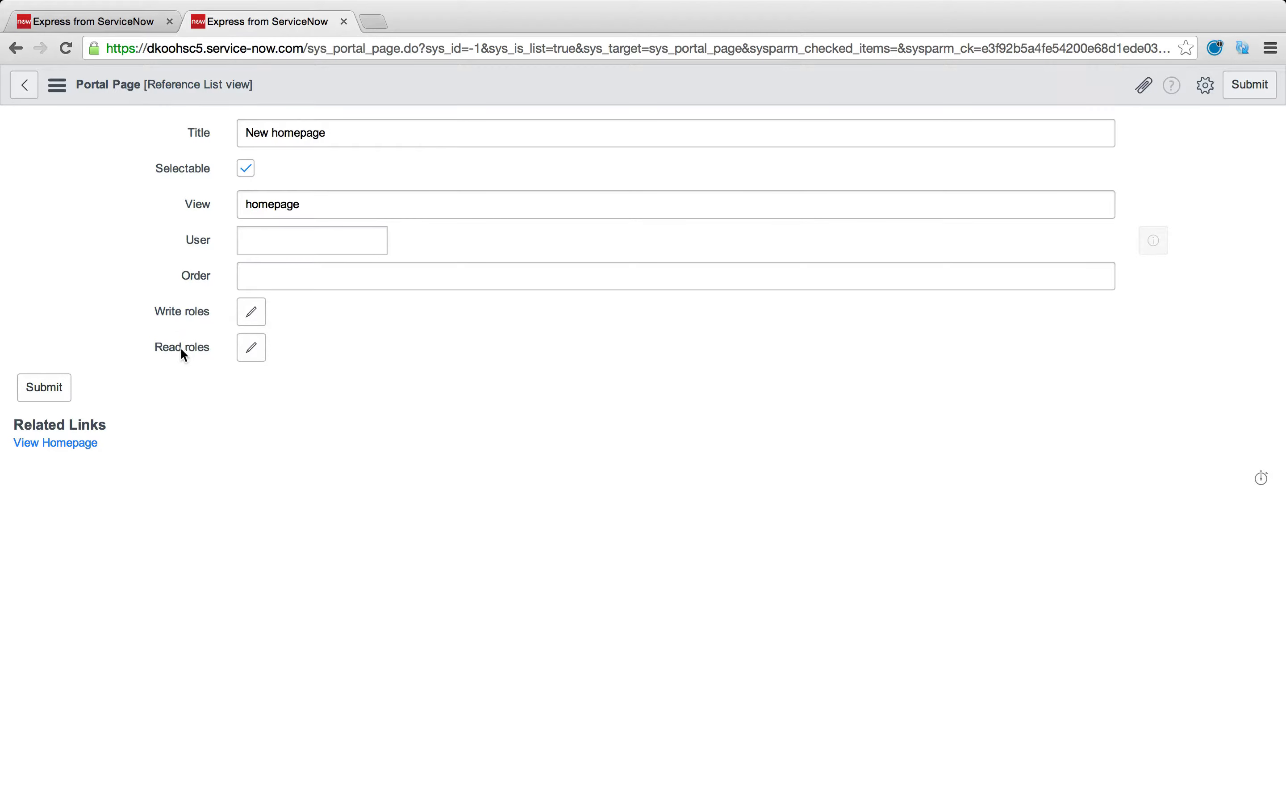
pyautogui.moveTo(288, 358)
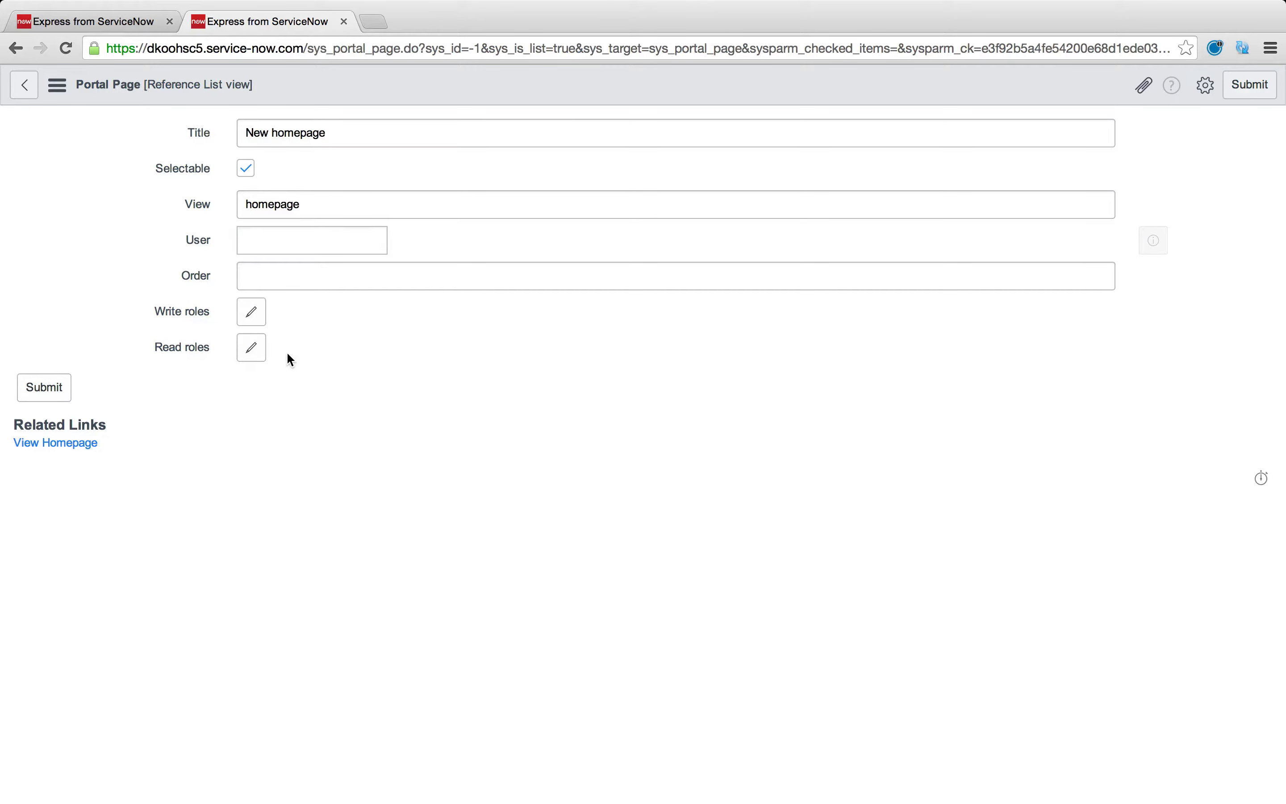
pyautogui.moveTo(288, 80)
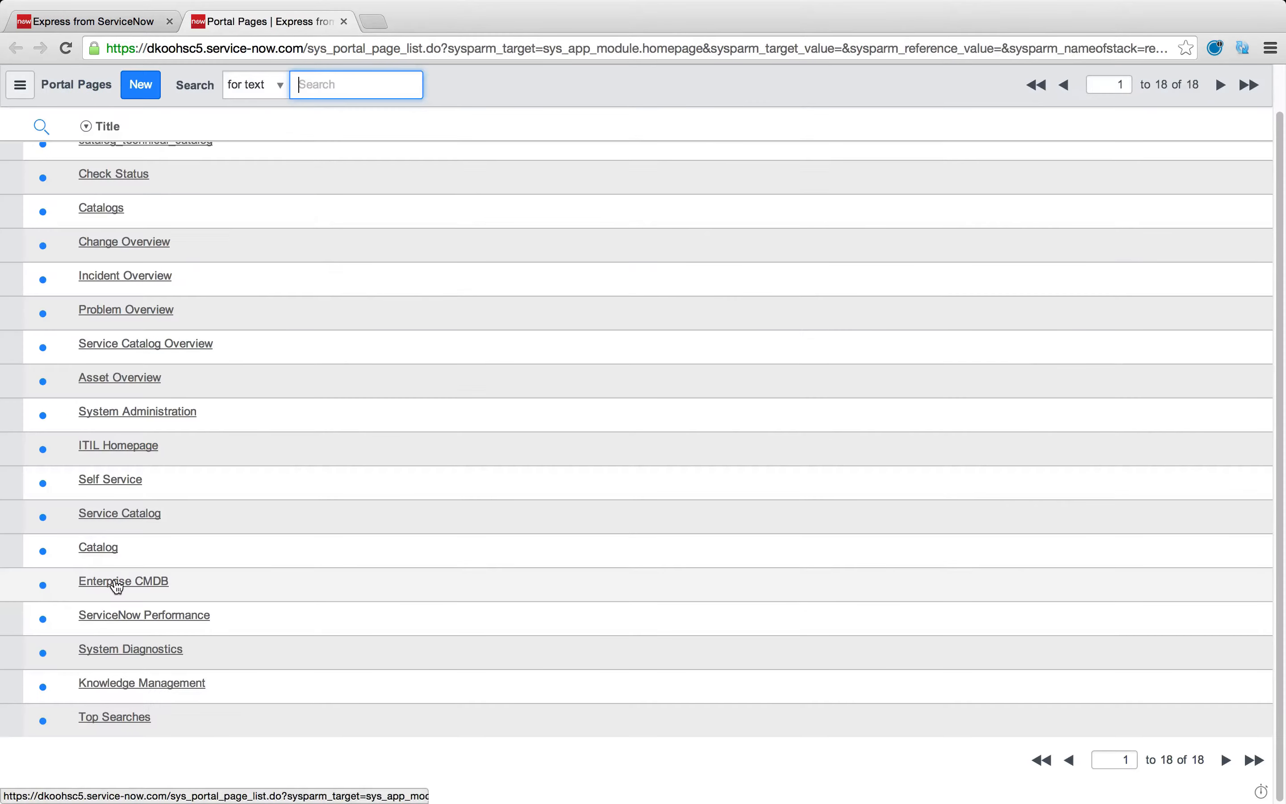
# Select Enterprise CMDB as the homepage, update the module, and launch Overview from Asset & Configuration
pyautogui.click(123, 581)
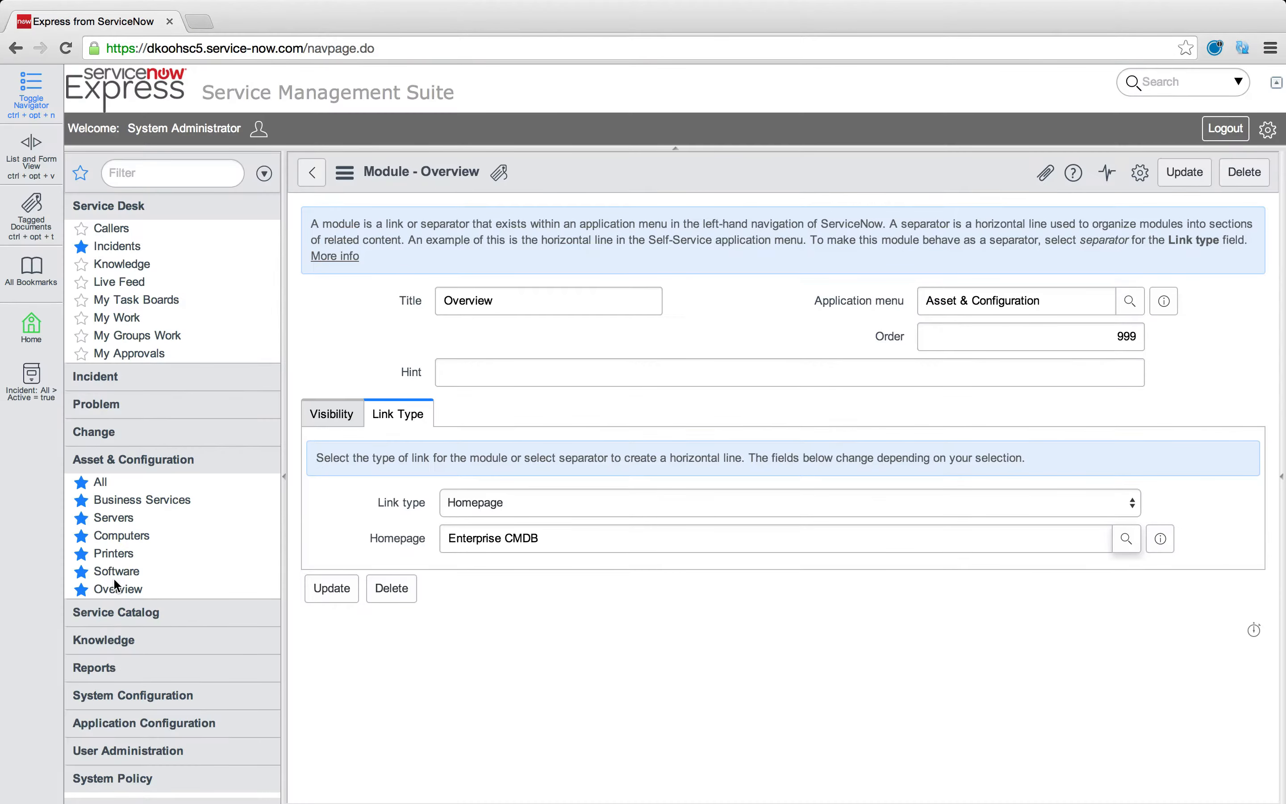
pyautogui.click(331, 588)
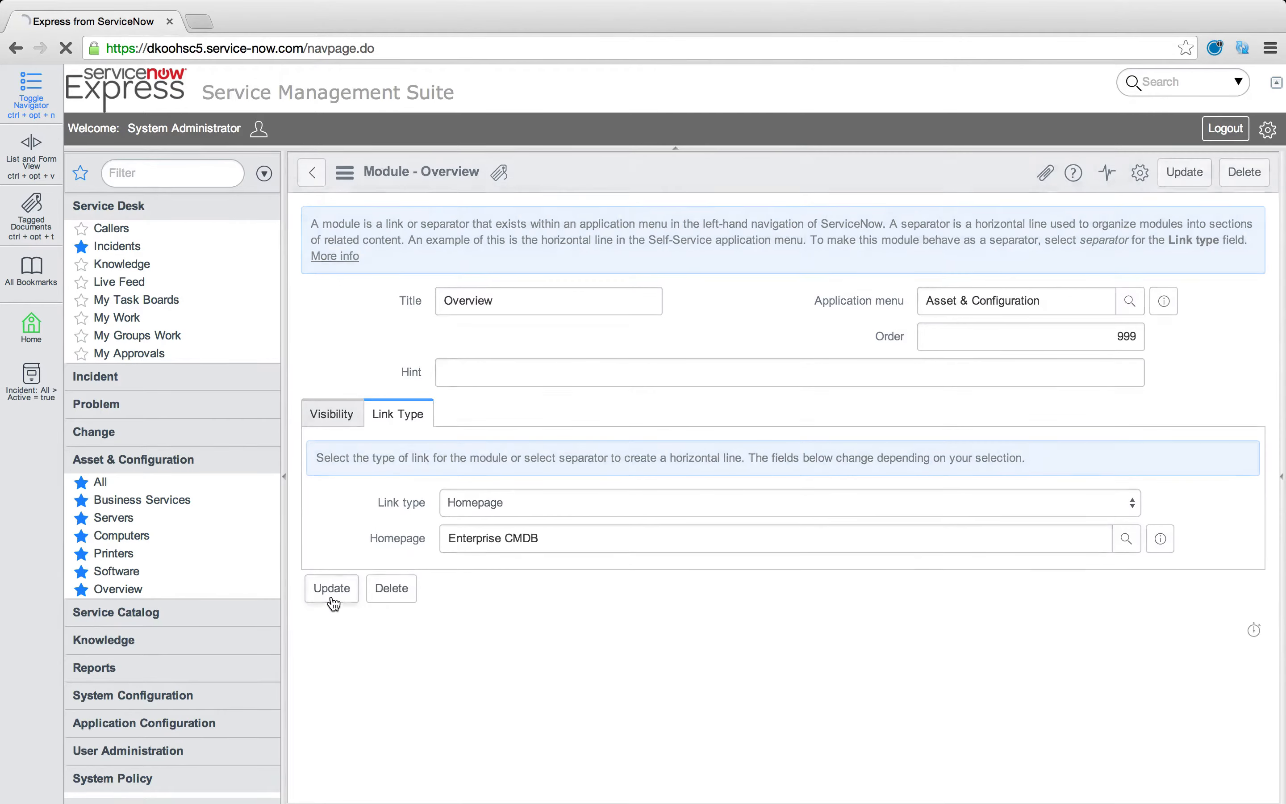
pyautogui.click(119, 589)
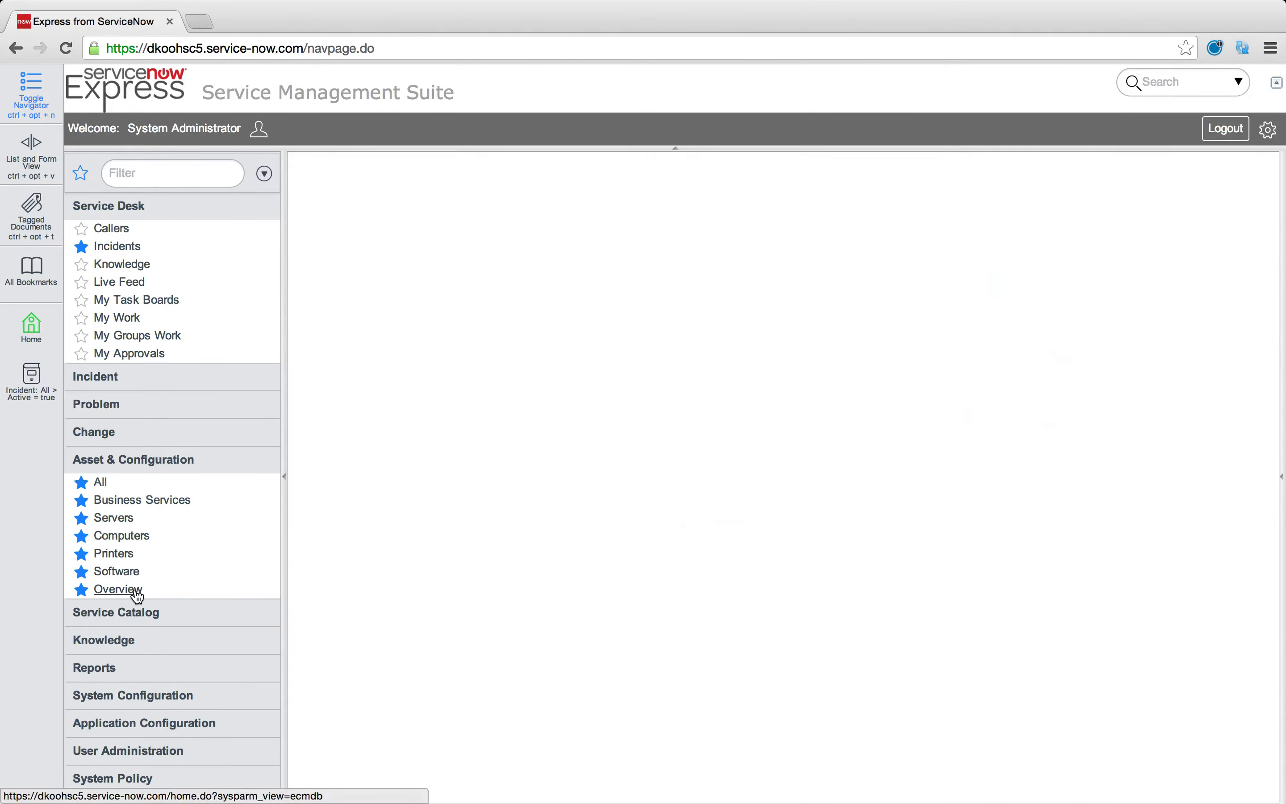
# Add the Emergency Changes gadget to the Enterprise CMDB homepage, visit Incidents, and reopen Overview to verify it
pyautogui.click(117, 589)
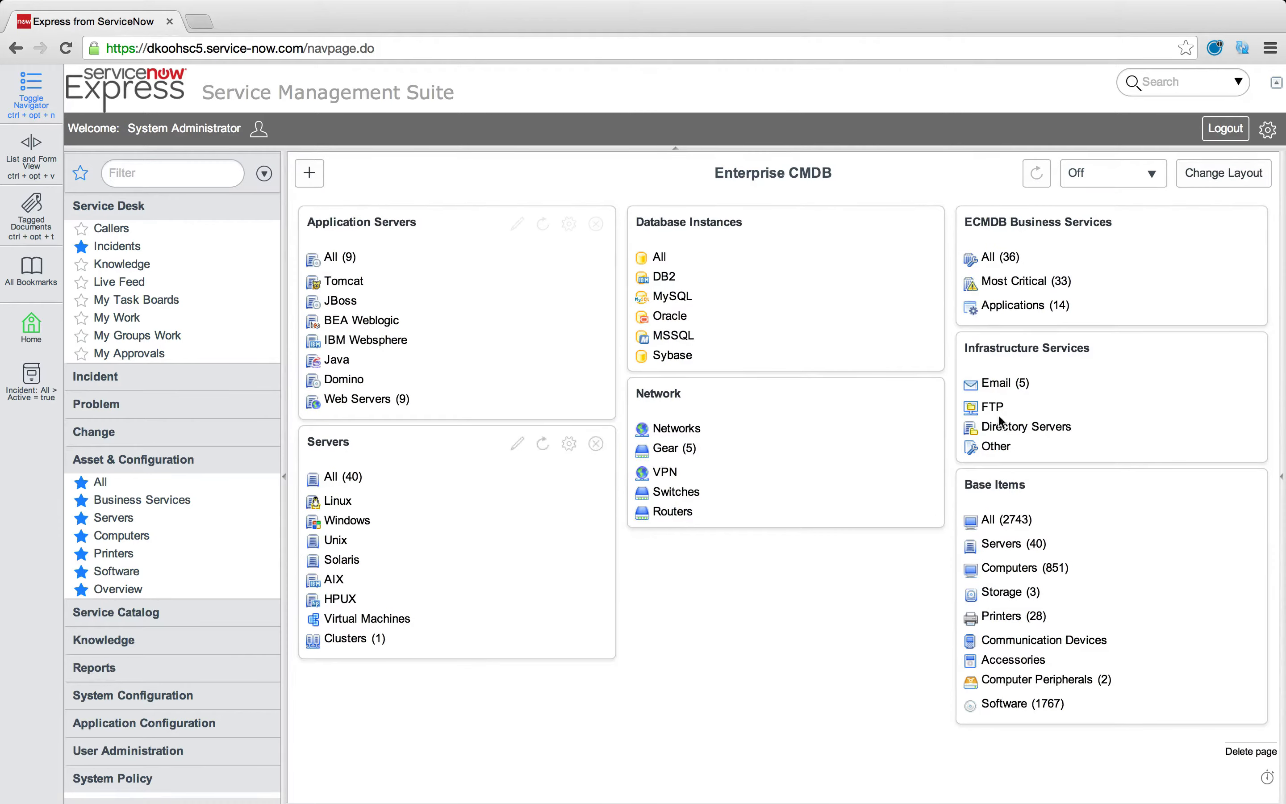
pyautogui.moveTo(830, 542)
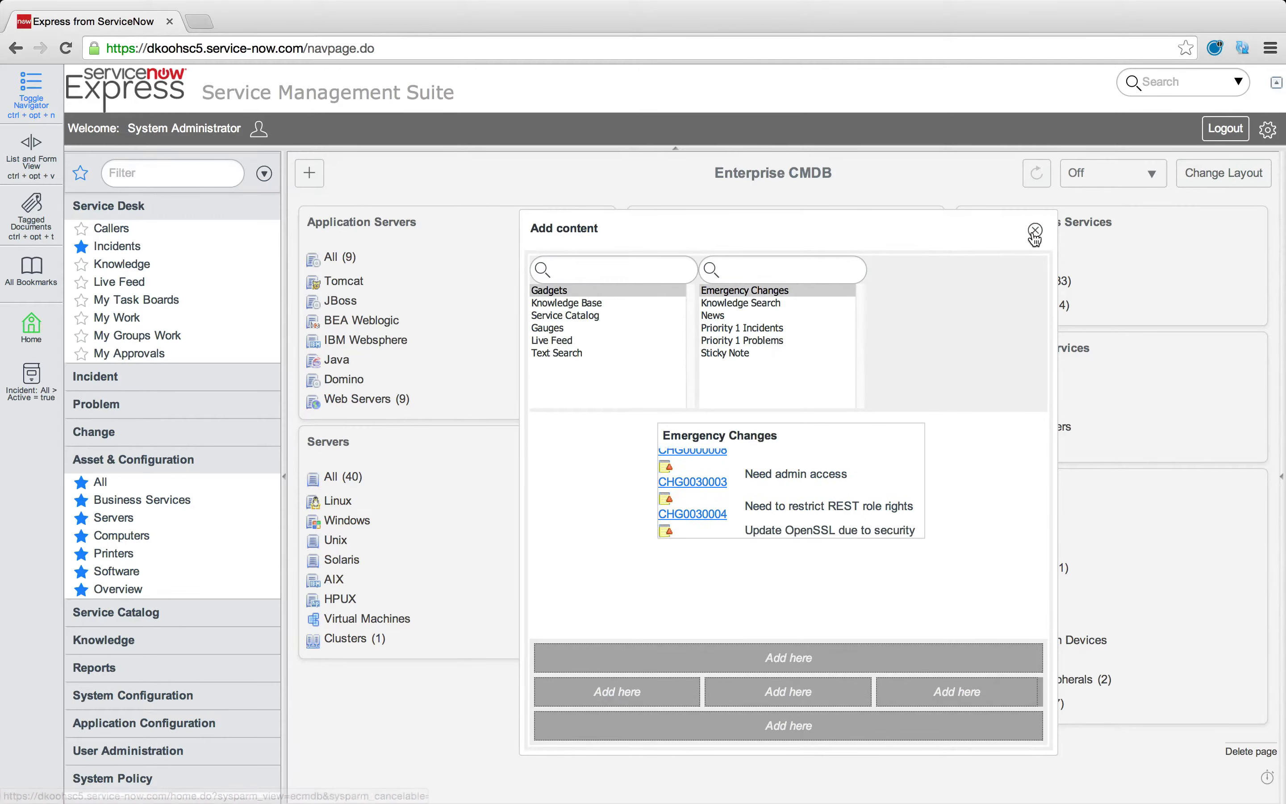
pyautogui.click(1034, 230)
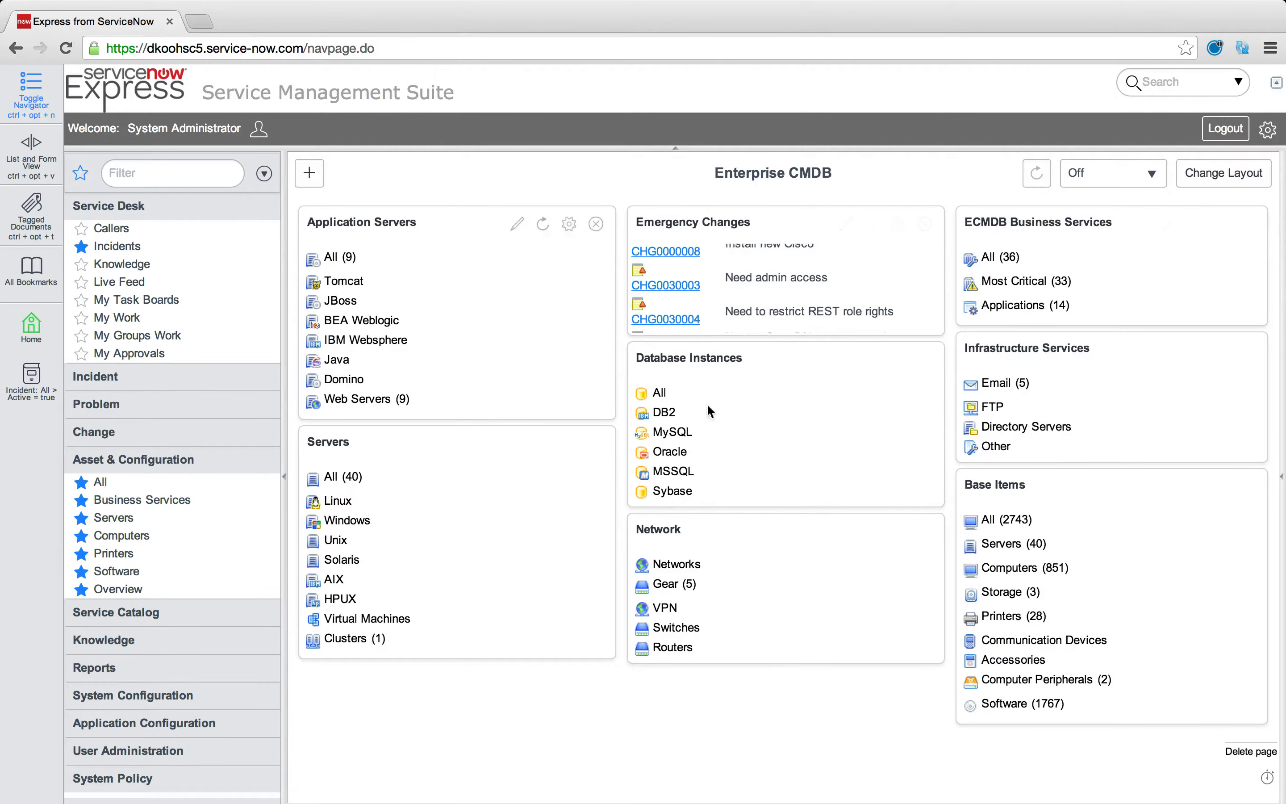
pyautogui.click(117, 246)
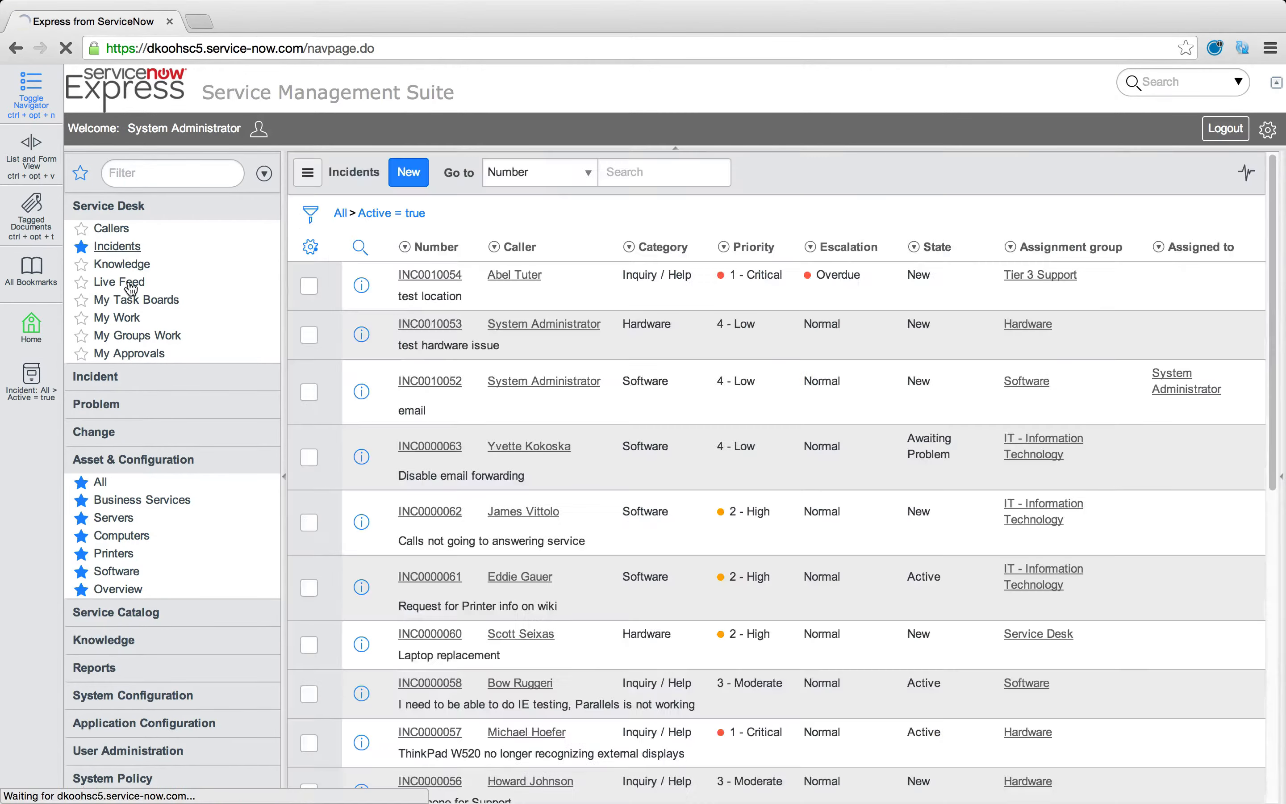
pyautogui.click(120, 589)
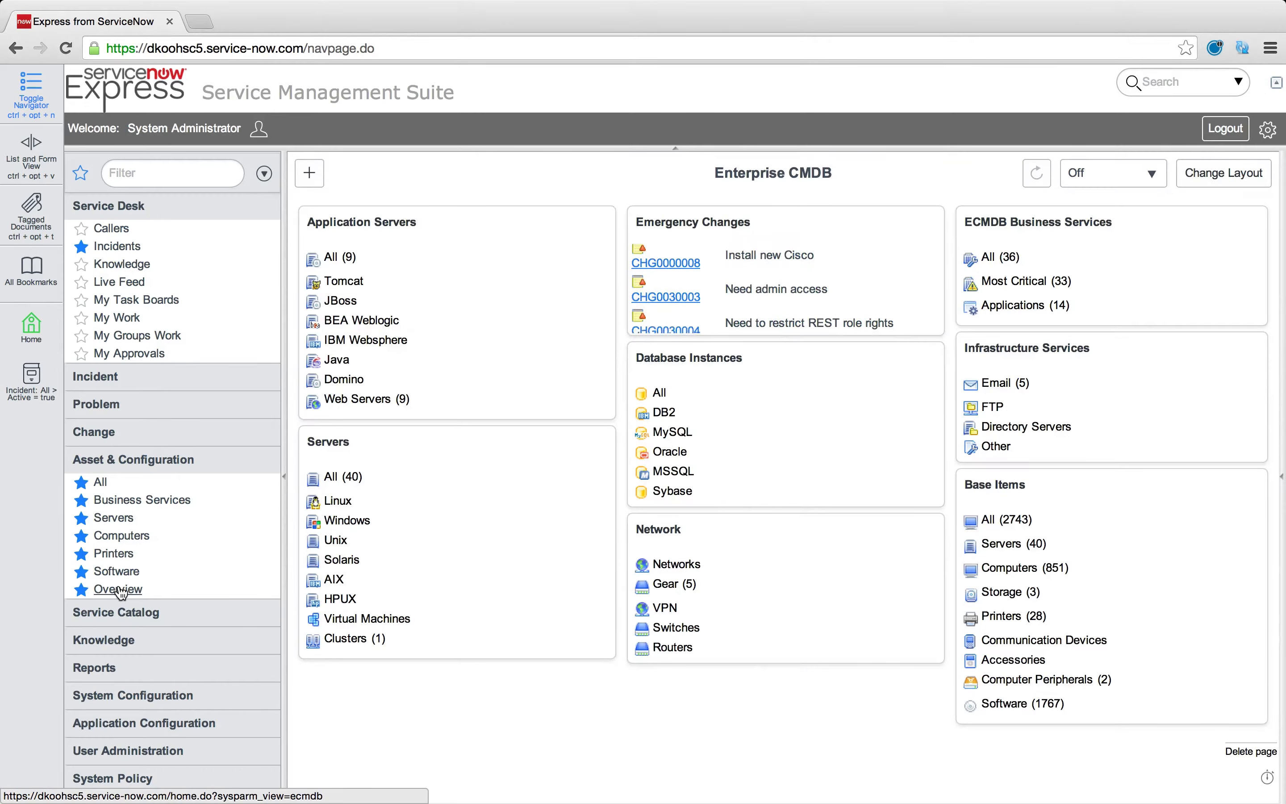